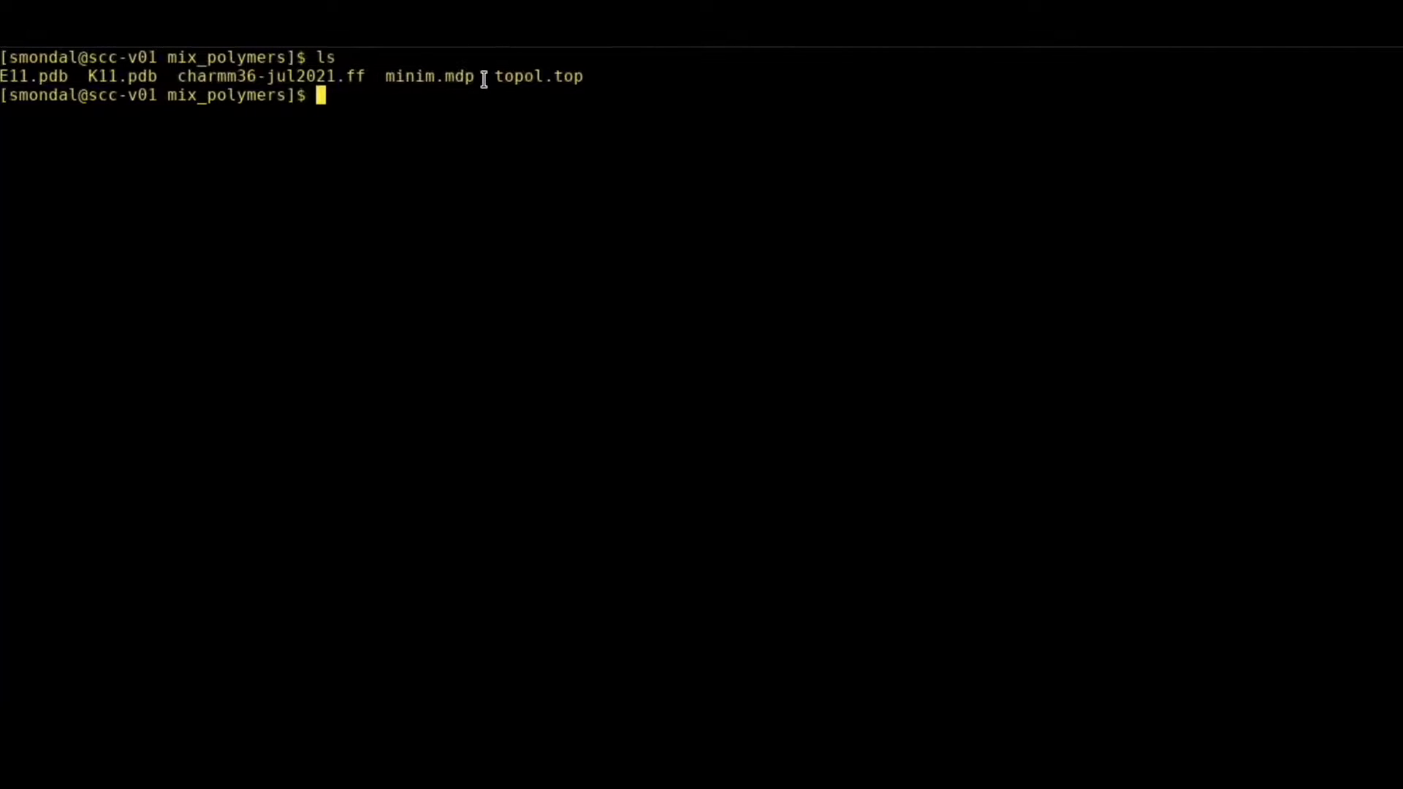
{"action": "mouse_move", "coordinate": [417, 76]}
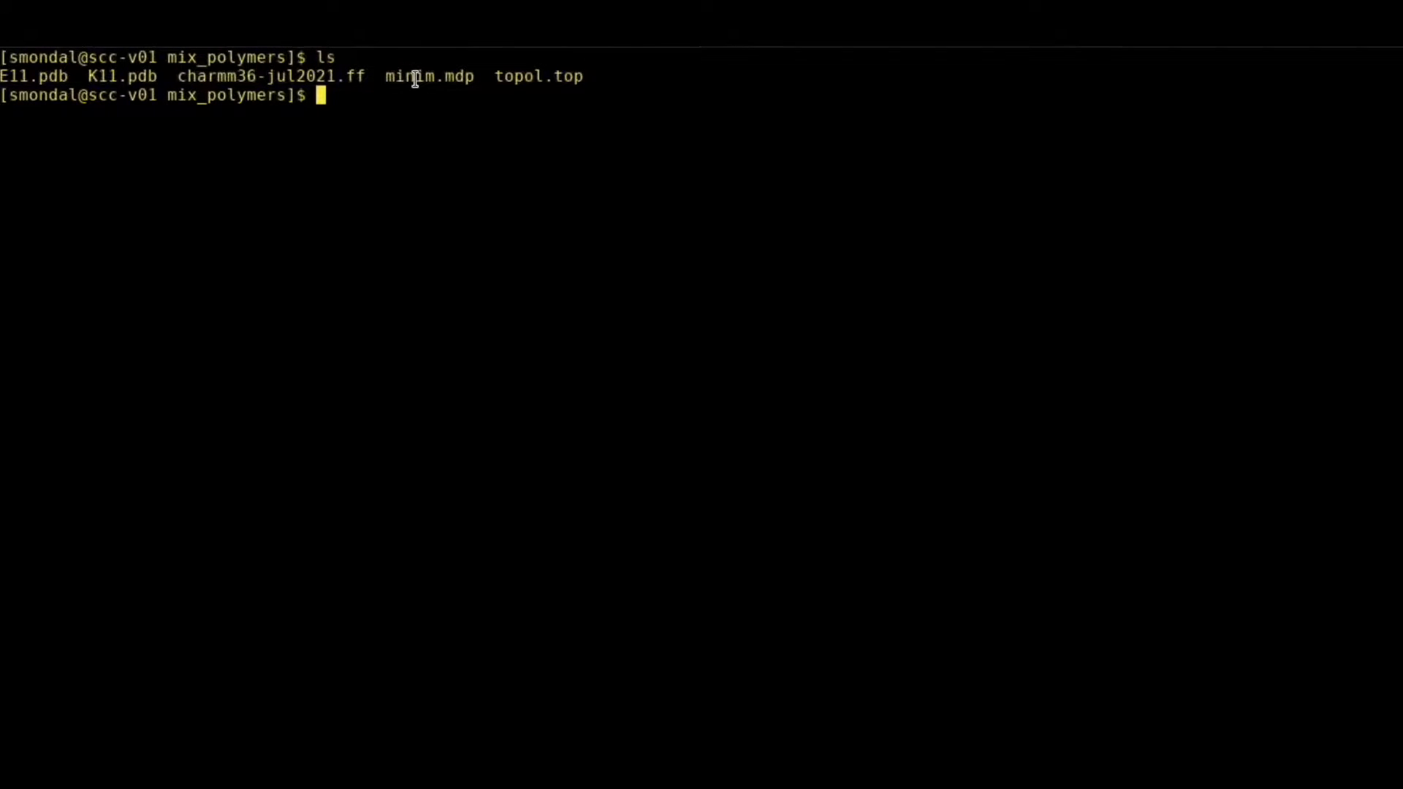
{"action": "mouse_move", "coordinate": [604, 175]}
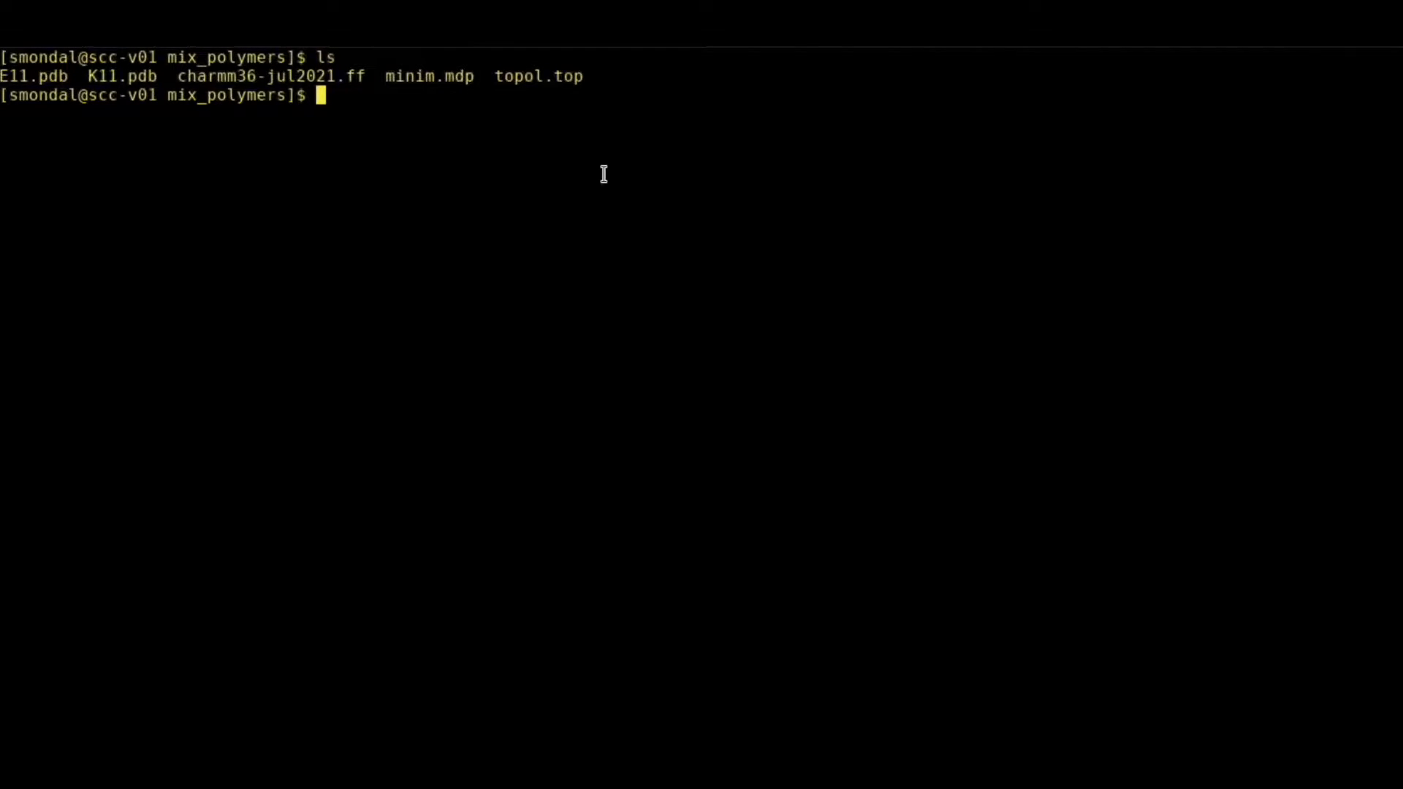
Enter 'gmx_mpi pdb2gmx -f E11.pdb -o e11.gro -p glu.top' at the prompt without running it.
{"action": "type", "text": "gmx_"}
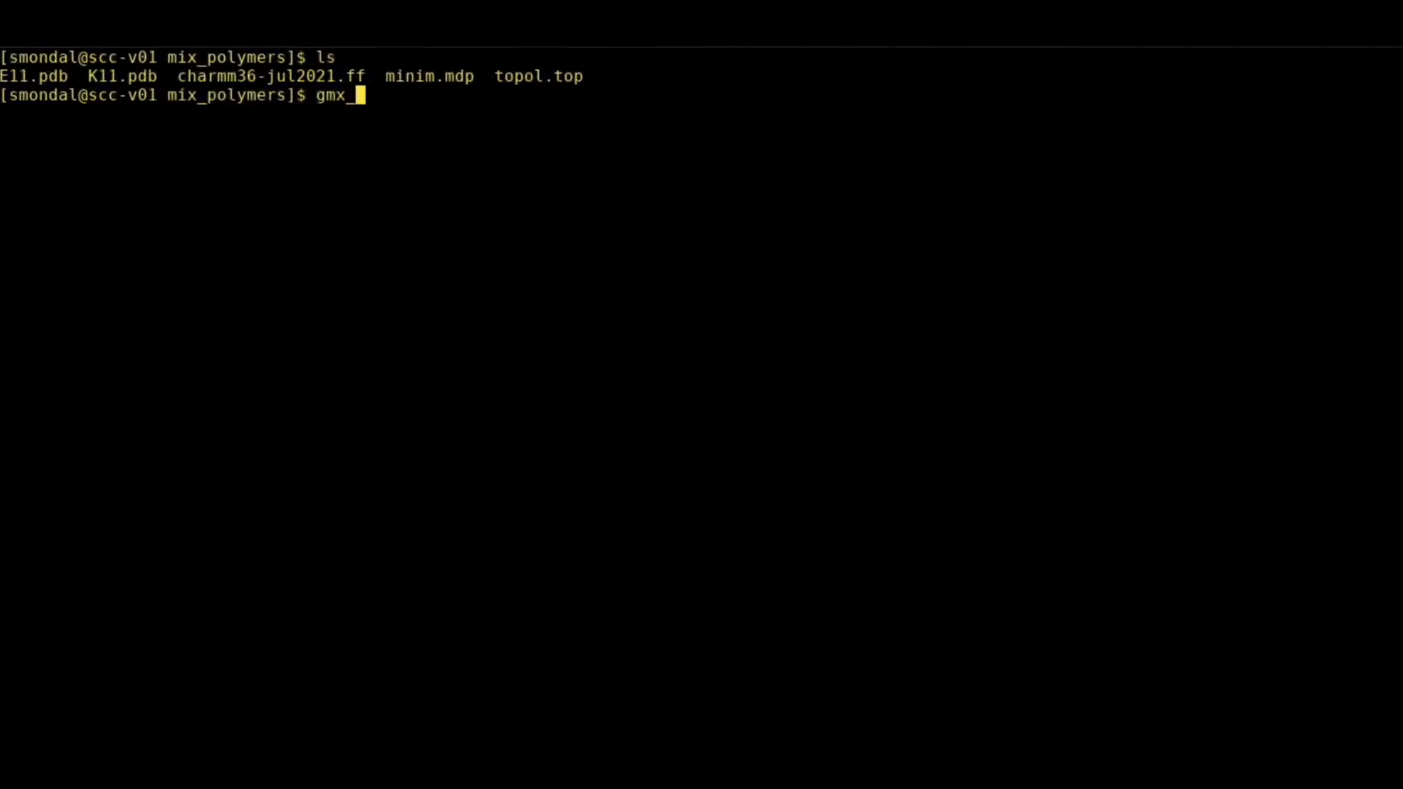
{"action": "type", "text": "mpi"}
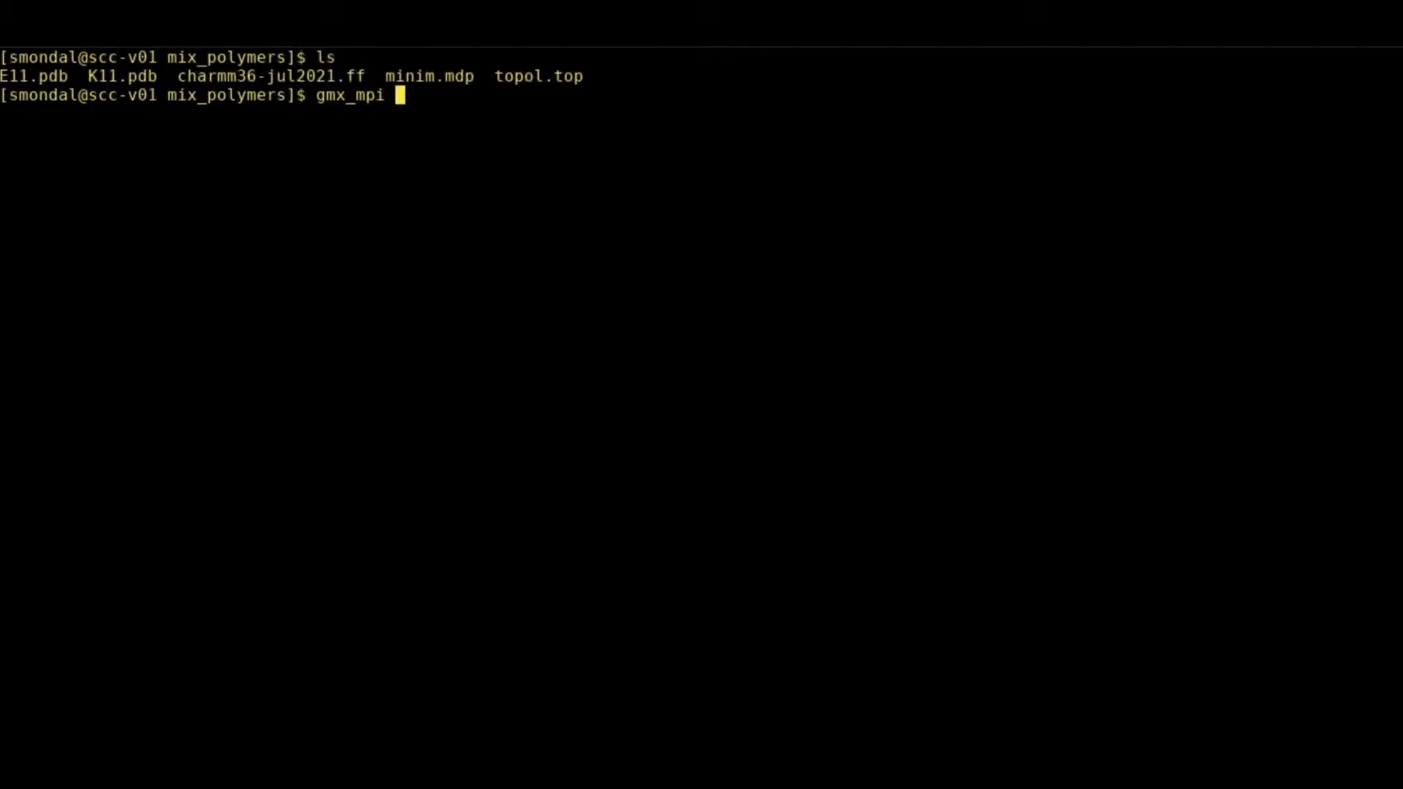
{"action": "type", "text": "pdb2gm"}
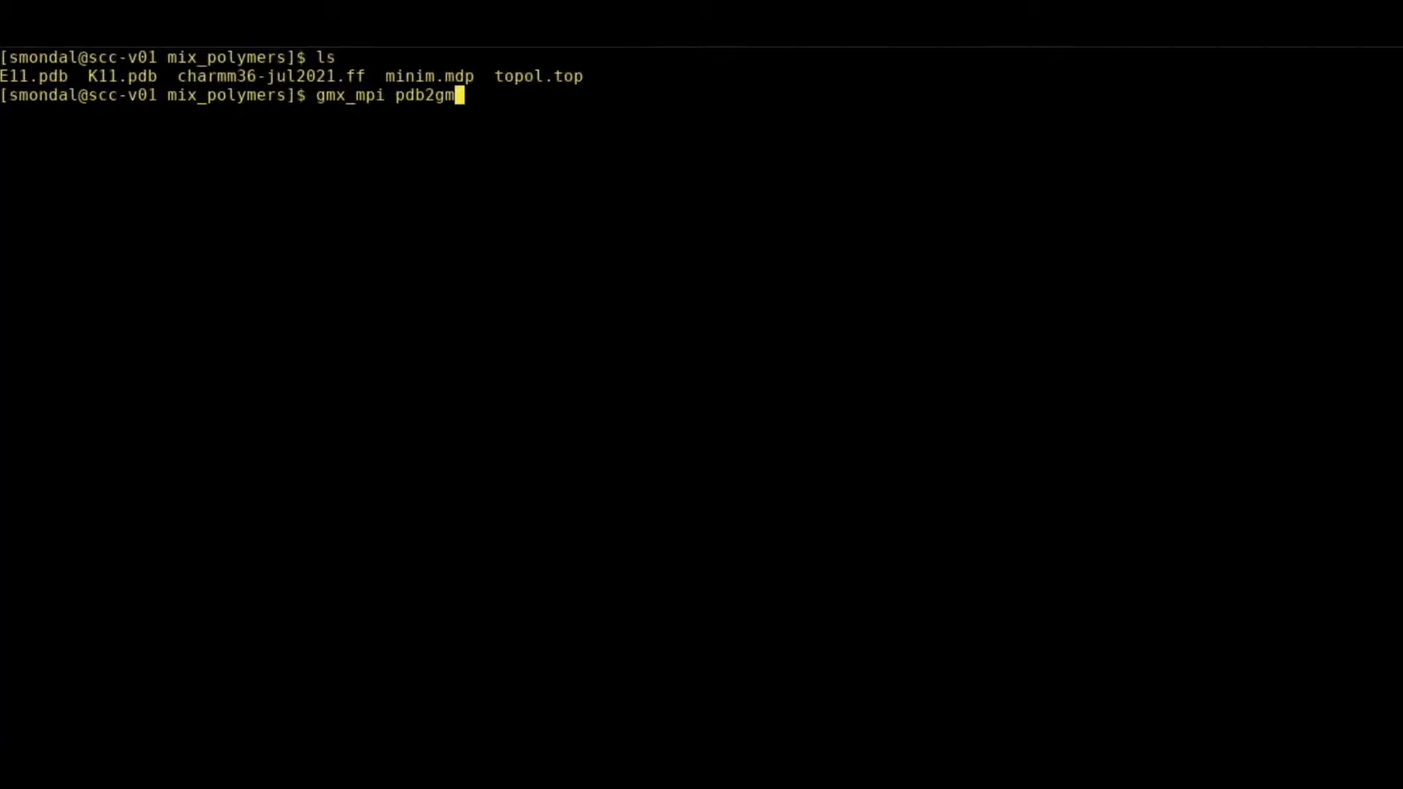
{"action": "type", "text": "x"}
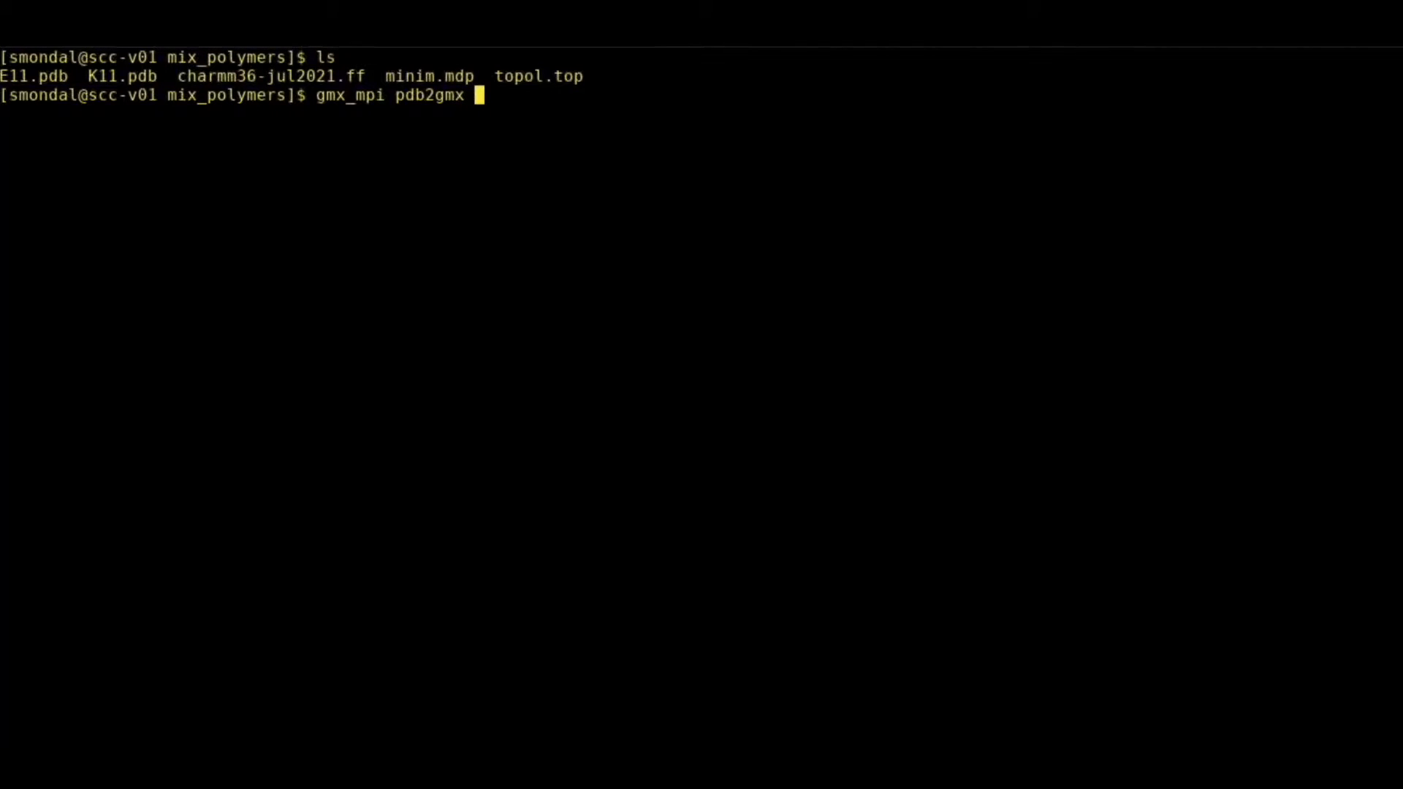
{"action": "type", "text": "-f"}
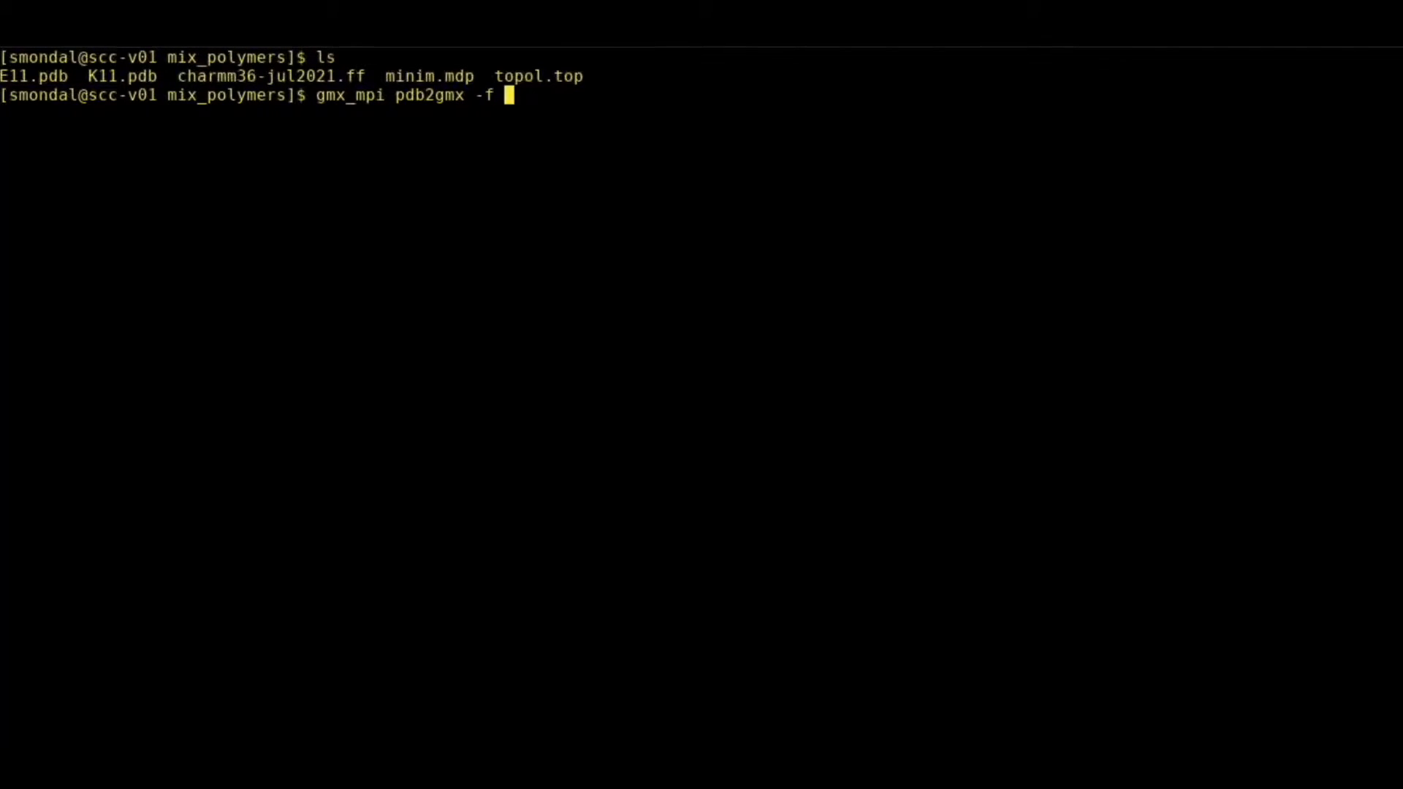
{"action": "type", "text": "E11.pdb"}
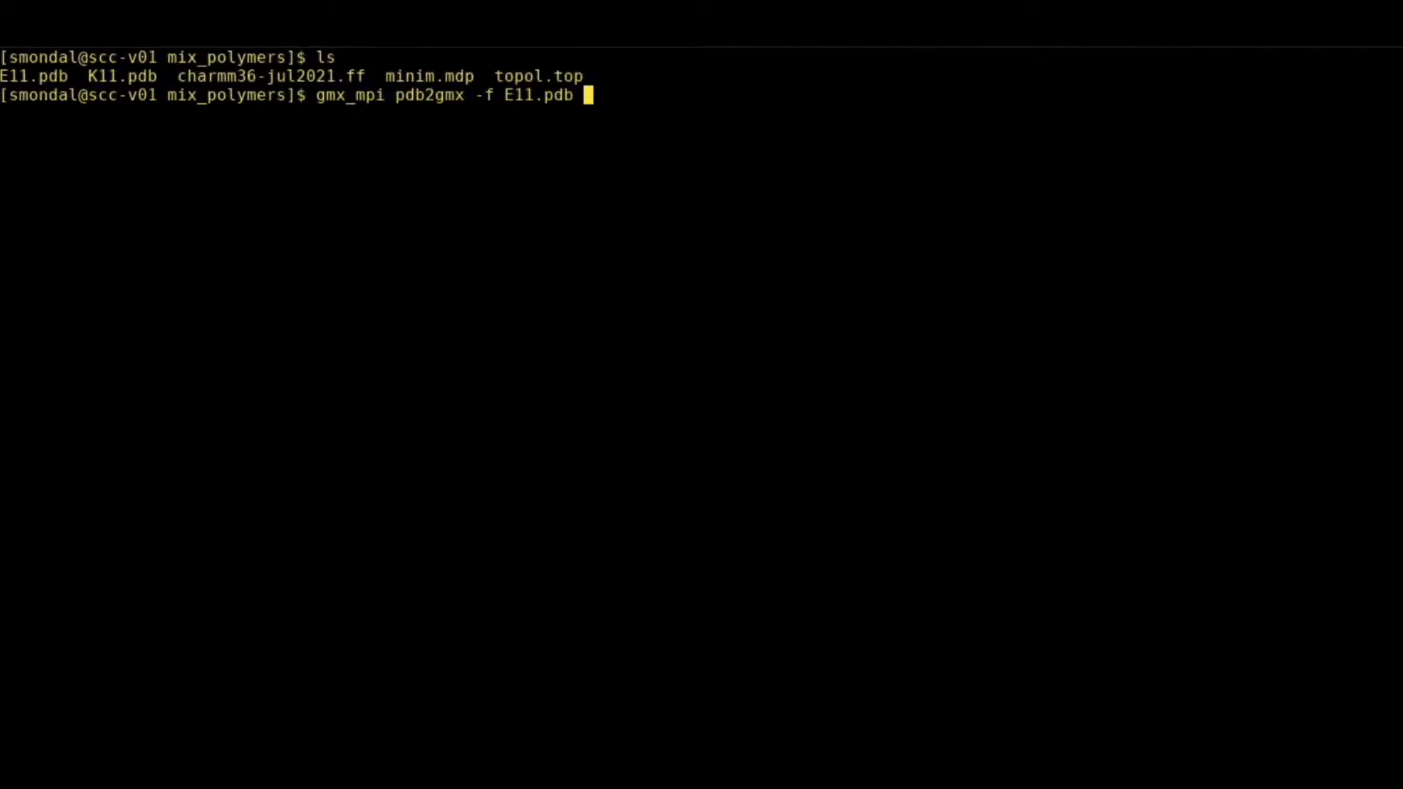
{"action": "type", "text": "-o"}
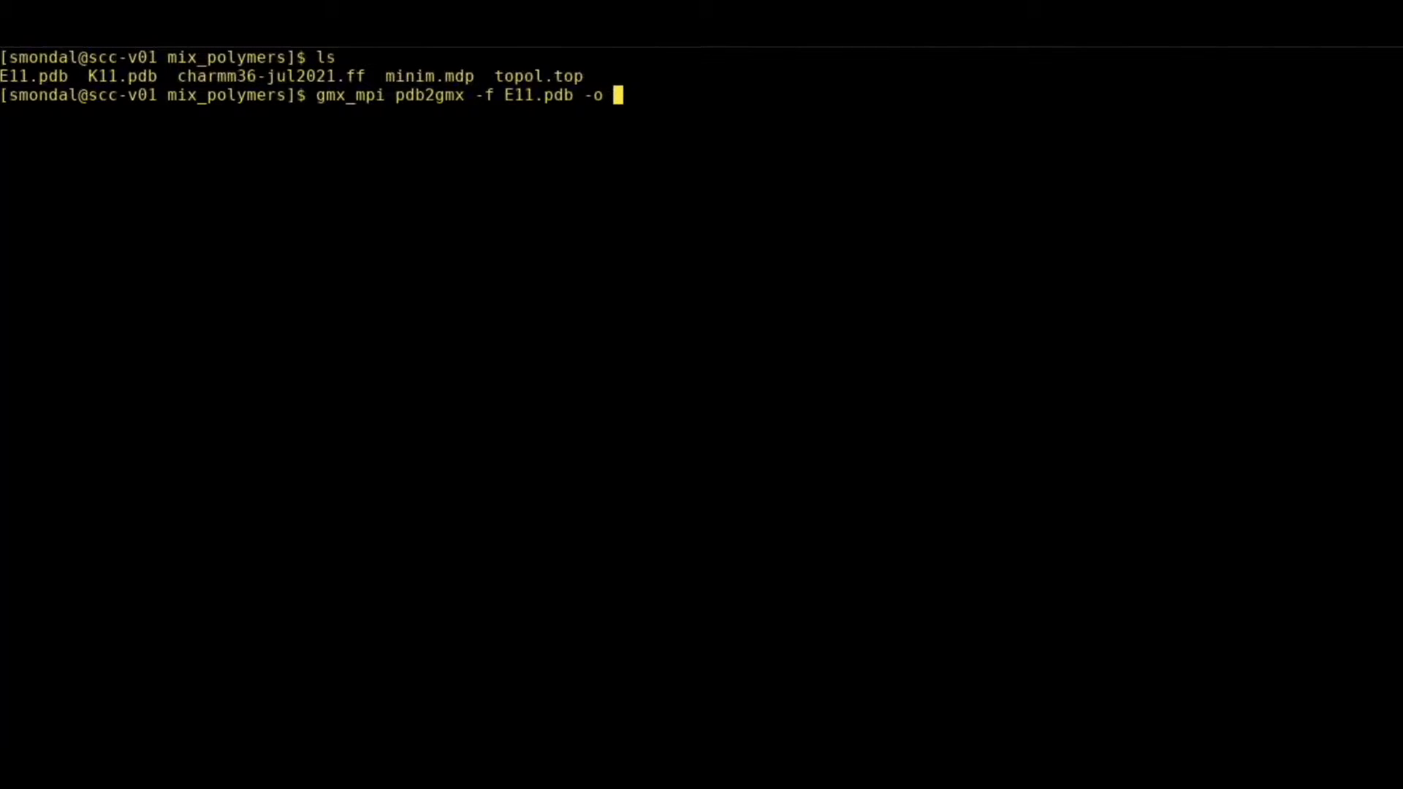
{"action": "type", "text": "e"}
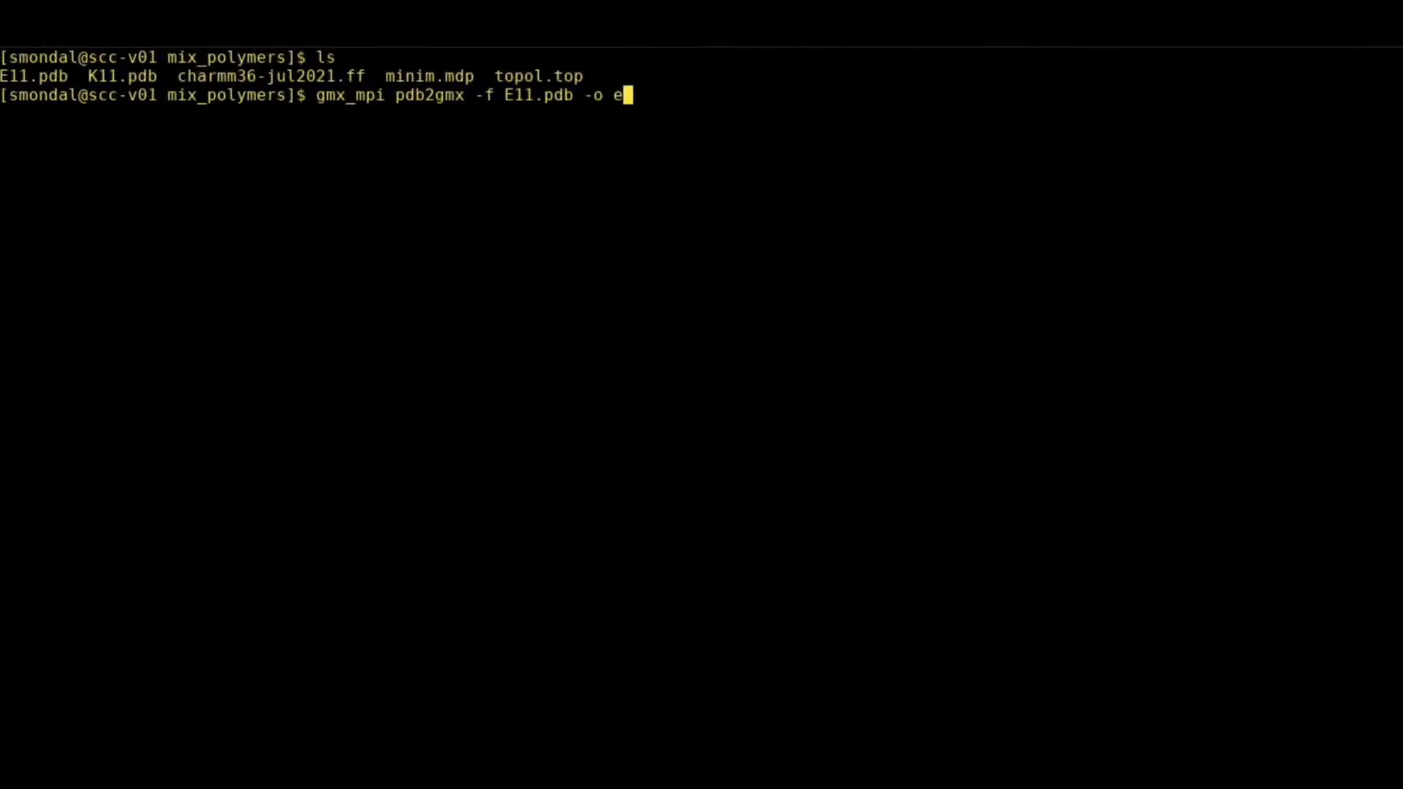
{"action": "type", "text": "11.p"}
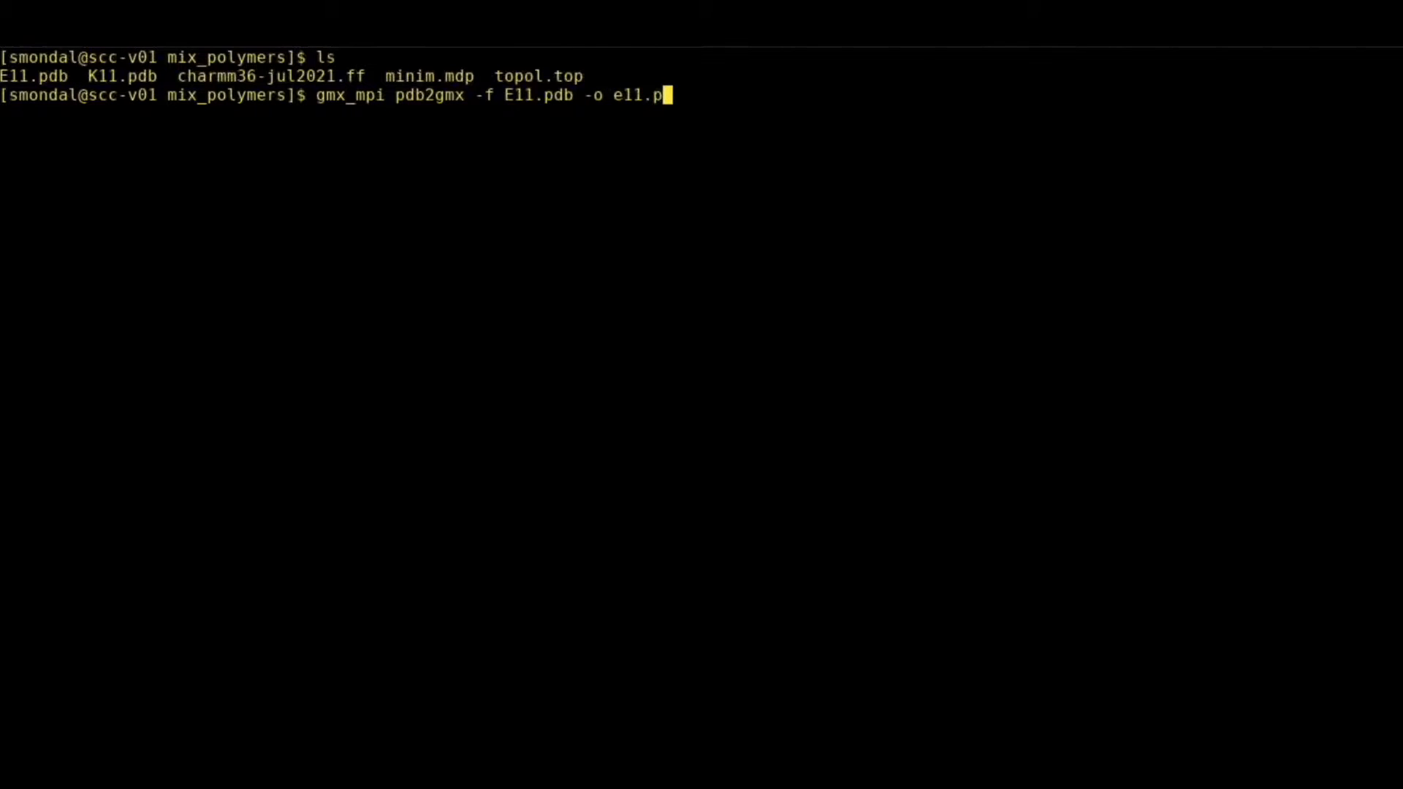
{"action": "type", "text": "d"}
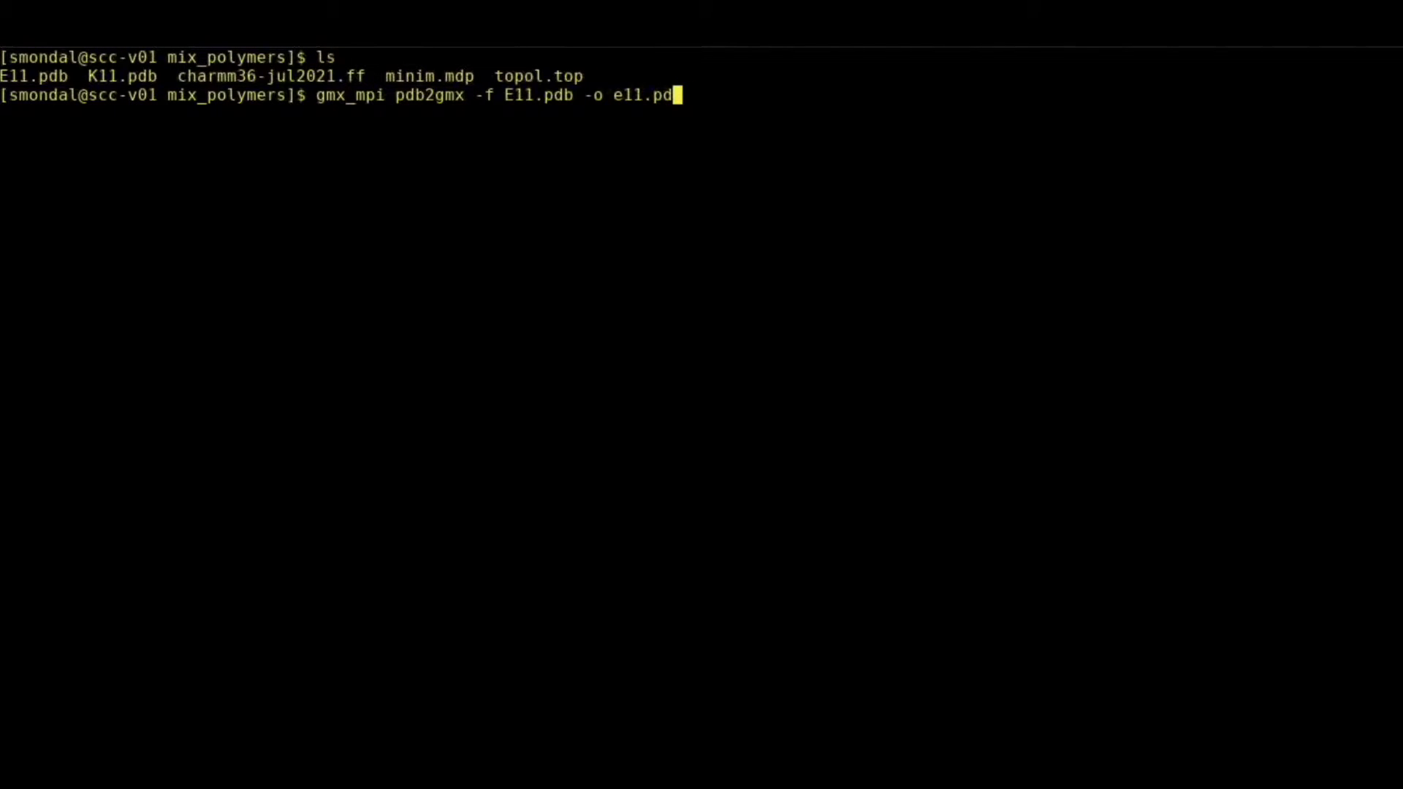
{"action": "type", "text": "ro"}
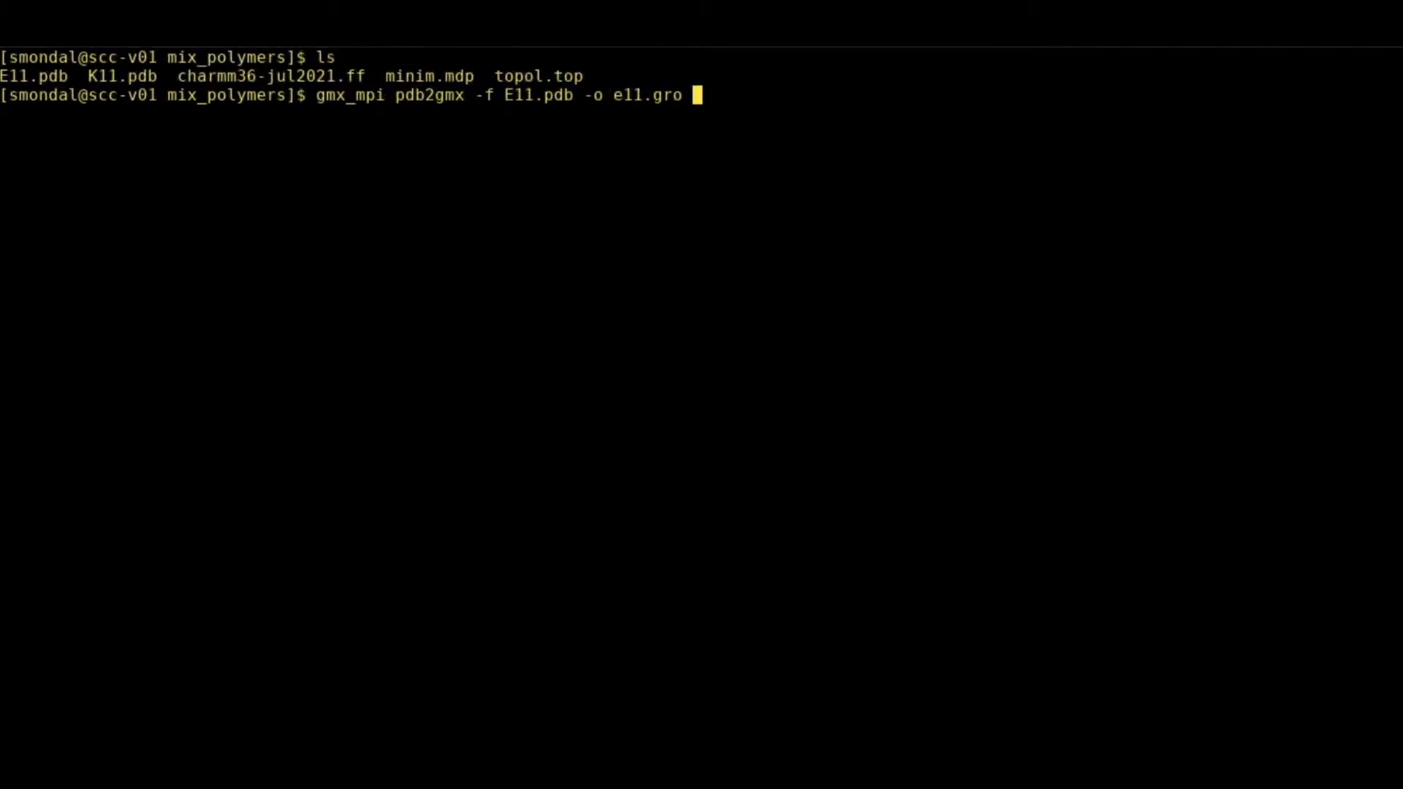
{"action": "type", "text": "-p"}
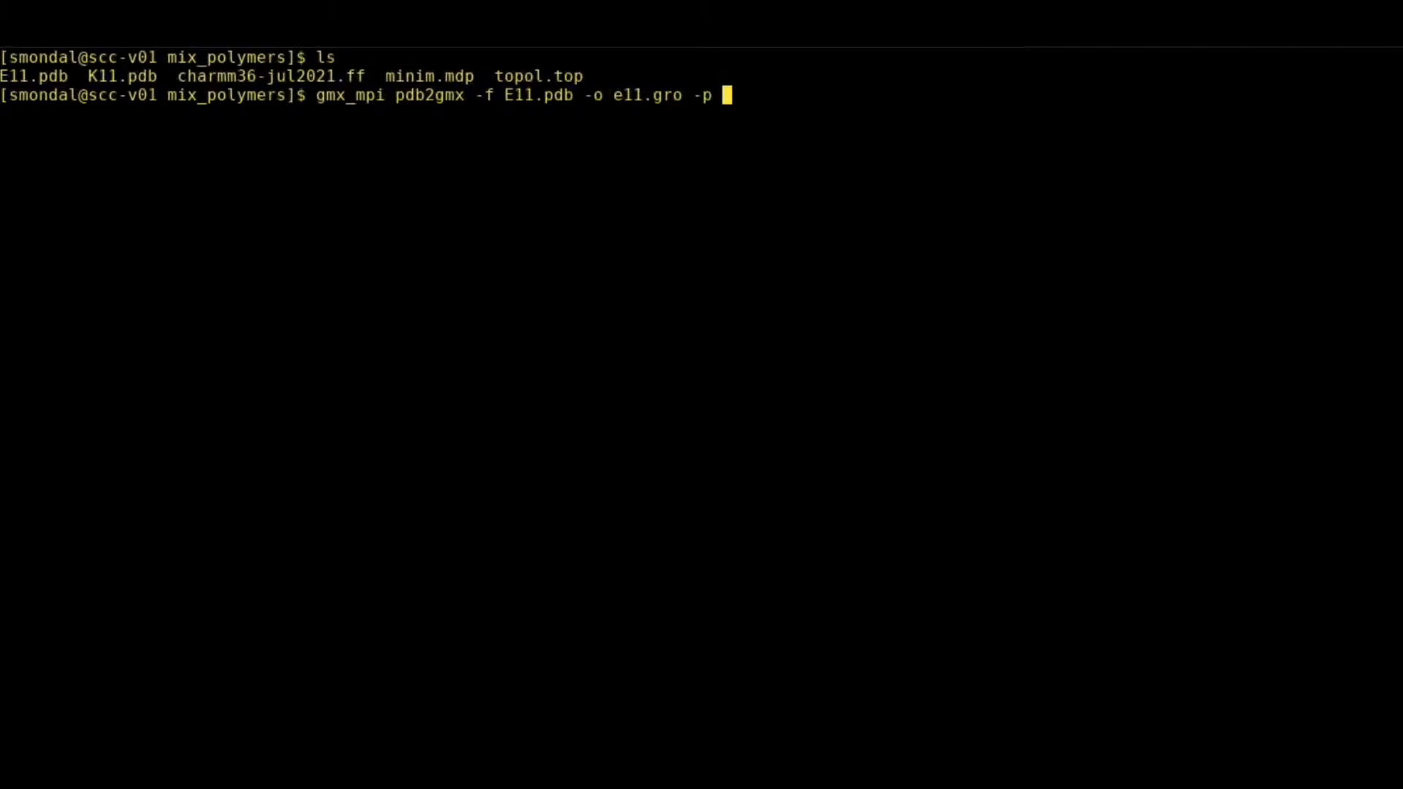
{"action": "type", "text": "g"}
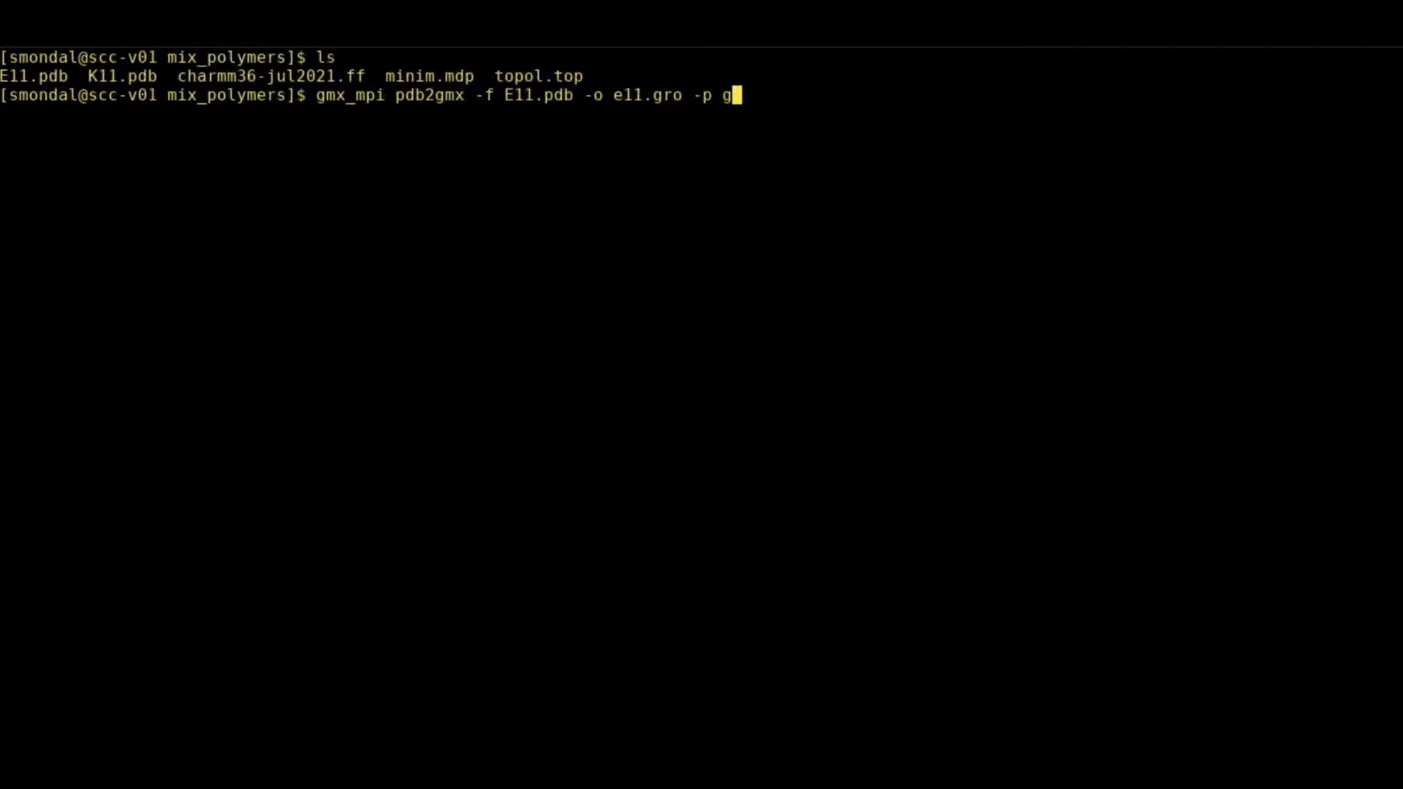
{"action": "type", "text": "lu"}
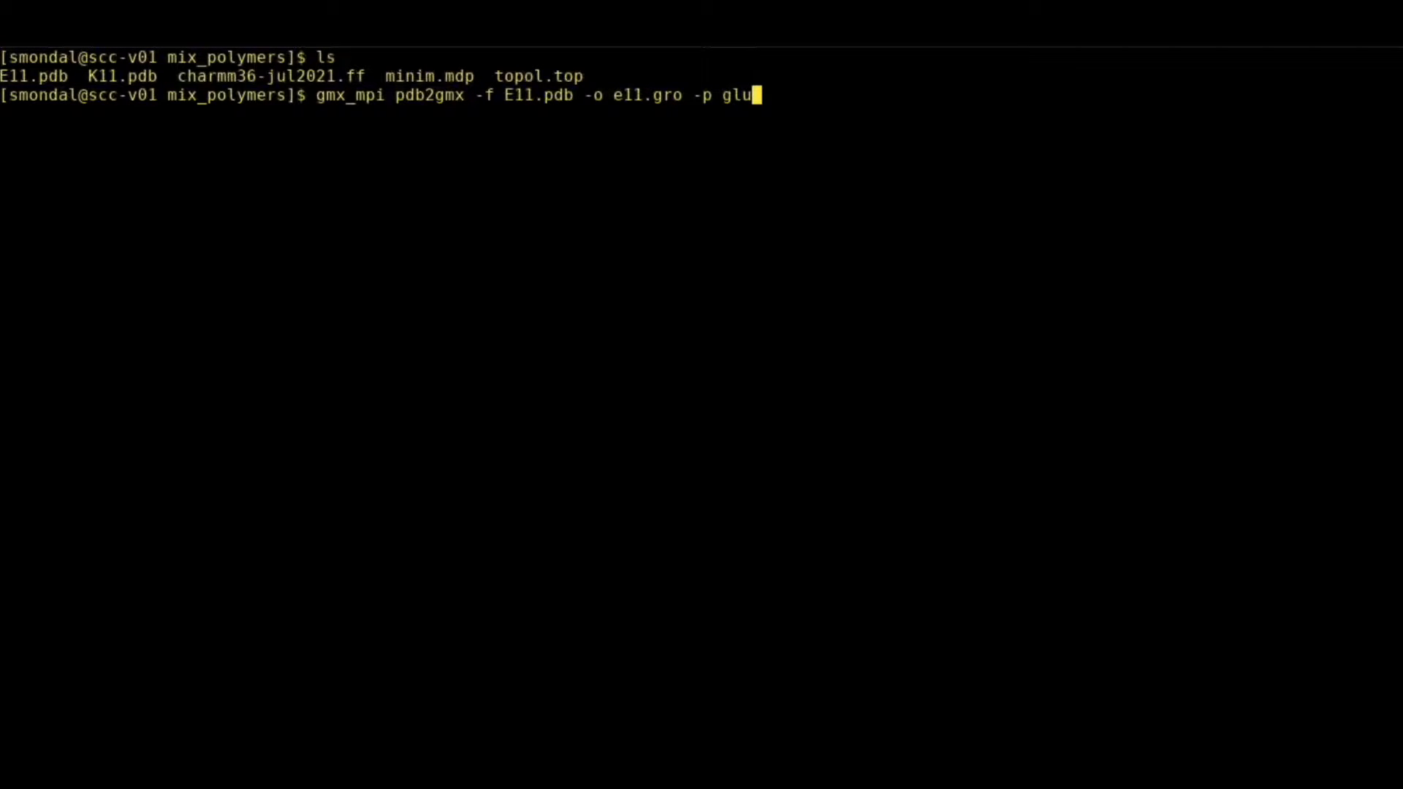
{"action": "type", "text": ".top"}
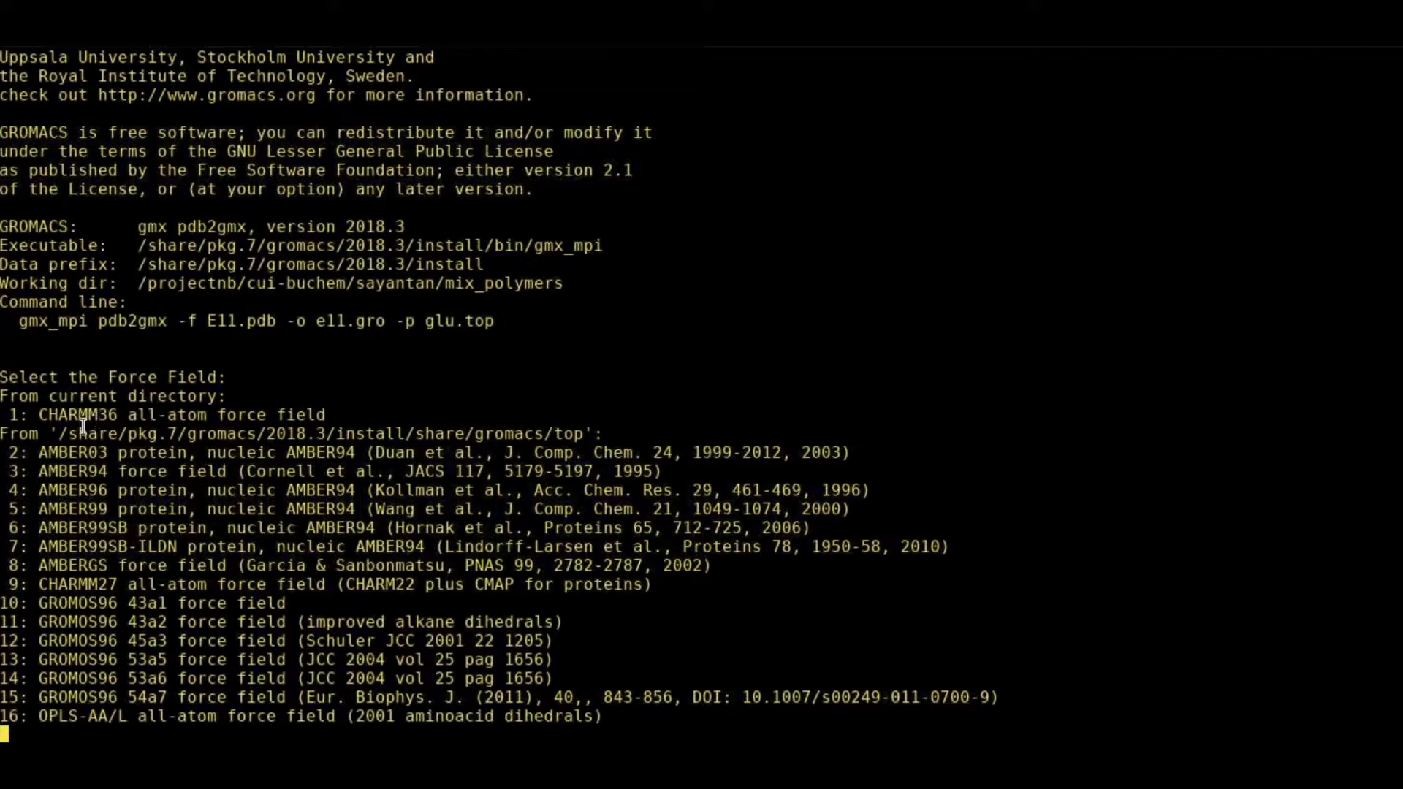
{"action": "mouse_move", "coordinate": [65, 547]}
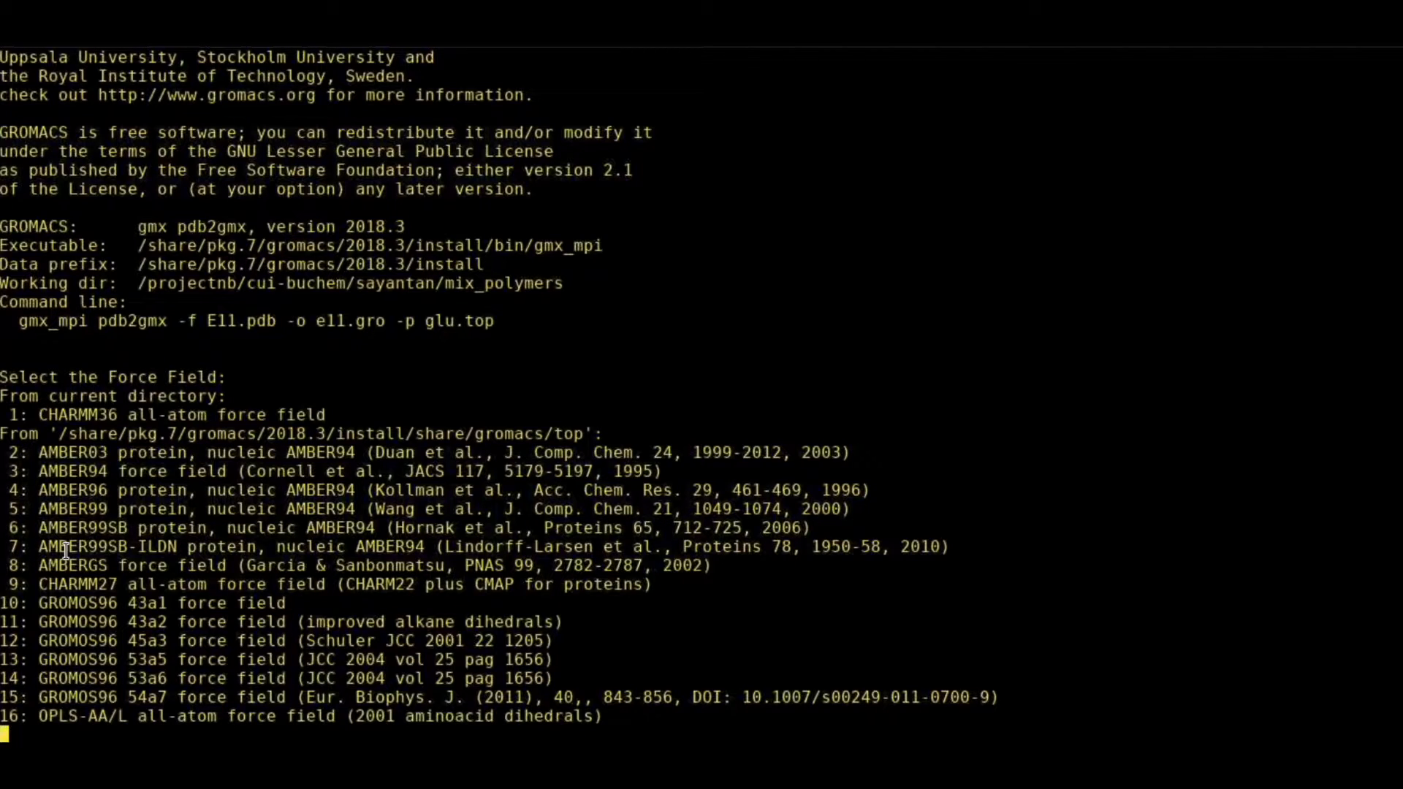
{"action": "mouse_move", "coordinate": [80, 415]}
{"action": "type", "text": "1"}
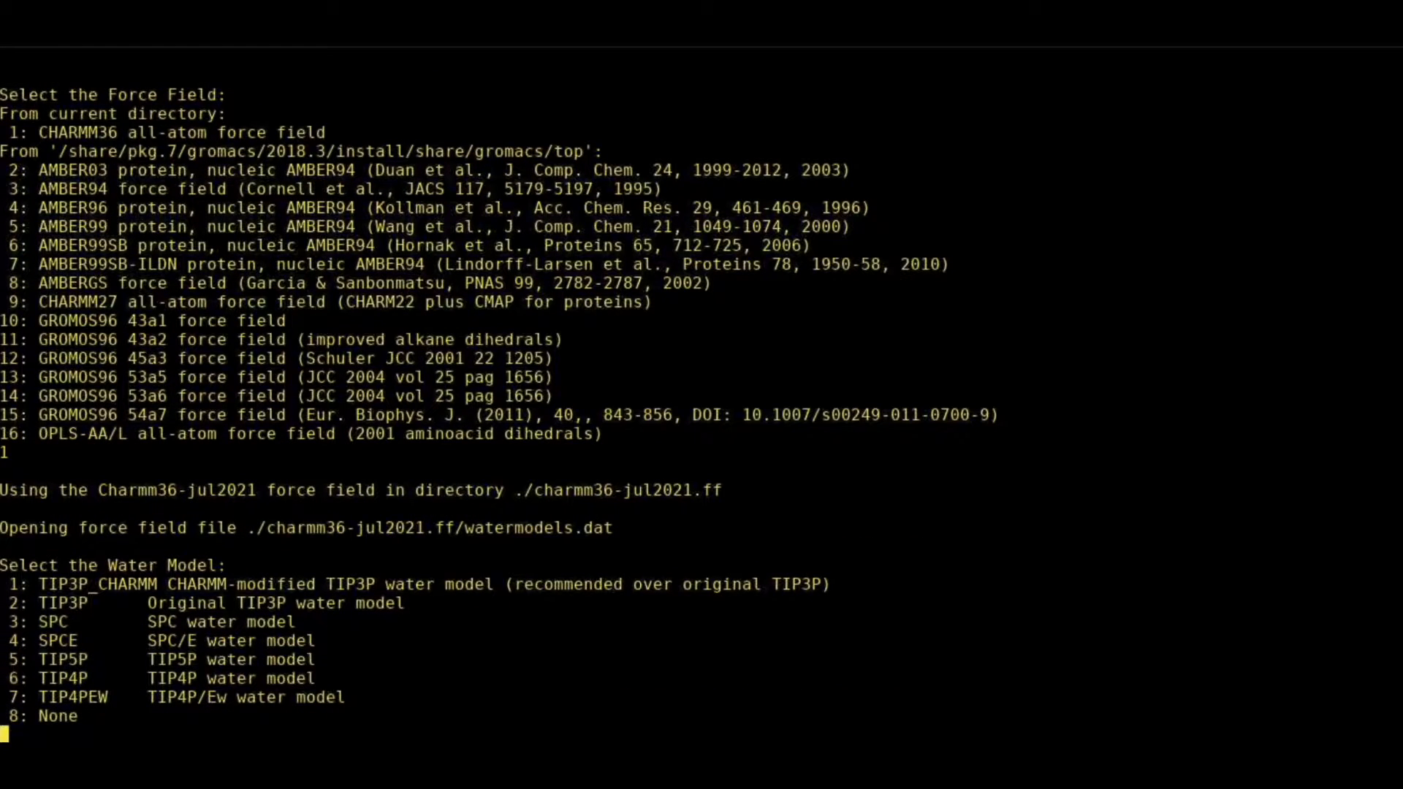
{"action": "mouse_move", "coordinate": [55, 605]}
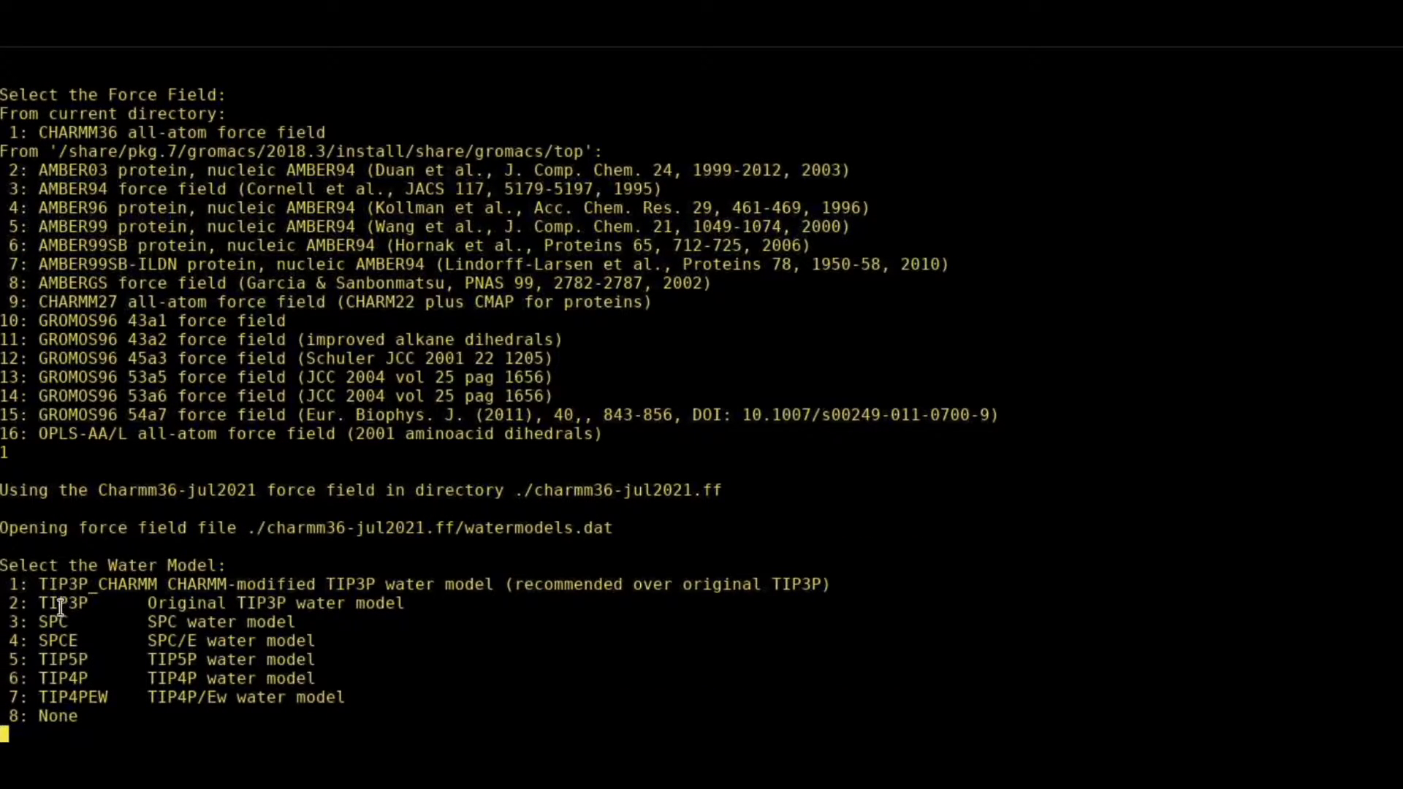
{"action": "mouse_move", "coordinate": [107, 659]}
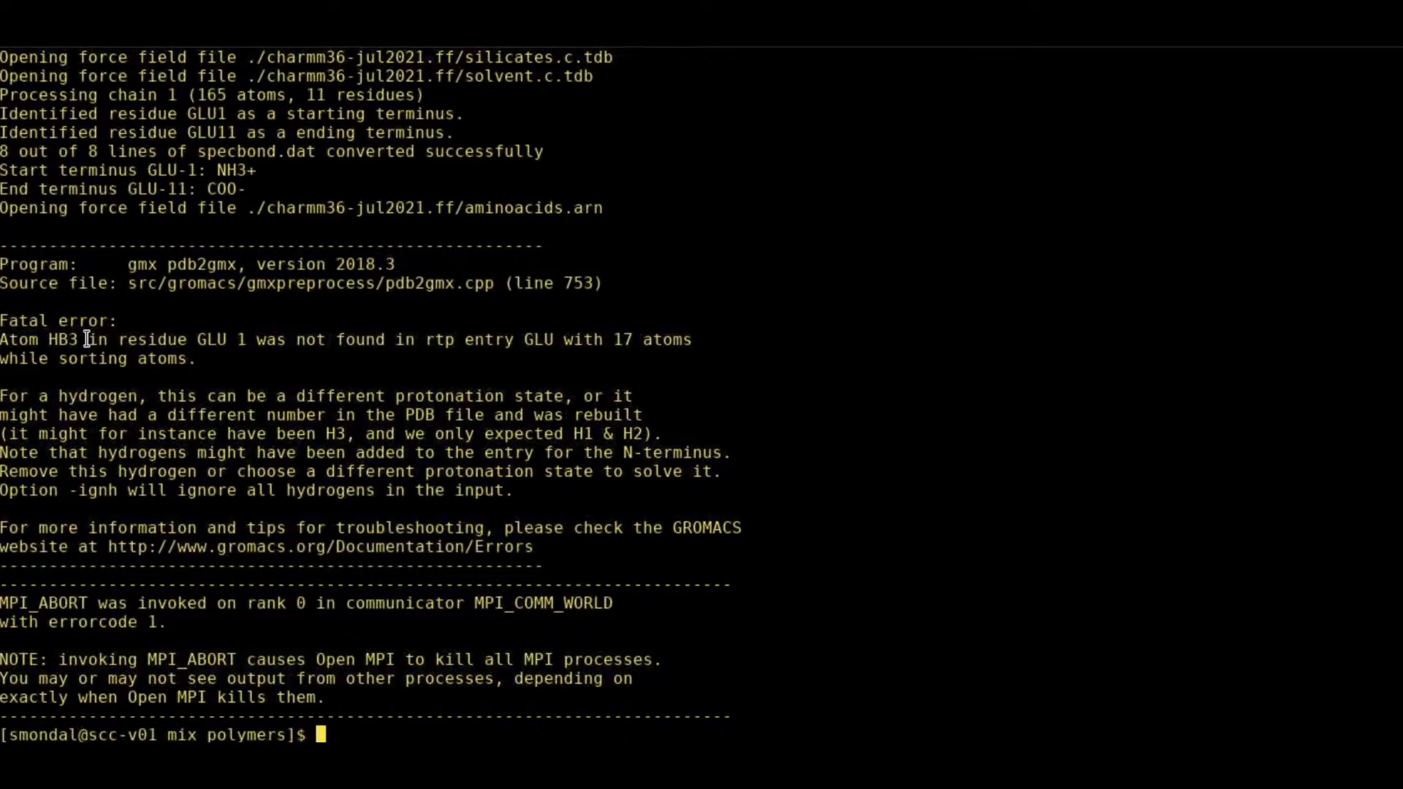
Rerun pdb2gmx on E11.pdb with -ignh and choose force field 1 (CHARMM36).
{"action": "type", "text": "gmx mpi pdb2gmx -f E11.pdb -o e11.gro -p glu.top"}
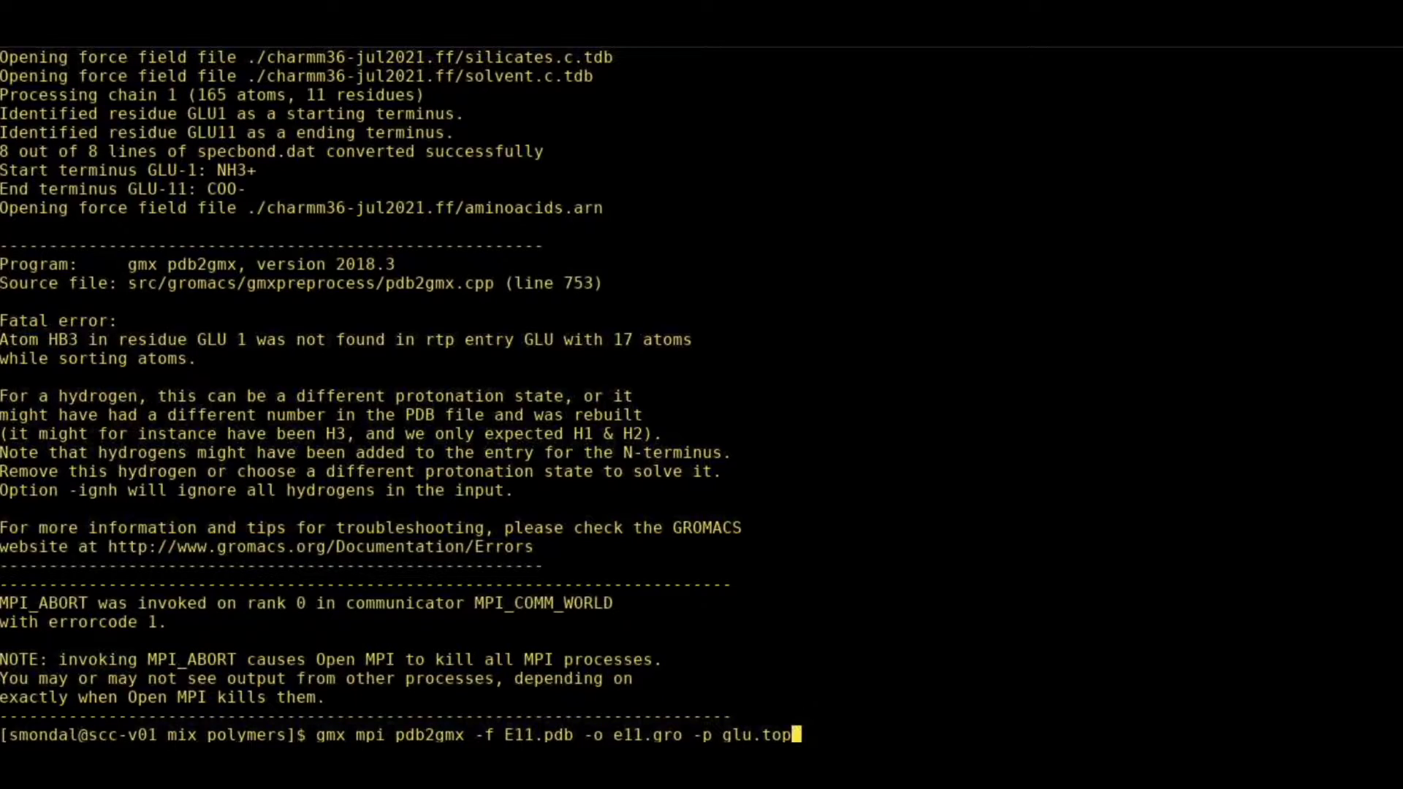
{"action": "type", "text": "-"}
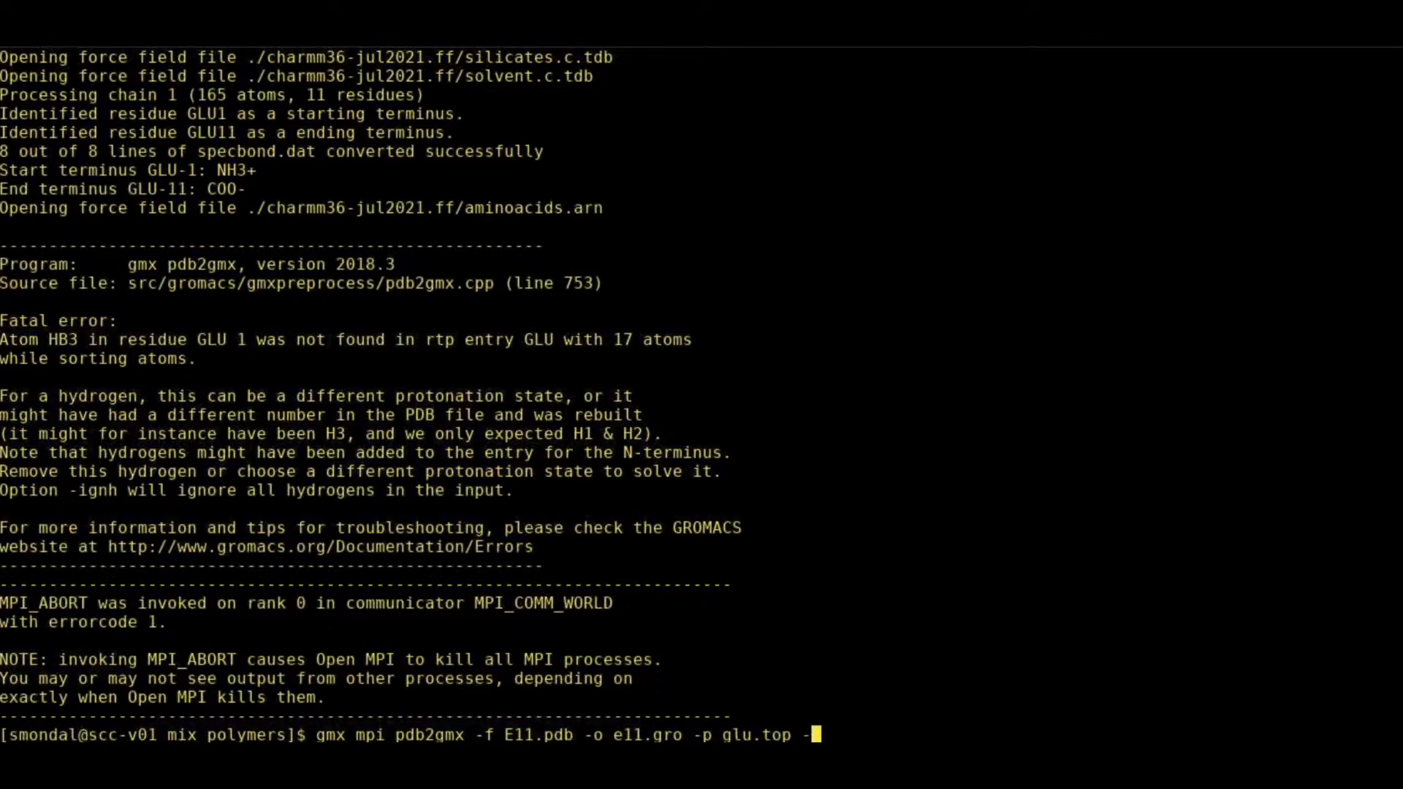
{"action": "type", "text": "ignh"}
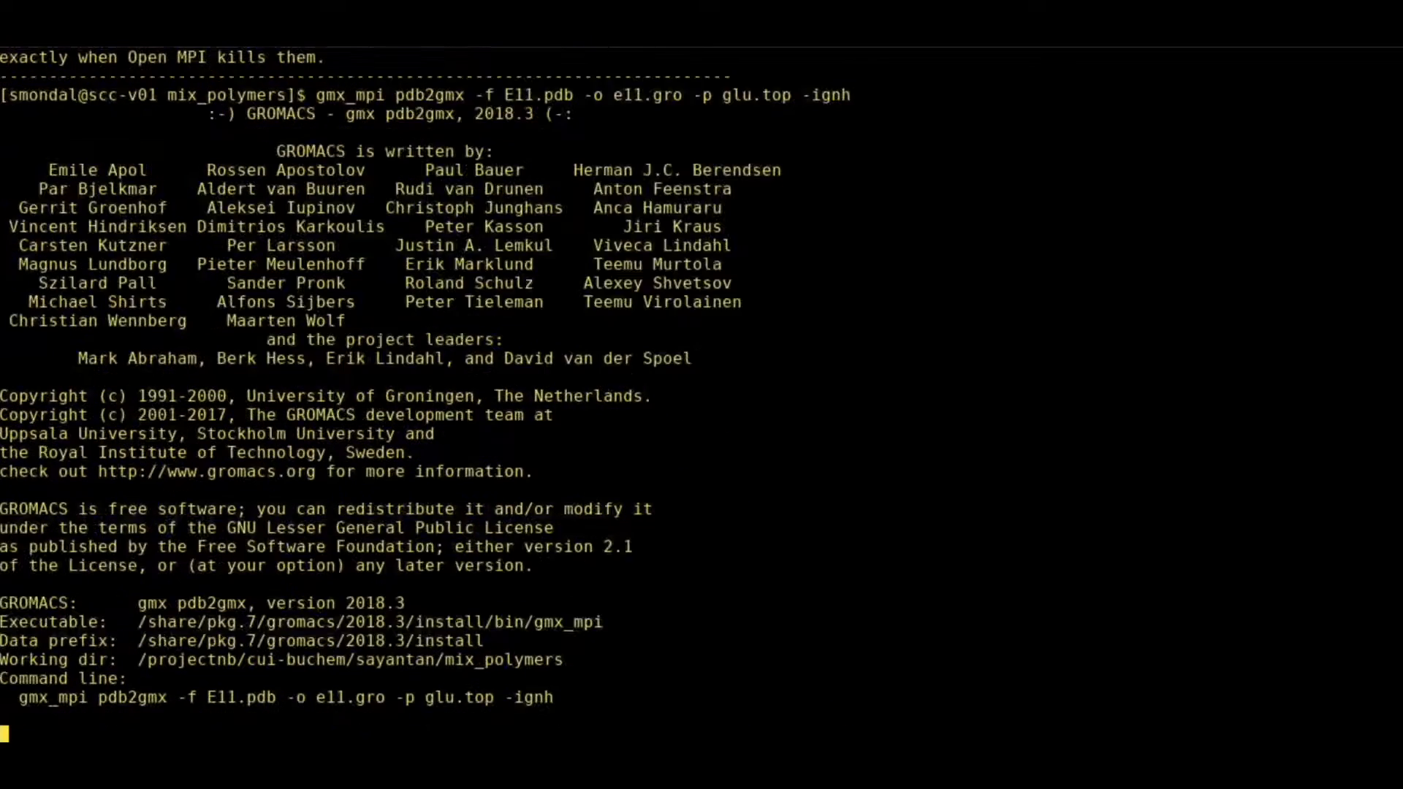
{"action": "type", "text": "1"}
{"action": "type", "text": "ls"}
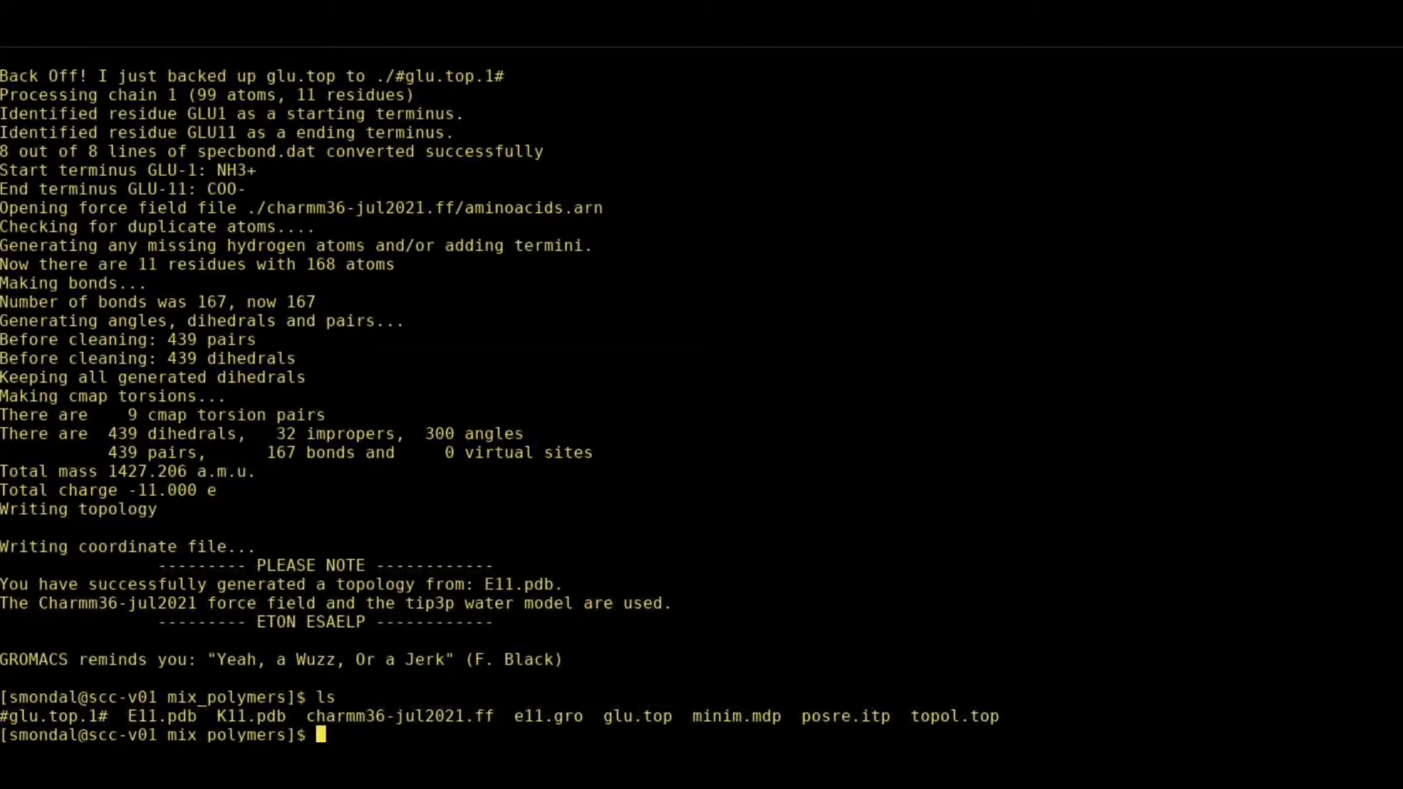
{"action": "mouse_move", "coordinate": [618, 721]}
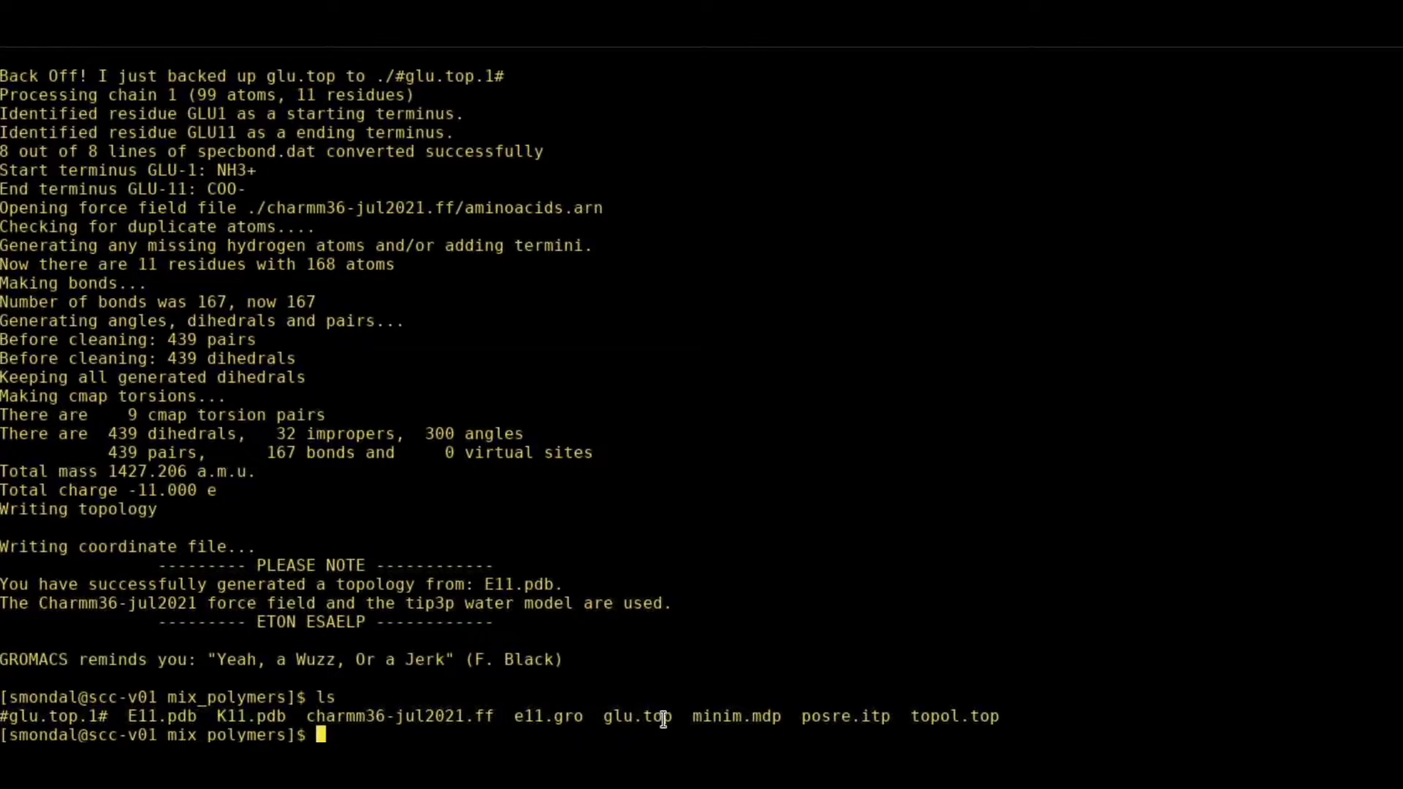
{"action": "mouse_move", "coordinate": [691, 660]}
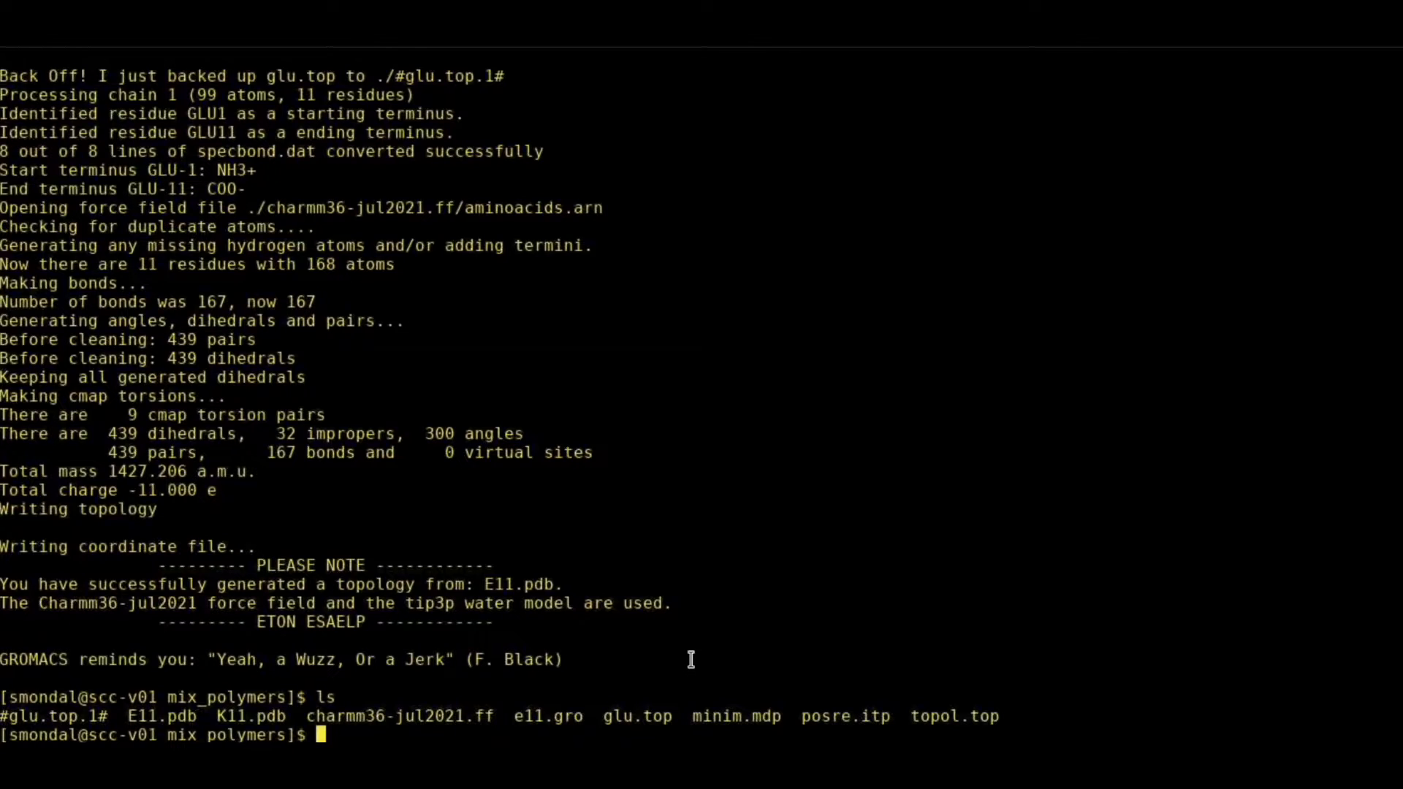
Open glu.top in vim, trim the header comments and rename Protein to E11.
{"action": "type", "text": "glu"}
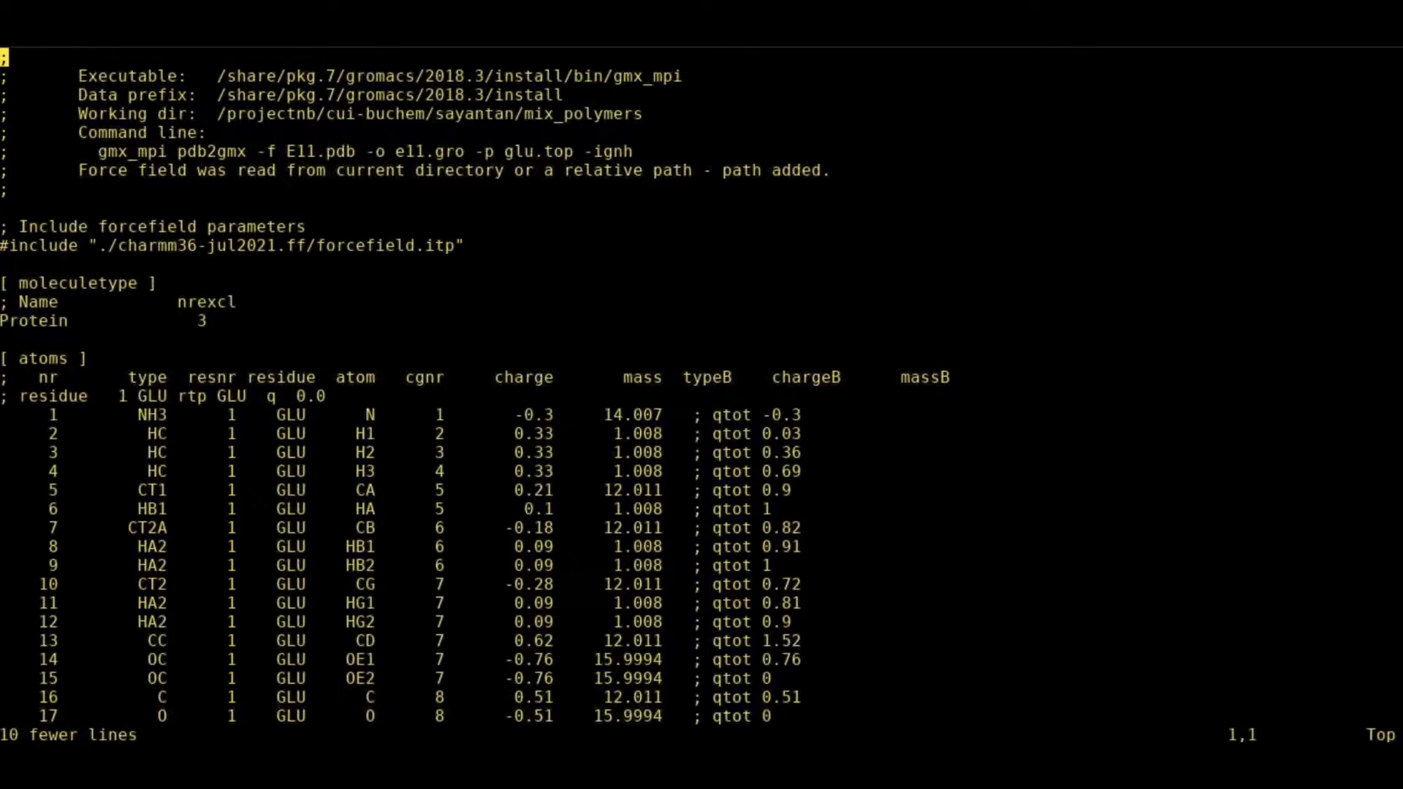
{"action": "scroll", "scroll_direction": "down", "scroll_amount": 3}
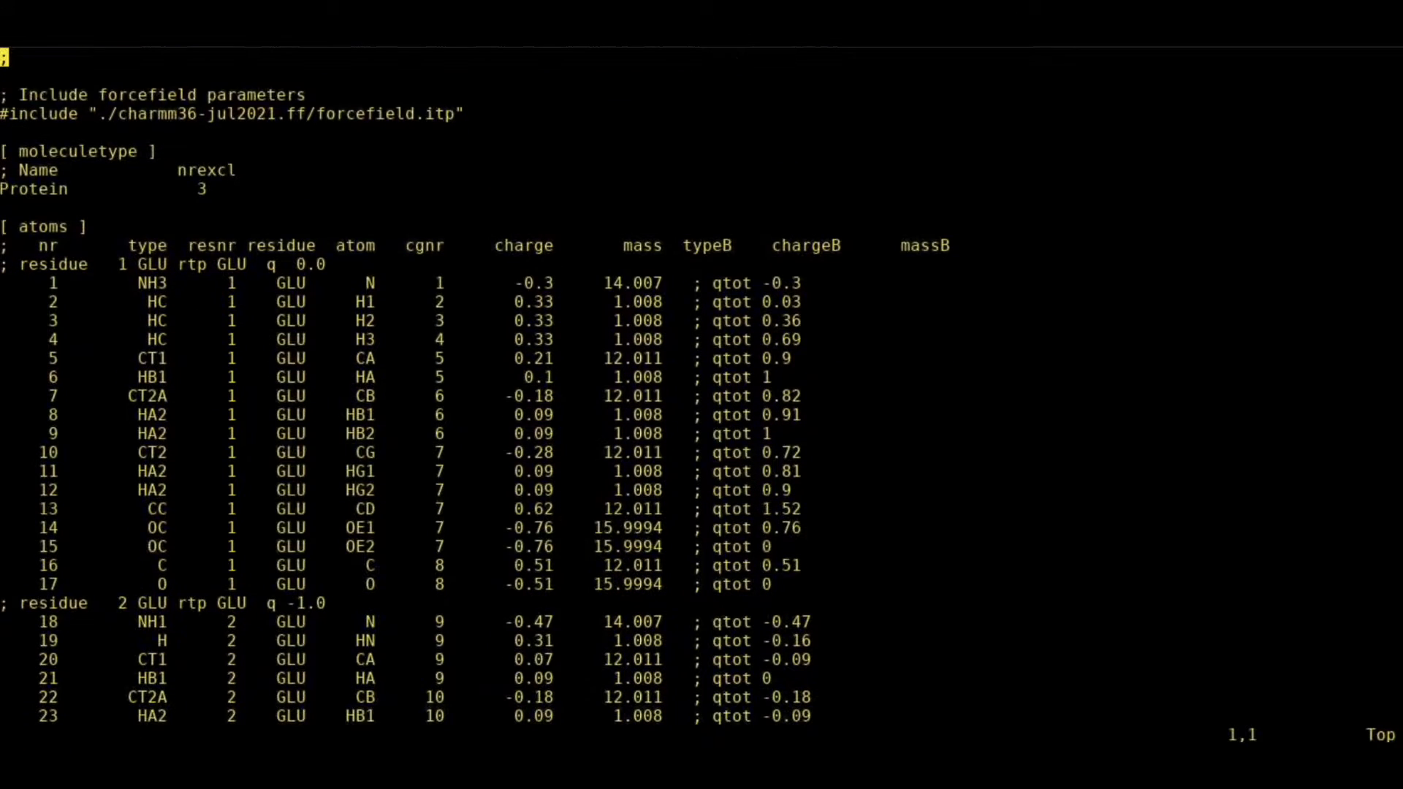
{"action": "scroll", "scroll_direction": "down", "scroll_amount": 3}
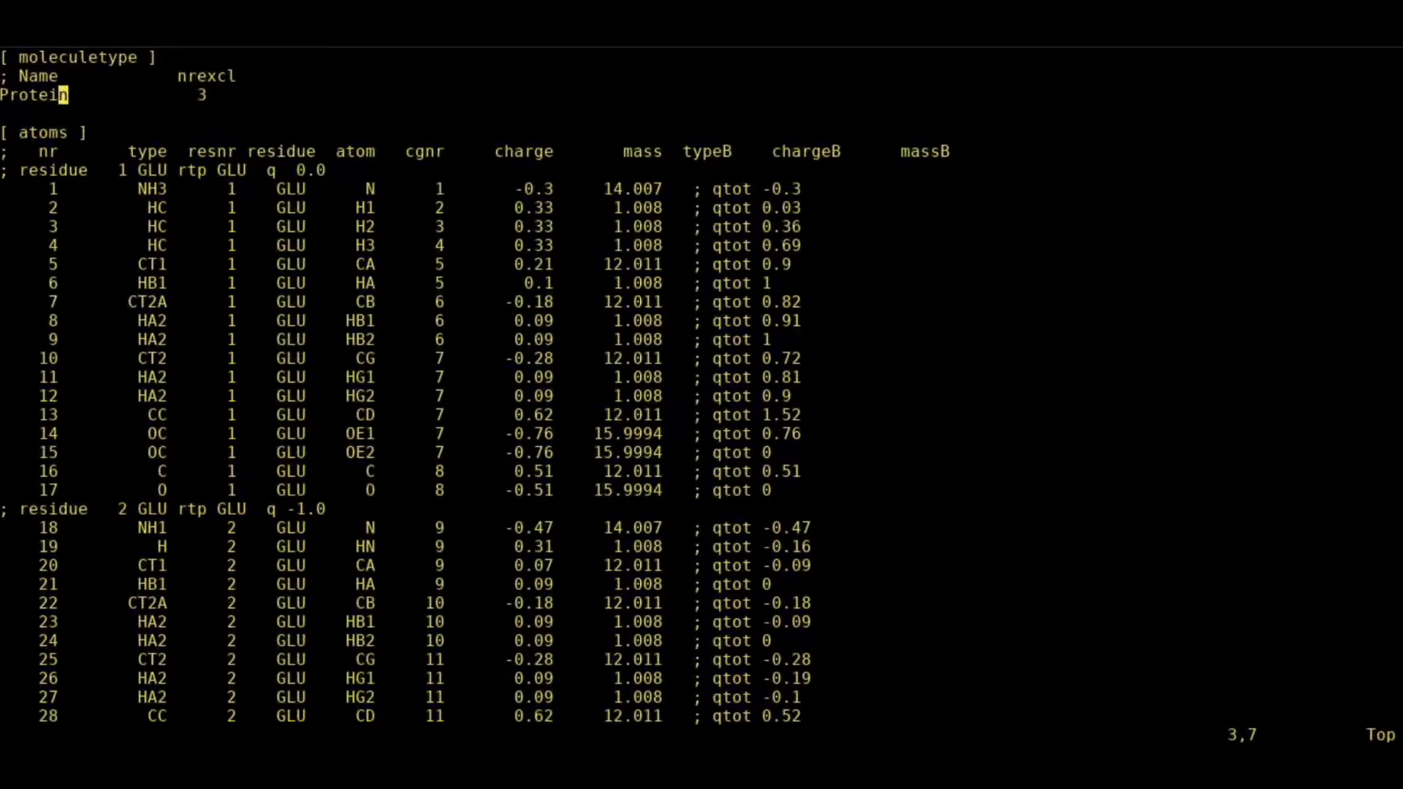
{"action": "key", "text": "i"}
{"action": "type", "text": "E"}
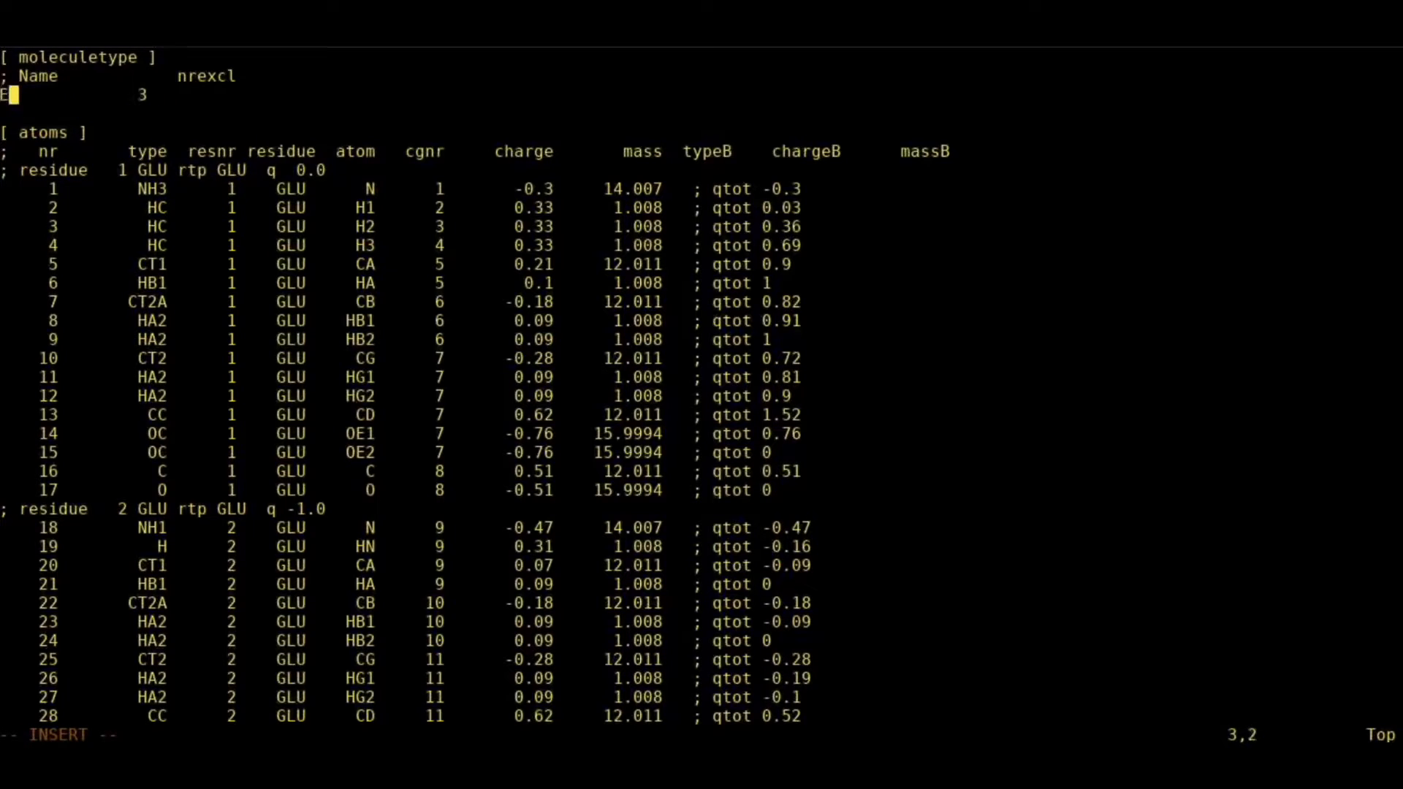
{"action": "type", "text": "11"}
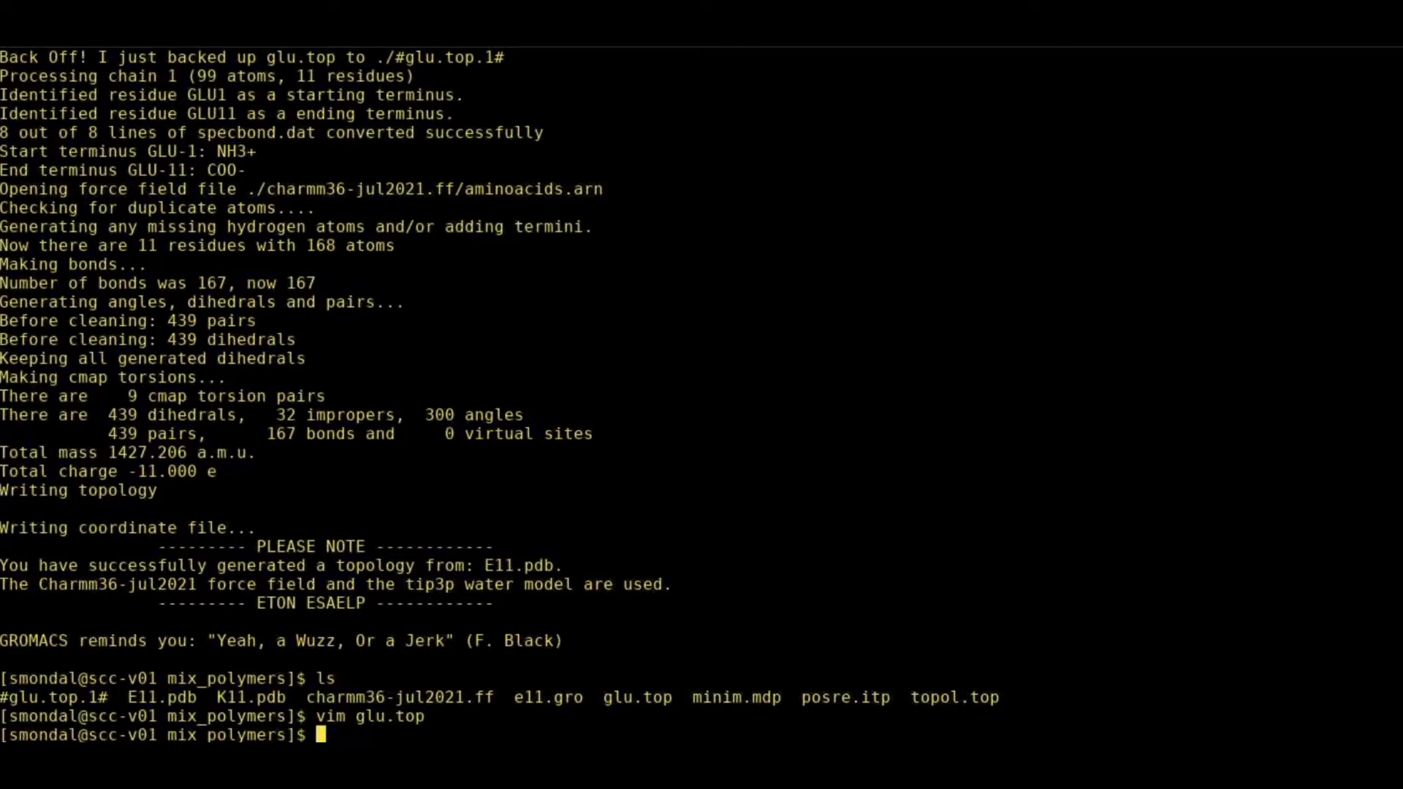
Rename glu.top to glu.itp and recall the E11 pdb2gmx command to adapt for K11.
{"action": "type", "text": "mv"}
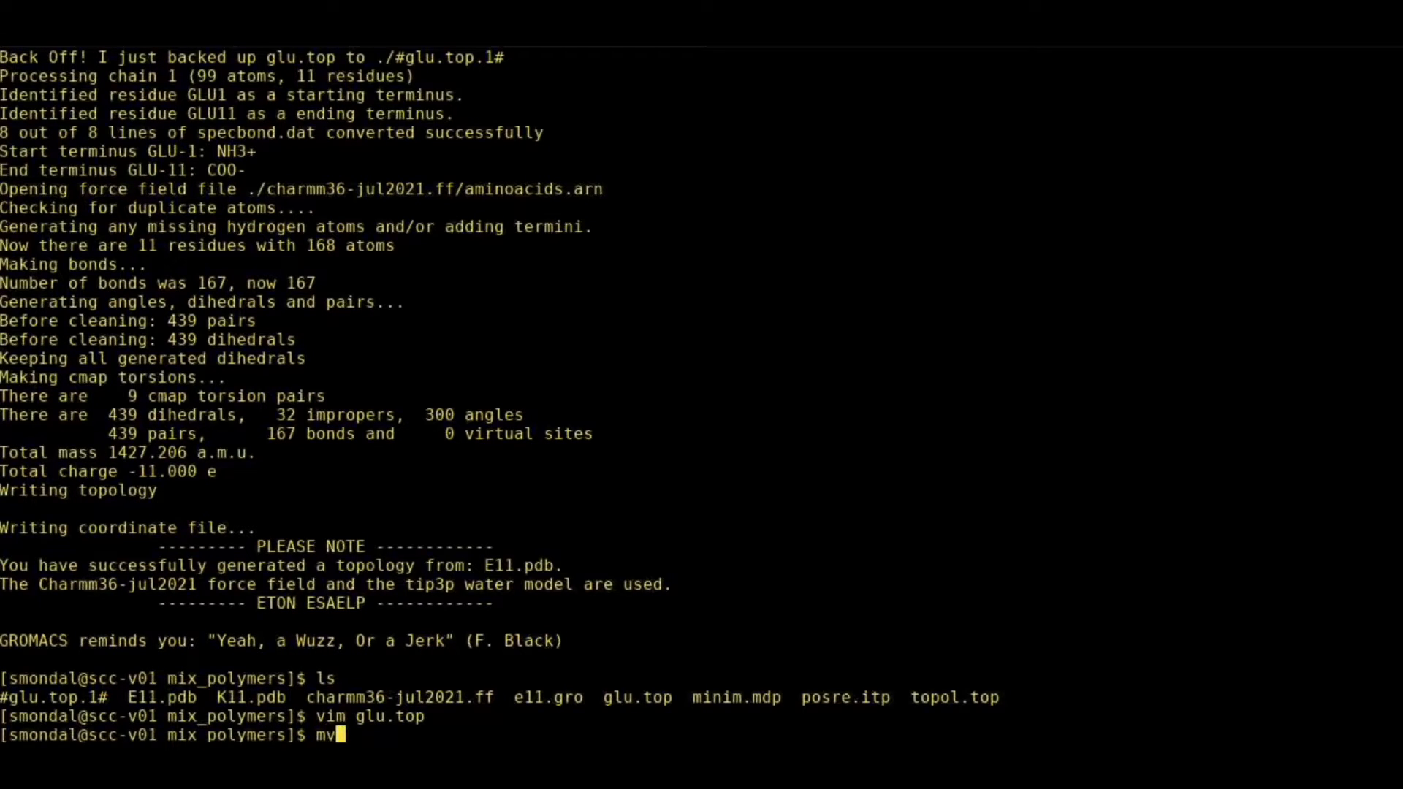
{"action": "type", "text": "glu.top g"}
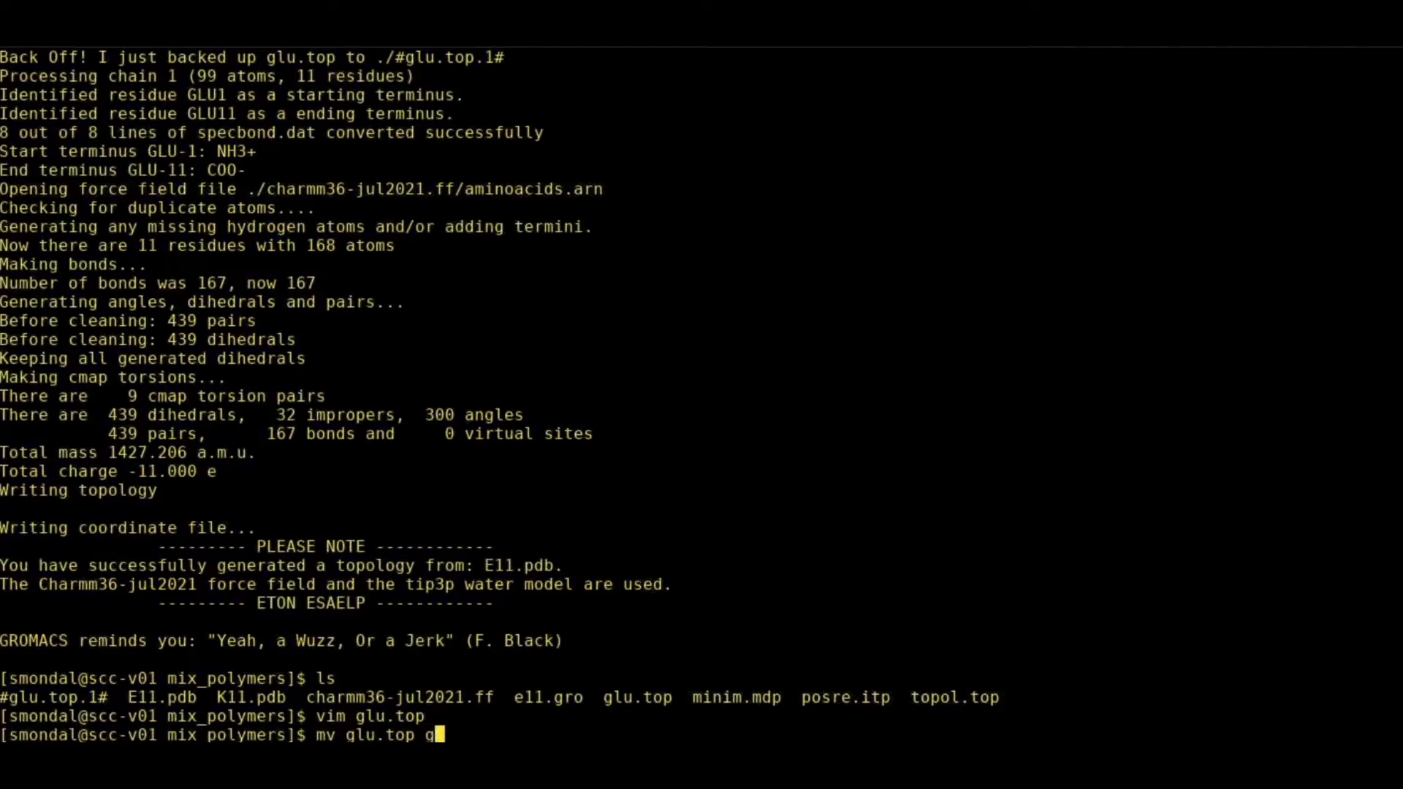
{"action": "type", "text": "lu"}
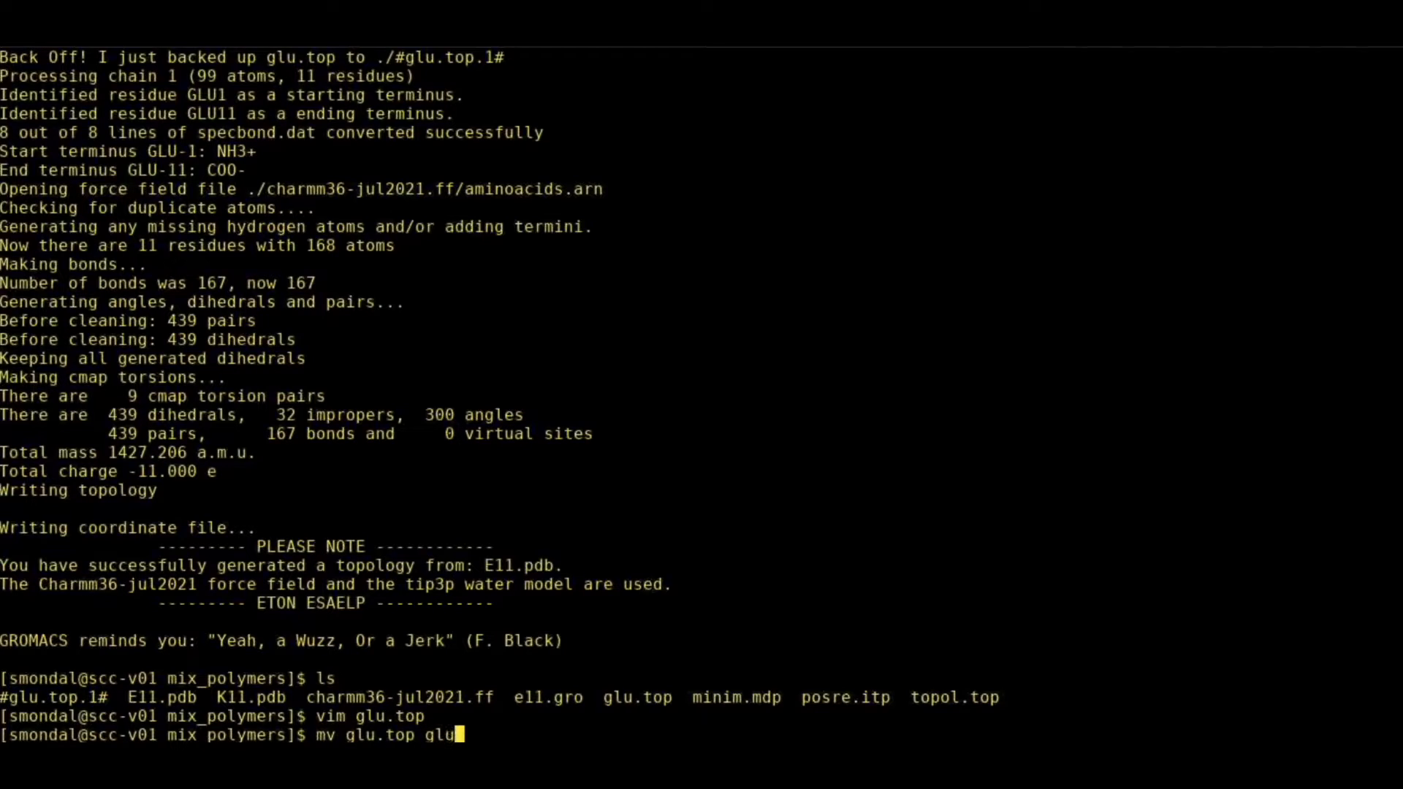
{"action": "type", "text": ".itp"}
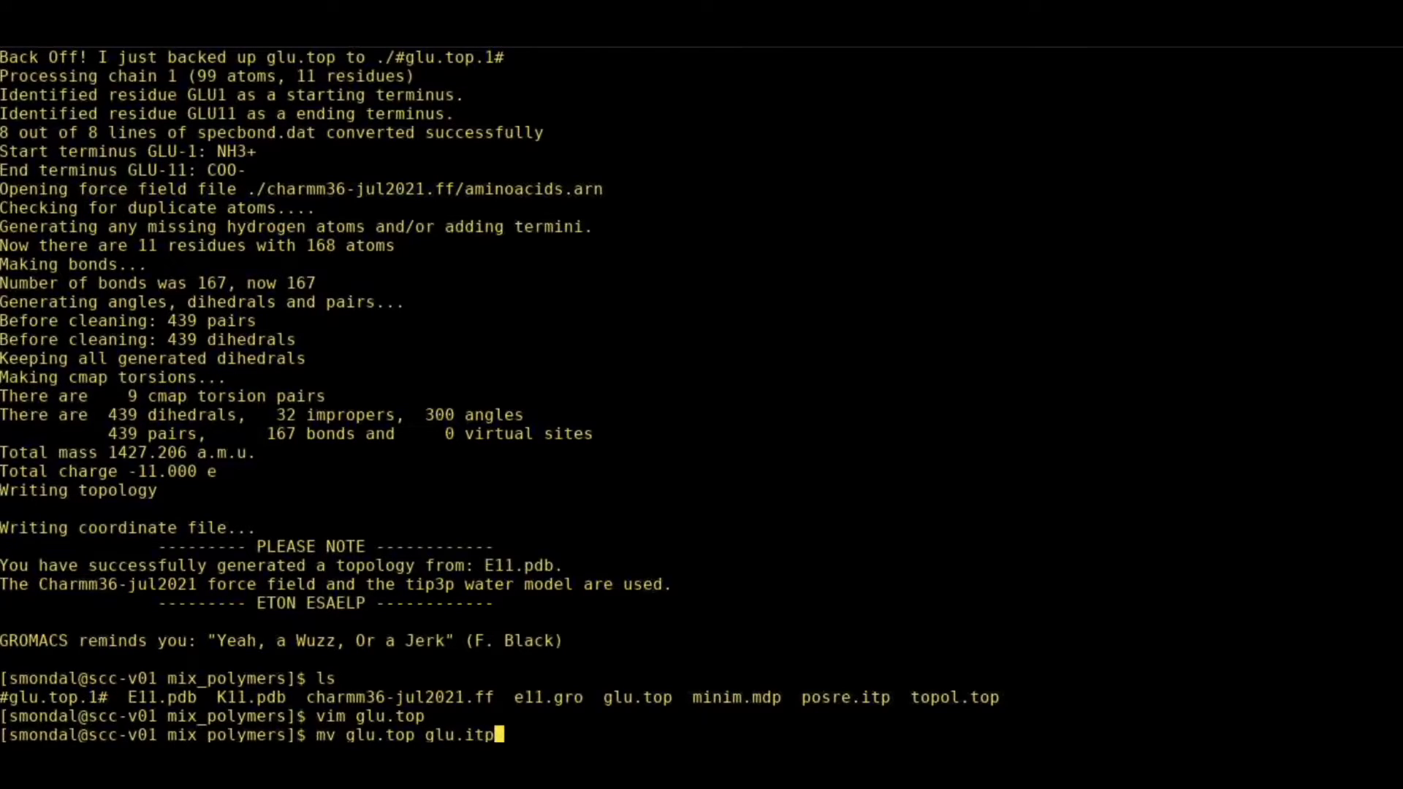
{"action": "key", "text": "Return"}
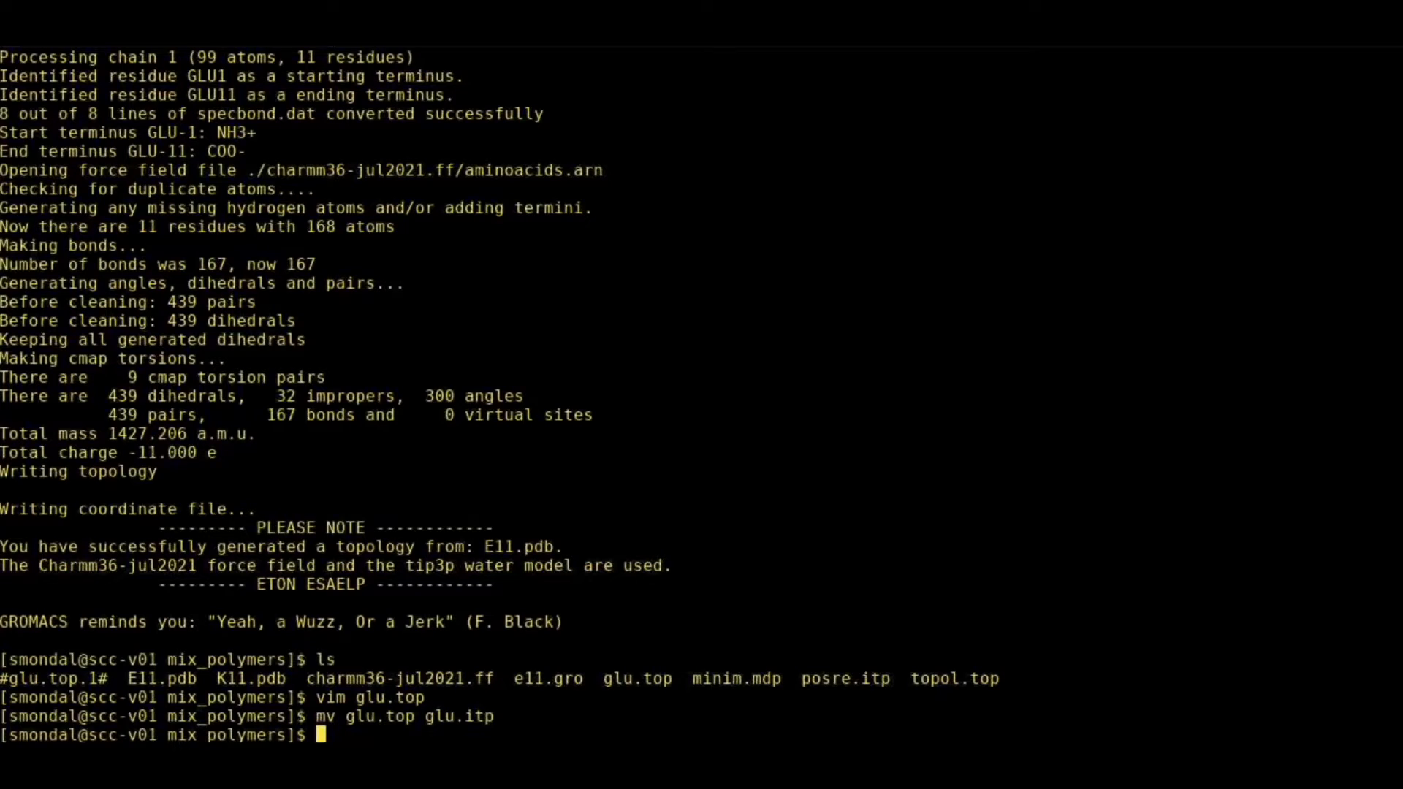
{"action": "type", "text": "gmx mpi pdb2gmx -f E11.pdb -o e11.gro -p glu.top -ignh"}
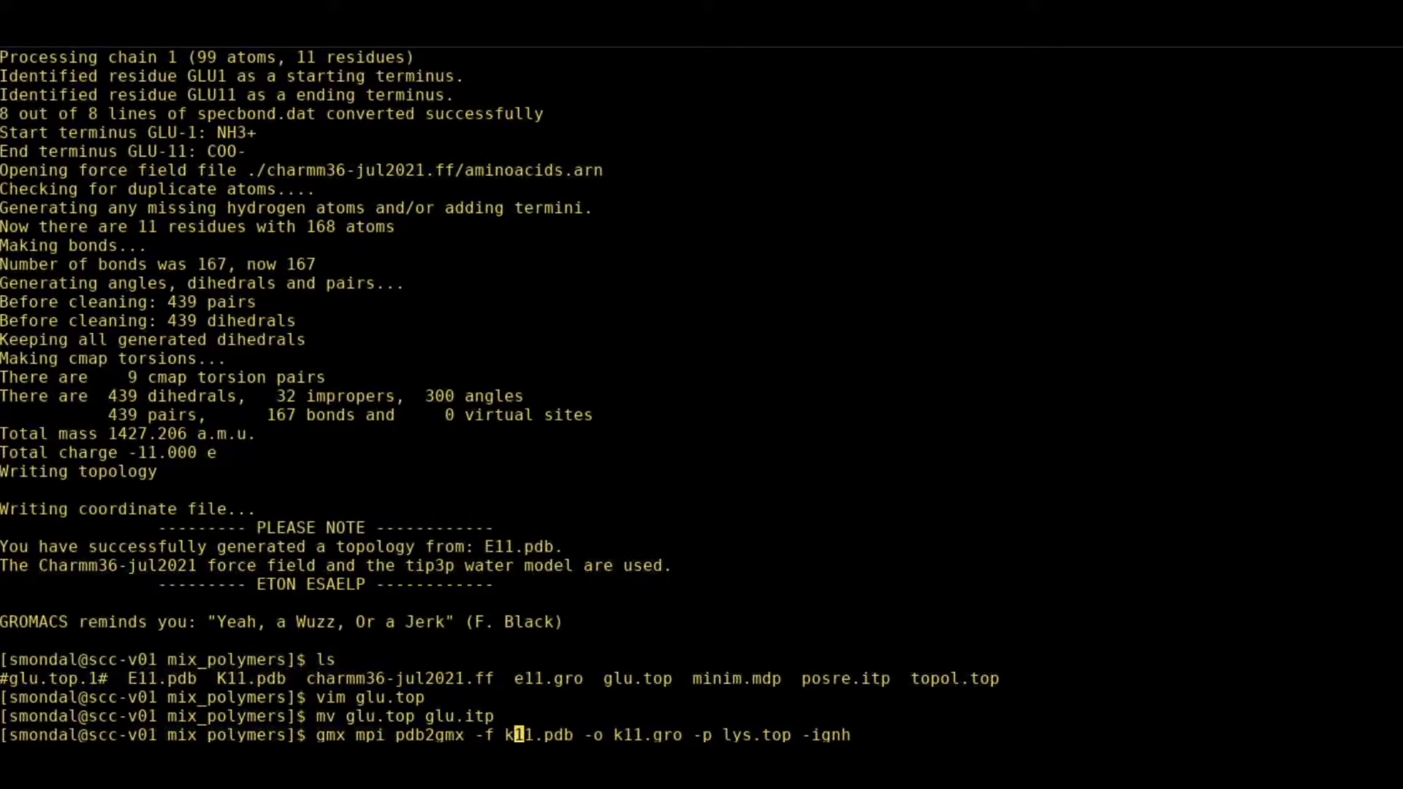
Run pdb2gmx on K11.pdb and select force field 1 (CHARMM36).
{"action": "key", "text": "Return"}
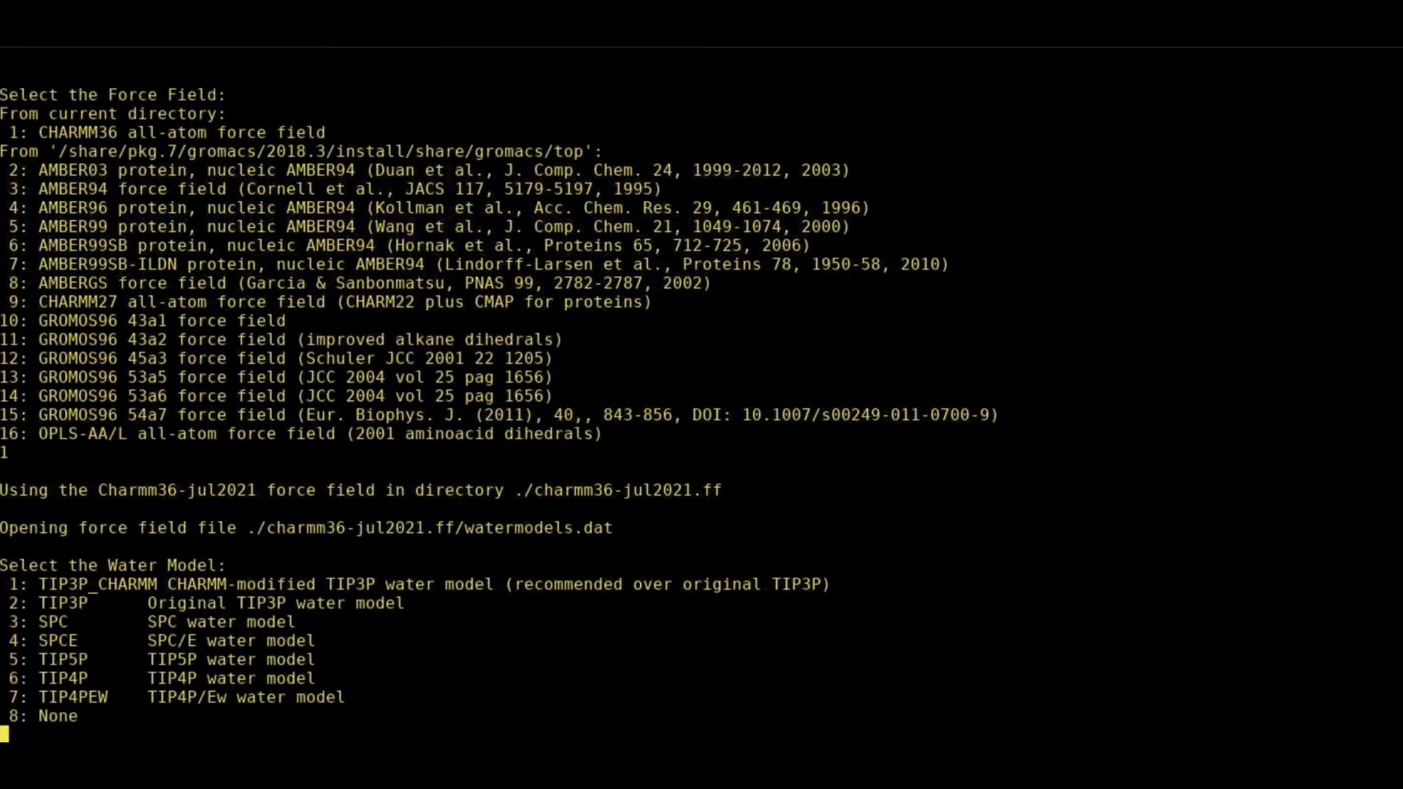
{"action": "type", "text": "1"}
{"action": "type", "text": "ls"}
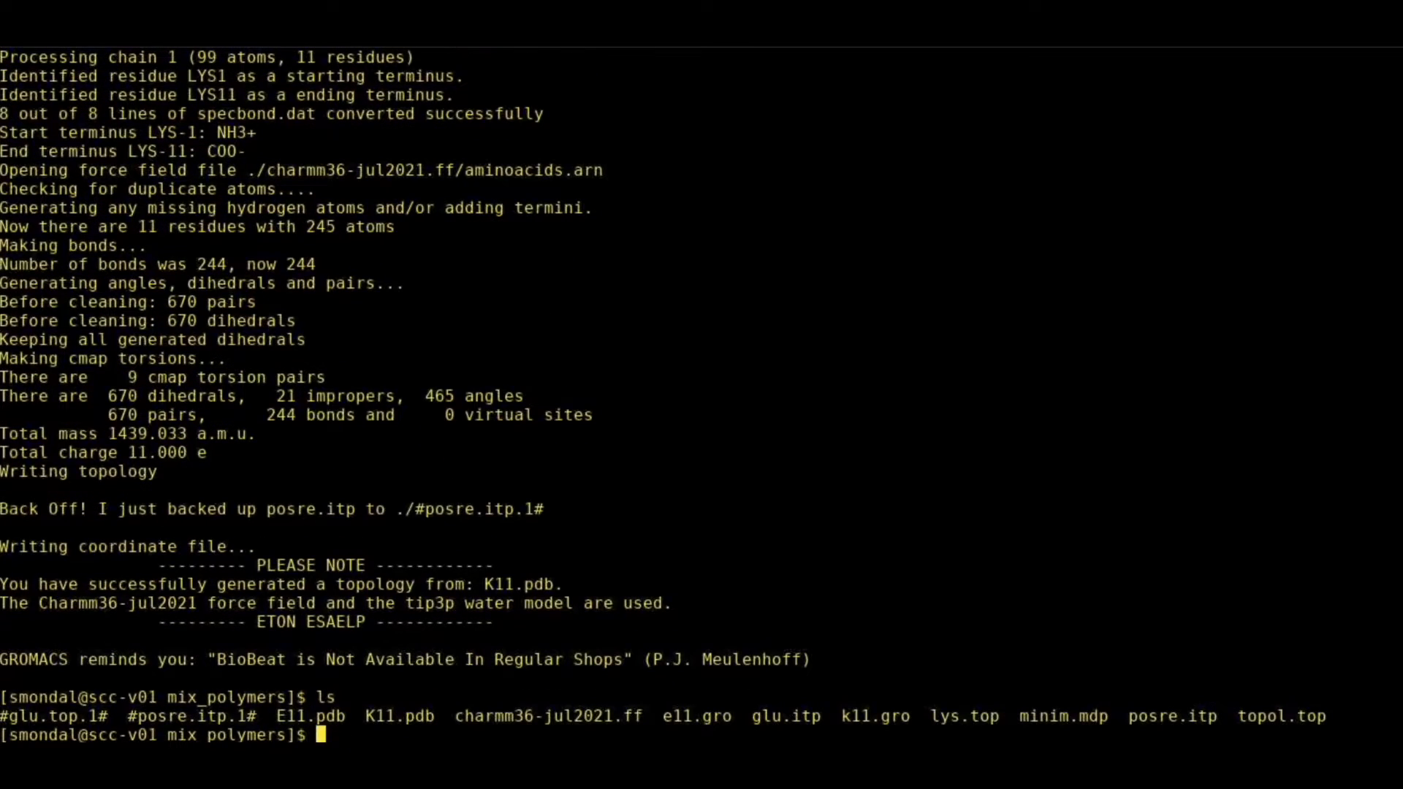
{"action": "mouse_move", "coordinate": [929, 720]}
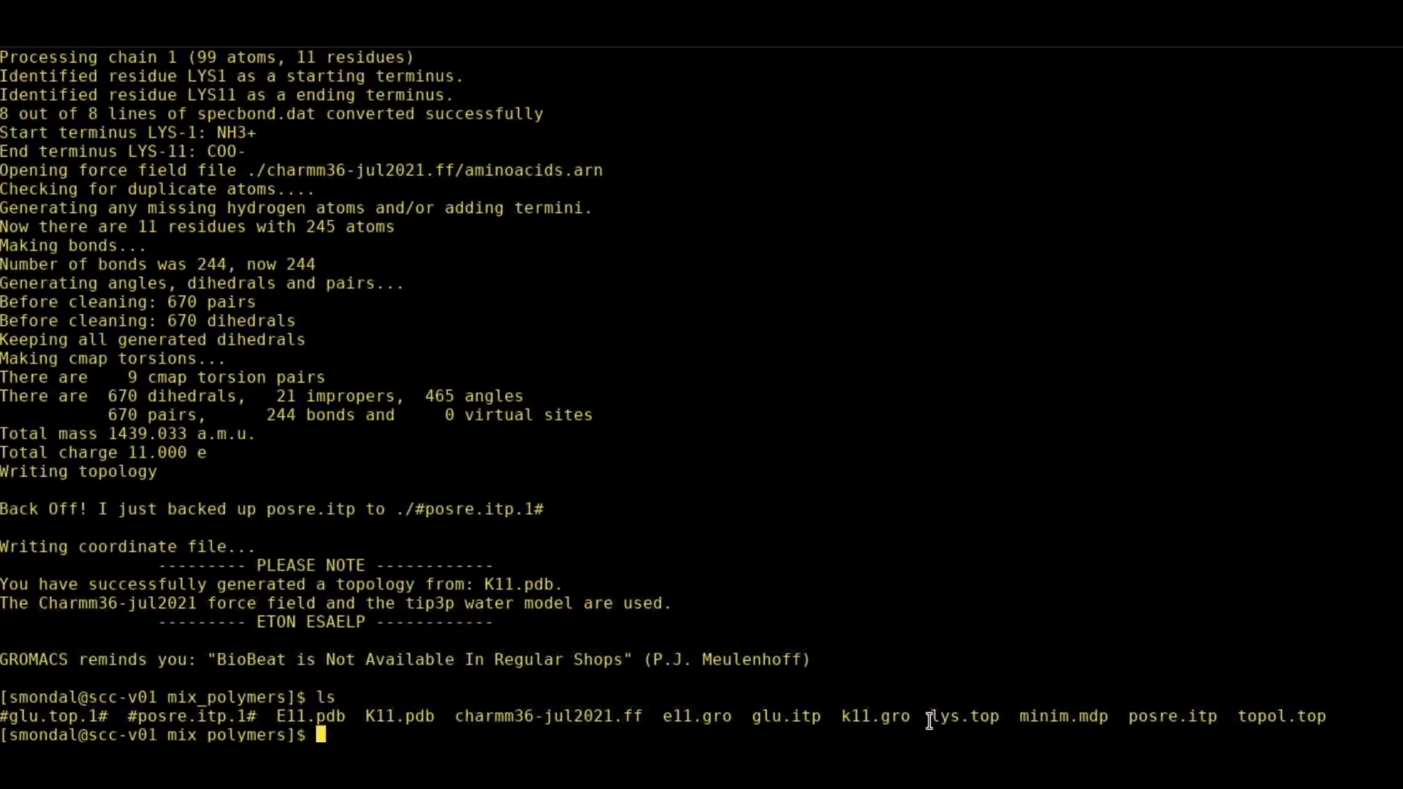
Open lys.top in vim and delete its generated header comment lines.
{"action": "type", "text": "vi"}
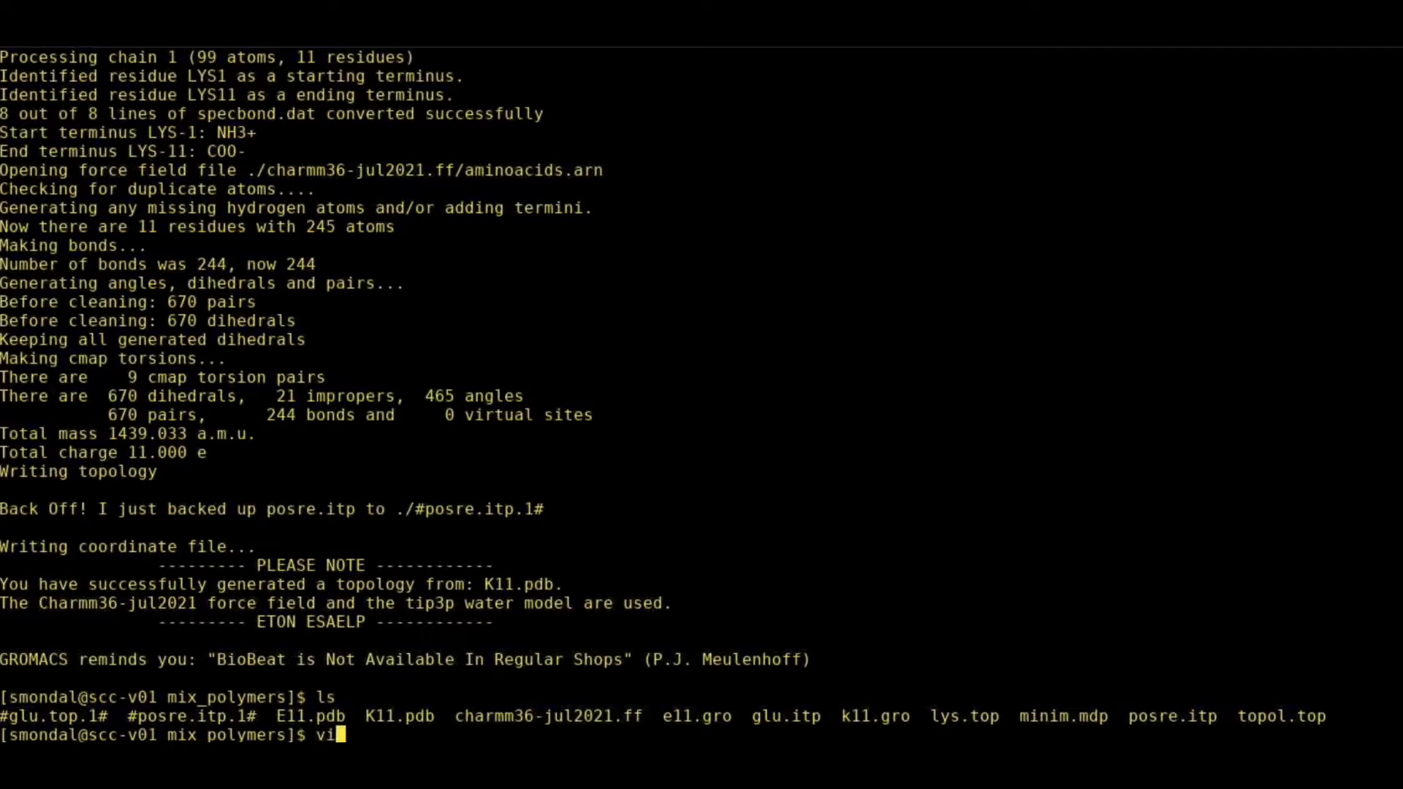
{"action": "type", "text": "m l"}
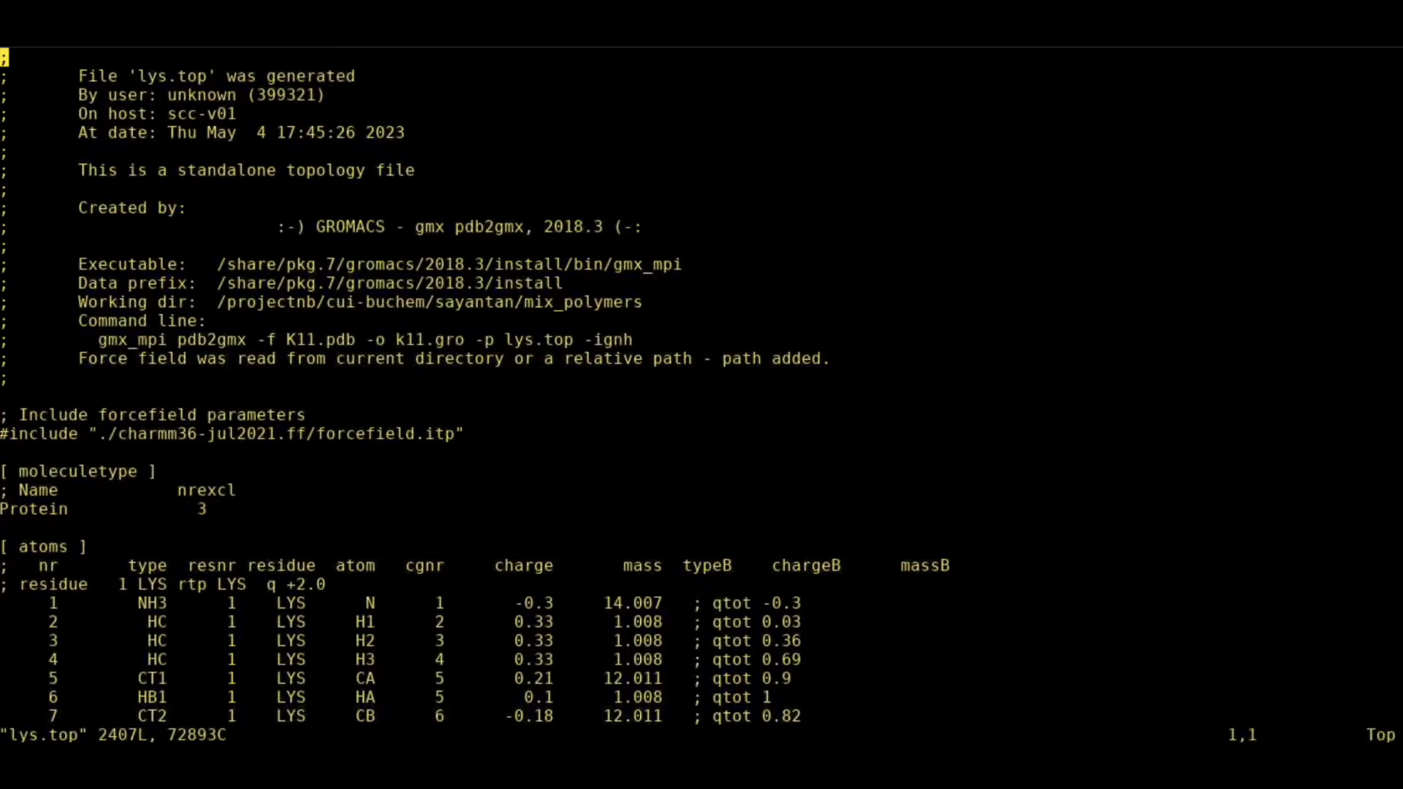
{"action": "scroll", "scroll_direction": "down", "scroll_amount": 3}
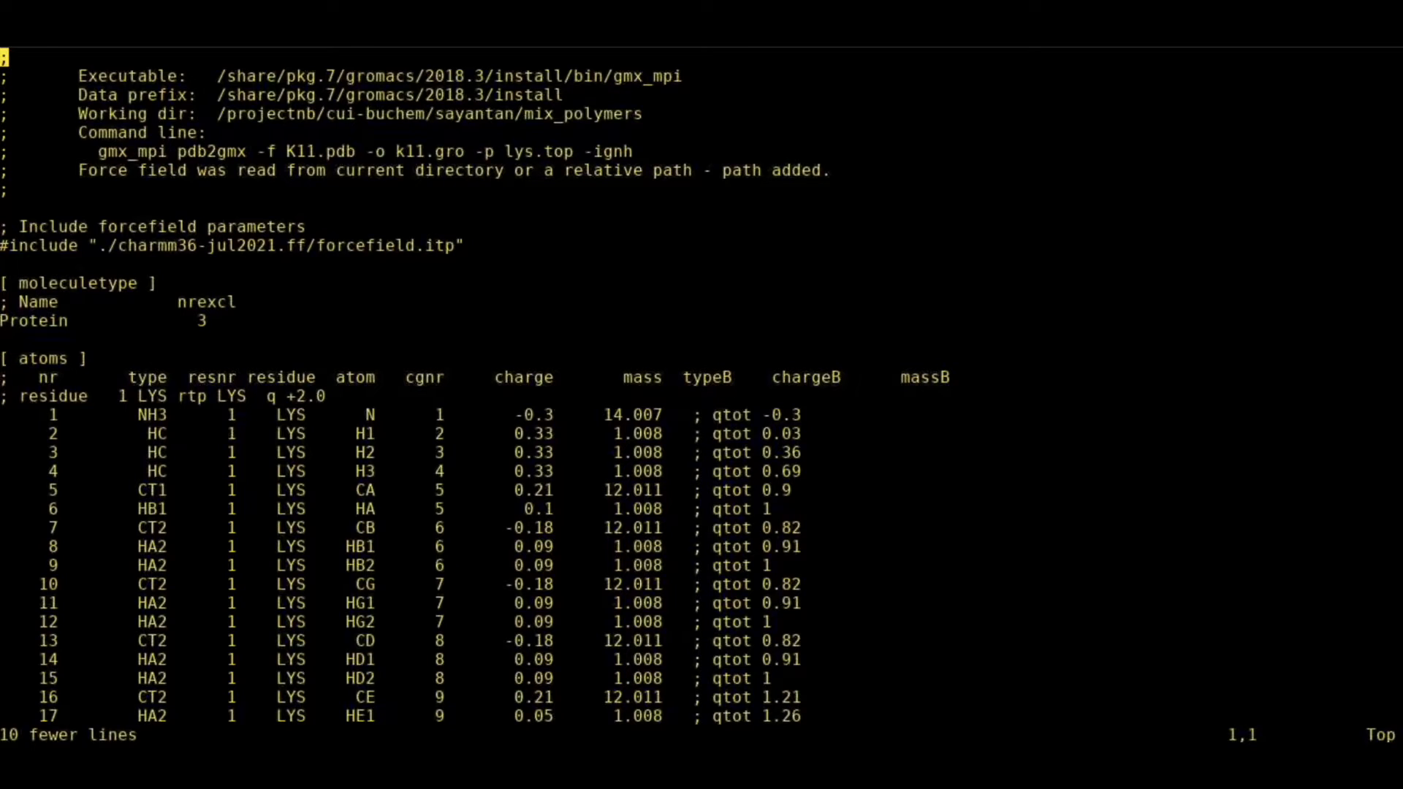
{"action": "scroll", "scroll_direction": "down", "scroll_amount": 3}
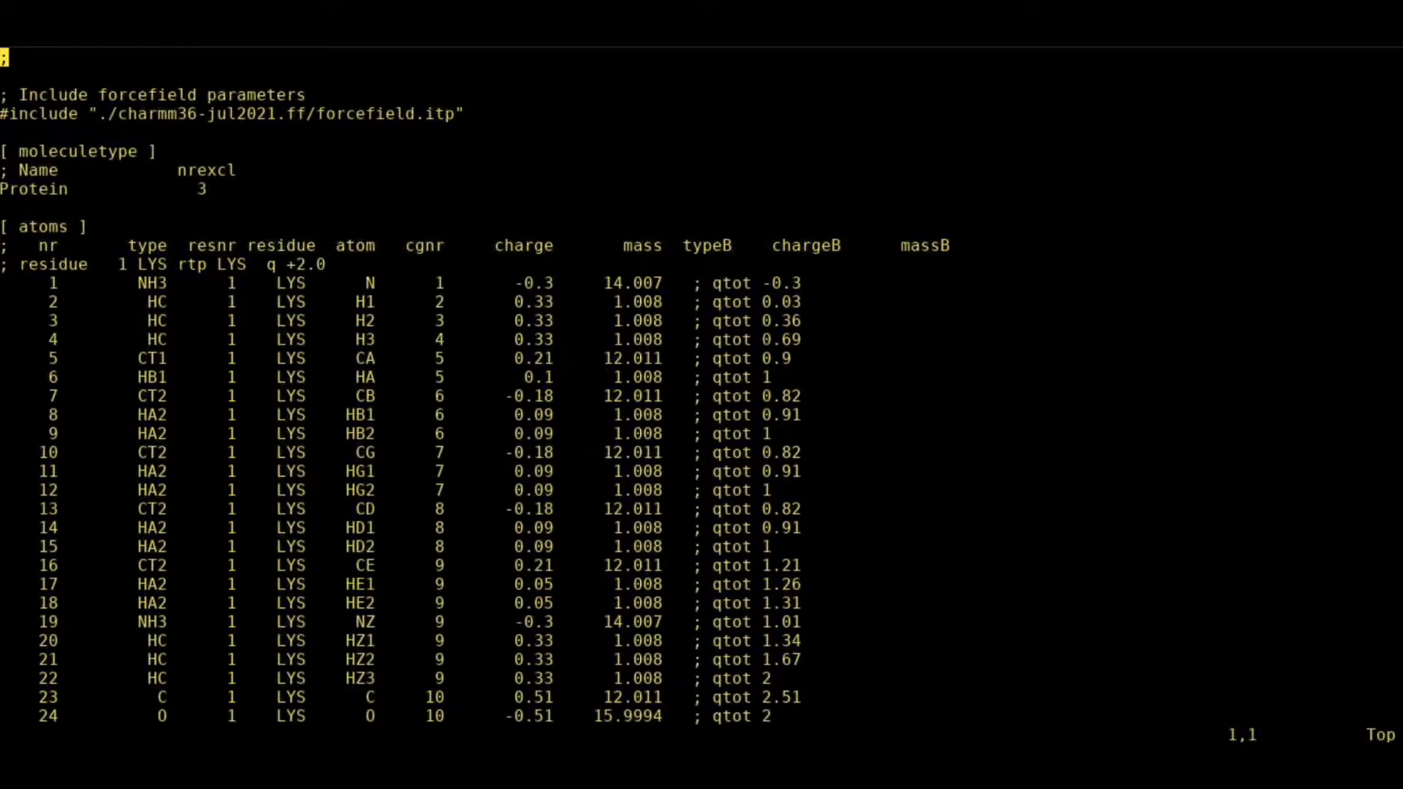
{"action": "scroll", "scroll_direction": "down", "scroll_amount": 3}
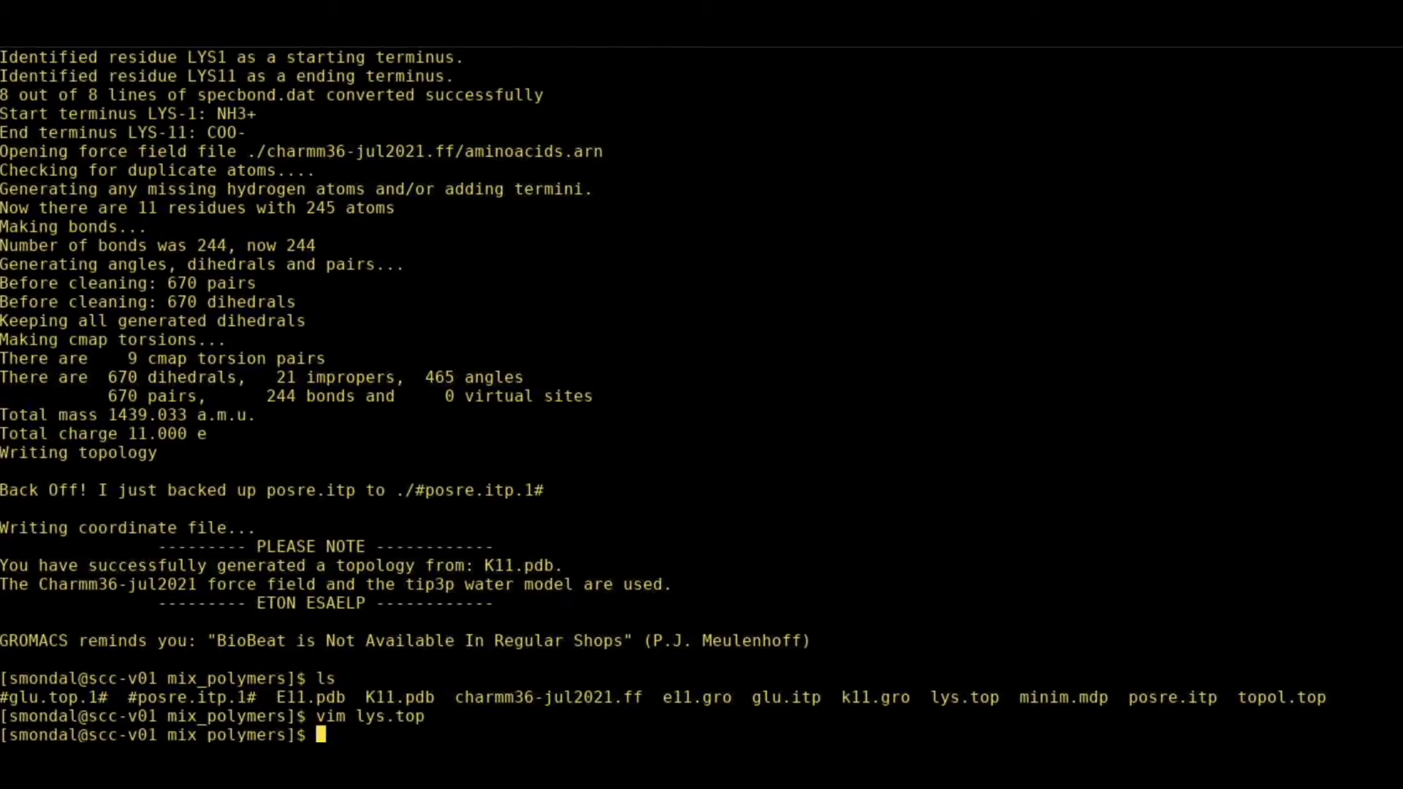
Rename lys.top to lys.itp, list the folder with lt, and run the clean alias.
{"action": "type", "text": "mv"}
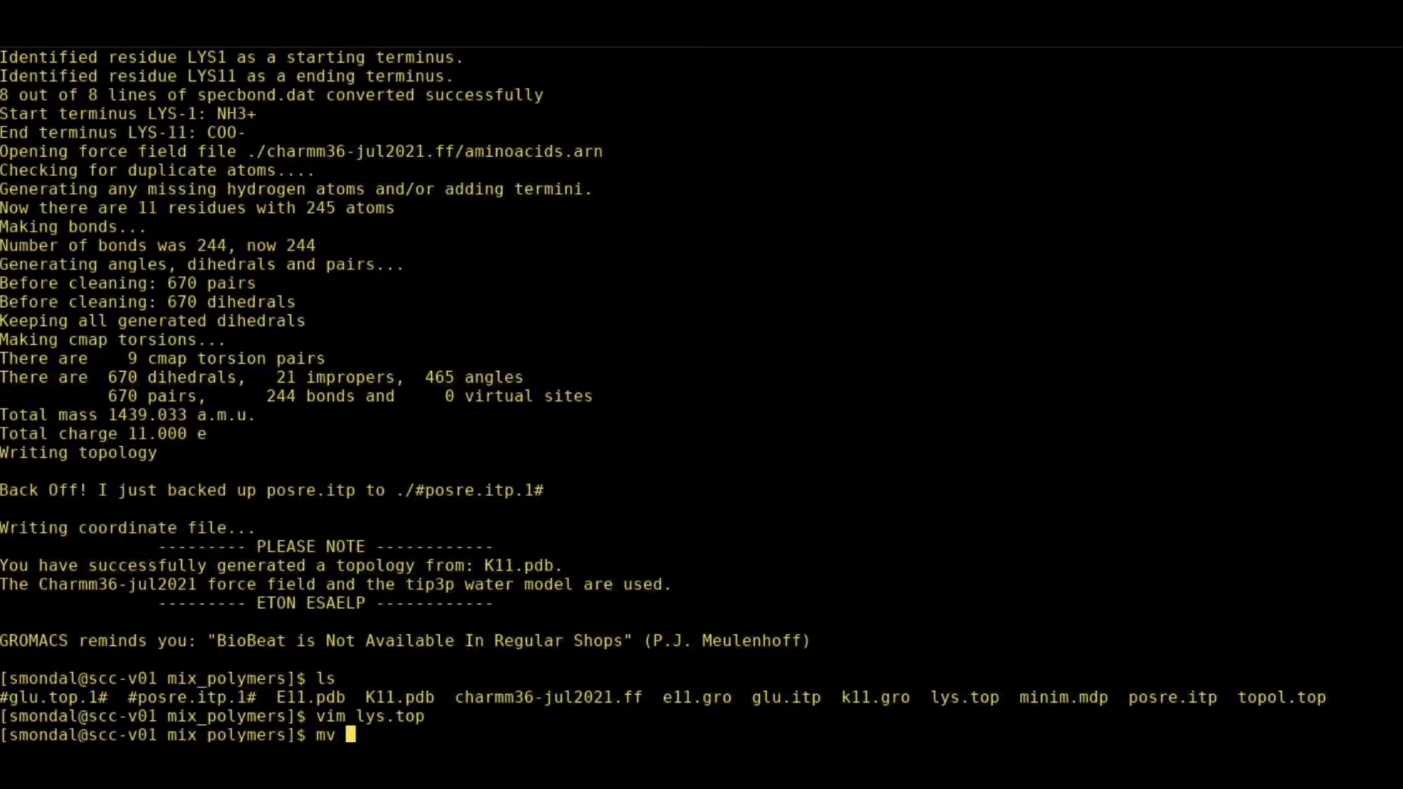
{"action": "type", "text": "lys.top l"}
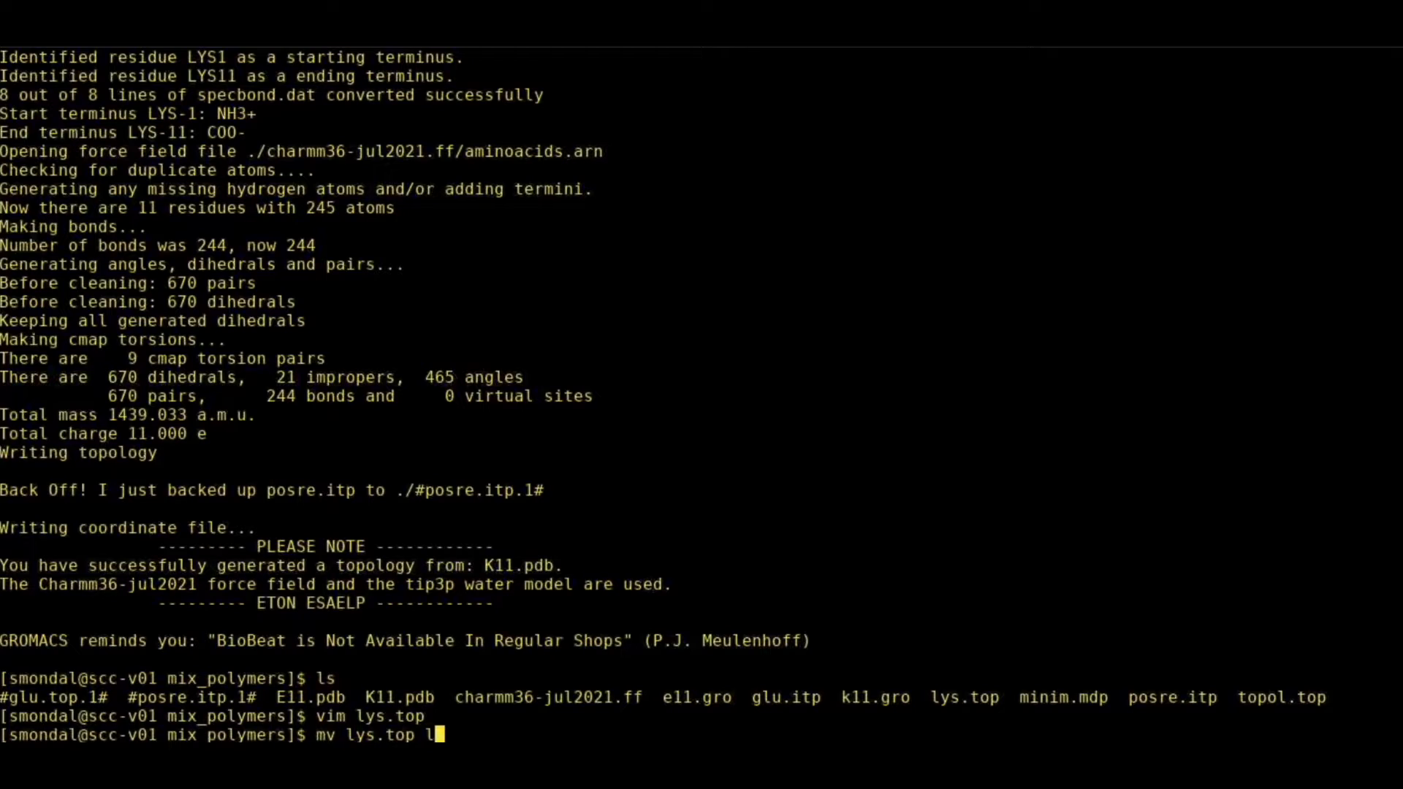
{"action": "type", "text": "ys.itp"}
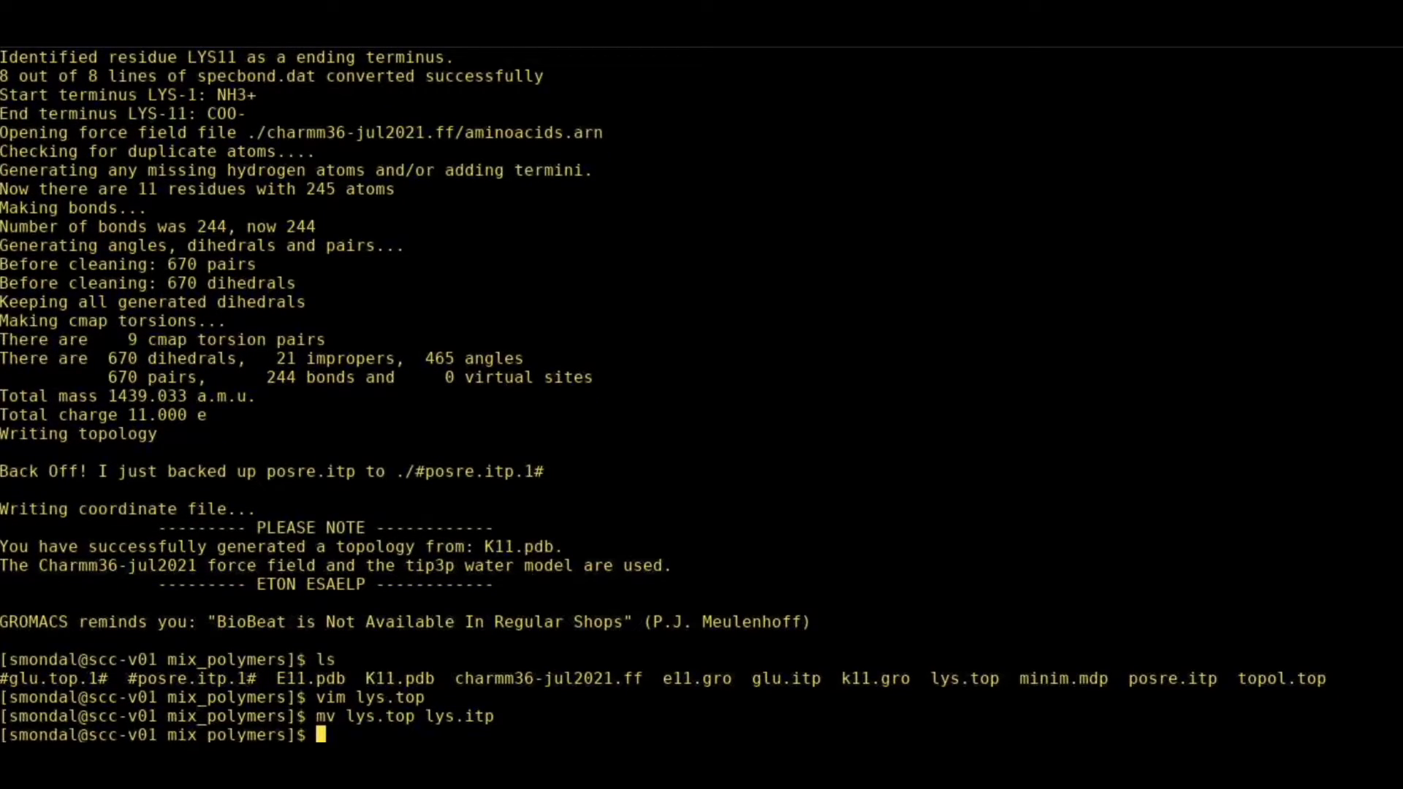
{"action": "type", "text": "lt"}
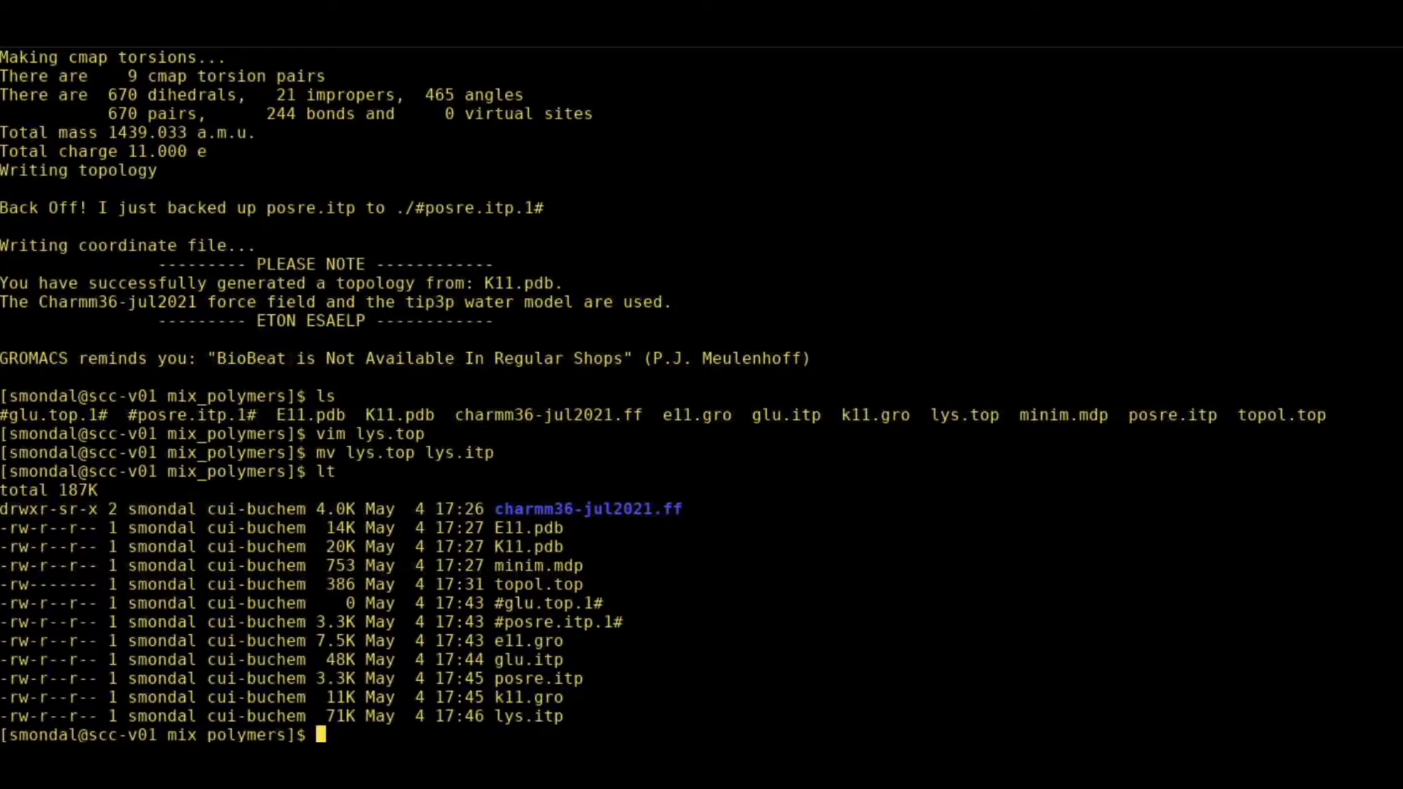
{"action": "mouse_move", "coordinate": [554, 701]}
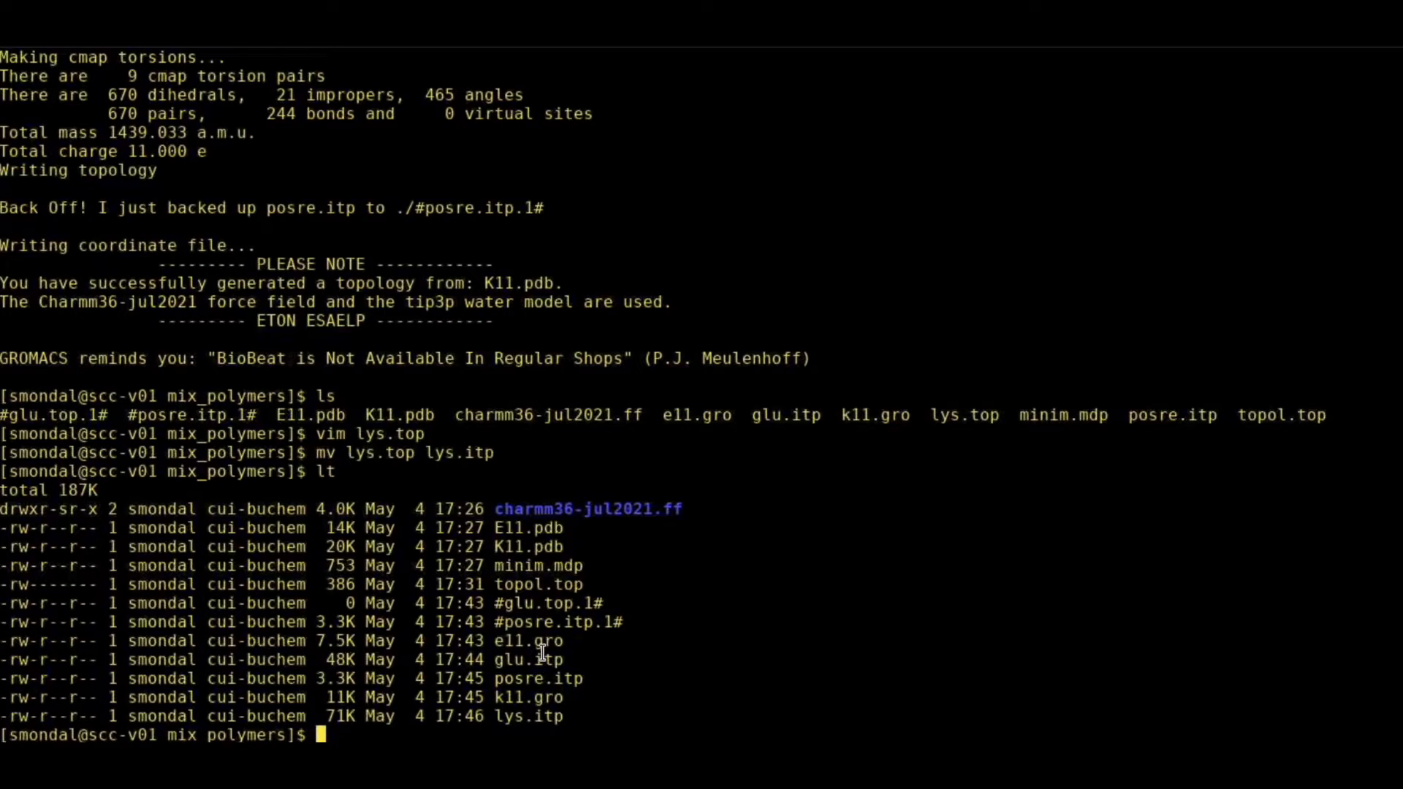
{"action": "type", "text": "clean1"}
{"action": "type", "text": "lt"}
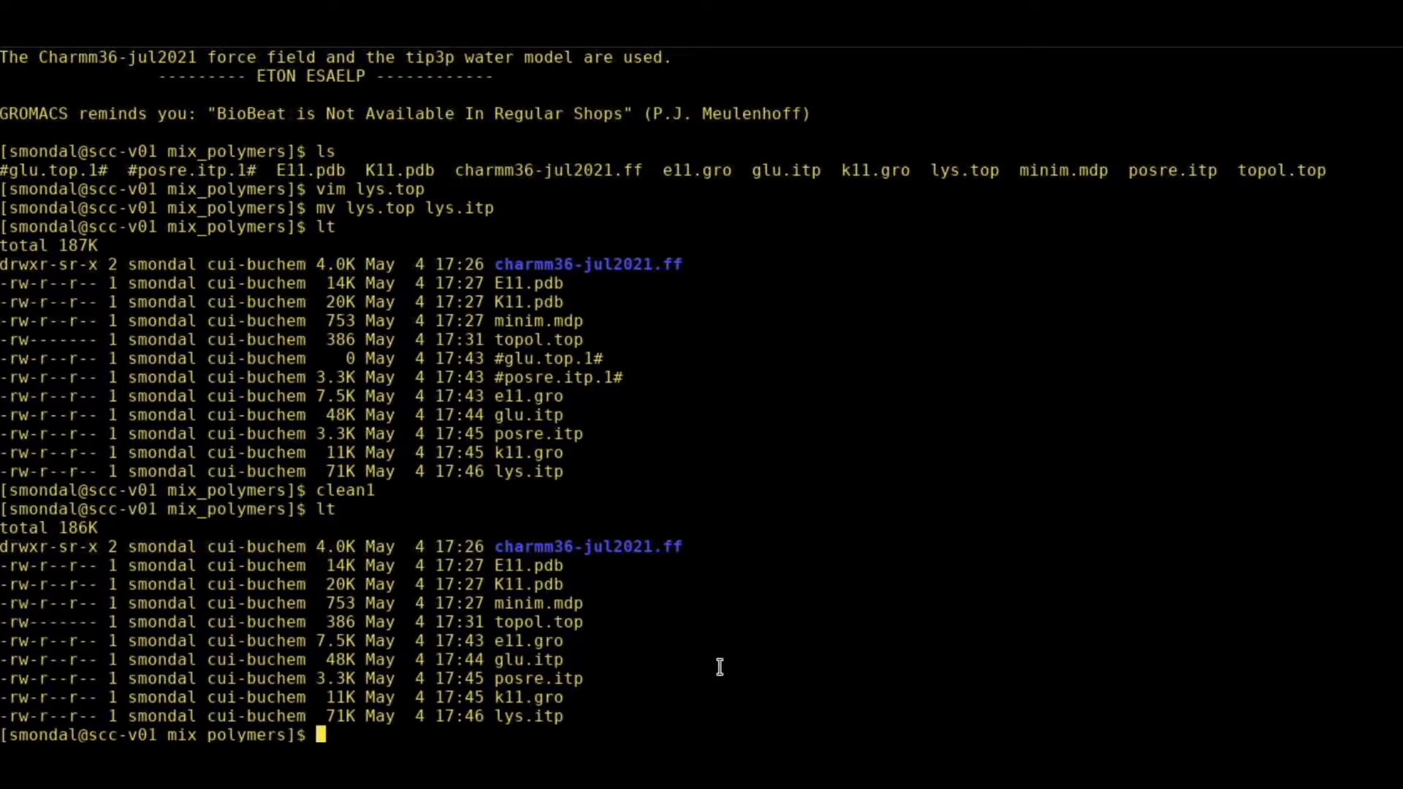
{"action": "mouse_move", "coordinate": [551, 580]}
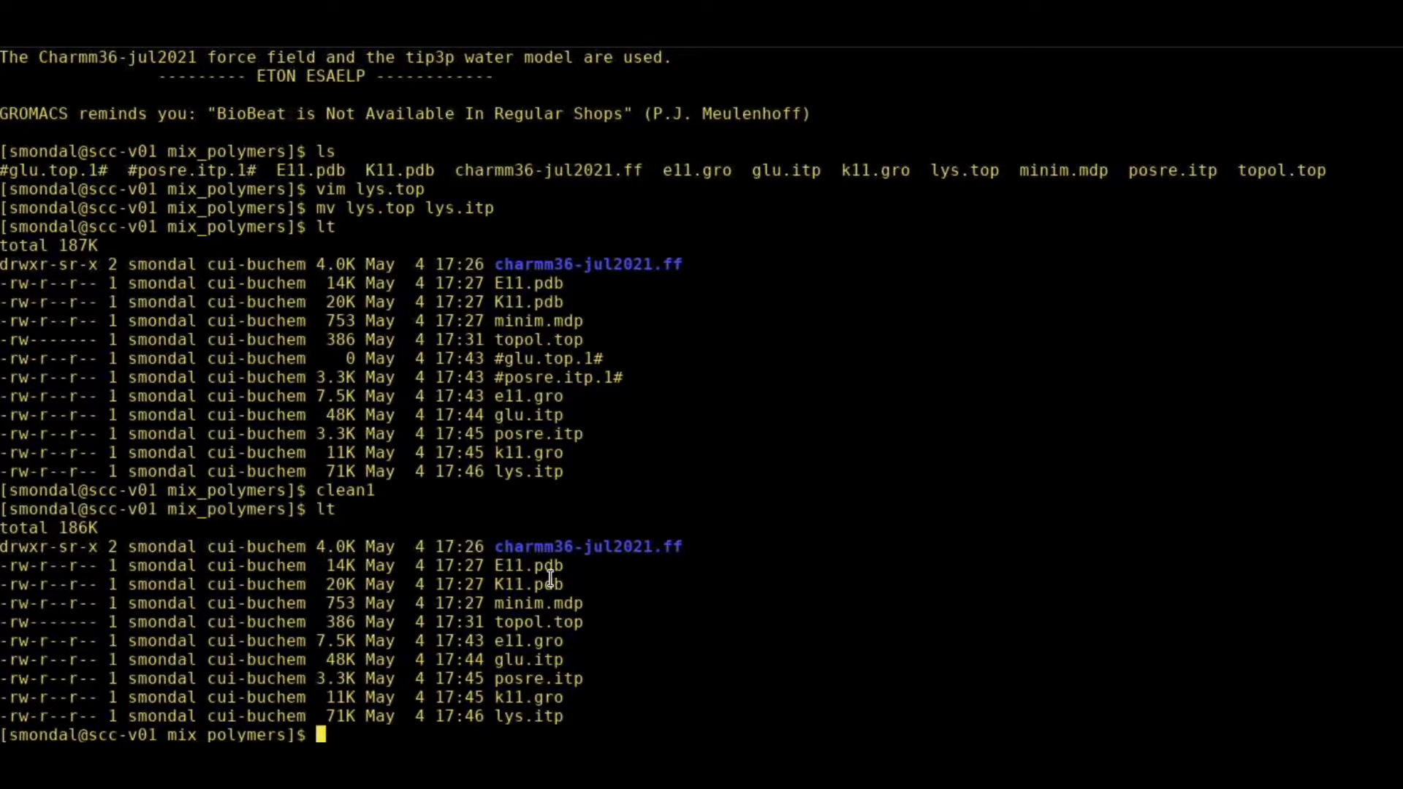
{"action": "mouse_move", "coordinate": [532, 575]}
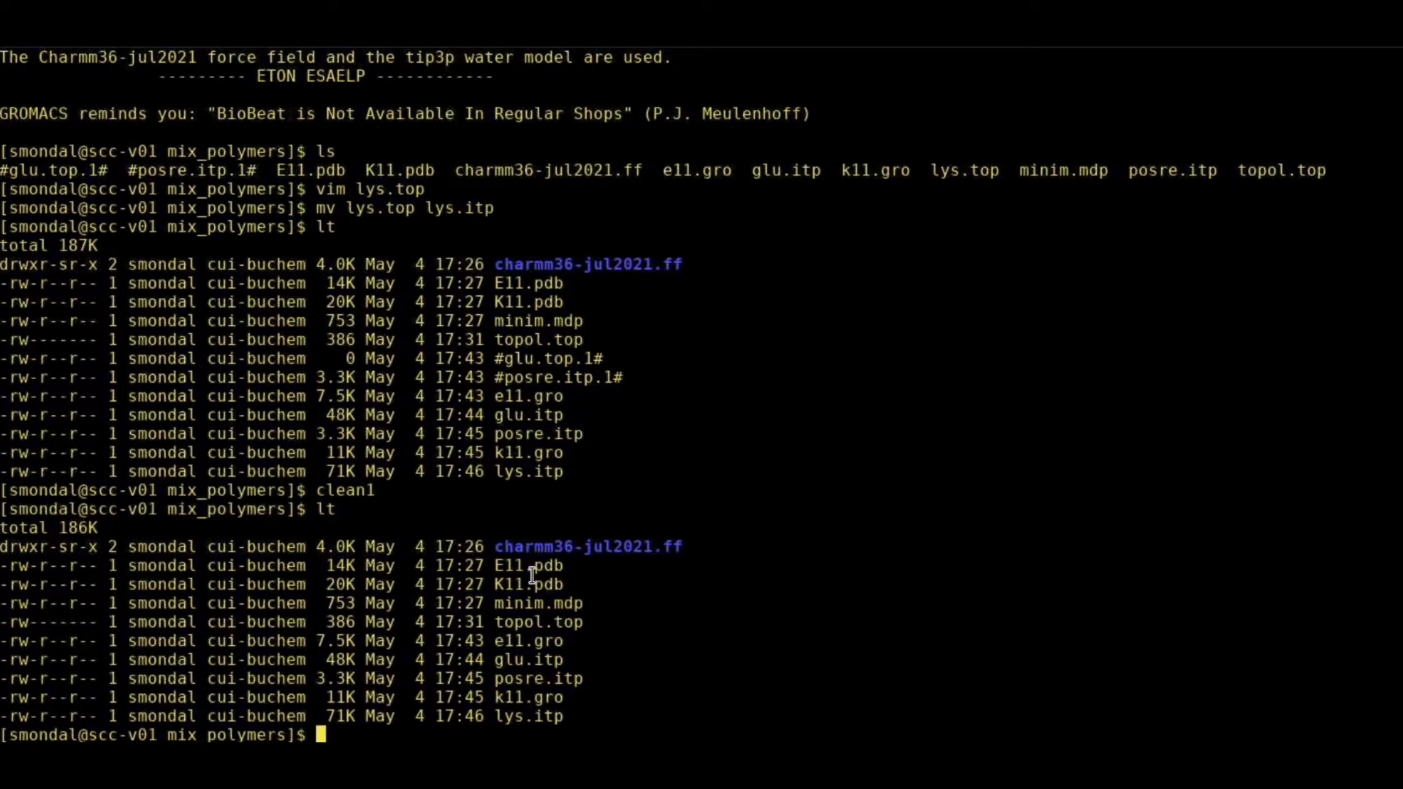
{"action": "mouse_move", "coordinate": [602, 603]}
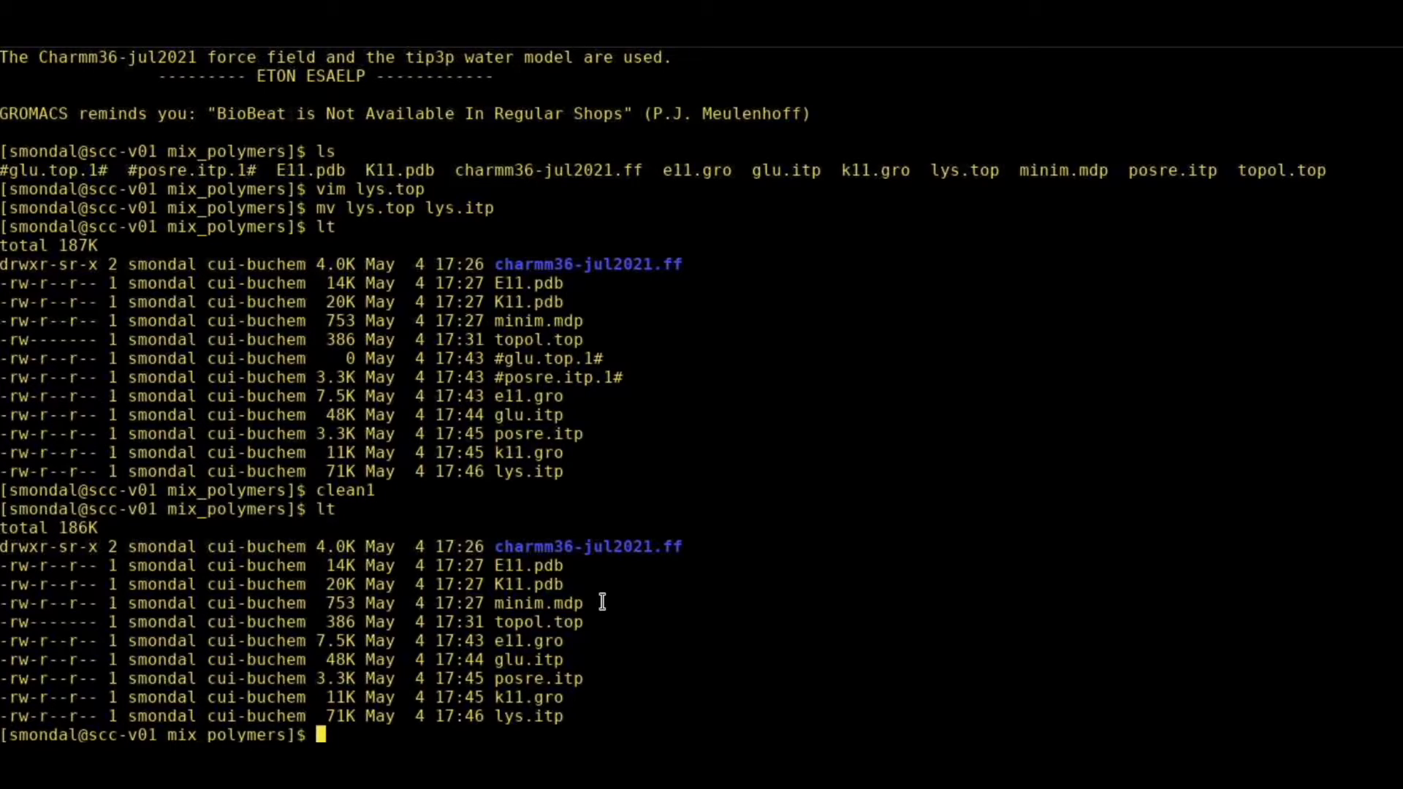
Begin a gmx_mpi editconf command on e11.gro with centring (-c).
{"action": "type", "text": "gmx"}
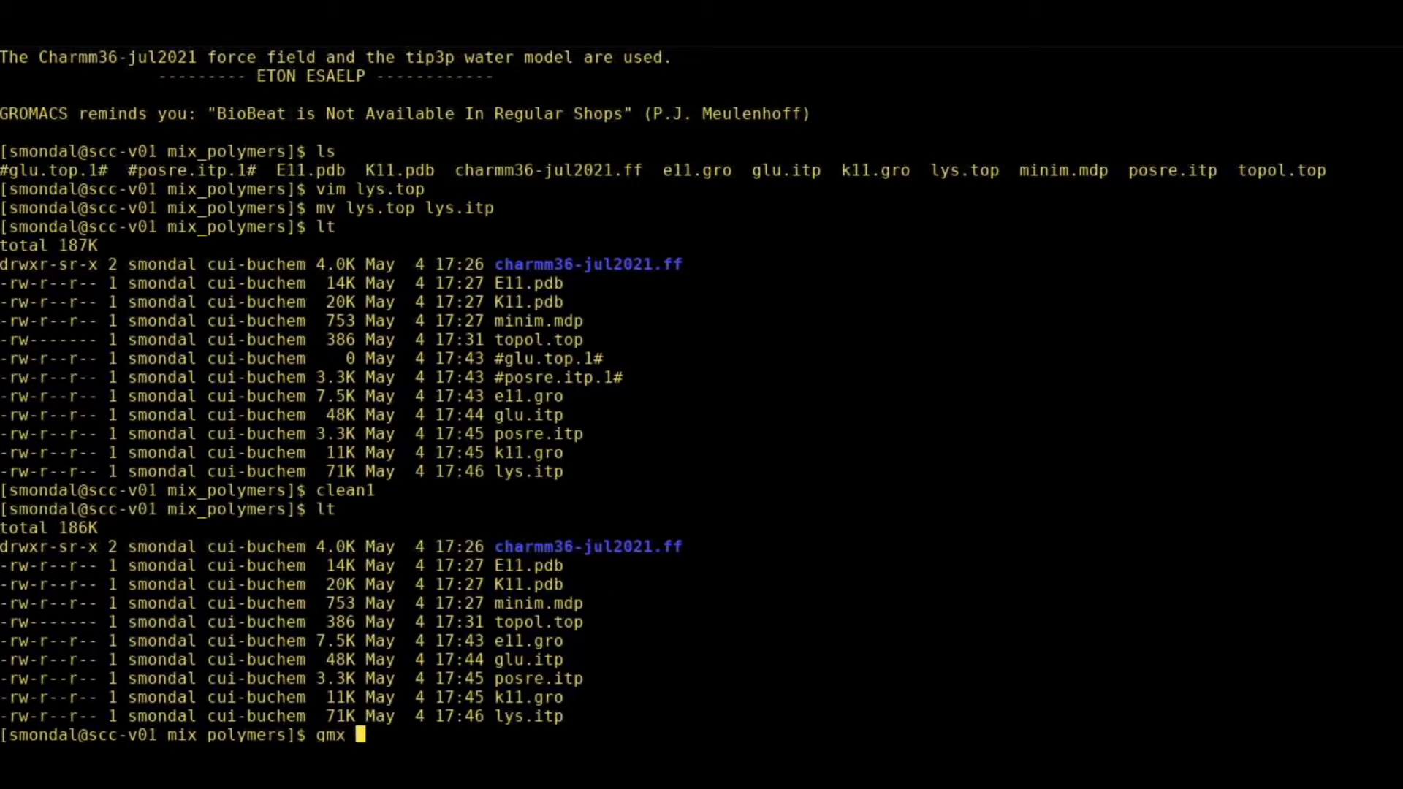
{"action": "type", "text": "mpi e"}
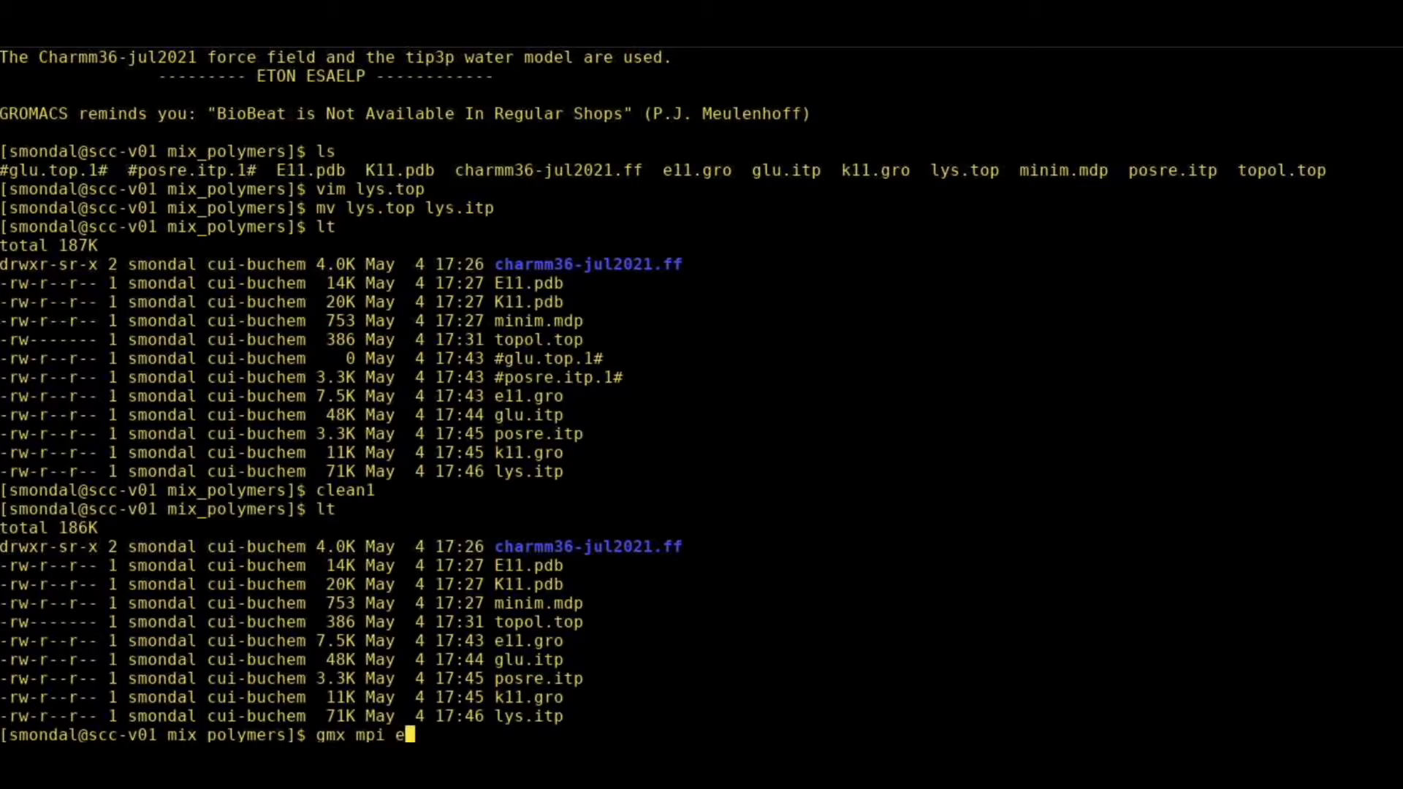
{"action": "type", "text": "ditconf"}
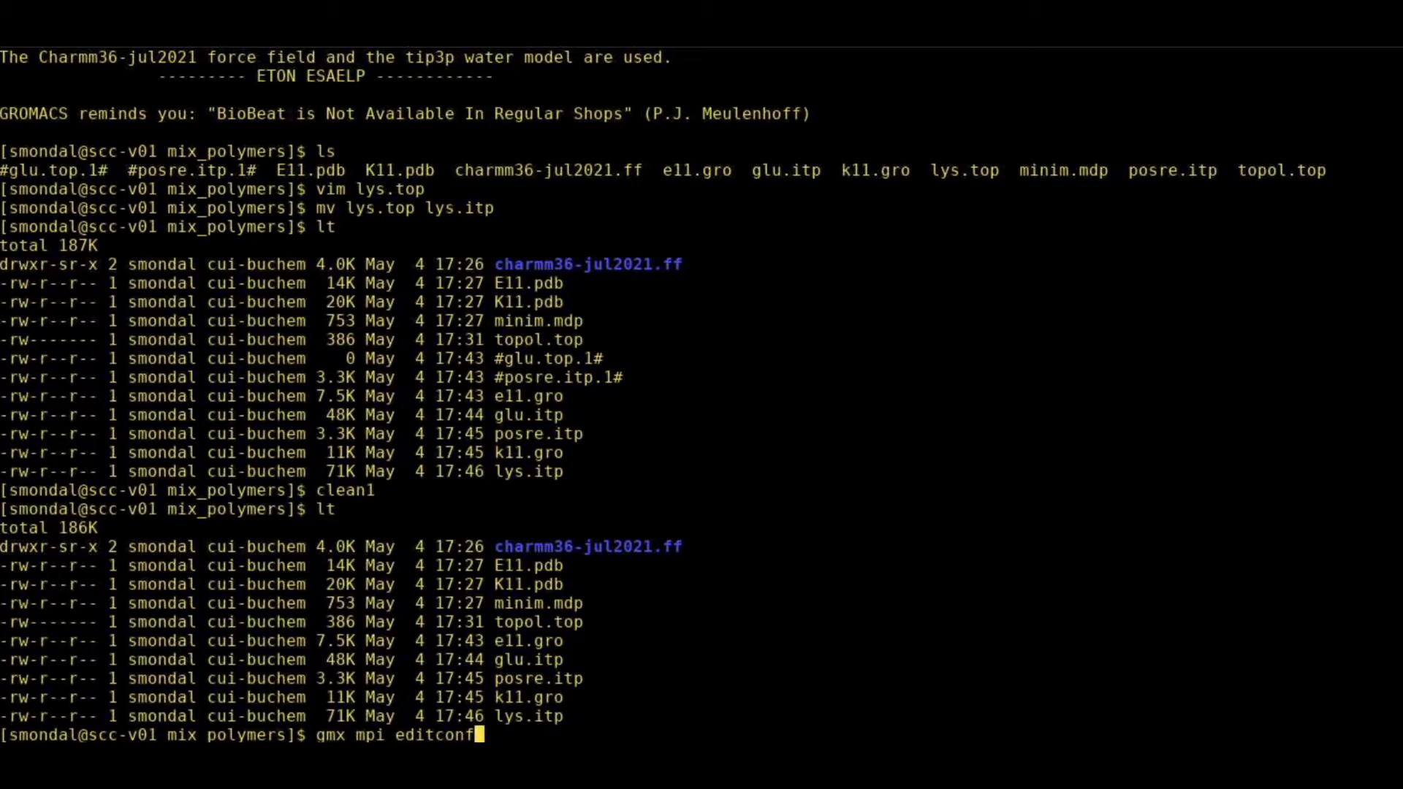
{"action": "type", "text": "-f"}
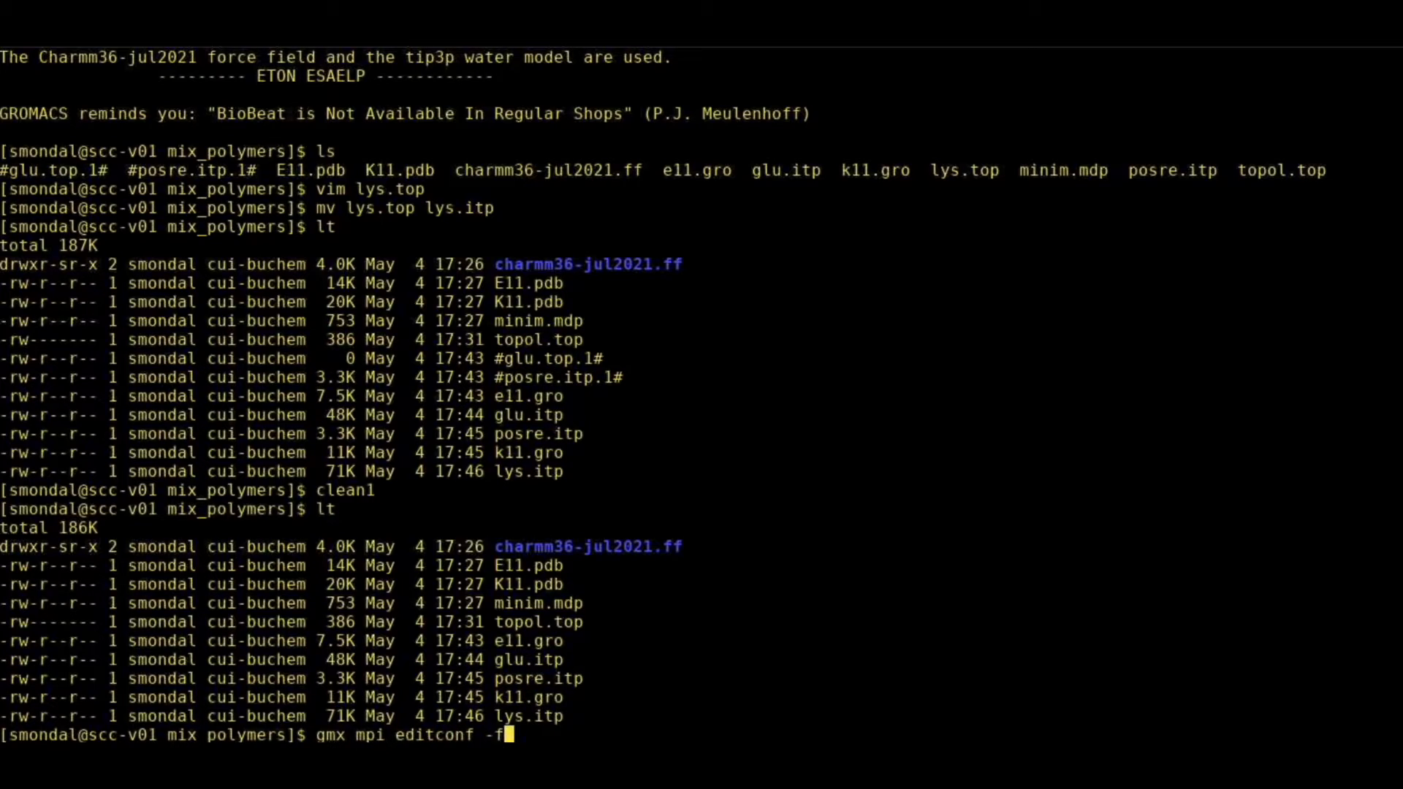
{"action": "type", "text": "e11.gro"}
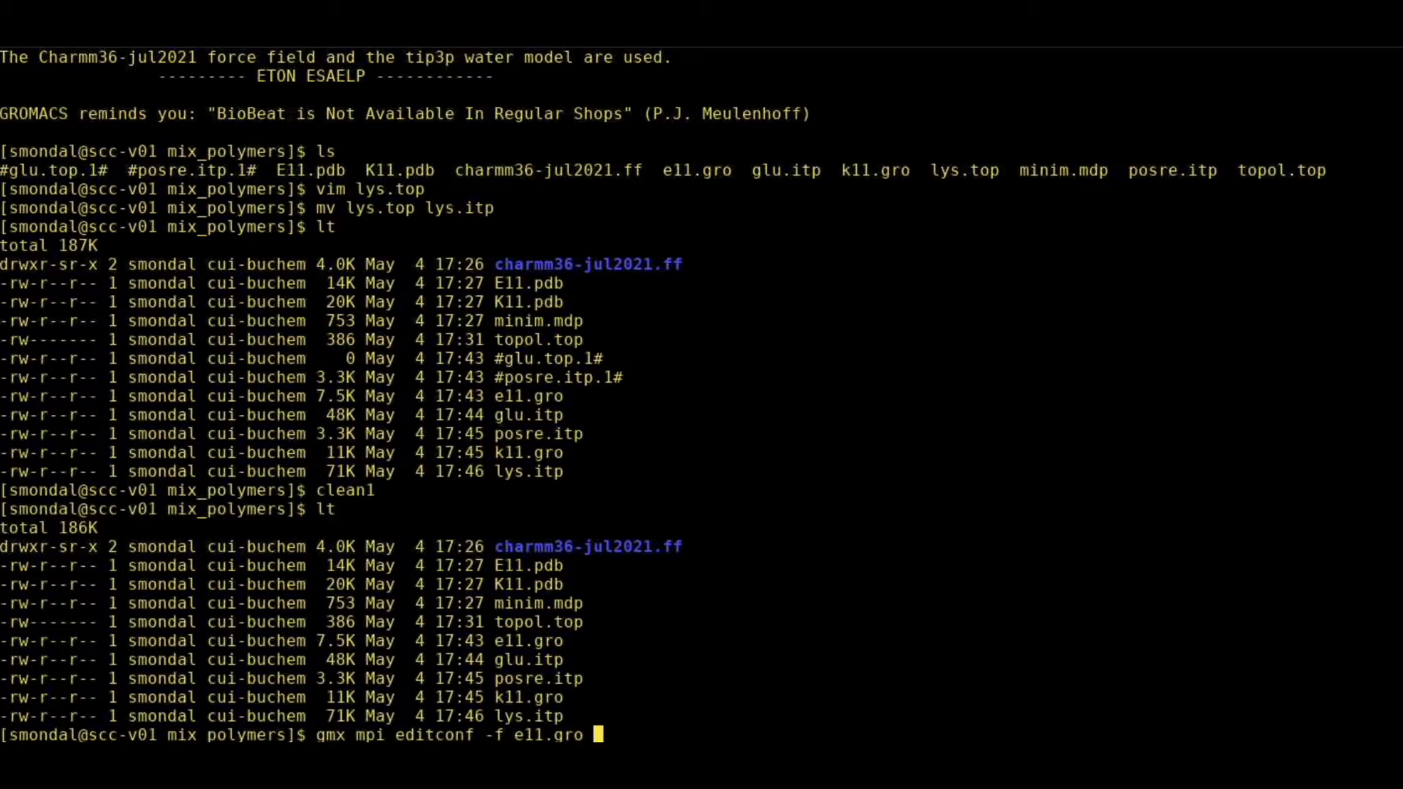
{"action": "type", "text": "-"}
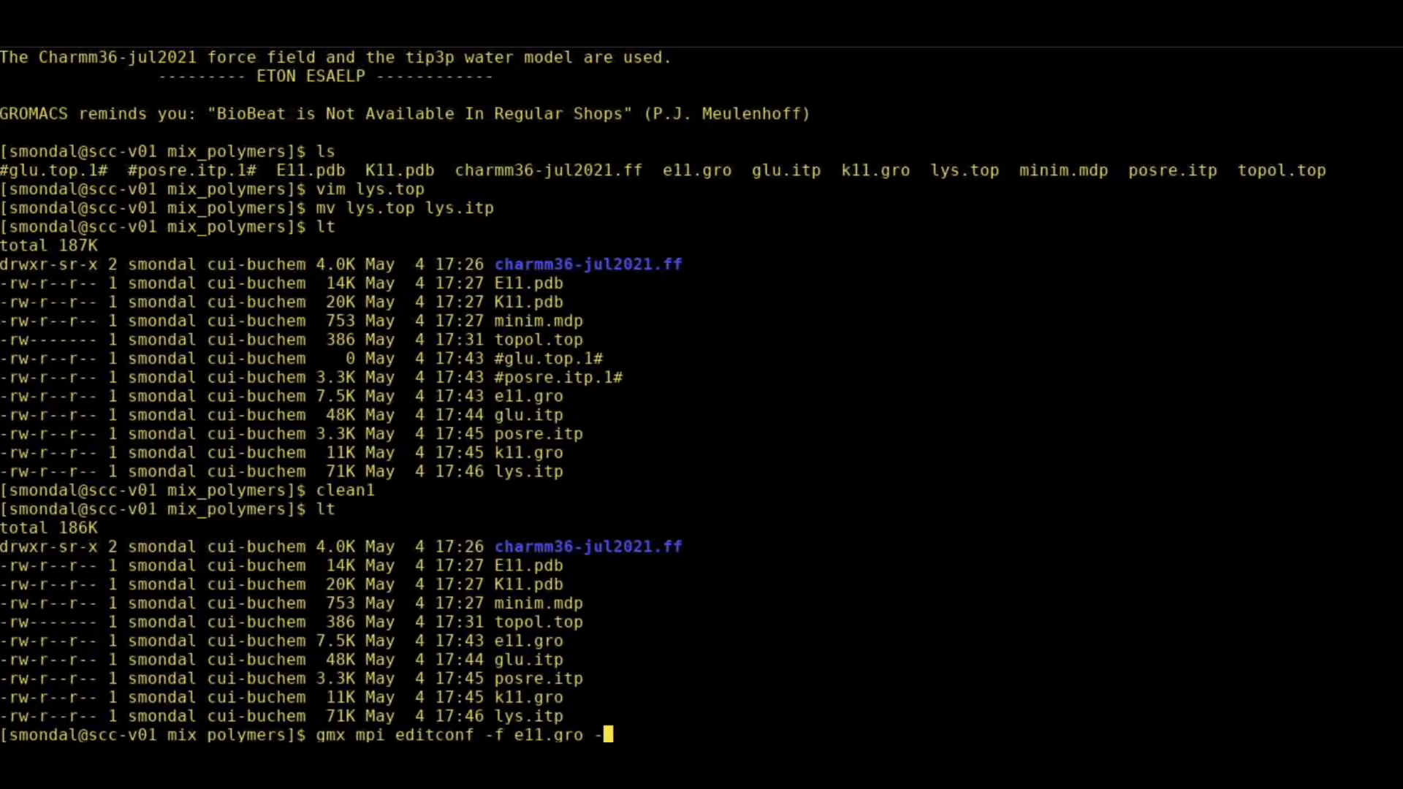
{"action": "type", "text": "c"}
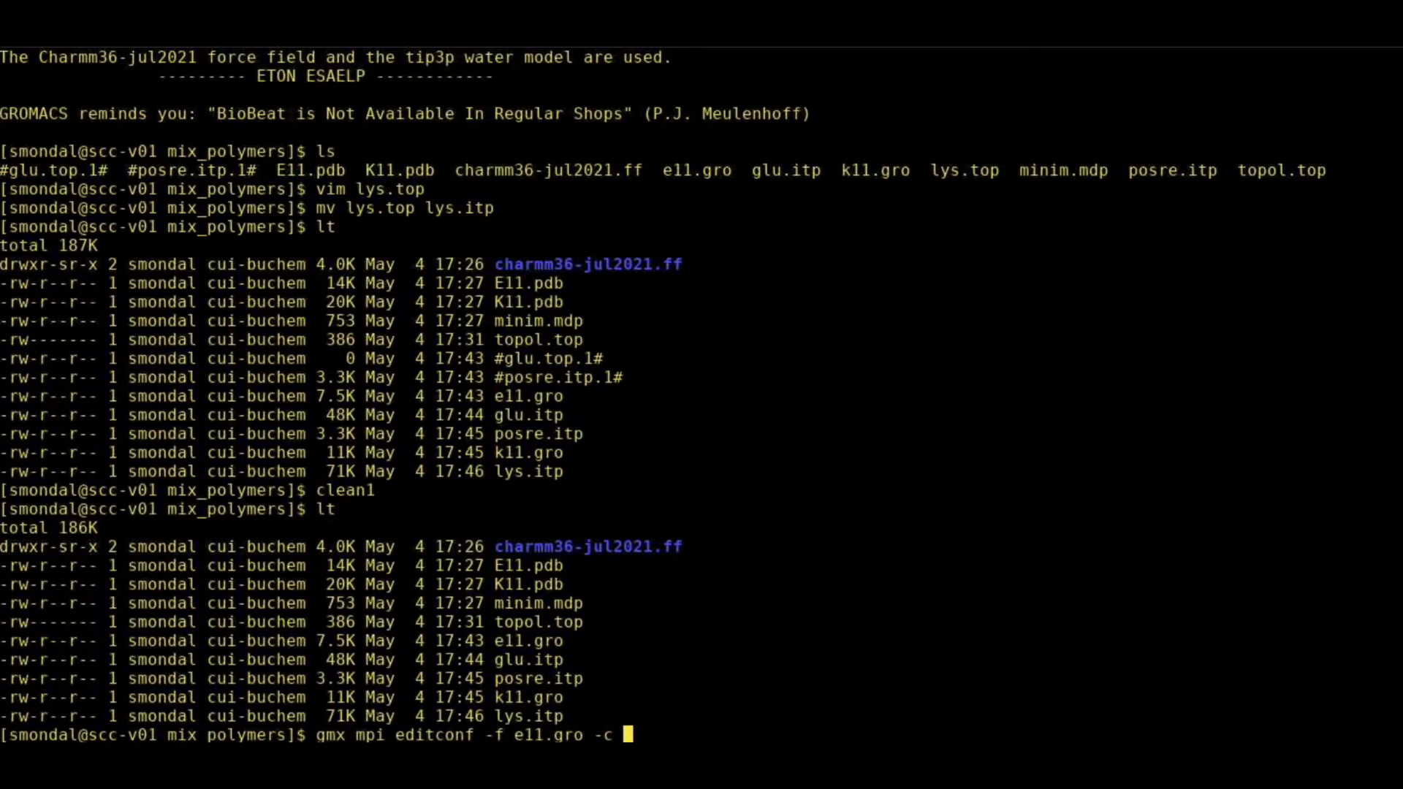
Add a cubic 7 7 7 nm box with output box_e11.gro, then type vmd.
{"action": "type", "text": "-"}
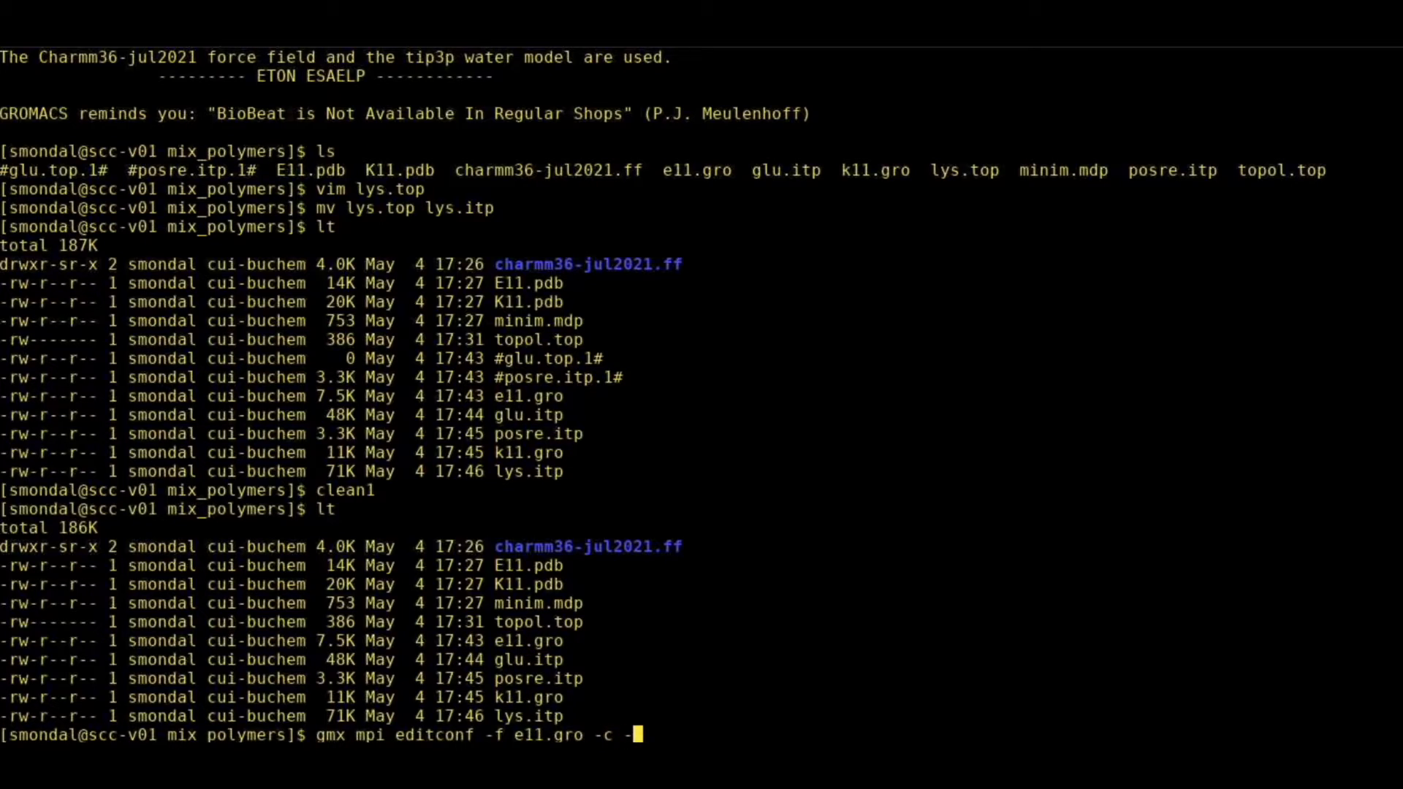
{"action": "type", "text": "-bt cu"}
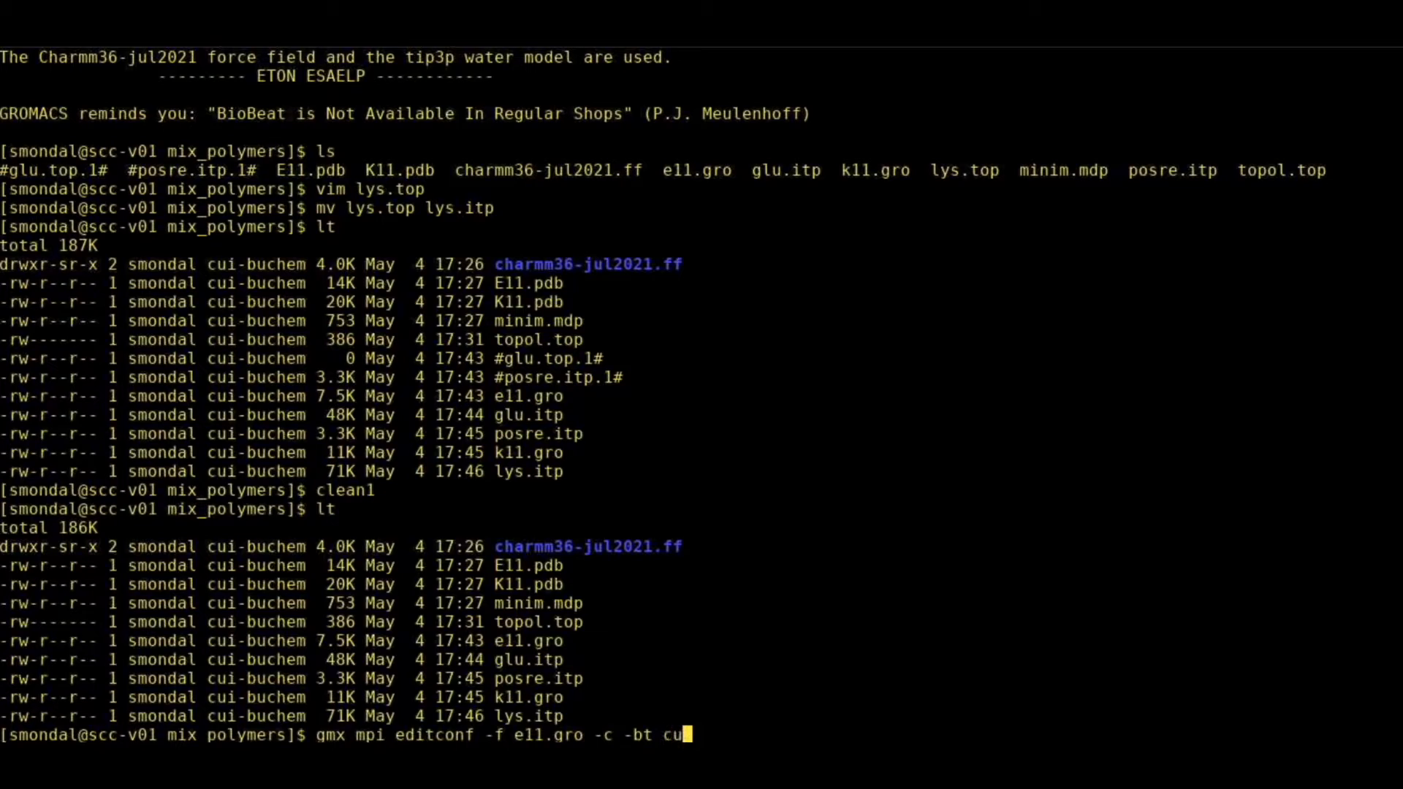
{"action": "type", "text": "bic -"}
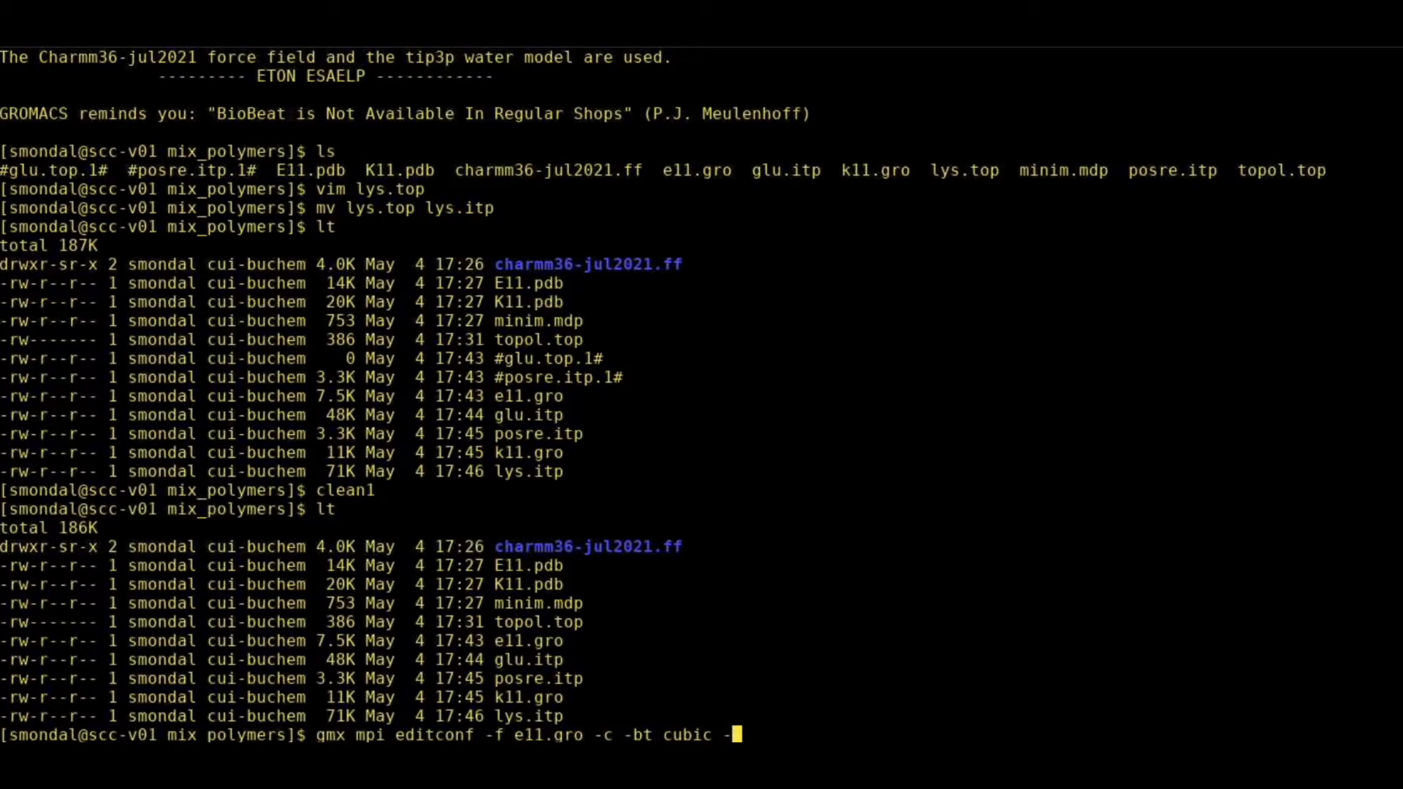
{"action": "type", "text": "bo"}
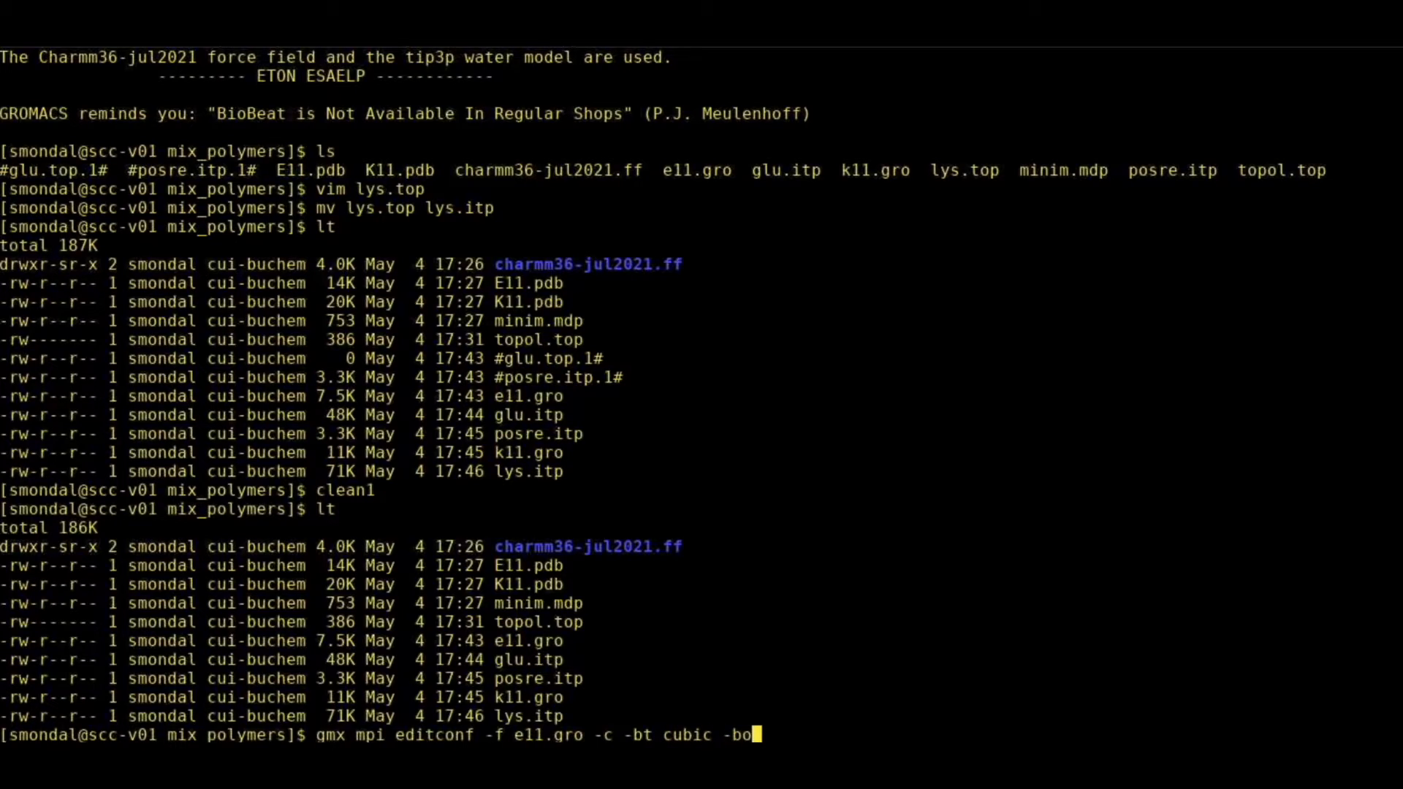
{"action": "type", "text": "x"}
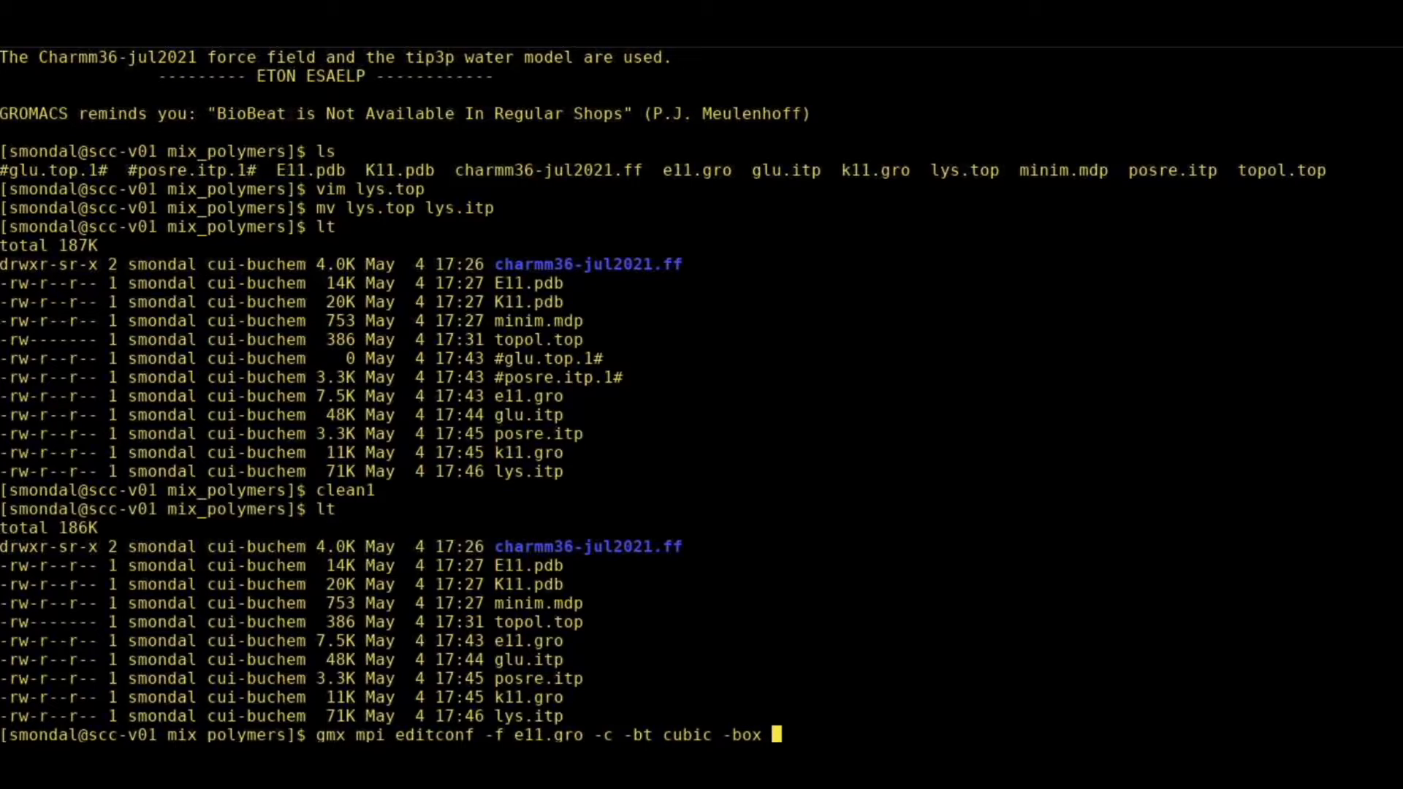
{"action": "type", "text": "7 7 7"}
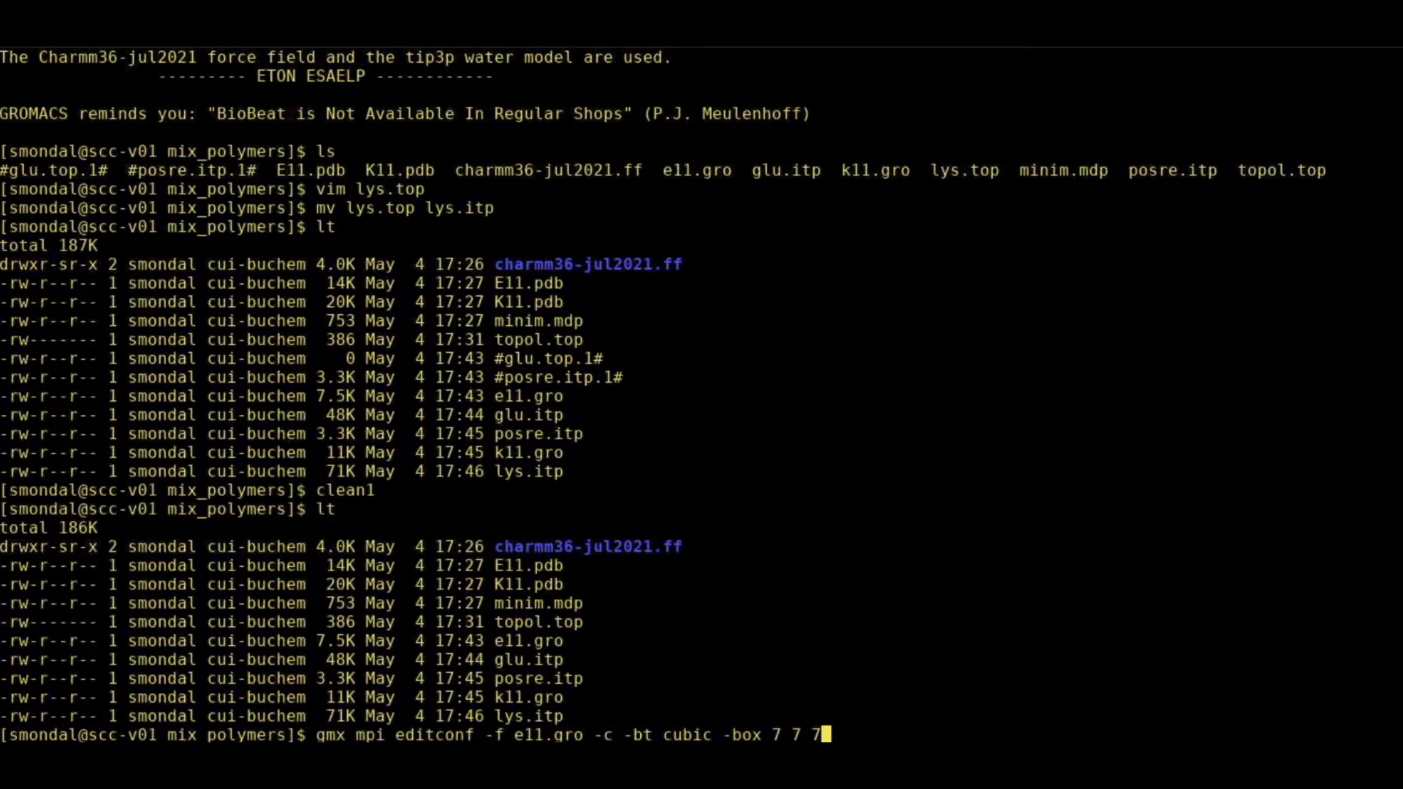
{"action": "type", "text": "-"}
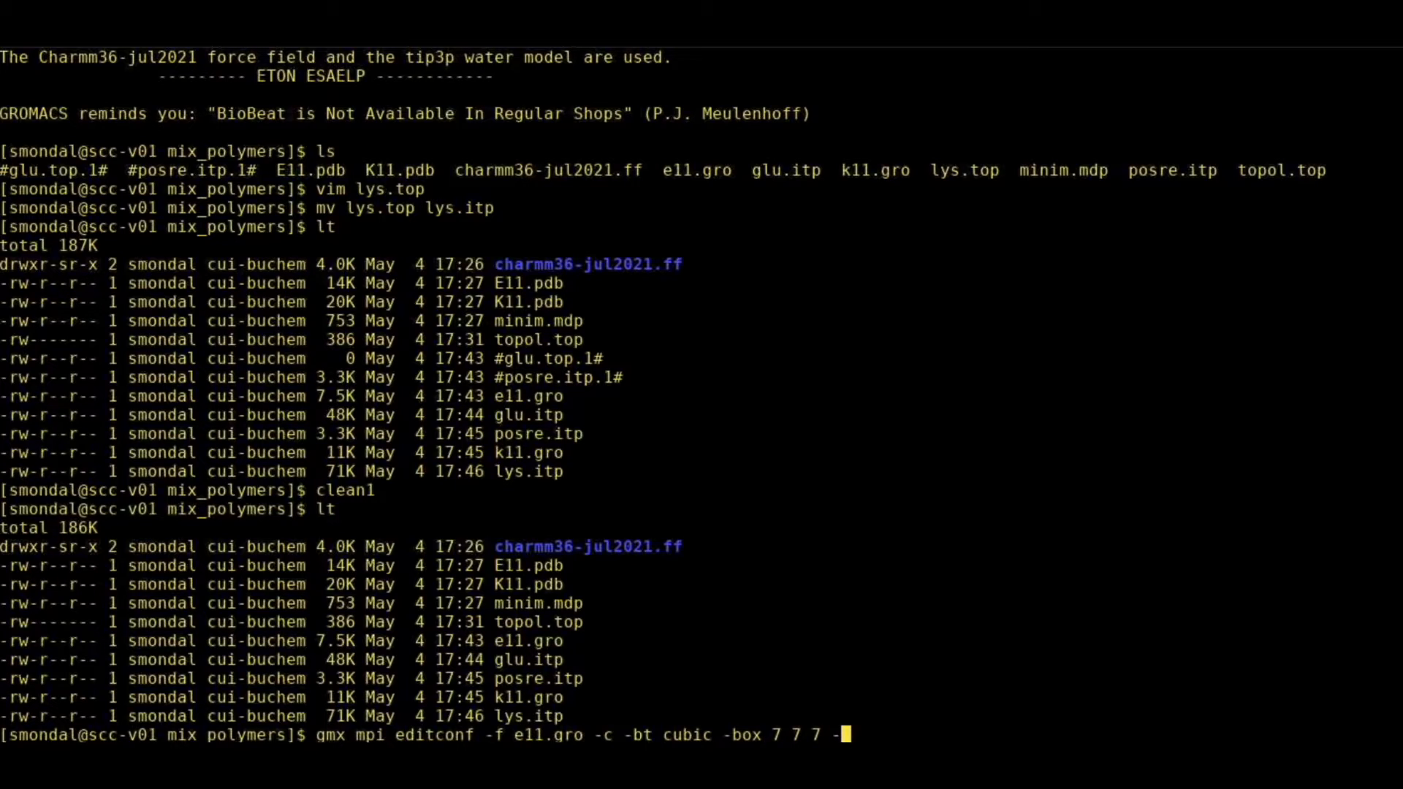
{"action": "type", "text": "-o"}
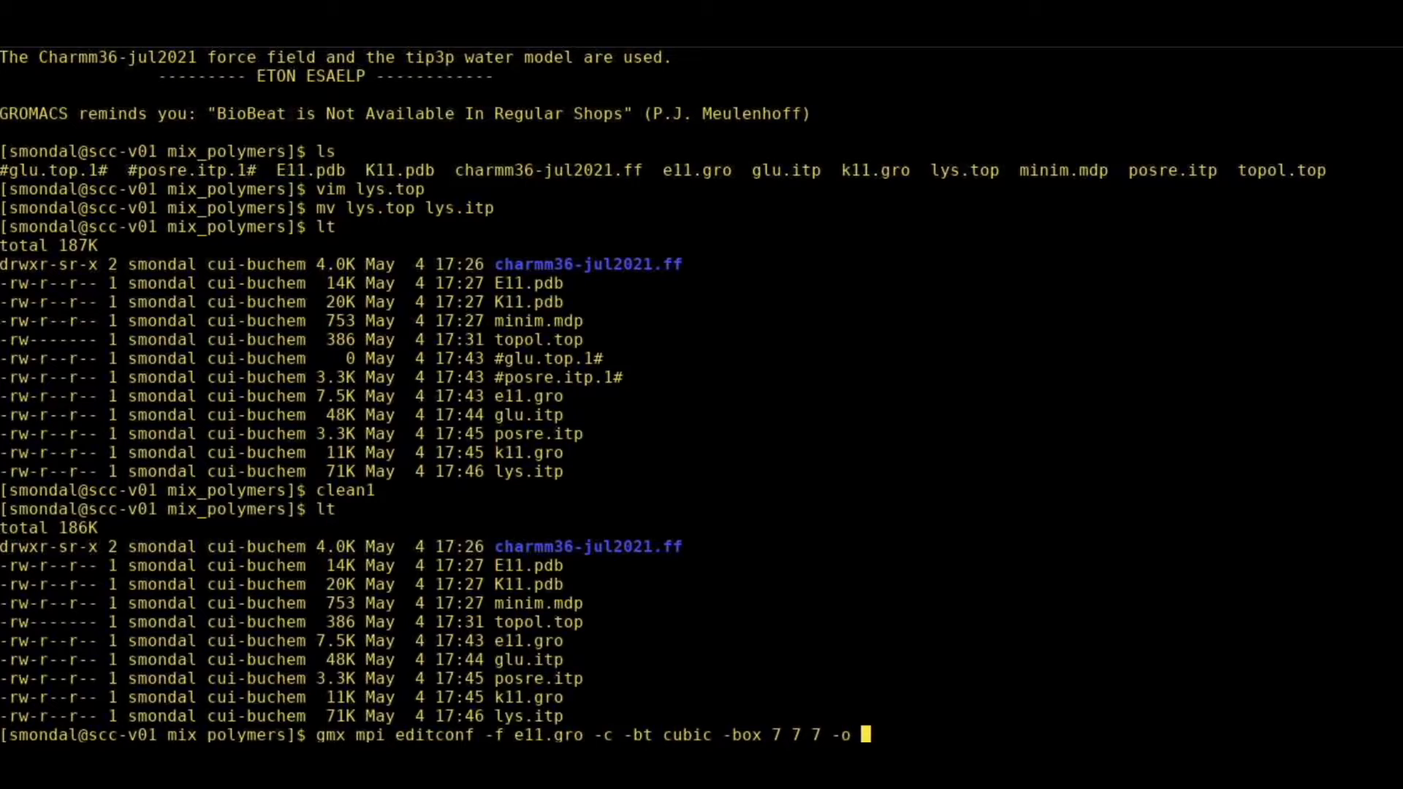
{"action": "type", "text": "box"}
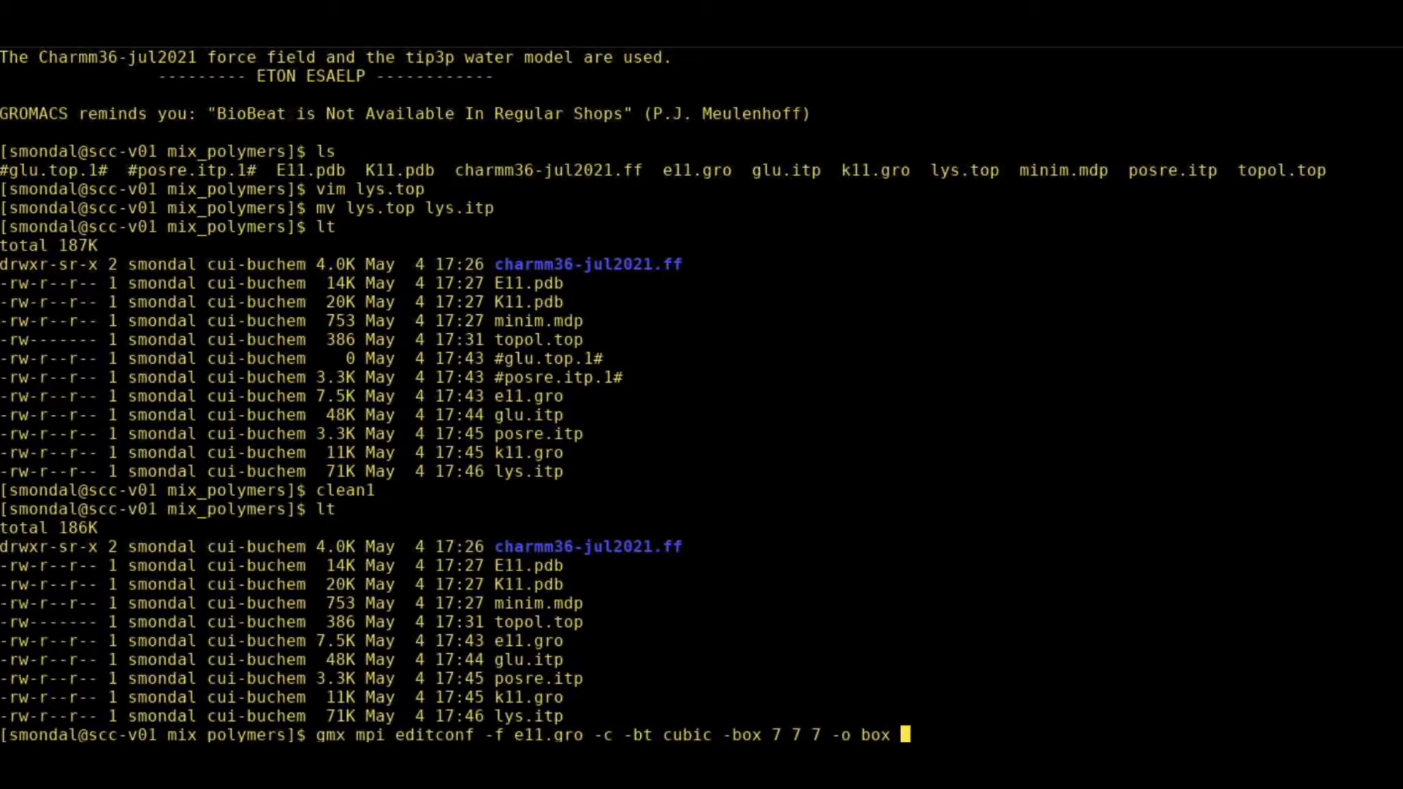
{"action": "type", "text": "e11"}
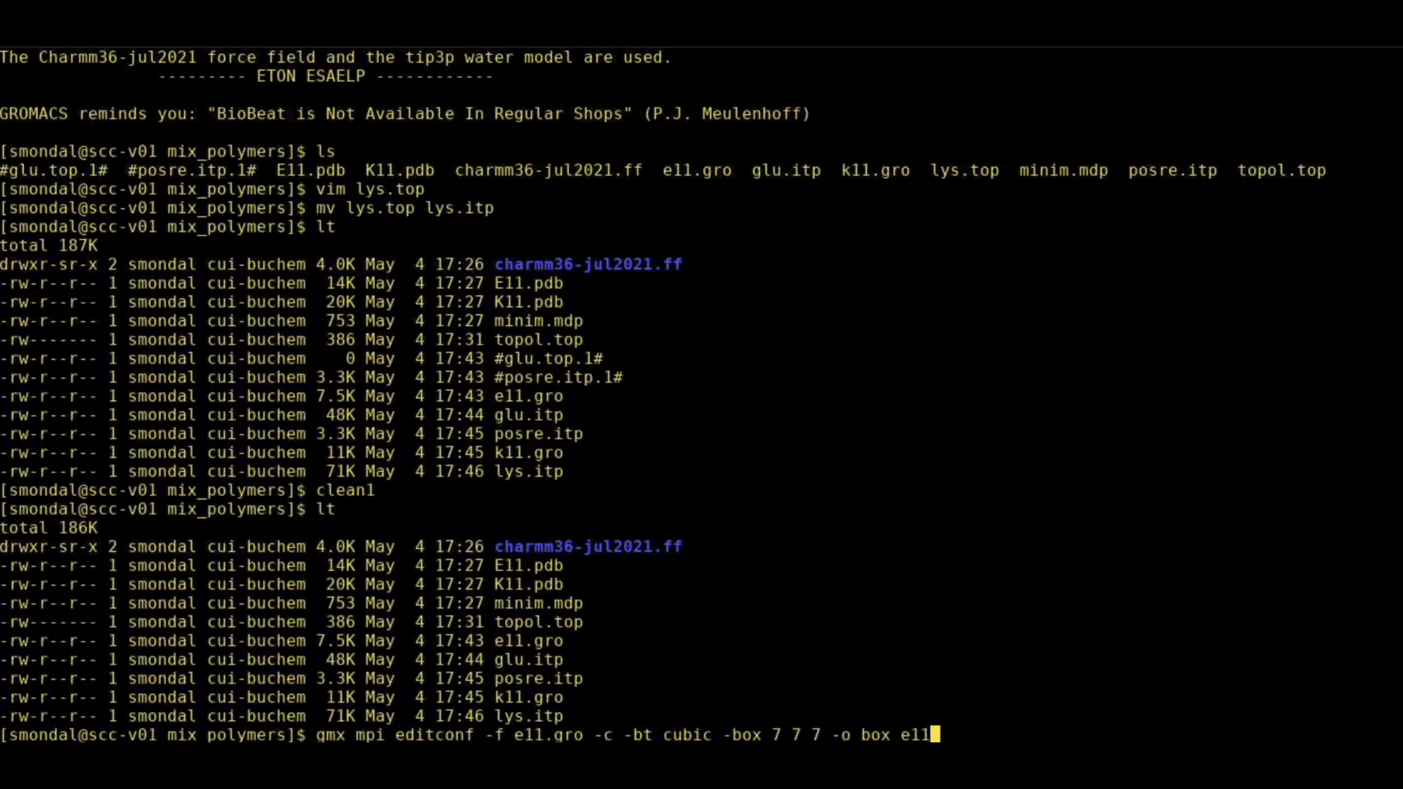
{"action": "type", "text": ".gro"}
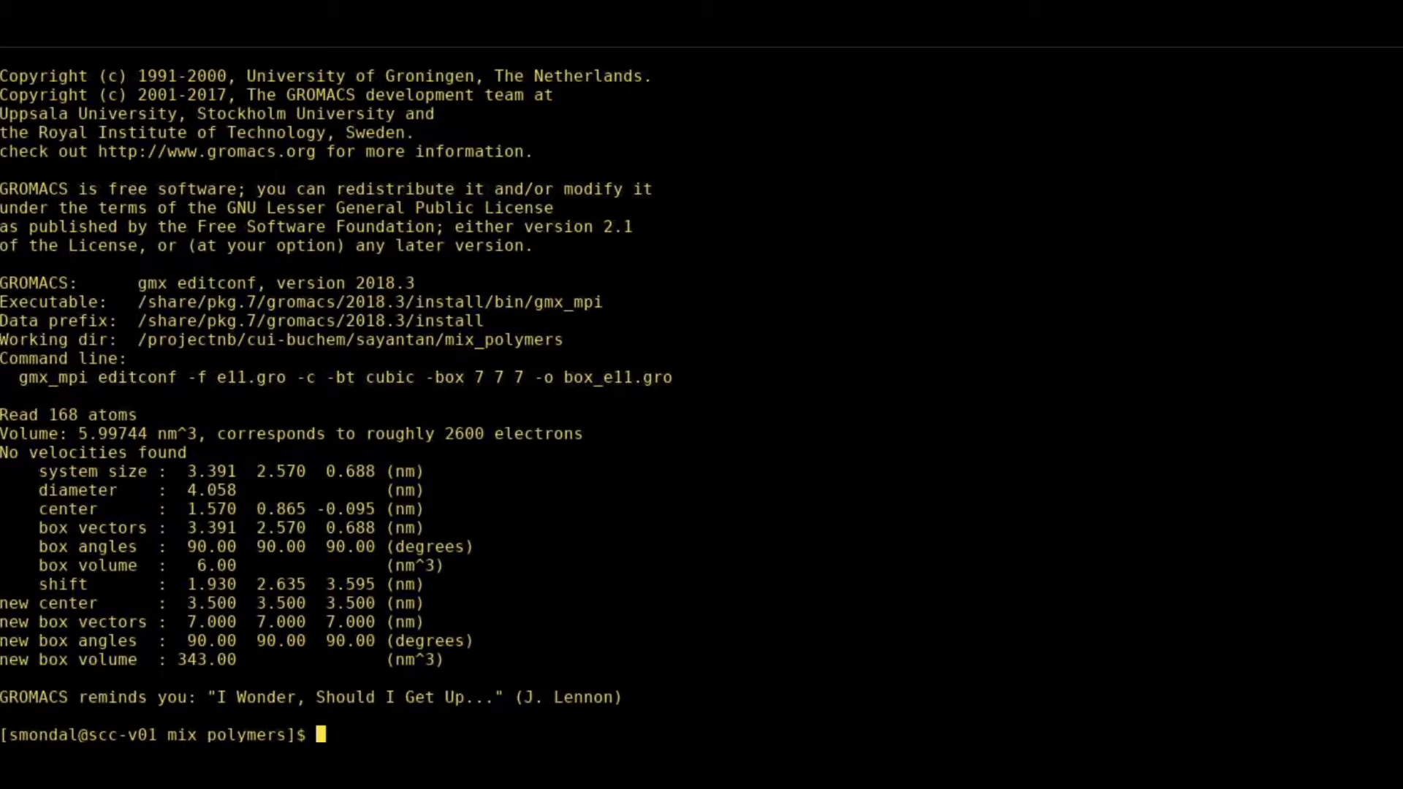
{"action": "type", "text": "vmd box_e11.gro"}
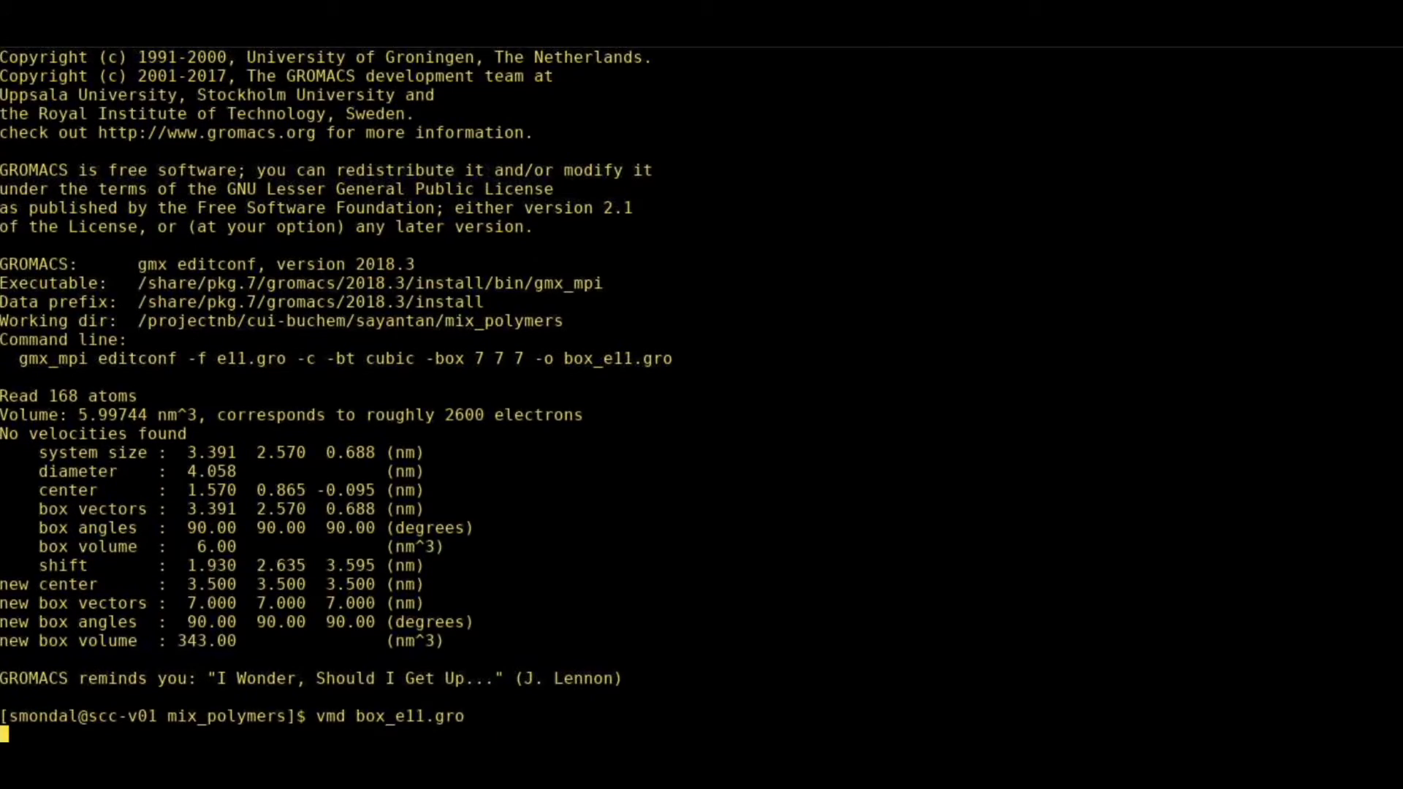
Launch VMD on box_e11.gro, adjust display settings and move the console aside.
{"action": "key", "text": "Return"}
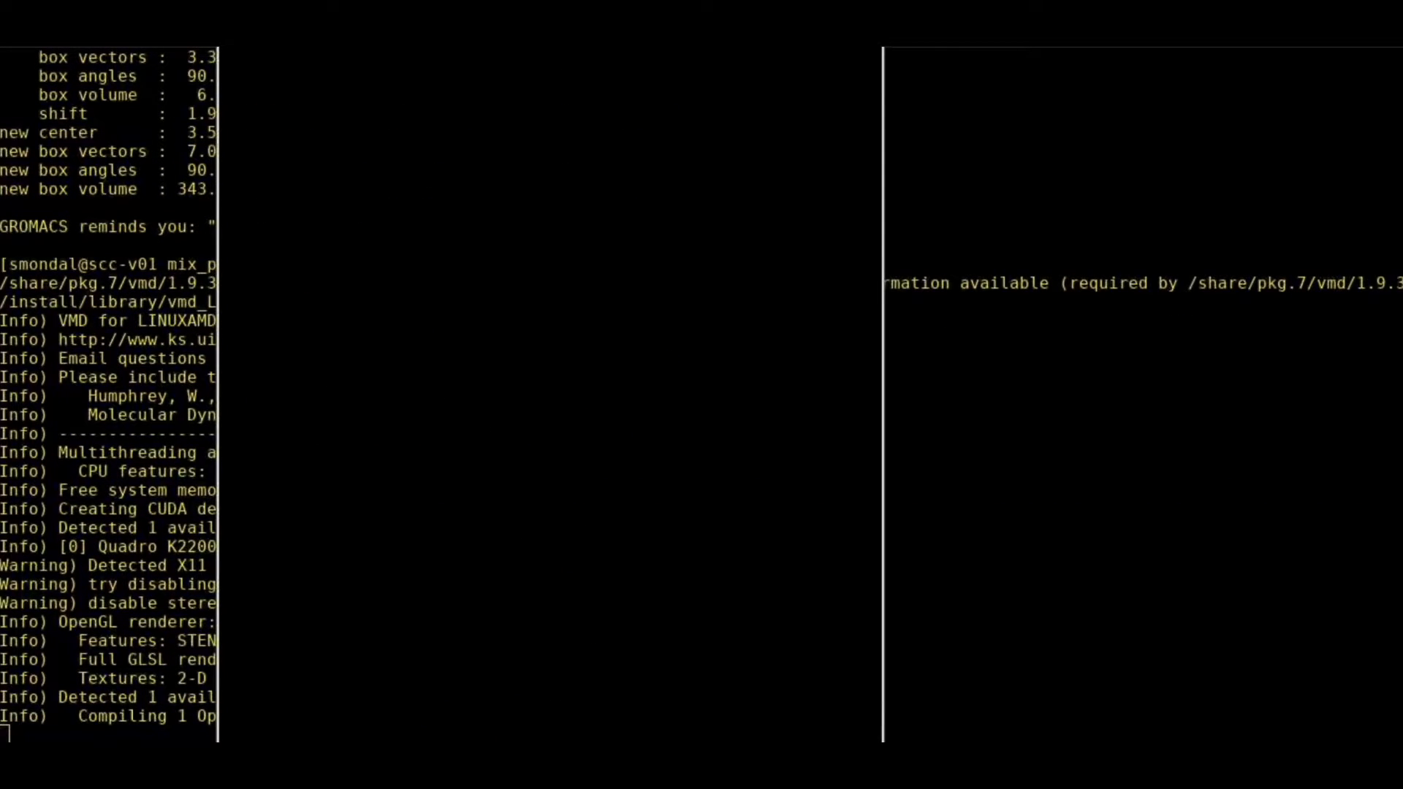
{"action": "left_click", "coordinate": [1131, 158]}
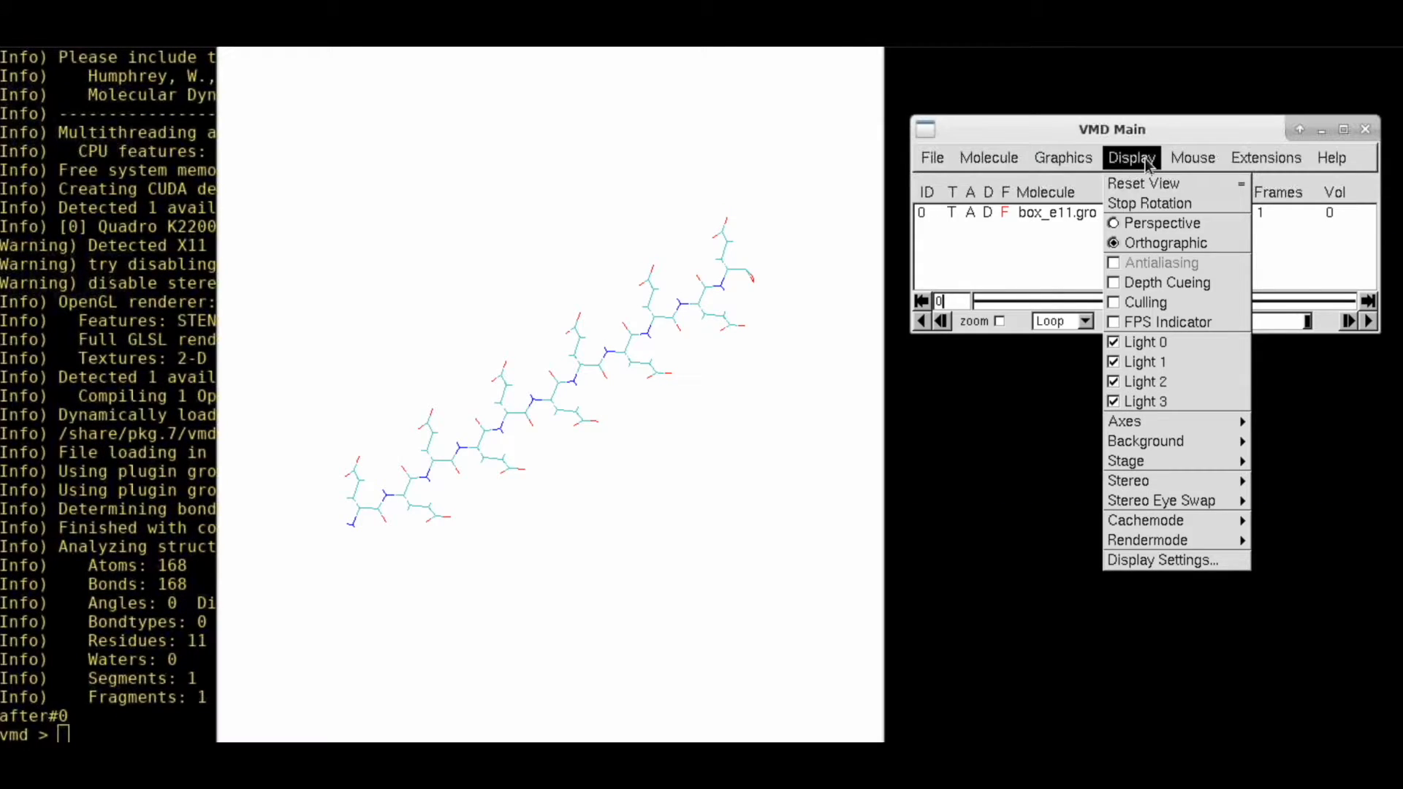
{"action": "left_click", "coordinate": [1266, 158]}
{"action": "type", "text": "pbc box"}
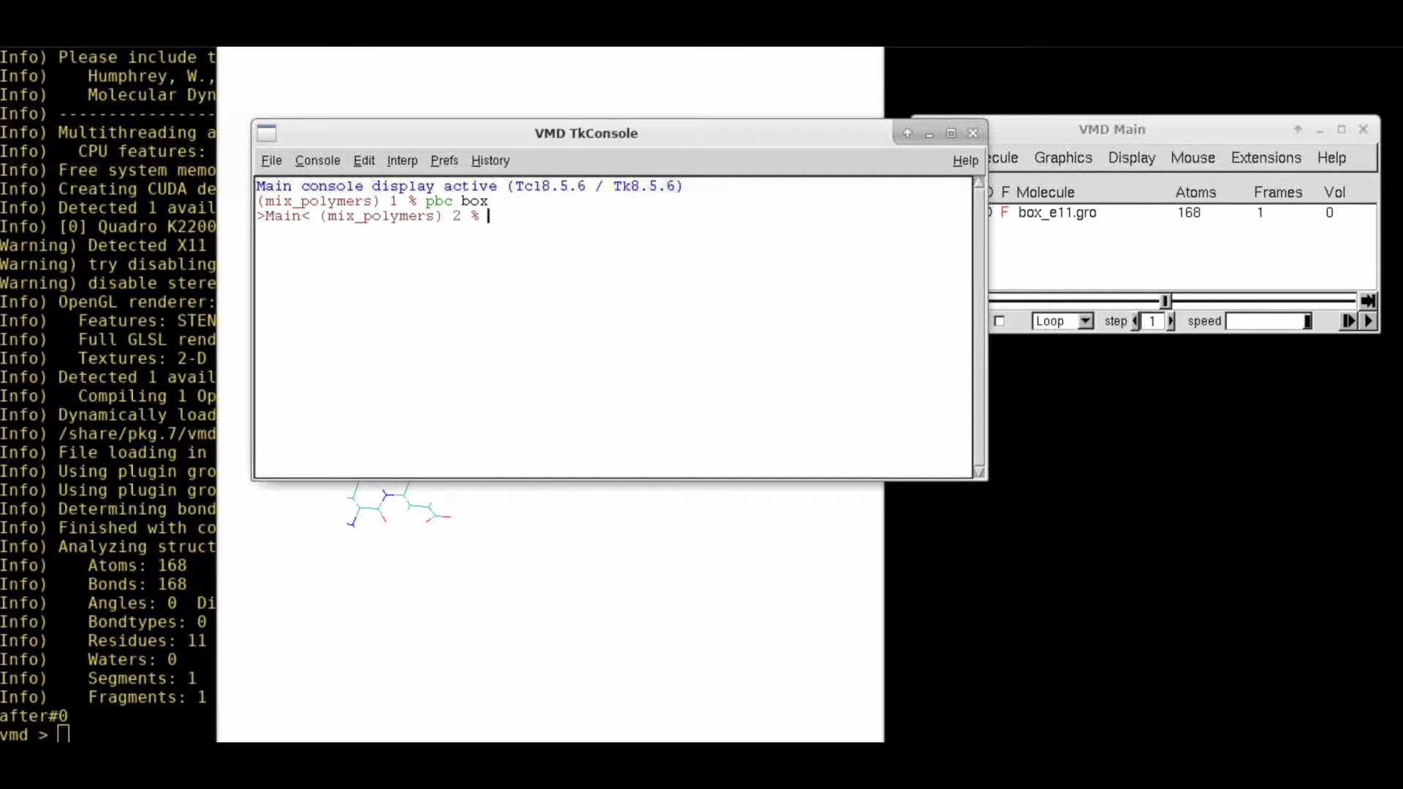
{"action": "left_click_drag", "start_coordinate": [585, 133], "coordinate": [1227, 237]}
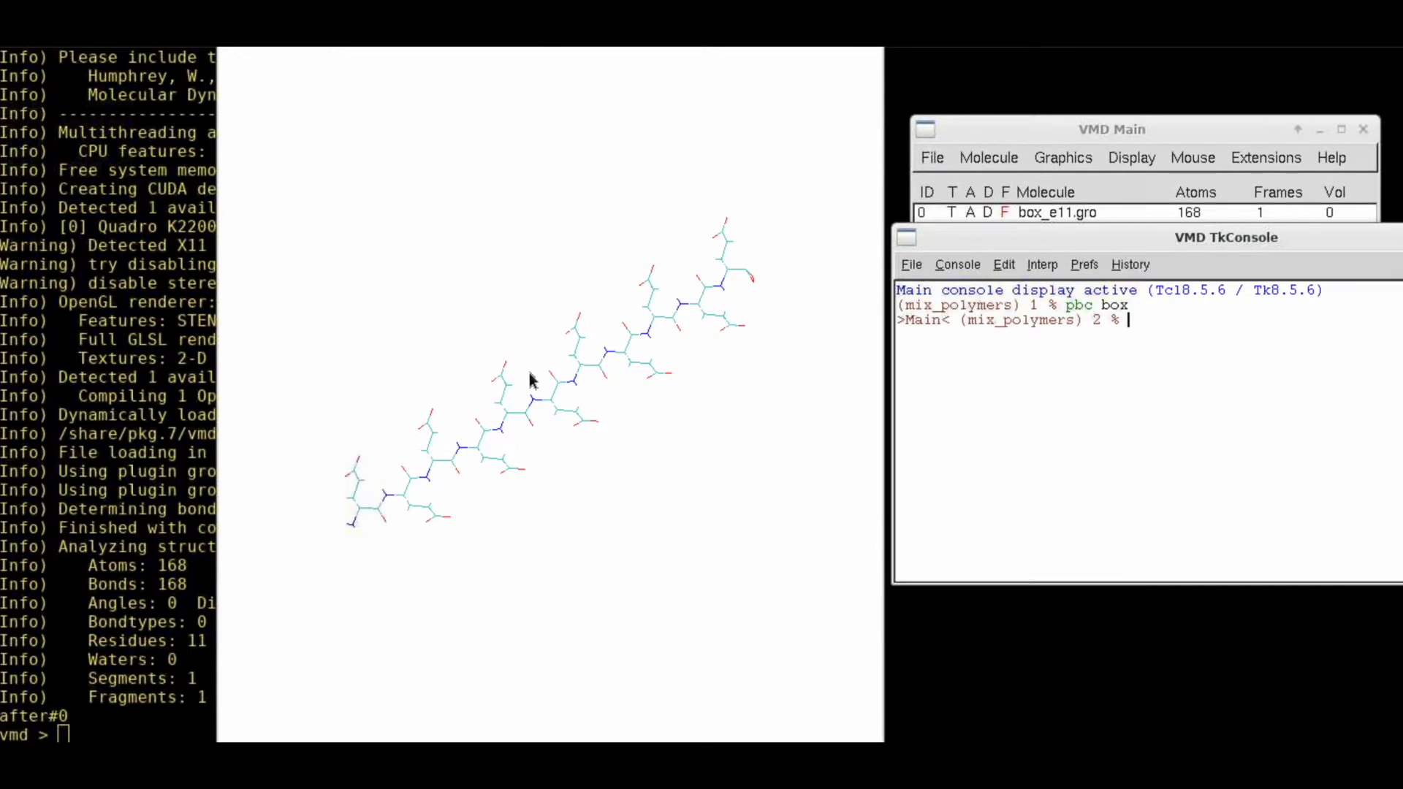
Draw the periodic box with pbc box and rotate the view around the polymer.
{"action": "key", "text": "Return"}
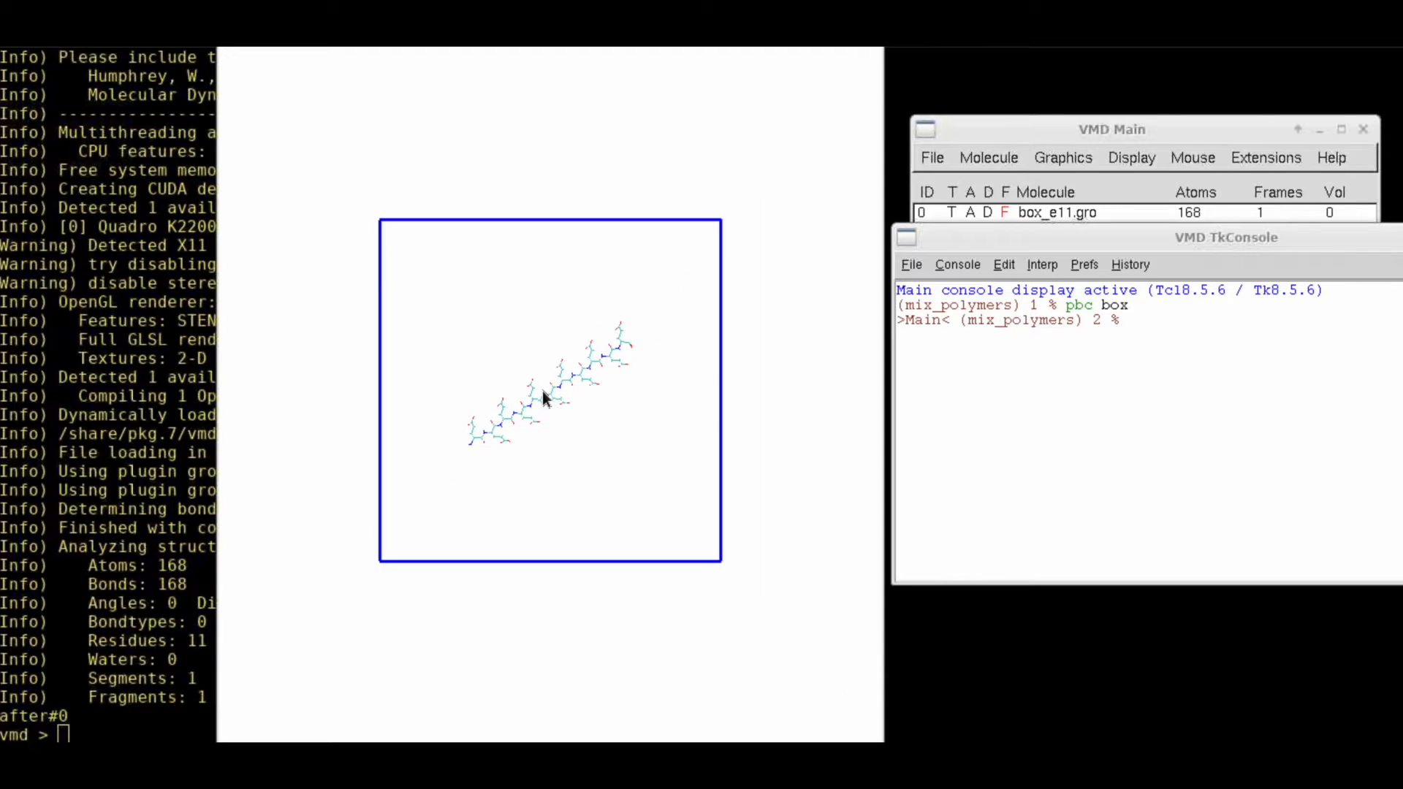
{"action": "left_click_drag", "start_coordinate": [546, 398], "coordinate": [706, 344]}
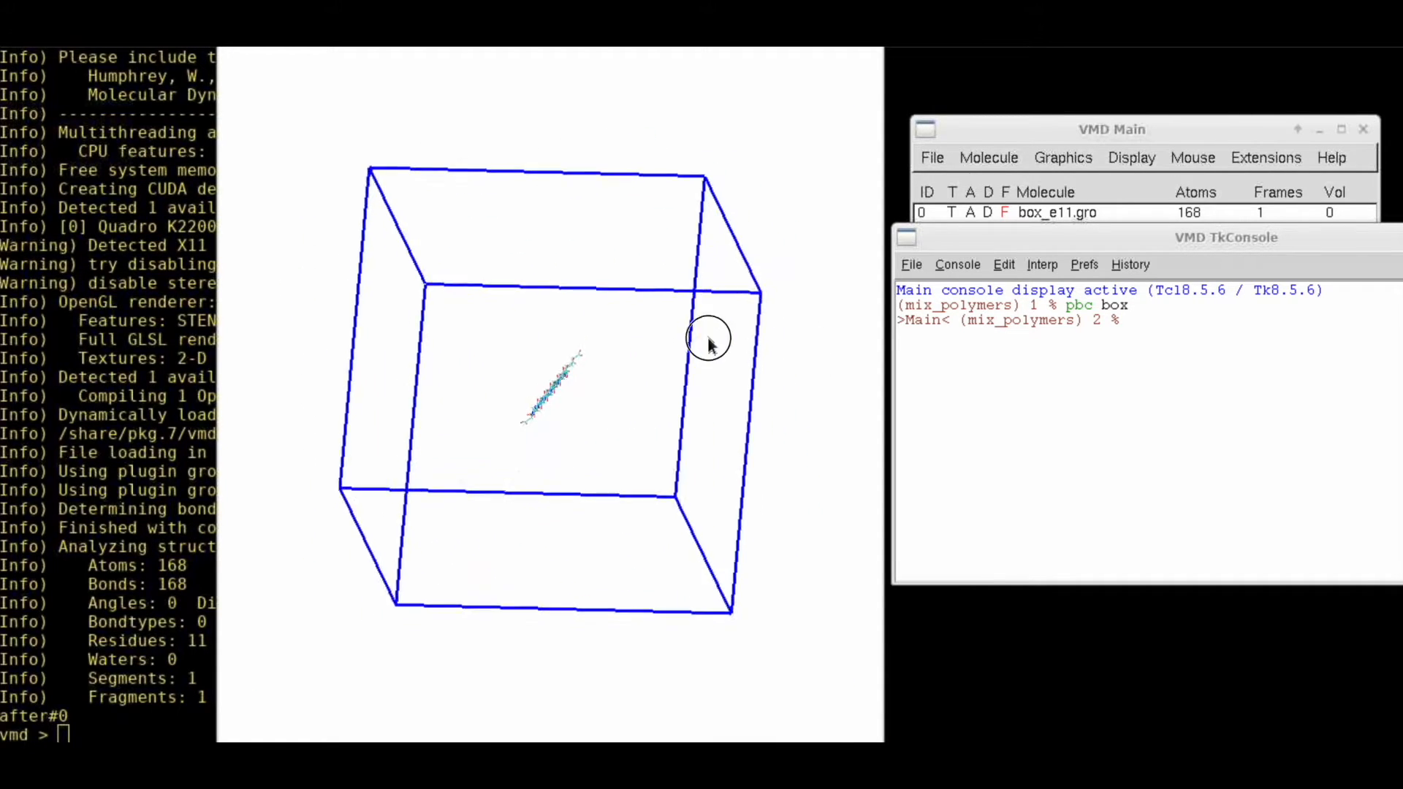
{"action": "left_click_drag", "start_coordinate": [707, 345], "coordinate": [546, 380]}
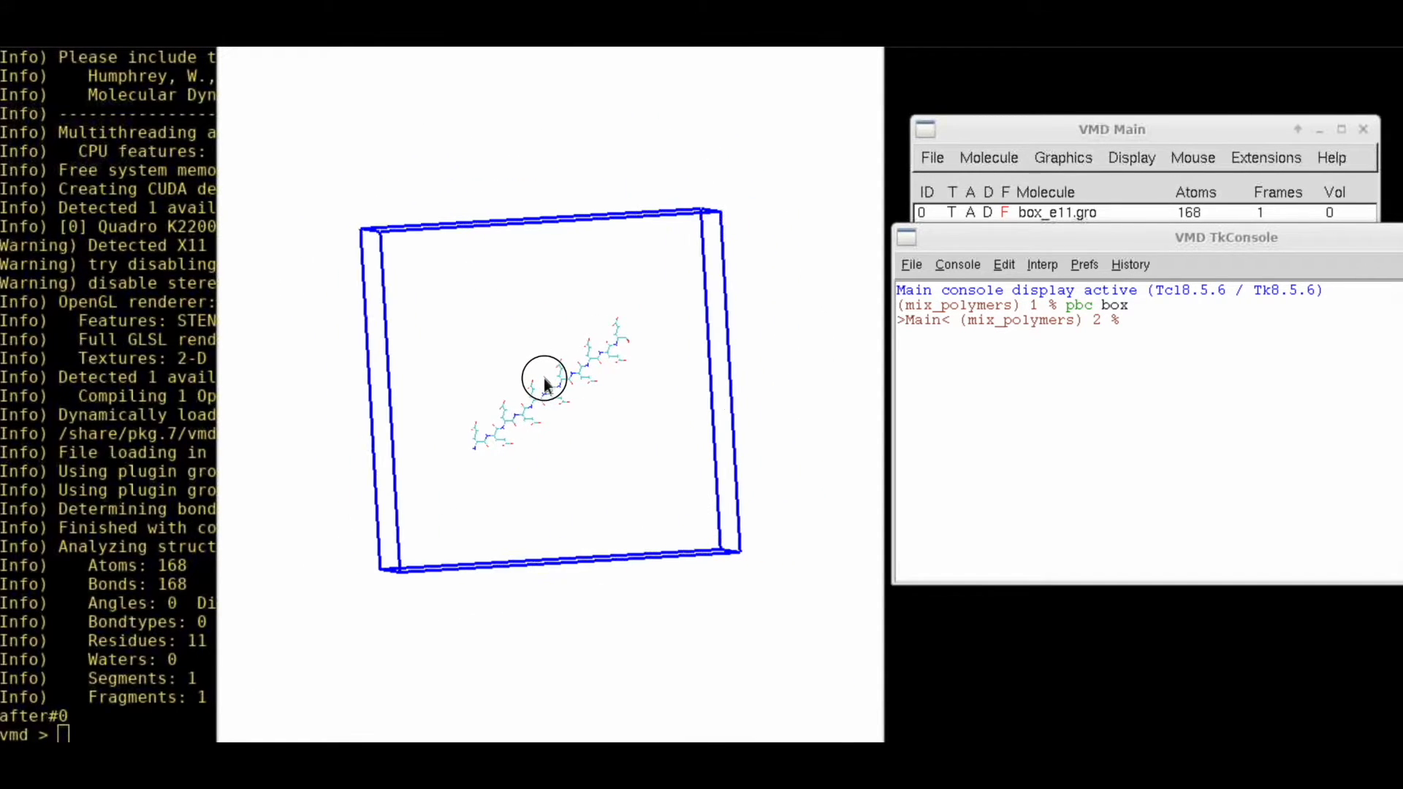
{"action": "left_click_drag", "start_coordinate": [541, 380], "coordinate": [510, 335]}
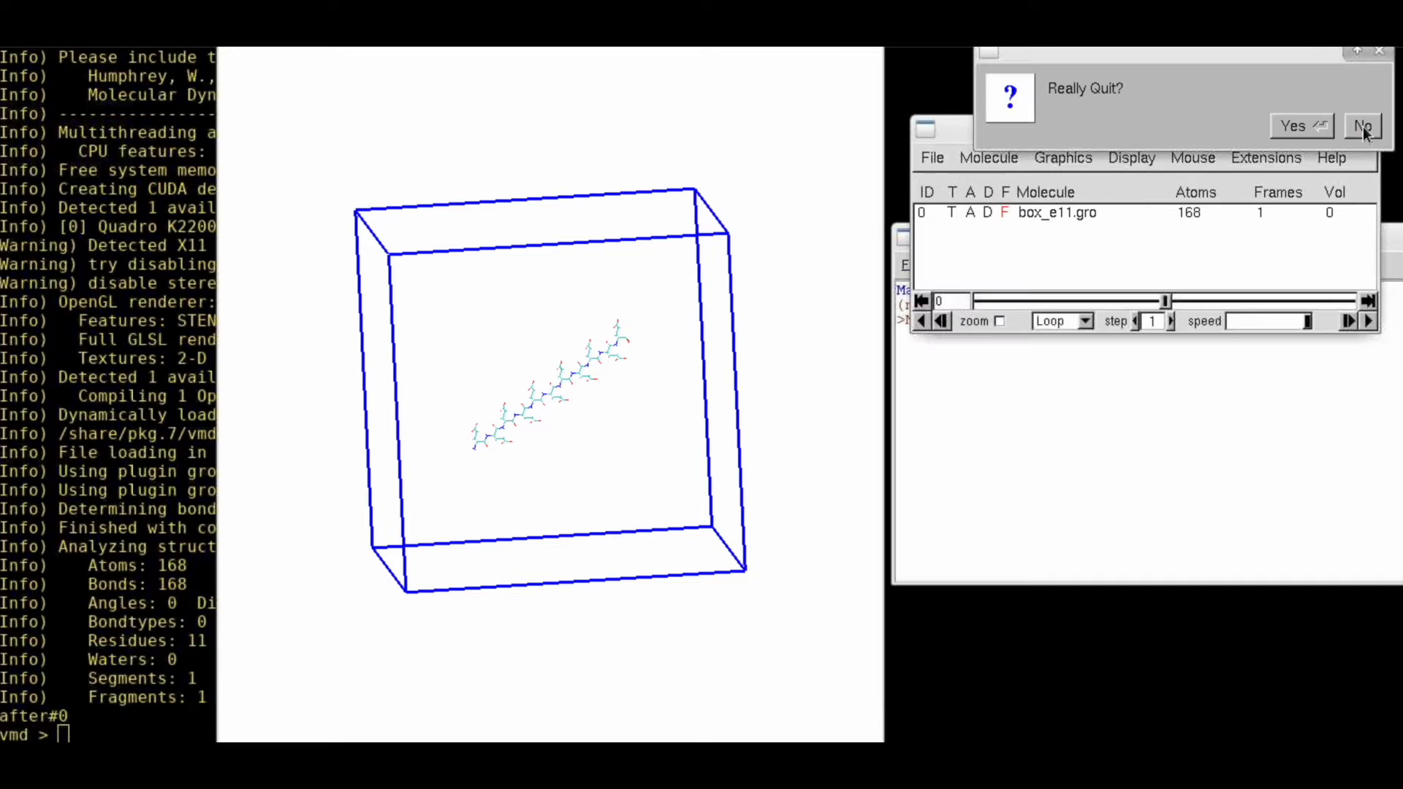
Confirm quitting VMD and list the folder contents with lt.
{"action": "left_click", "coordinate": [1300, 124]}
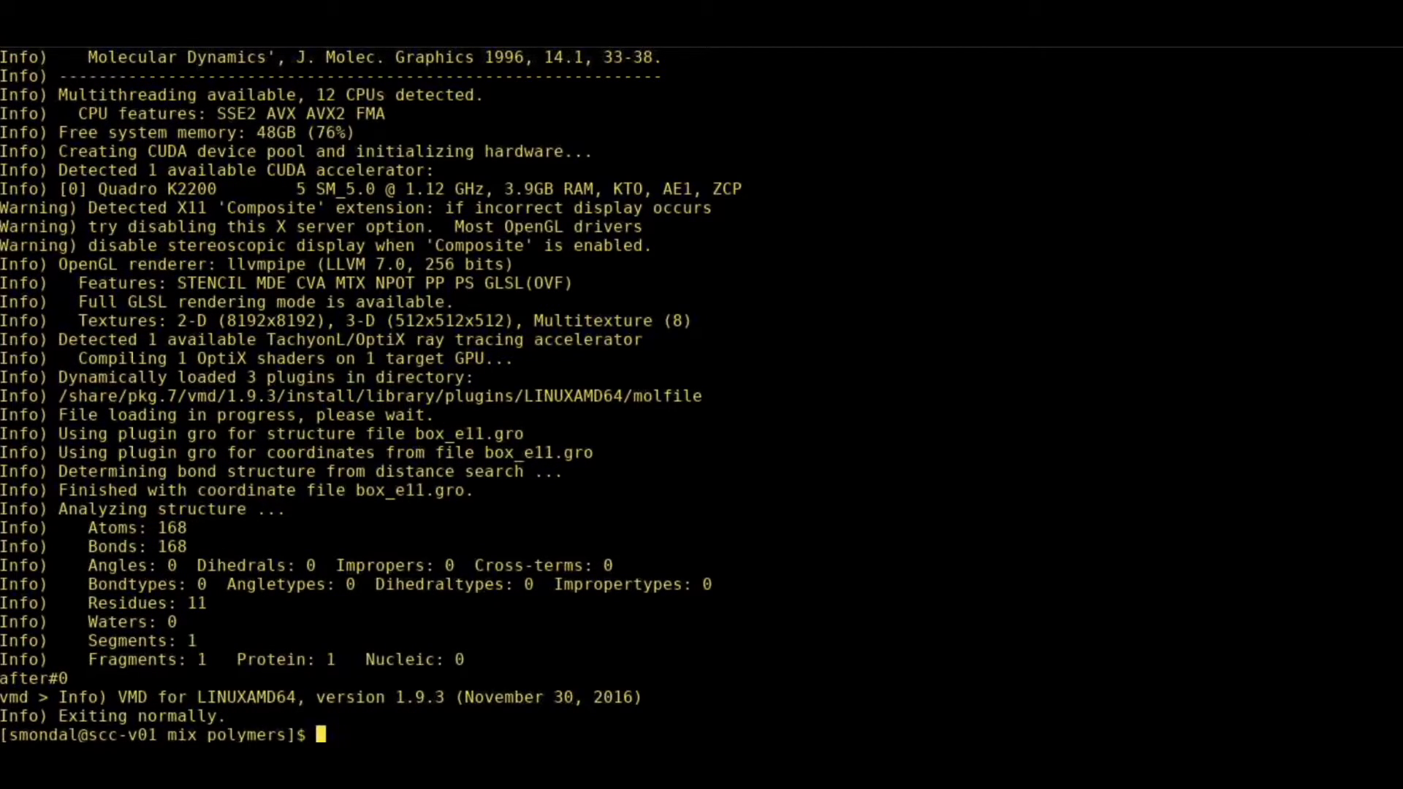
{"action": "type", "text": "lt"}
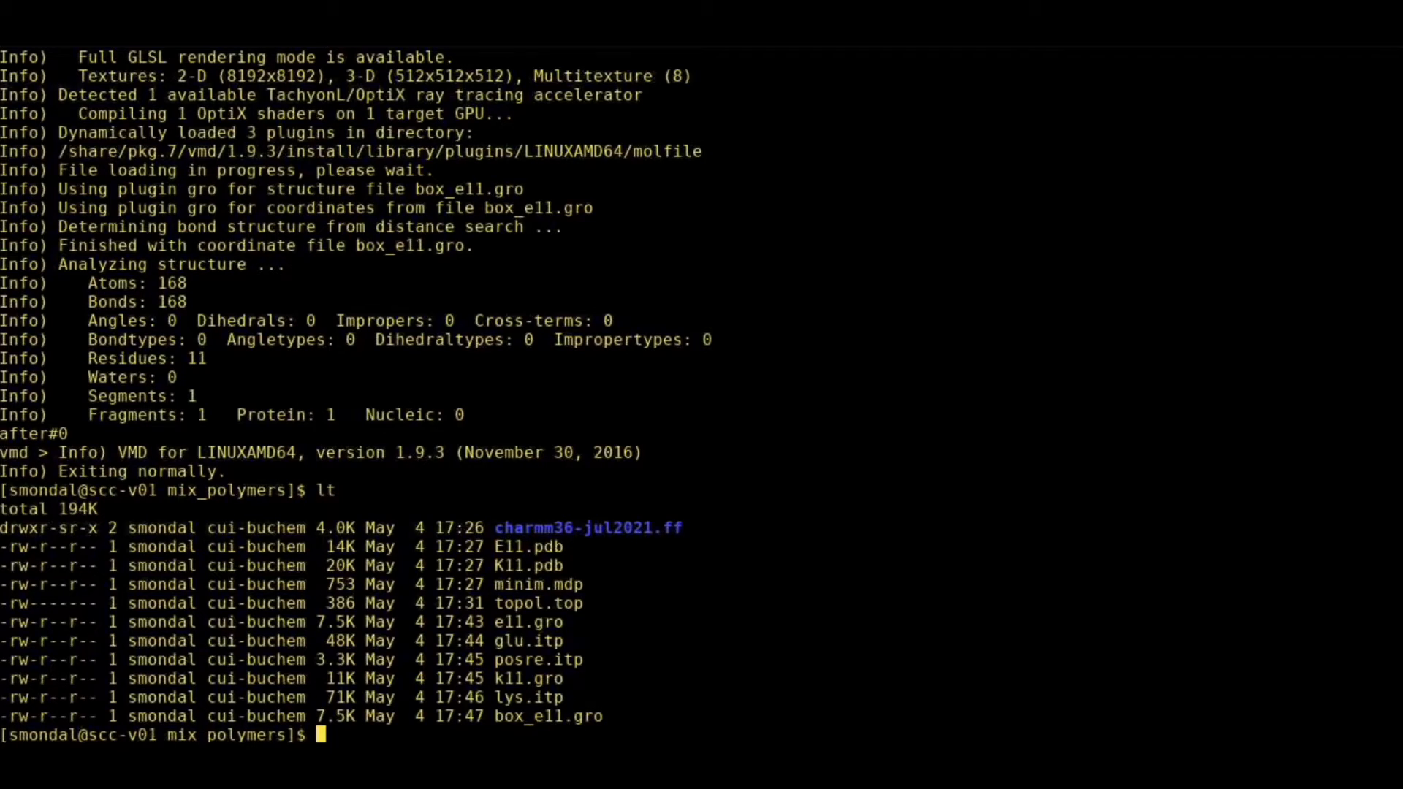
Insert one K11 molecule (k11.gro) into box_e11.gro with insert-molecules, writing mix_ek.gro.
{"action": "type", "text": "gmx"}
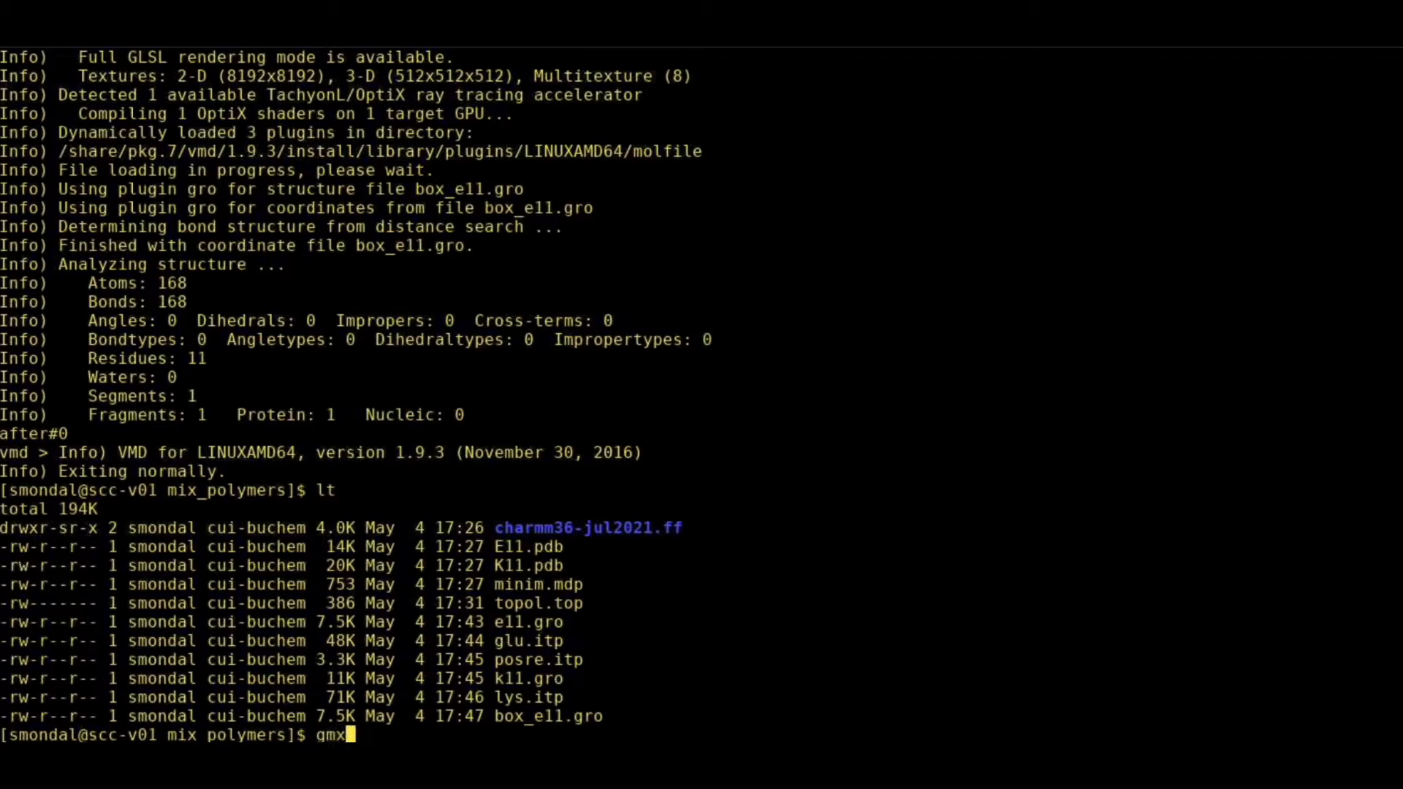
{"action": "type", "text": "mpi ins"}
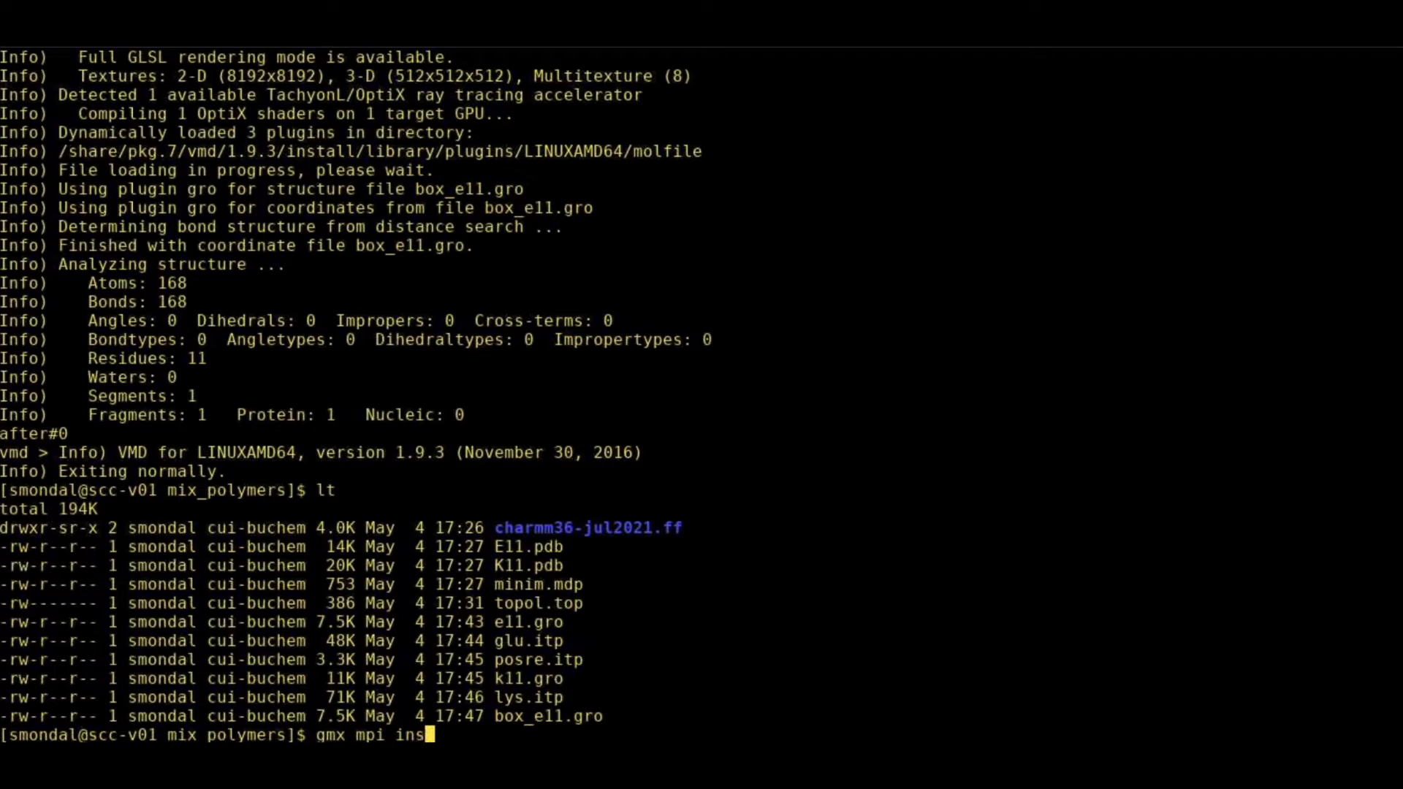
{"action": "type", "text": "ert-molecules -"}
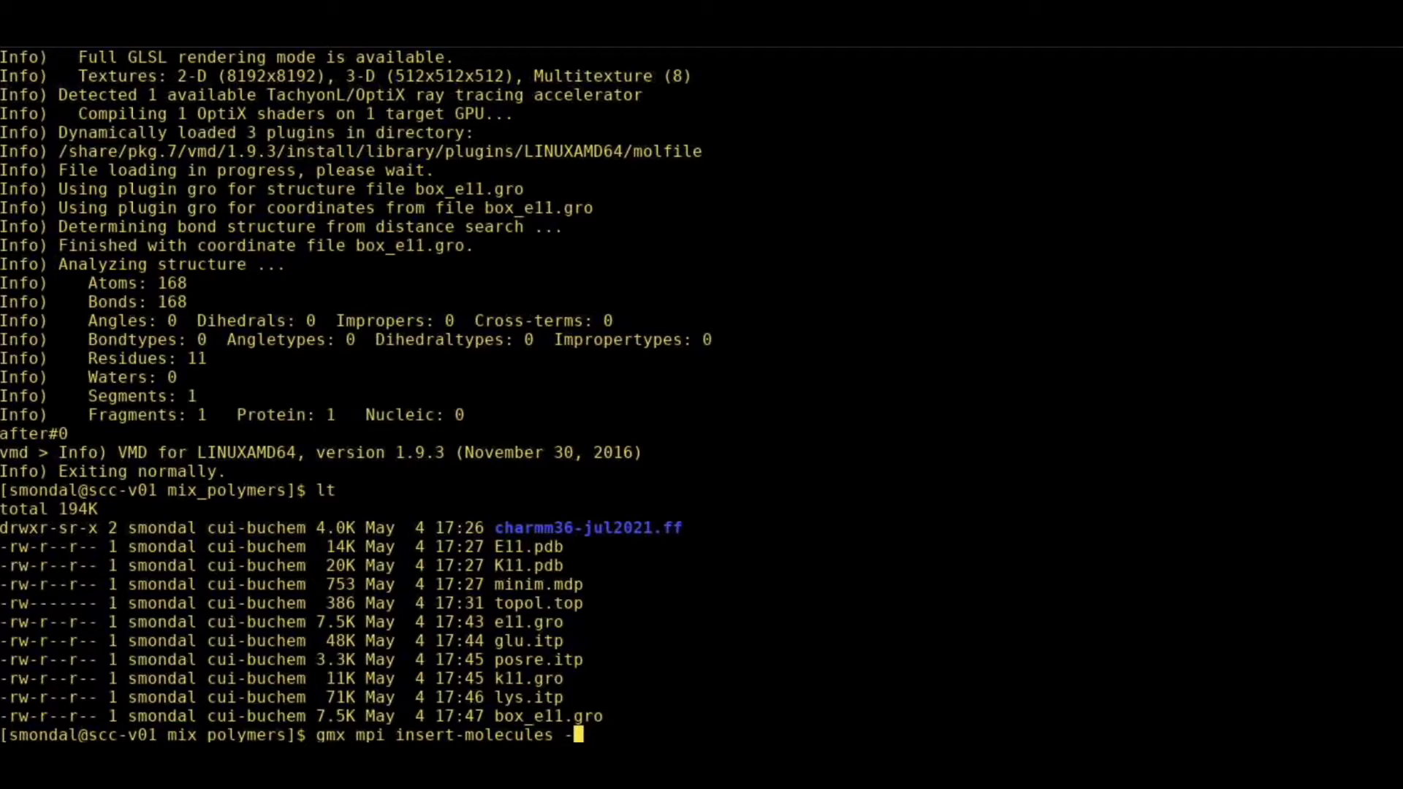
{"action": "type", "text": "f box_e11.gro"}
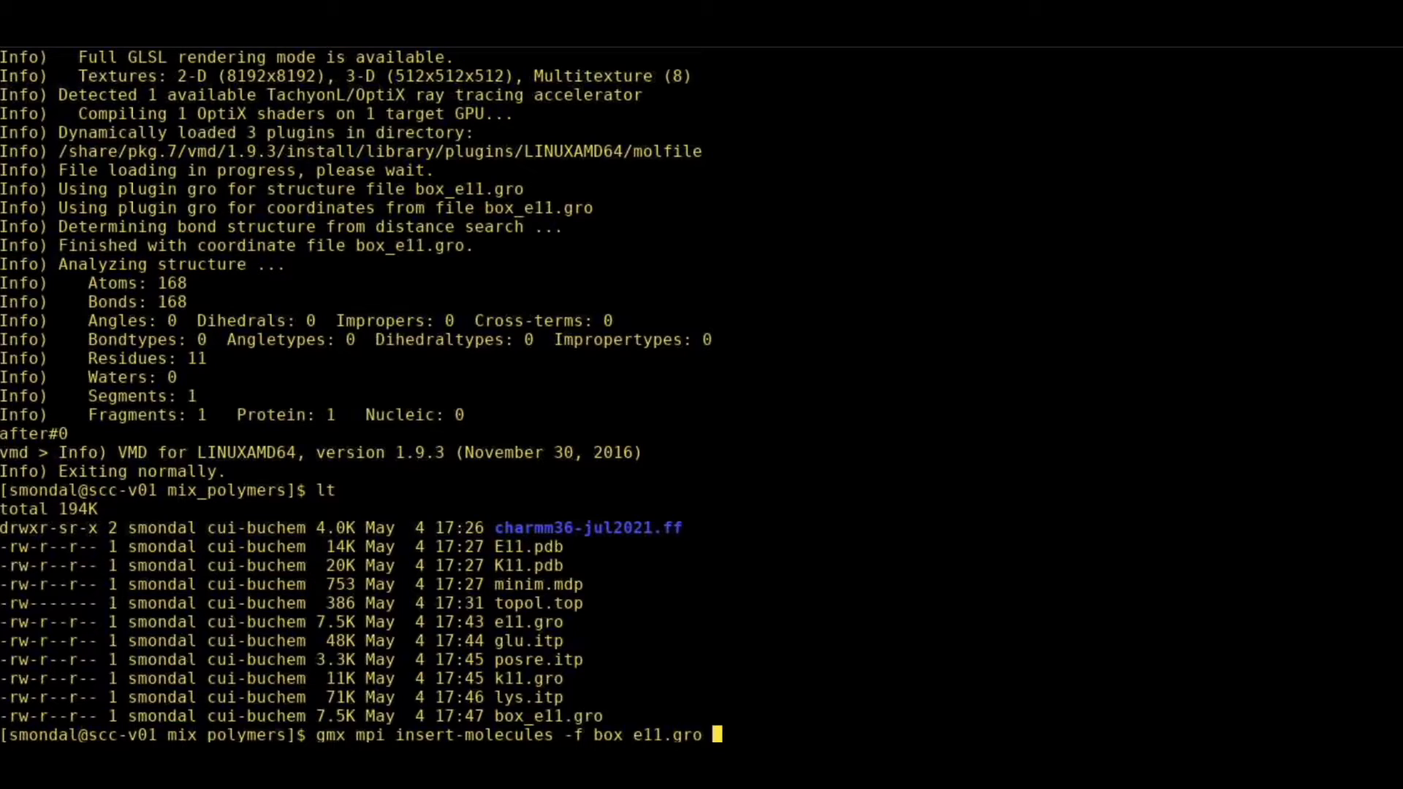
{"action": "type", "text": "-"}
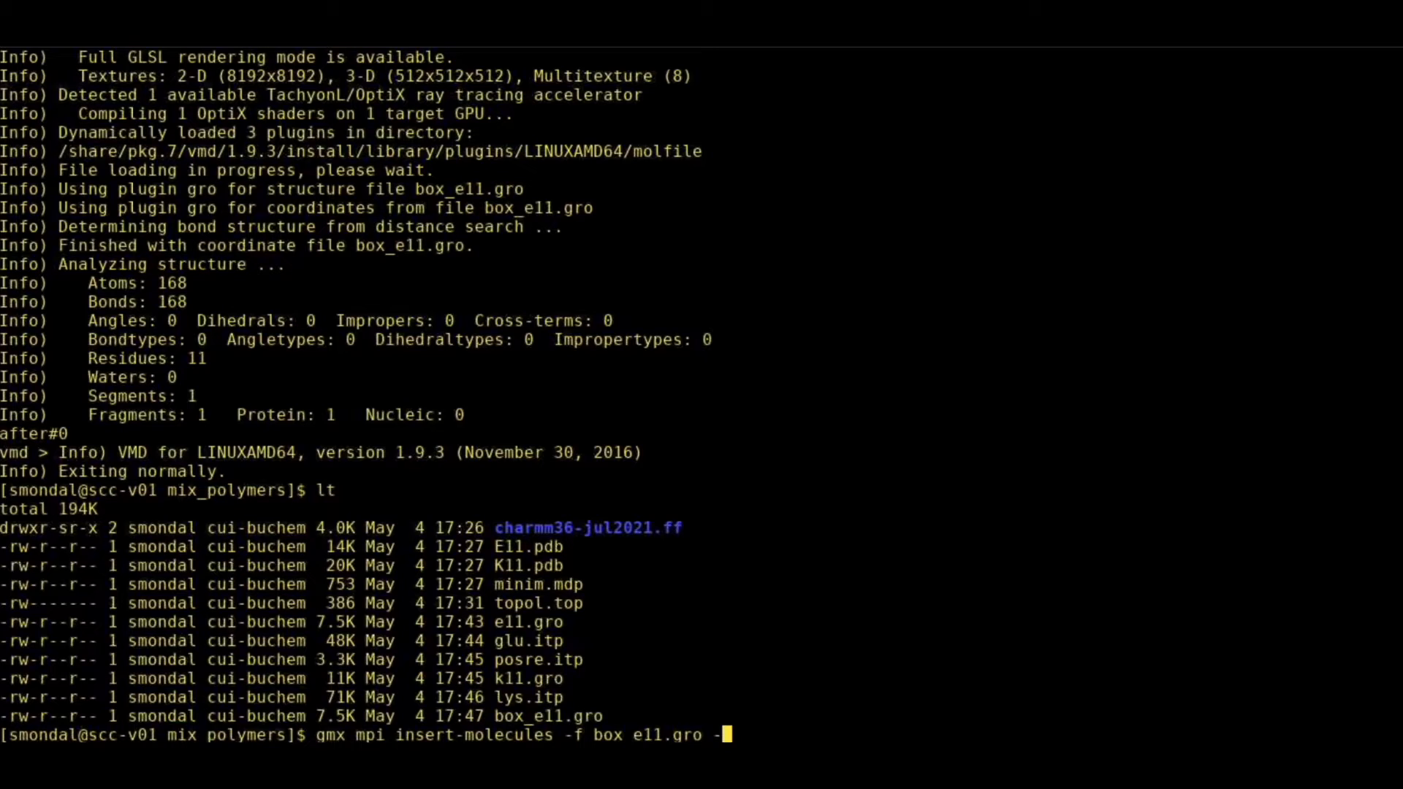
{"action": "type", "text": "nmol"}
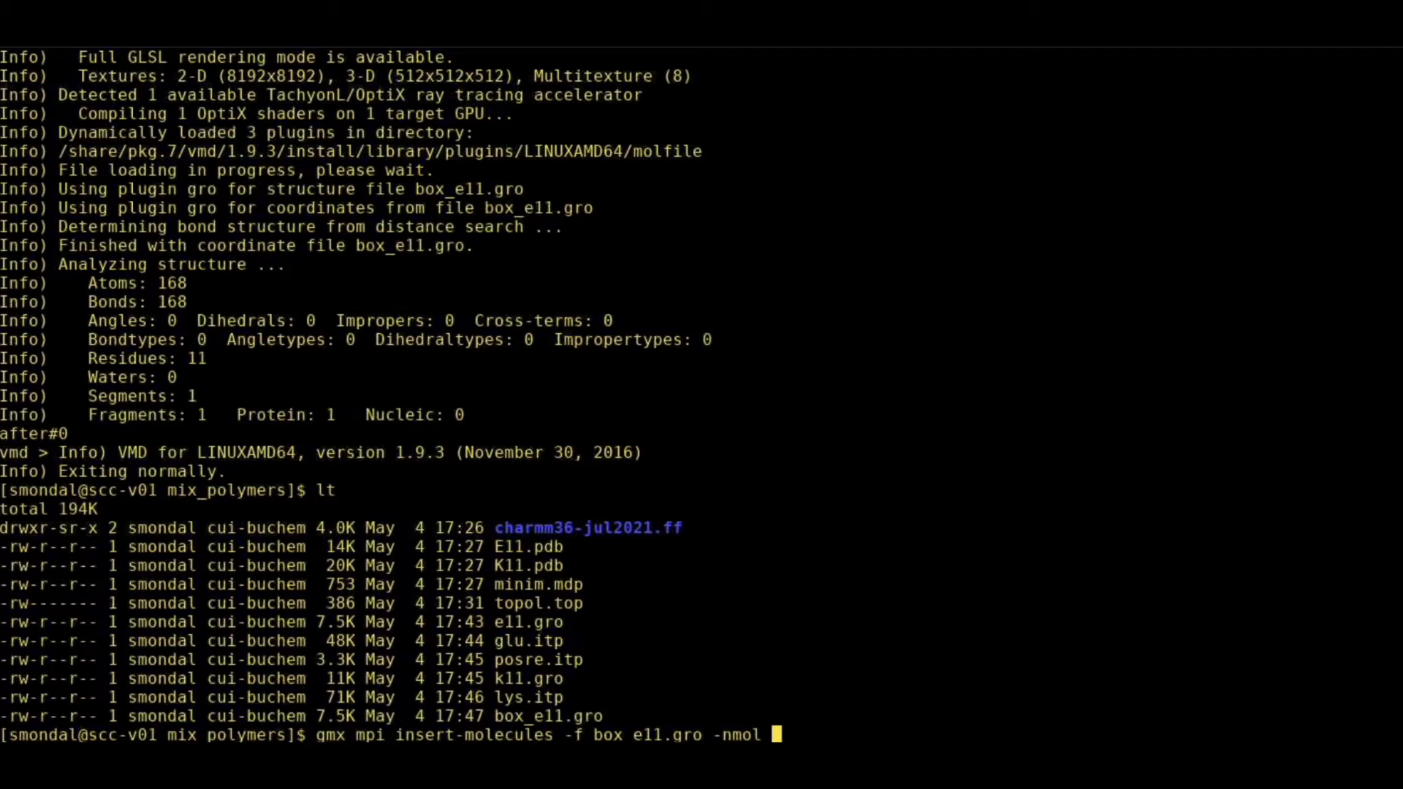
{"action": "type", "text": "1"}
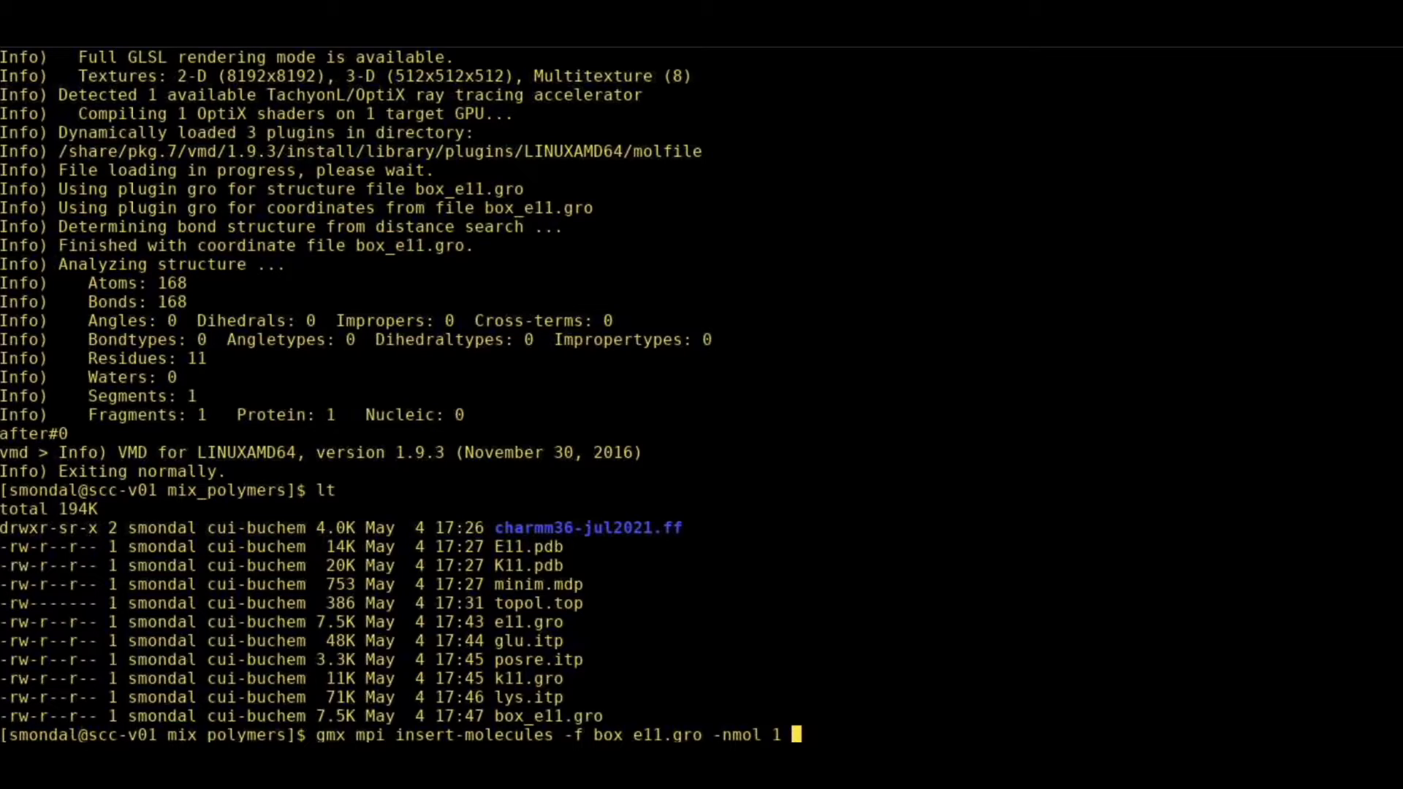
{"action": "type", "text": "-ci"}
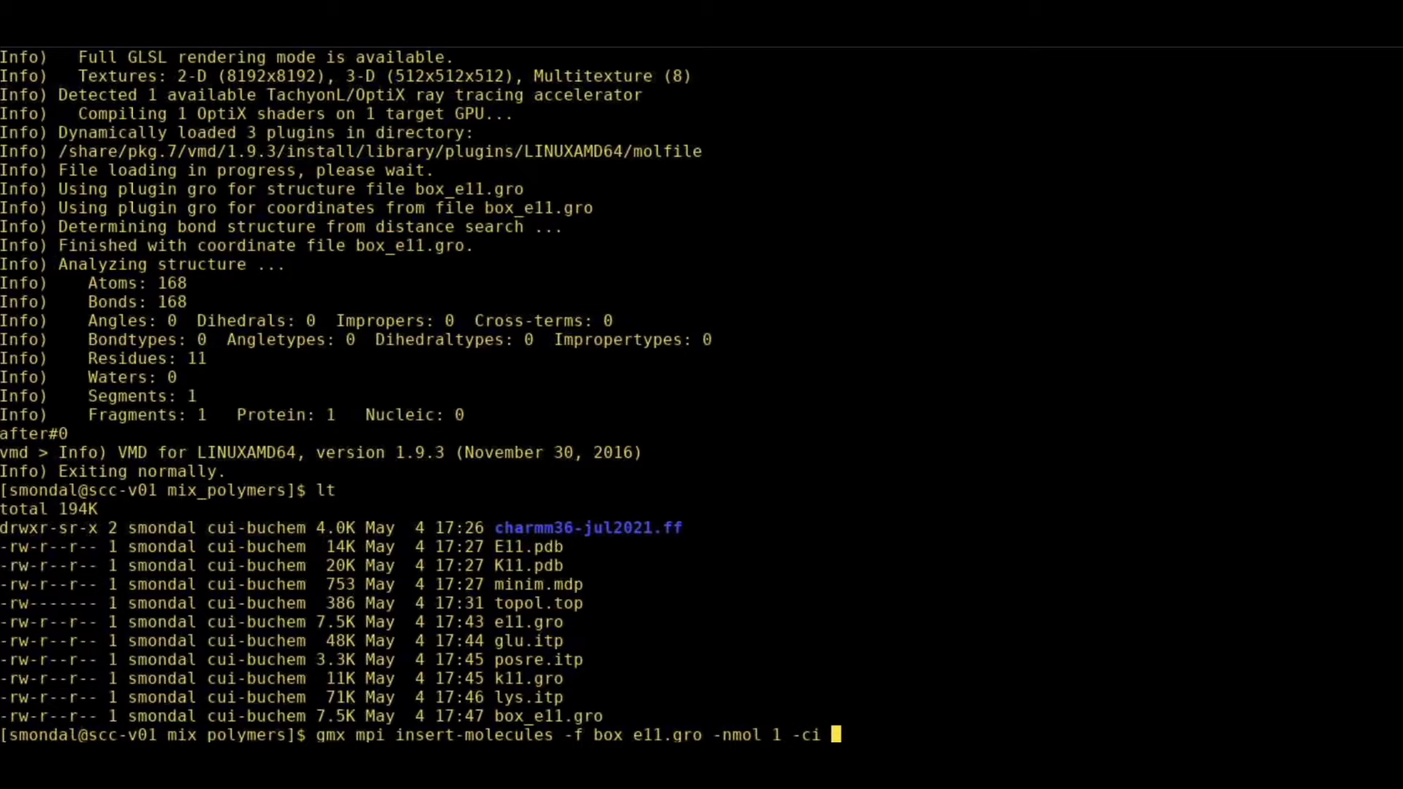
{"action": "type", "text": "k11.gro"}
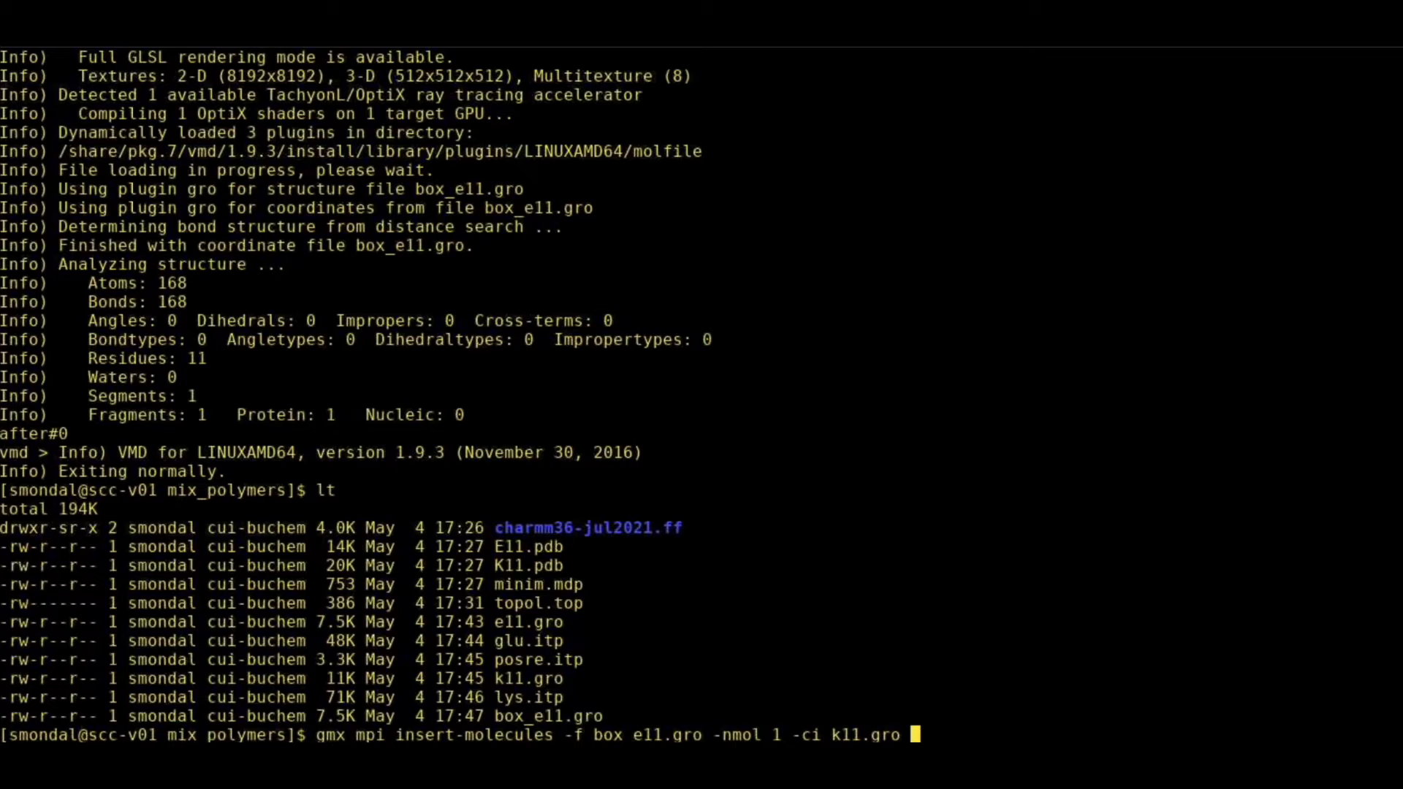
{"action": "type", "text": "-o m"}
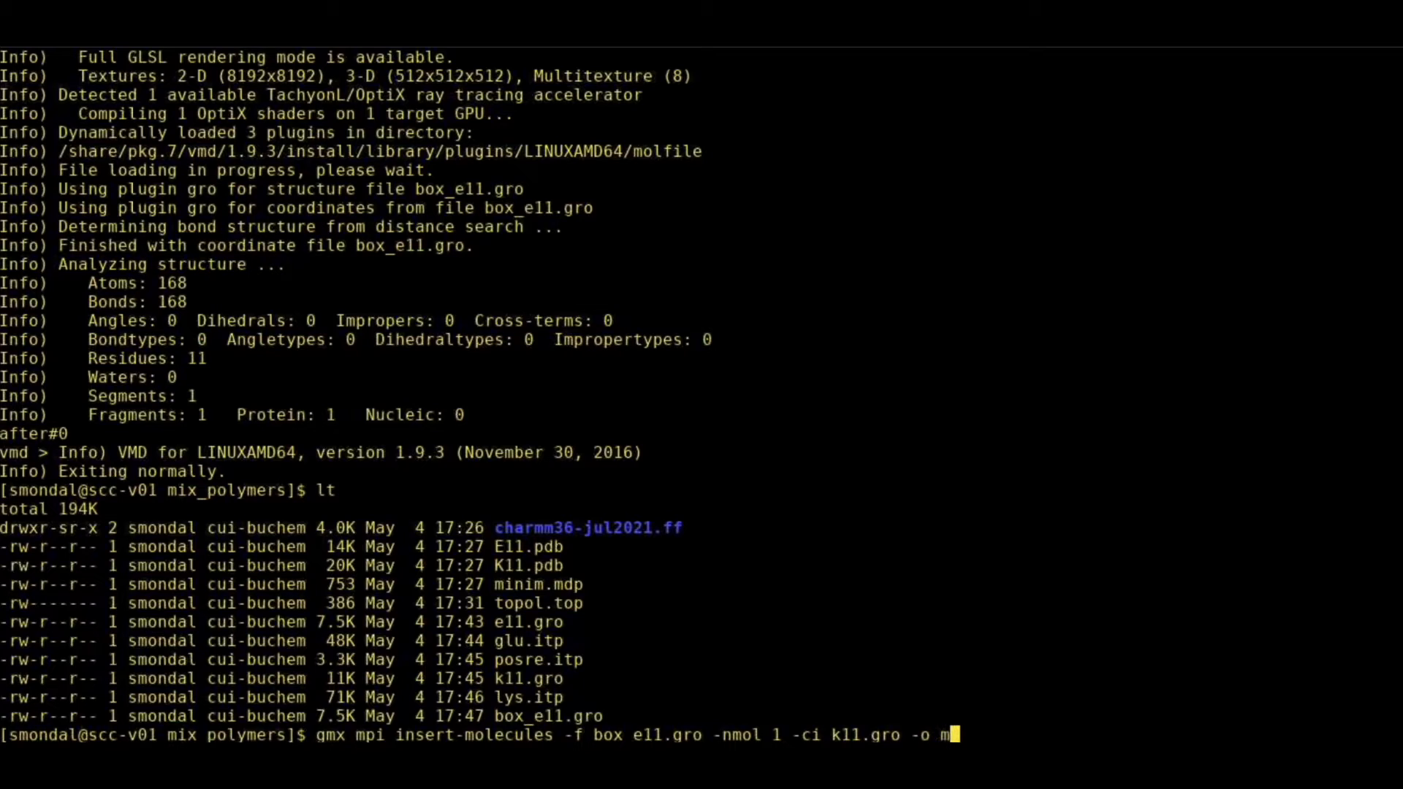
{"action": "type", "text": "ix"}
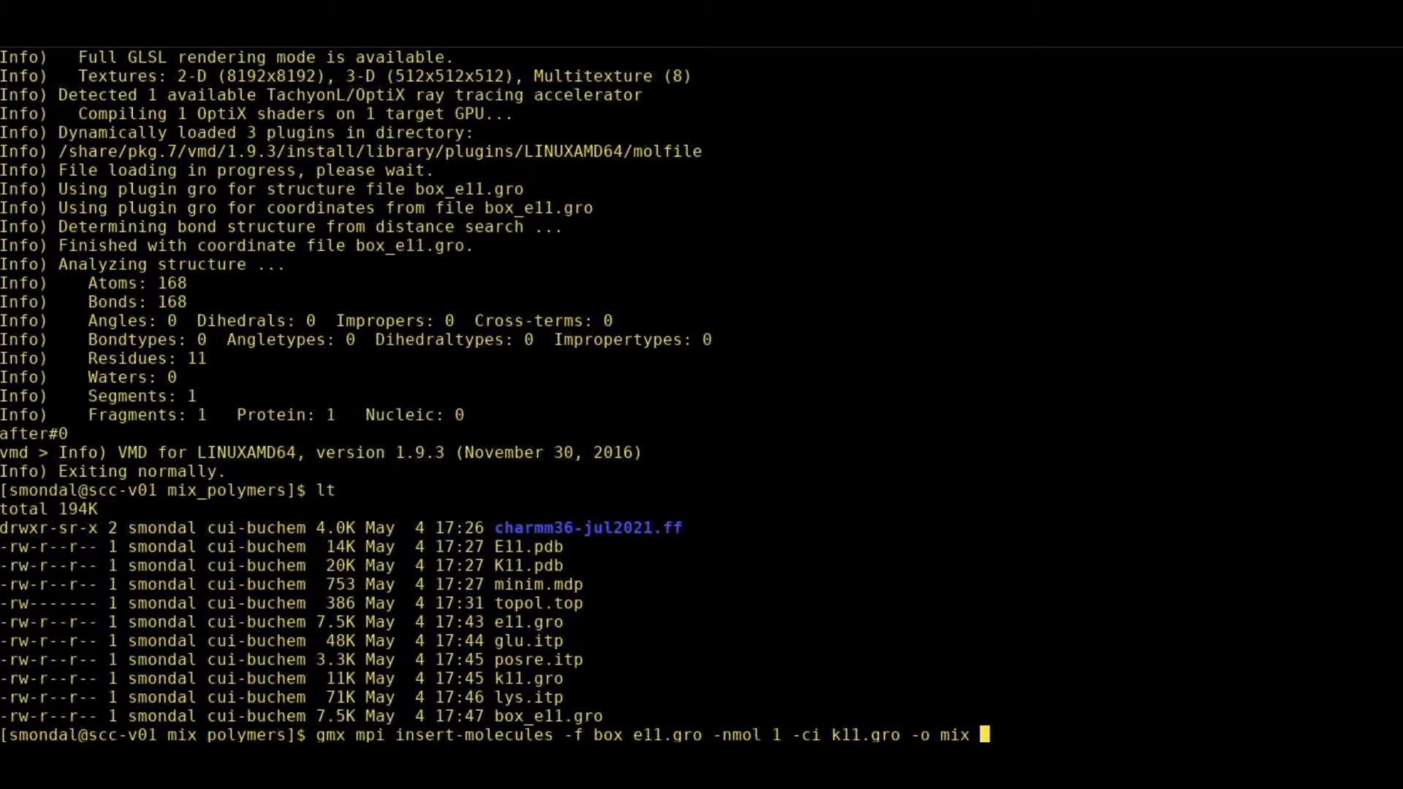
{"action": "type", "text": "ek"}
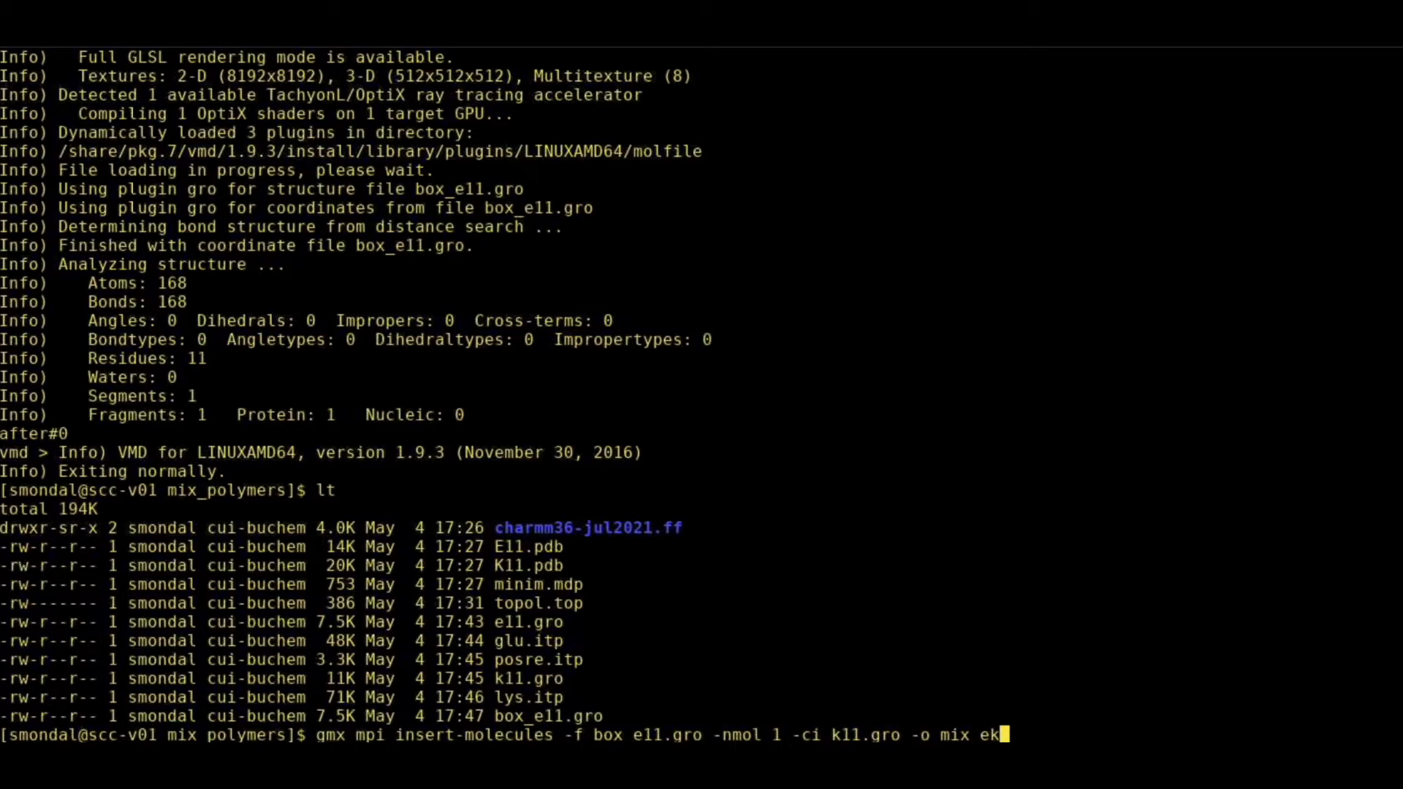
{"action": "type", "text": ".gro"}
{"action": "type", "text": "lt"}
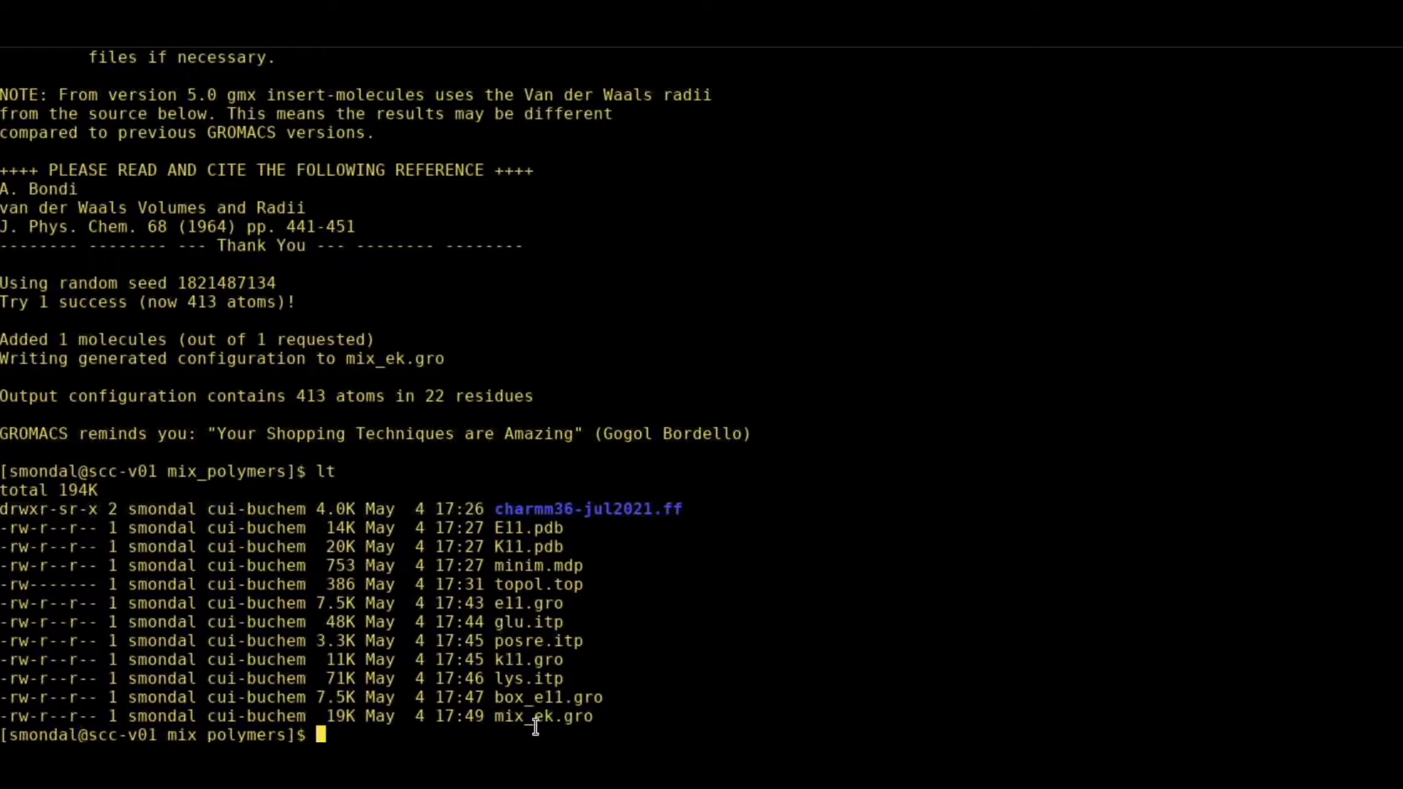
Load mix_ek.gro in VMD to view the E11 and K11 chains in the box.
{"action": "type", "text": "vmd"}
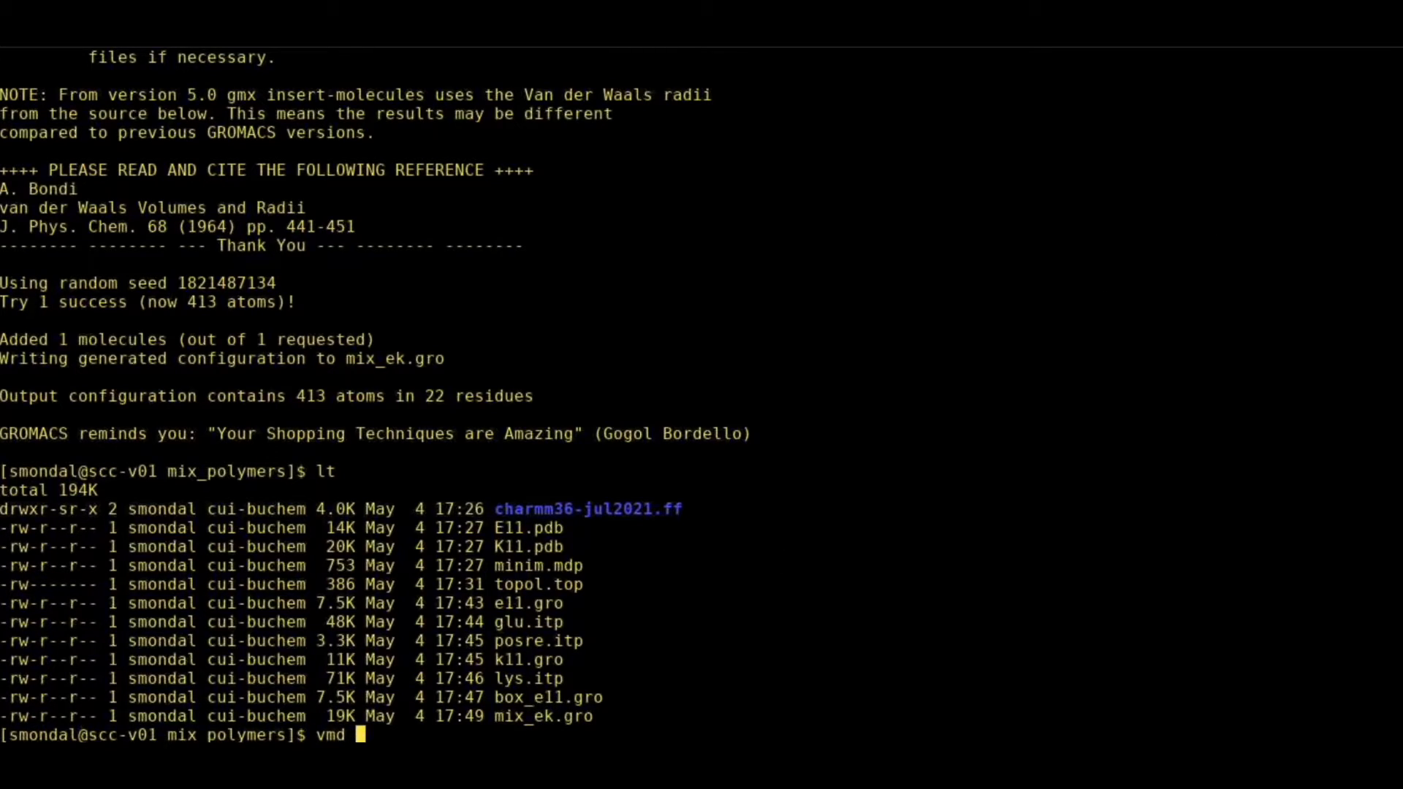
{"action": "type", "text": "mi"}
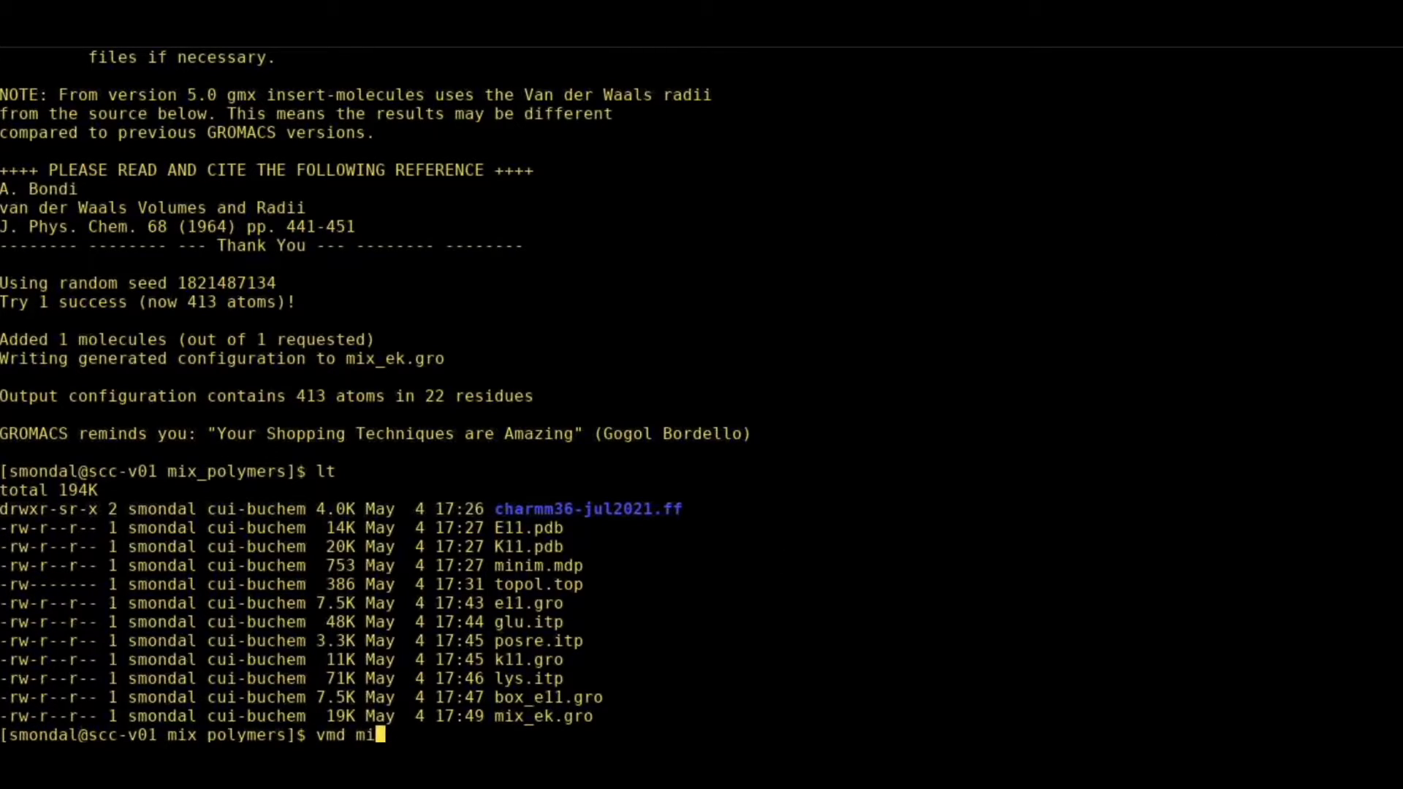
{"action": "key", "text": "Return"}
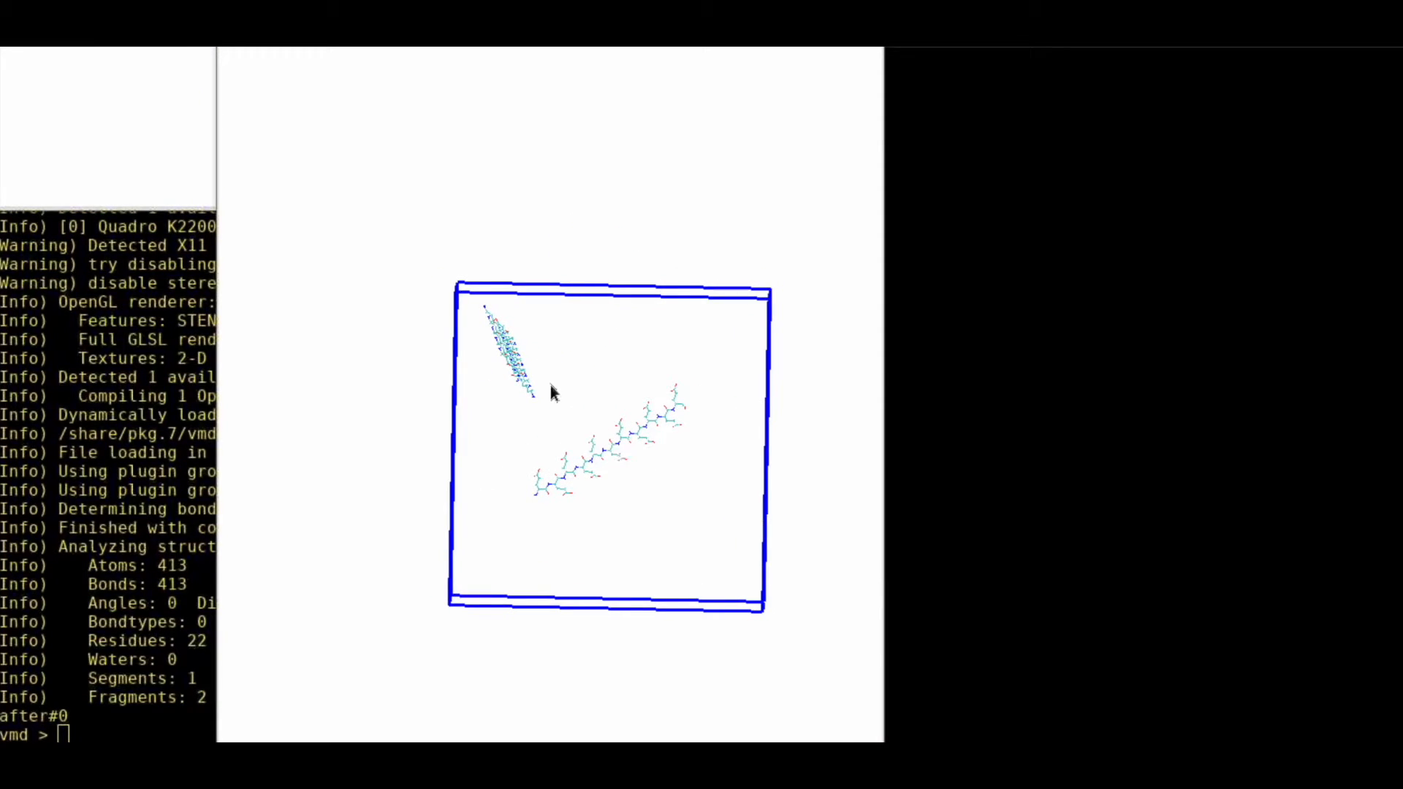
{"action": "mouse_move", "coordinate": [551, 412]}
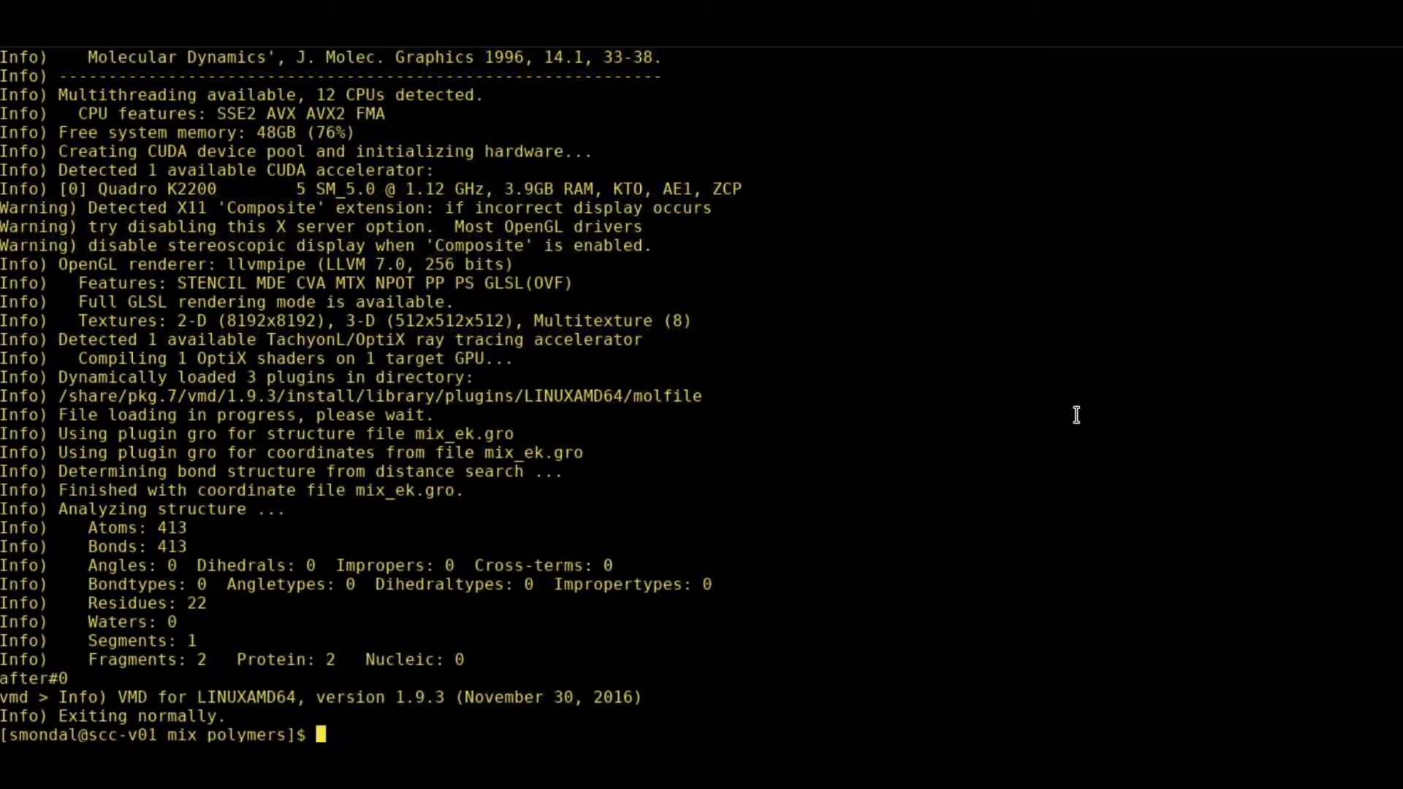
List the folder and open topol.top in vim to review its molecules section.
{"action": "type", "text": "lt"}
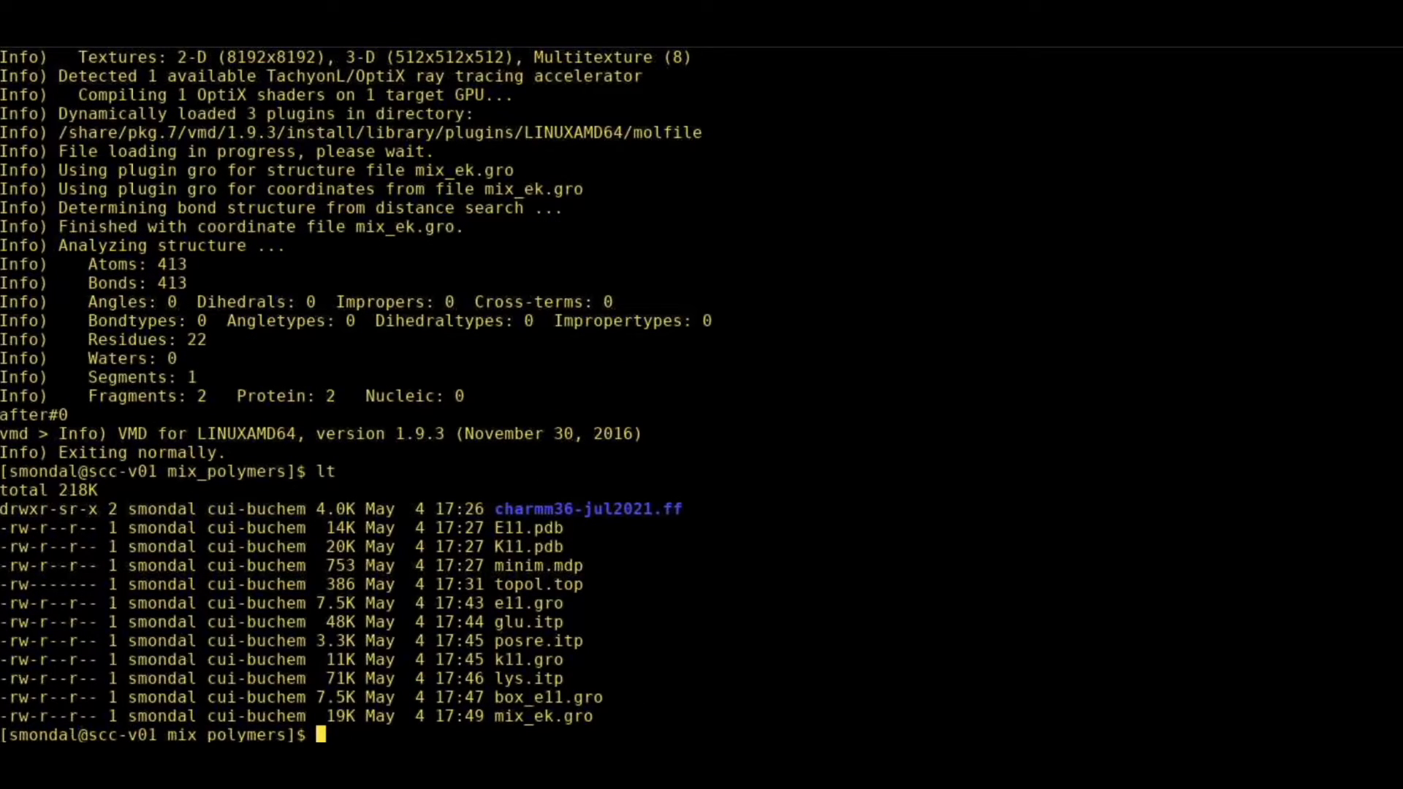
{"action": "mouse_move", "coordinate": [497, 588]}
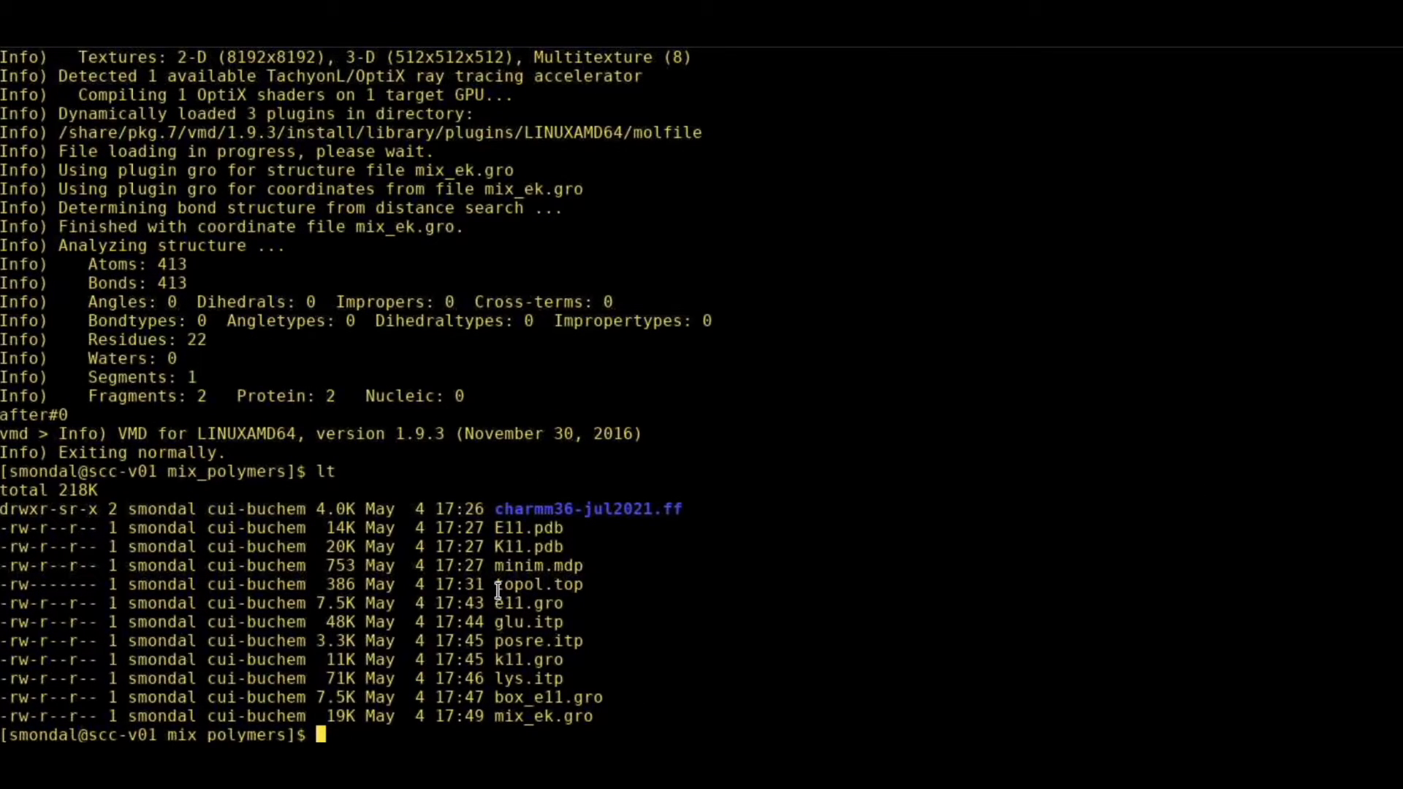
{"action": "type", "text": "vim"}
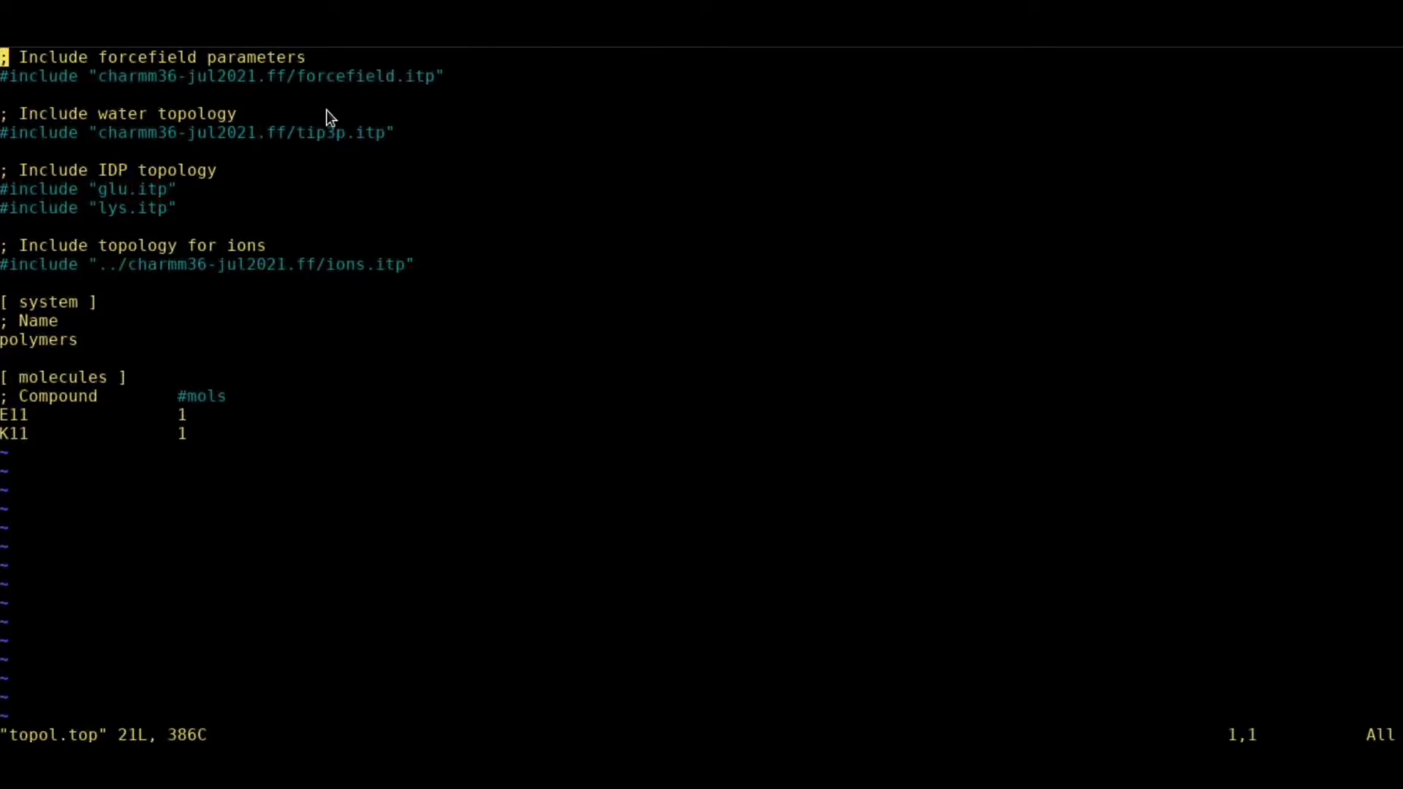
{"action": "mouse_move", "coordinate": [28, 95]}
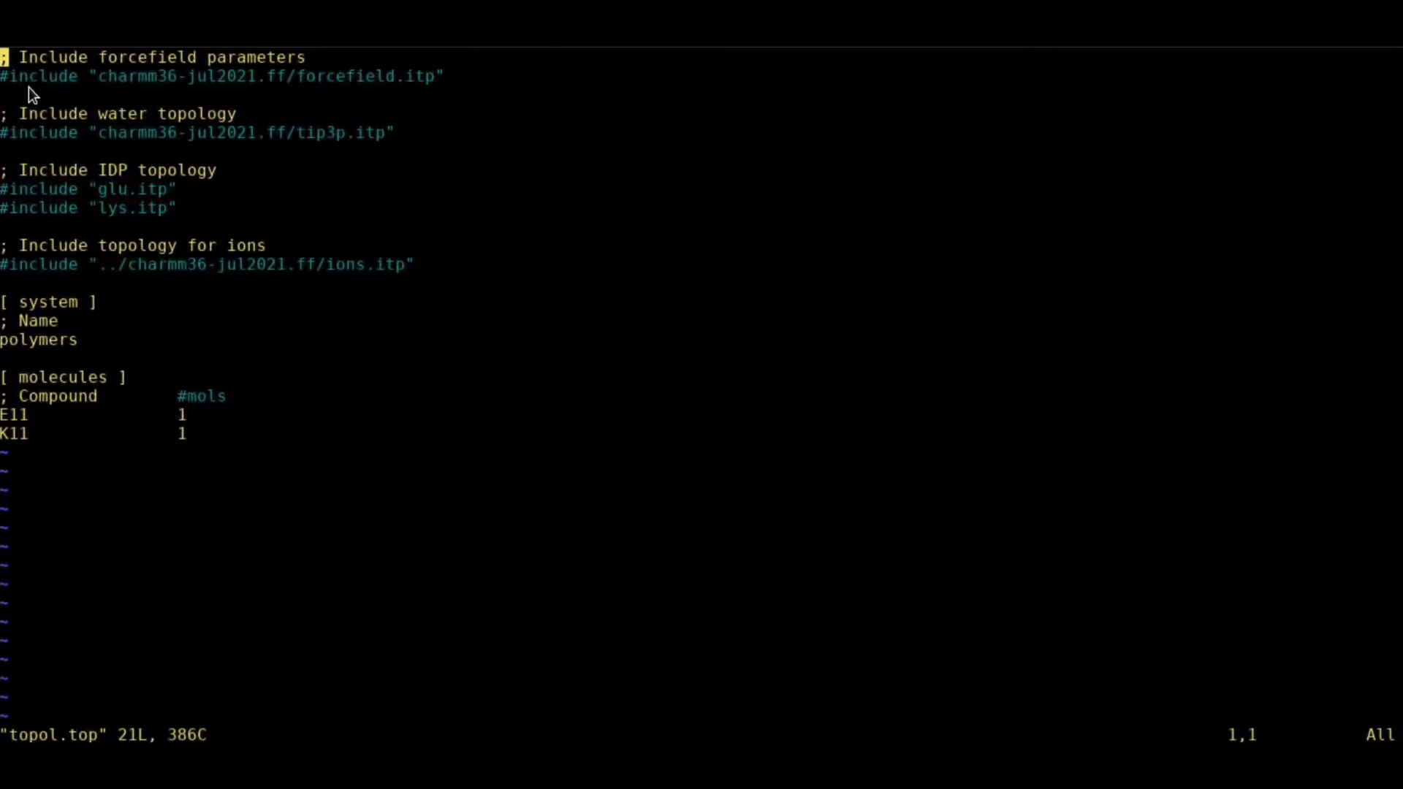
{"action": "mouse_move", "coordinate": [343, 138]}
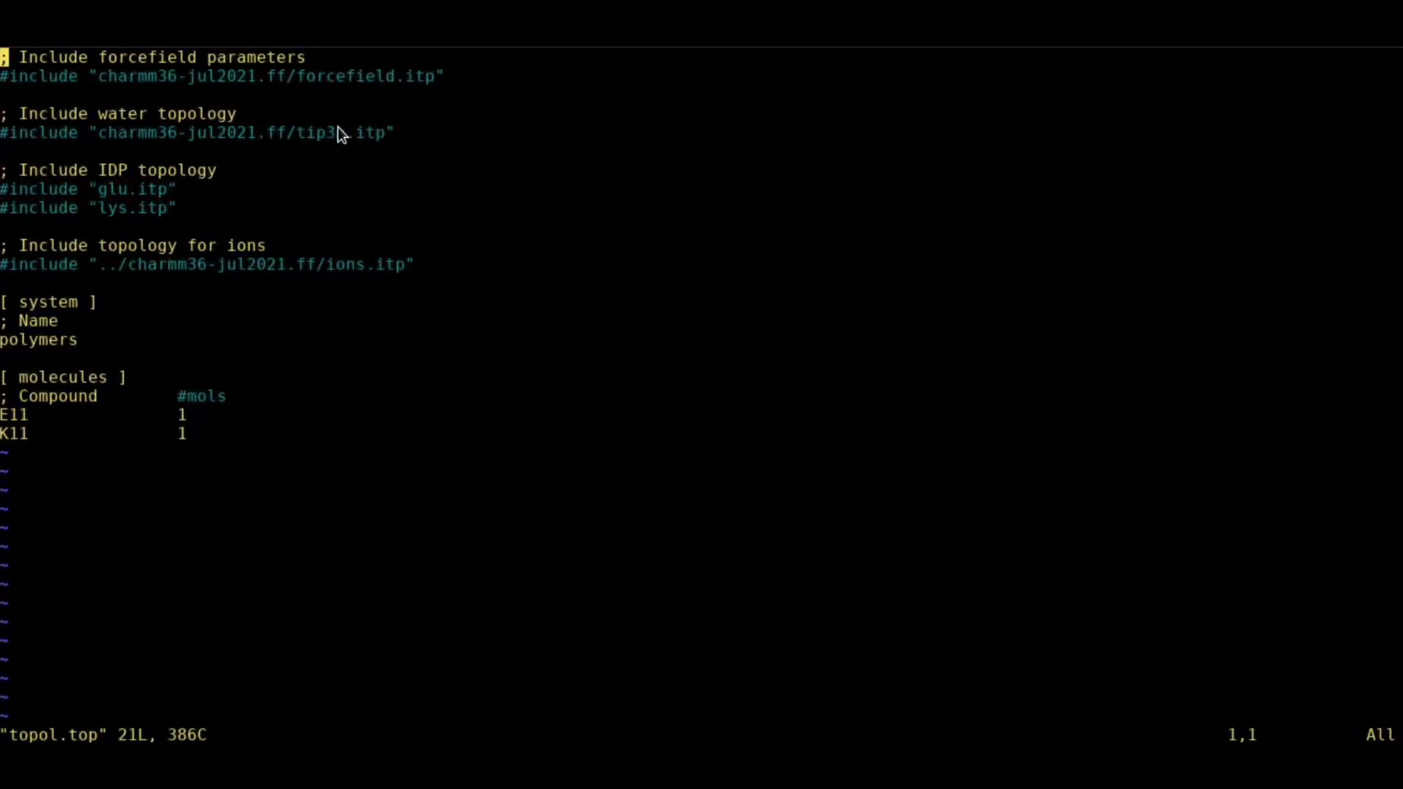
{"action": "mouse_move", "coordinate": [305, 152]}
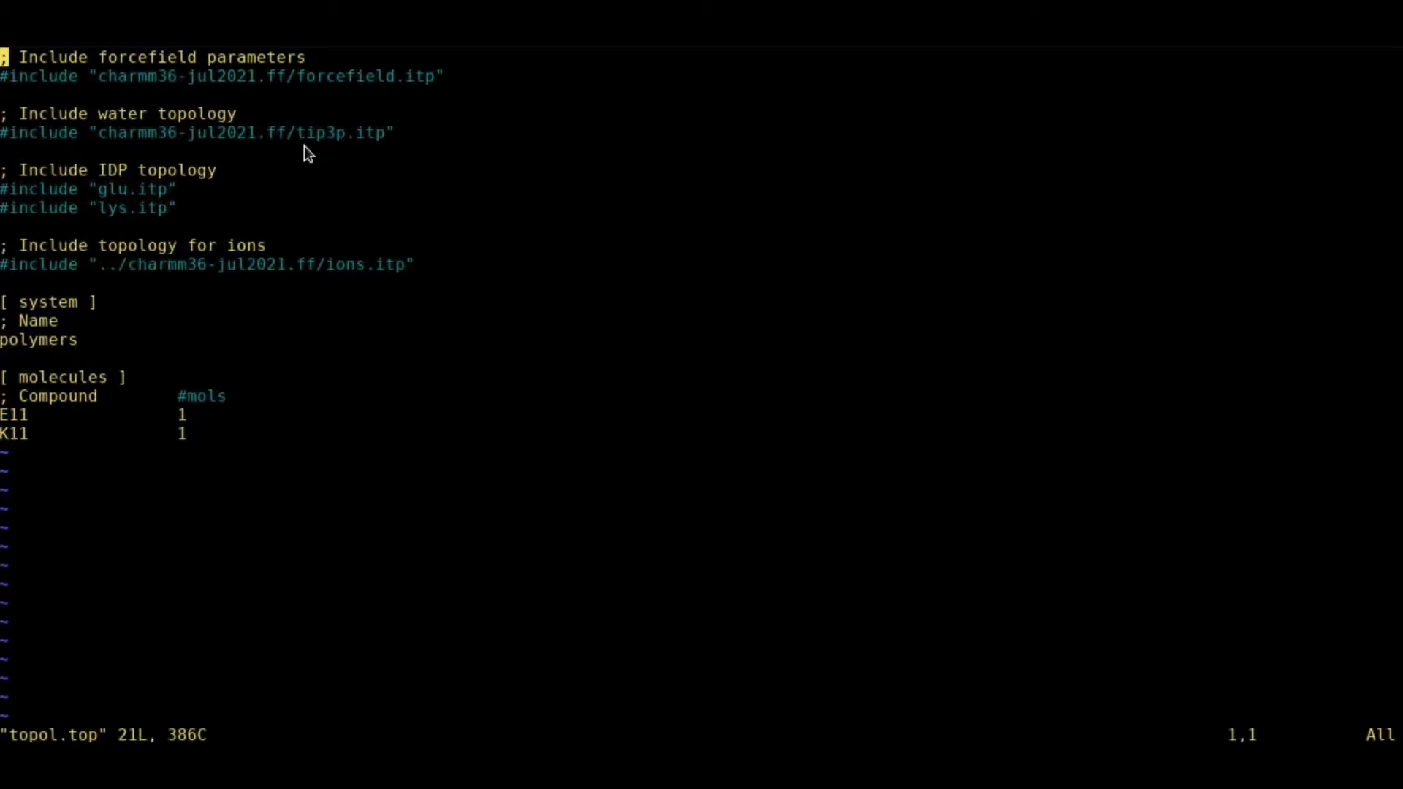
{"action": "mouse_move", "coordinate": [358, 288]}
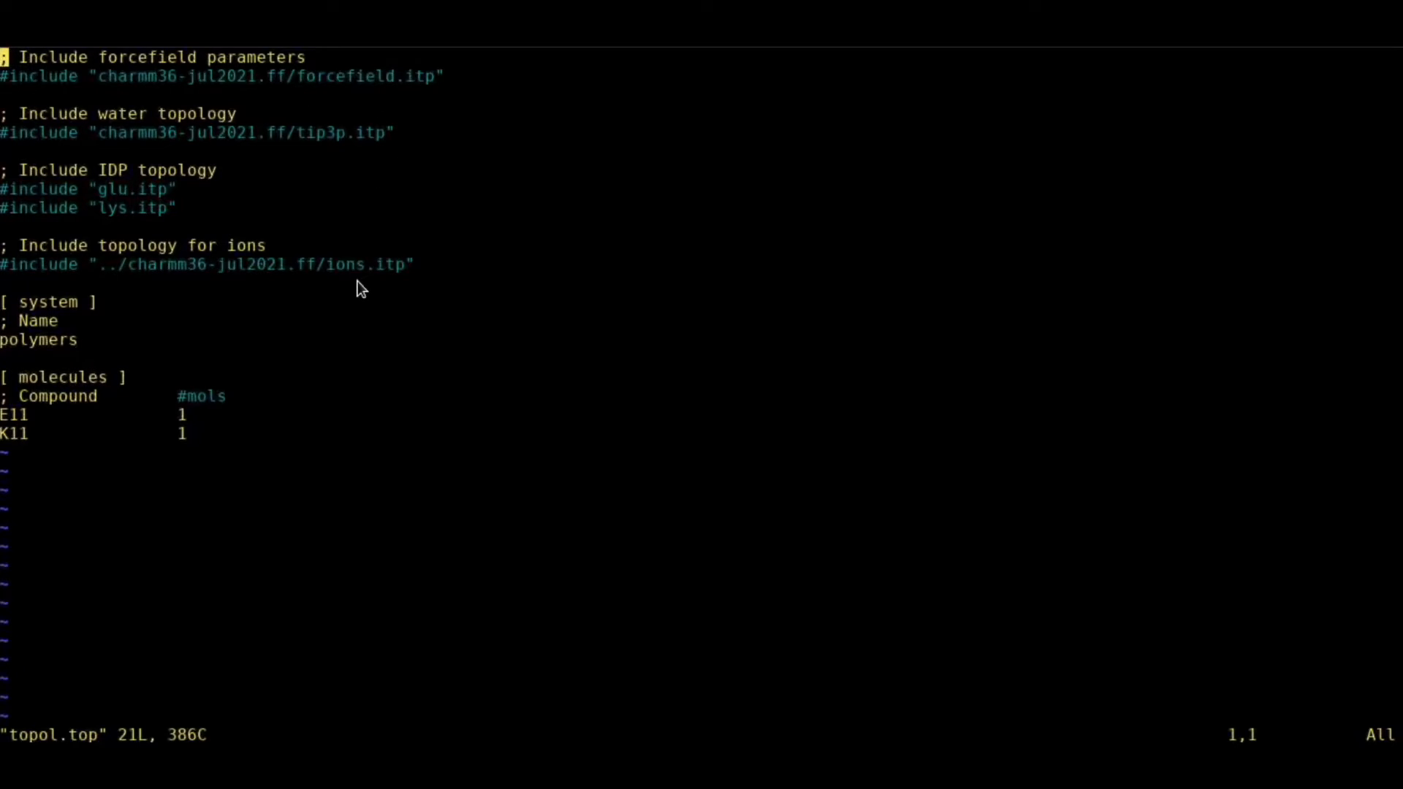
{"action": "mouse_move", "coordinate": [78, 217]}
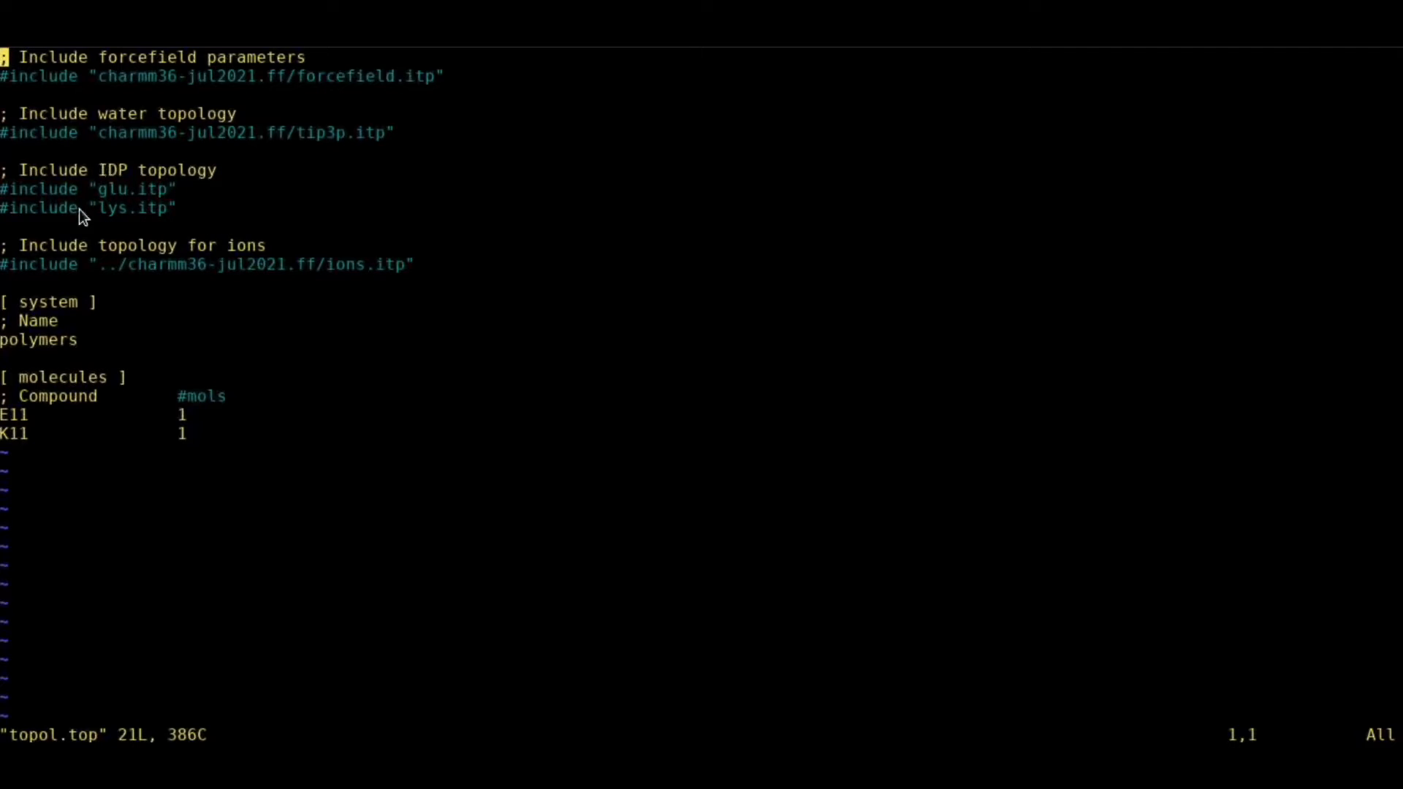
{"action": "mouse_move", "coordinate": [128, 210]}
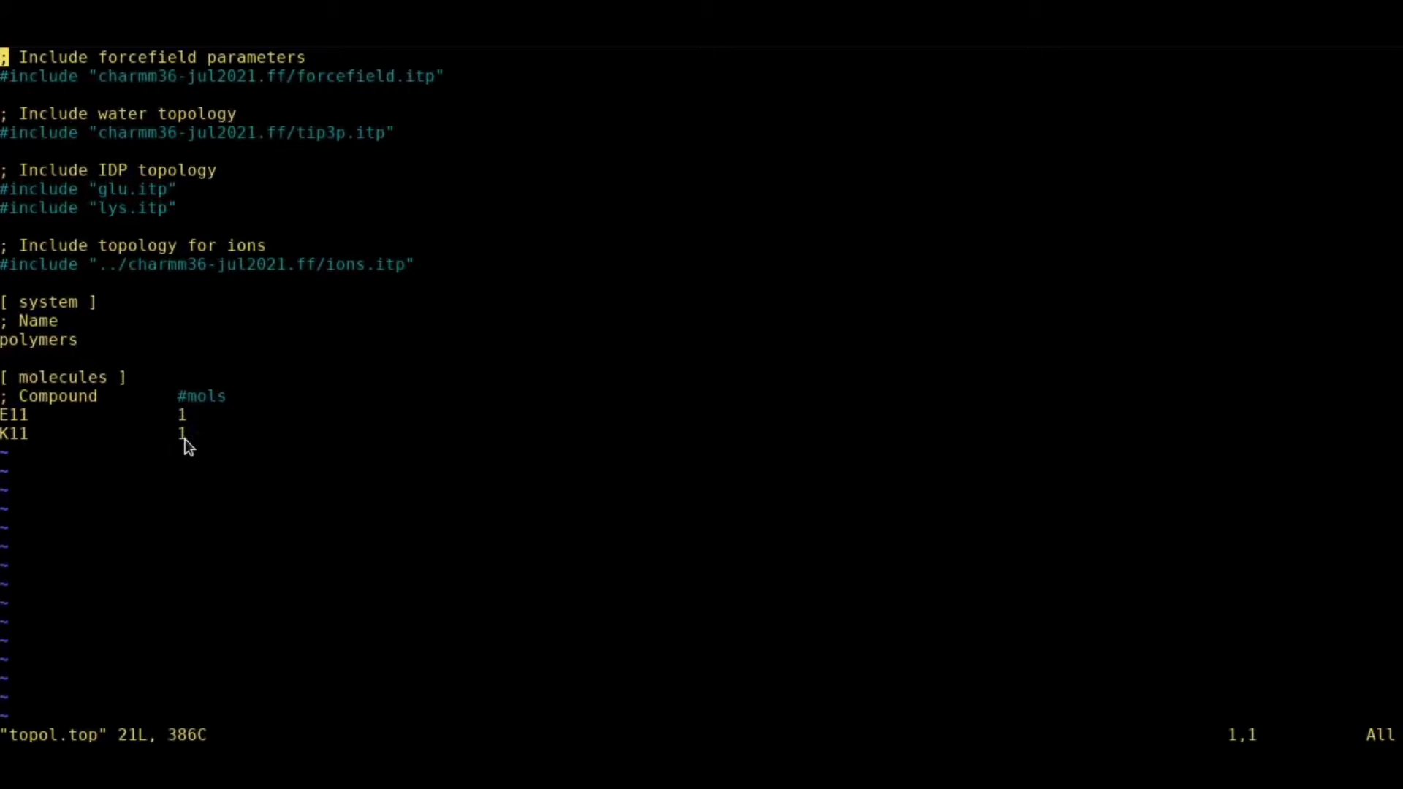
{"action": "mouse_move", "coordinate": [148, 443]}
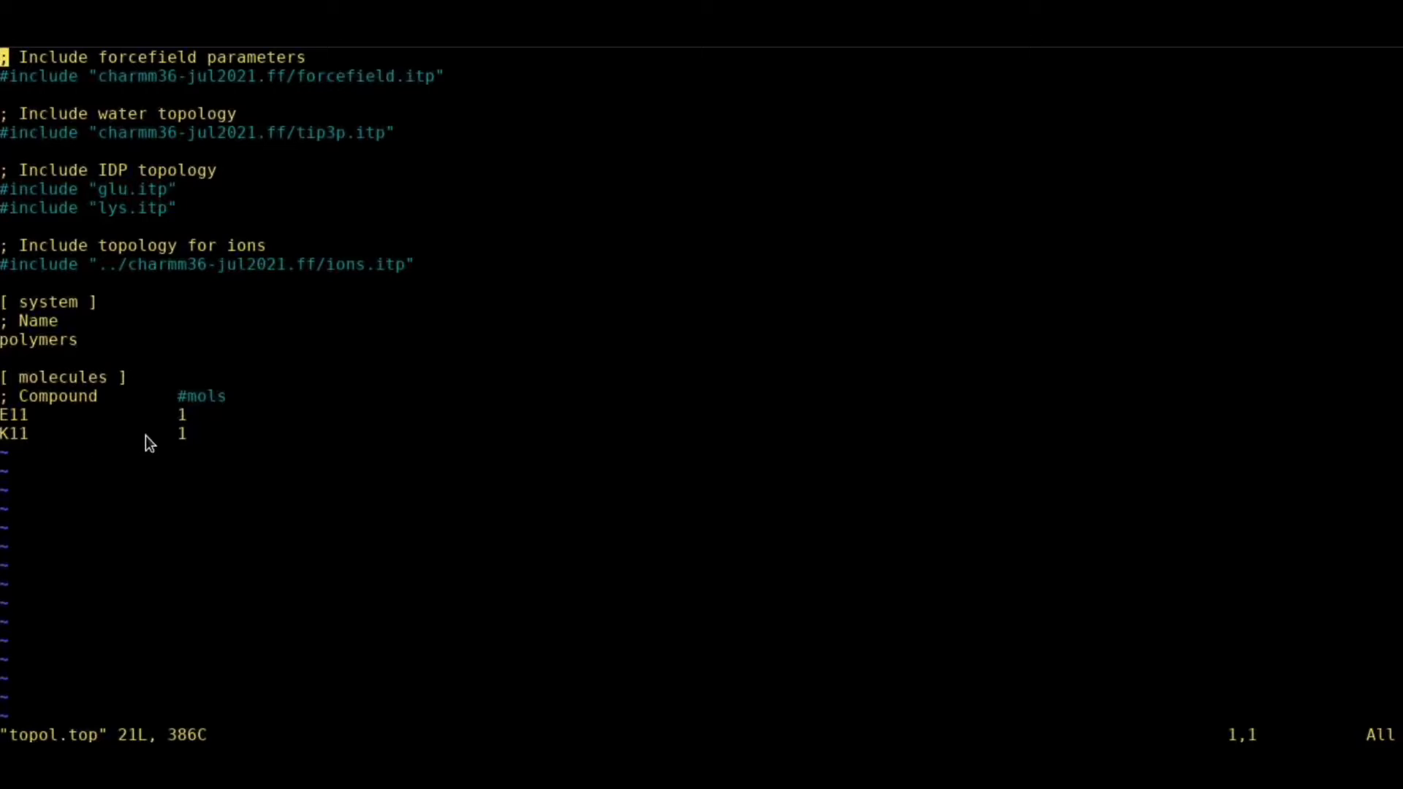
{"action": "mouse_move", "coordinate": [209, 441]}
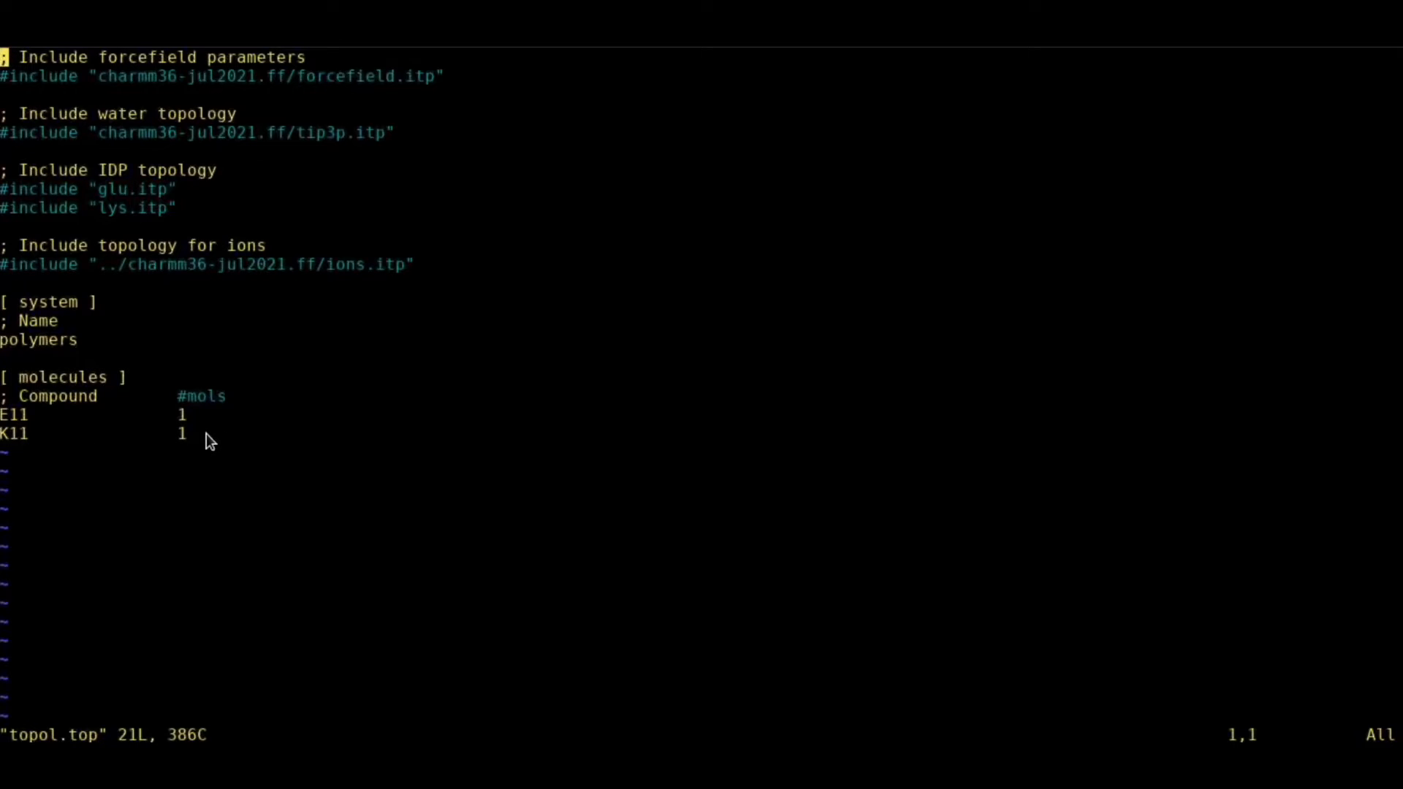
{"action": "mouse_move", "coordinate": [15, 435]}
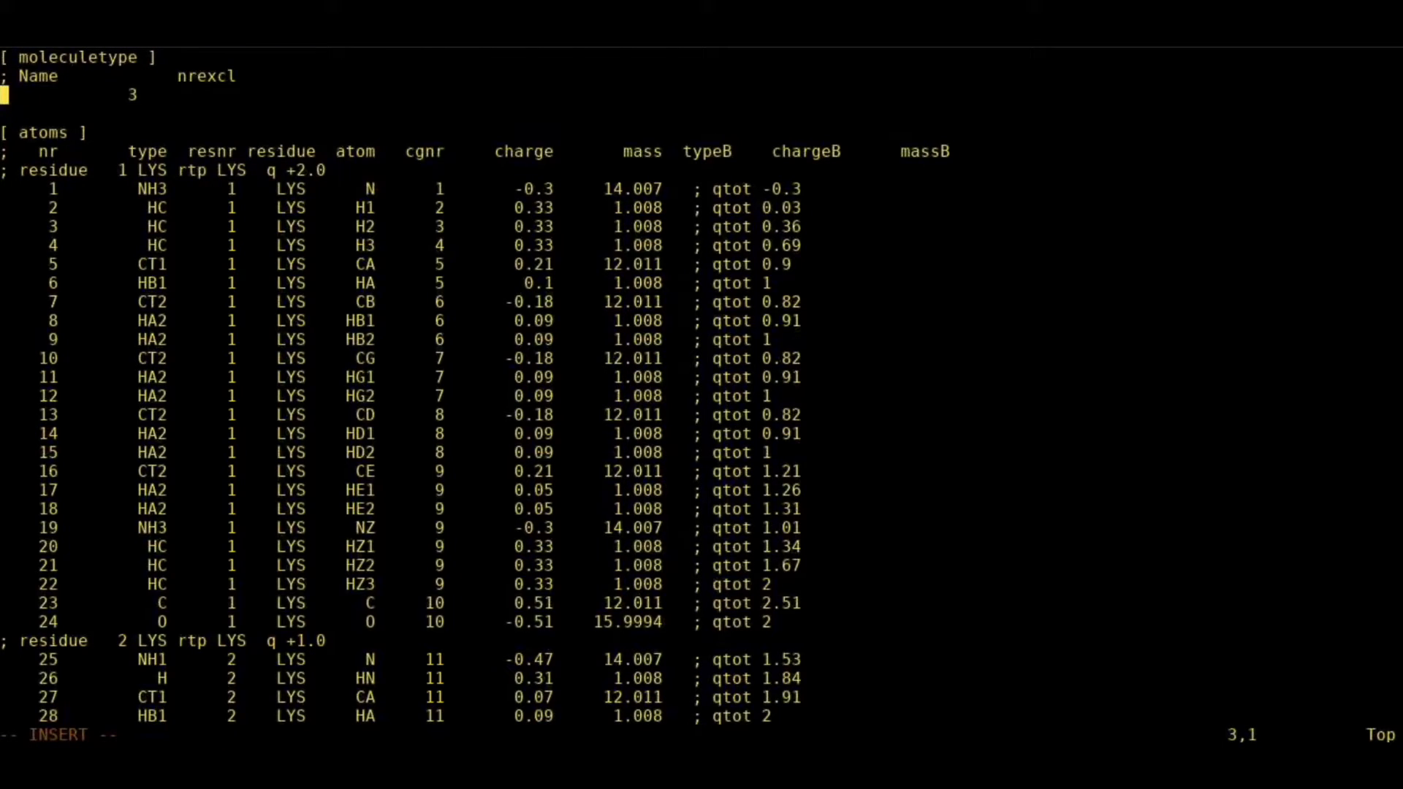
Enter K11 as the moleculetype name in lys.itp.
{"action": "type", "text": "K1"}
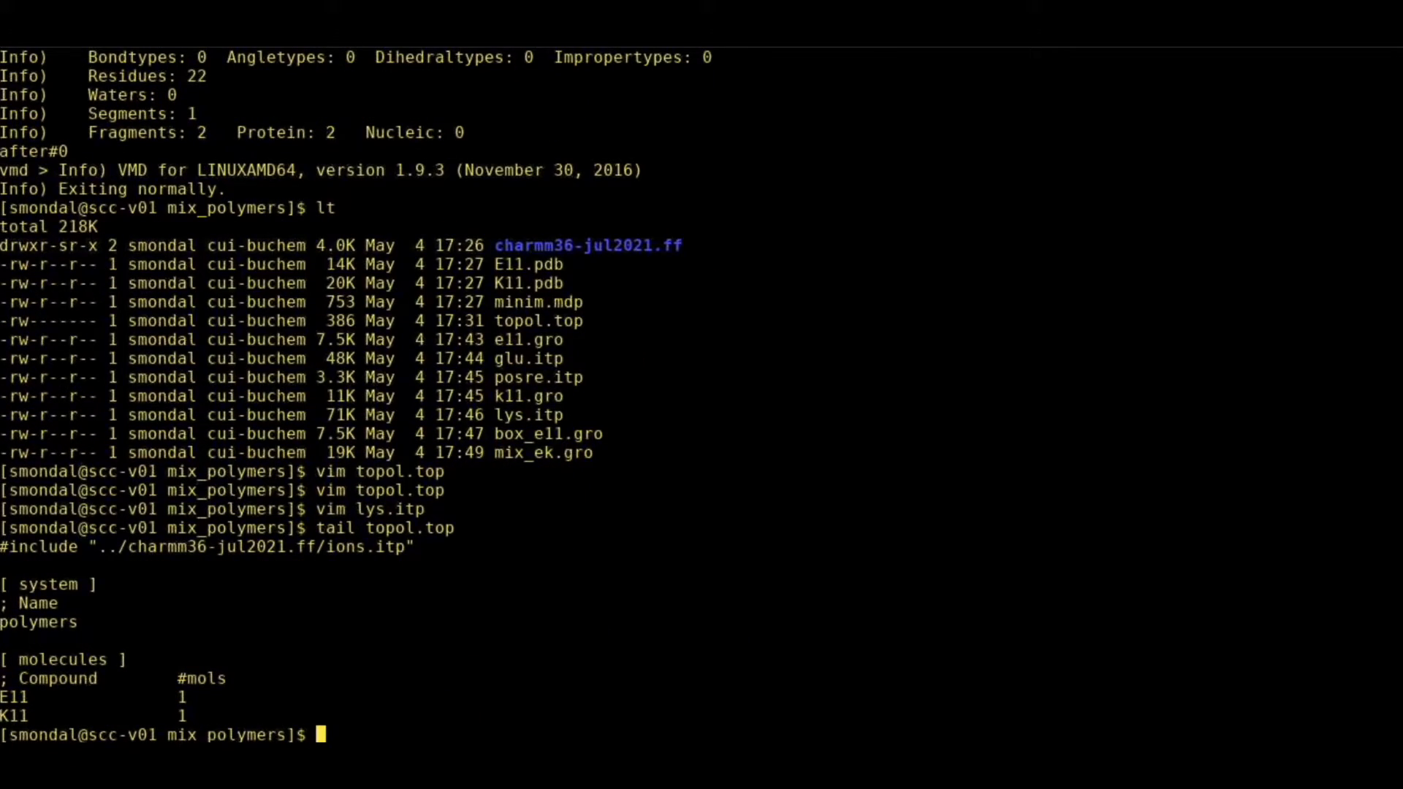
{"action": "mouse_move", "coordinate": [85, 710]}
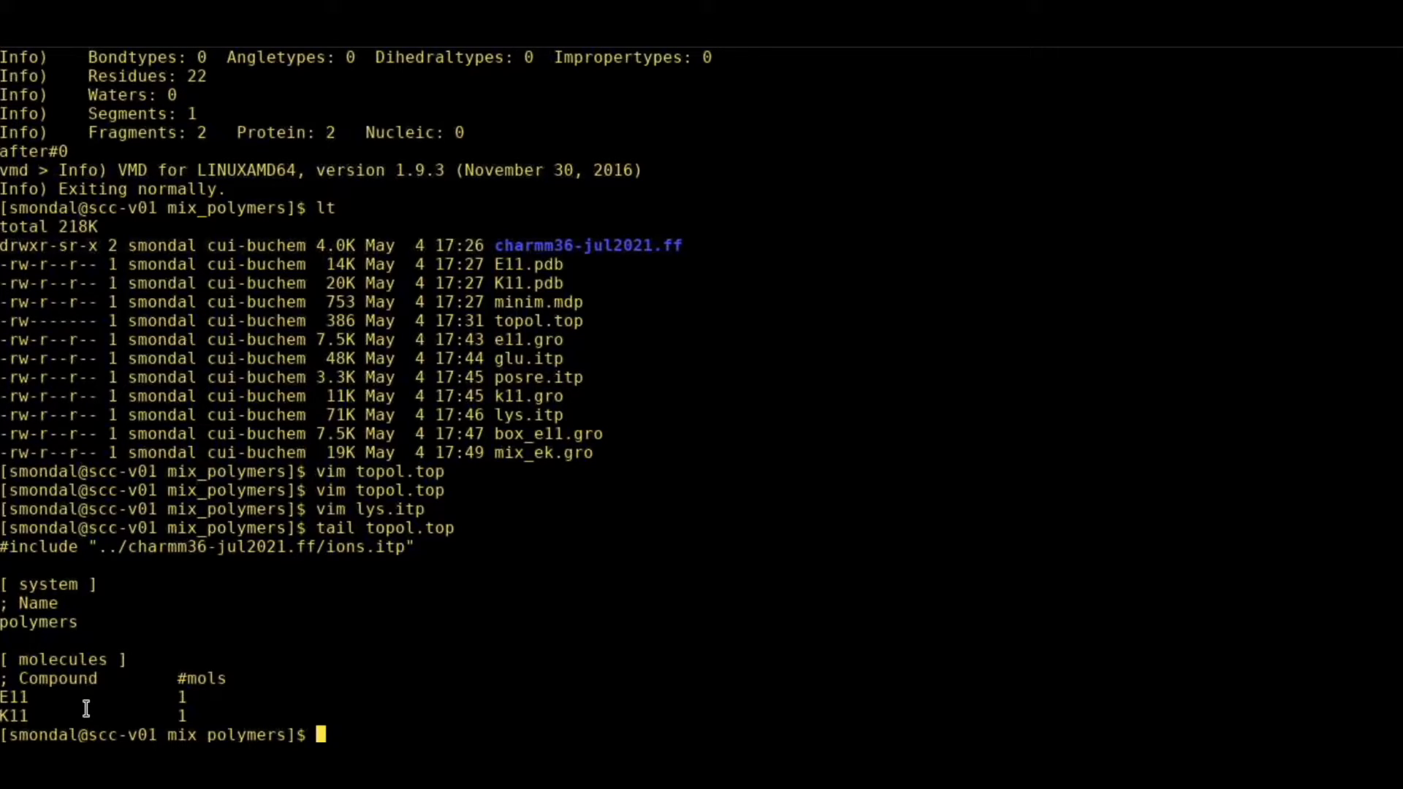
{"action": "mouse_move", "coordinate": [416, 639]}
{"action": "type", "text": "lt"}
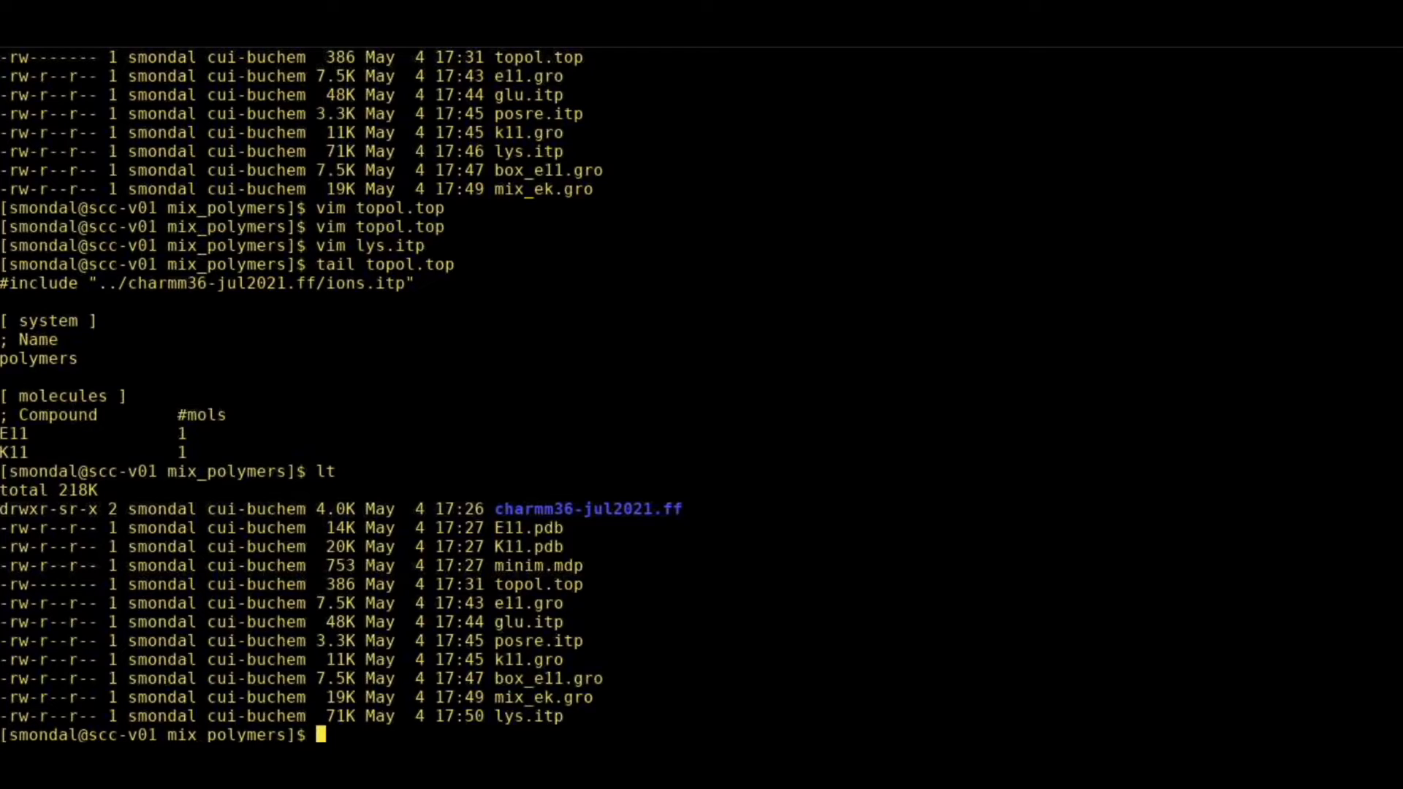
Start a gmx_mpi solvate command using spc216.gro as the solvent.
{"action": "type", "text": "gmx"}
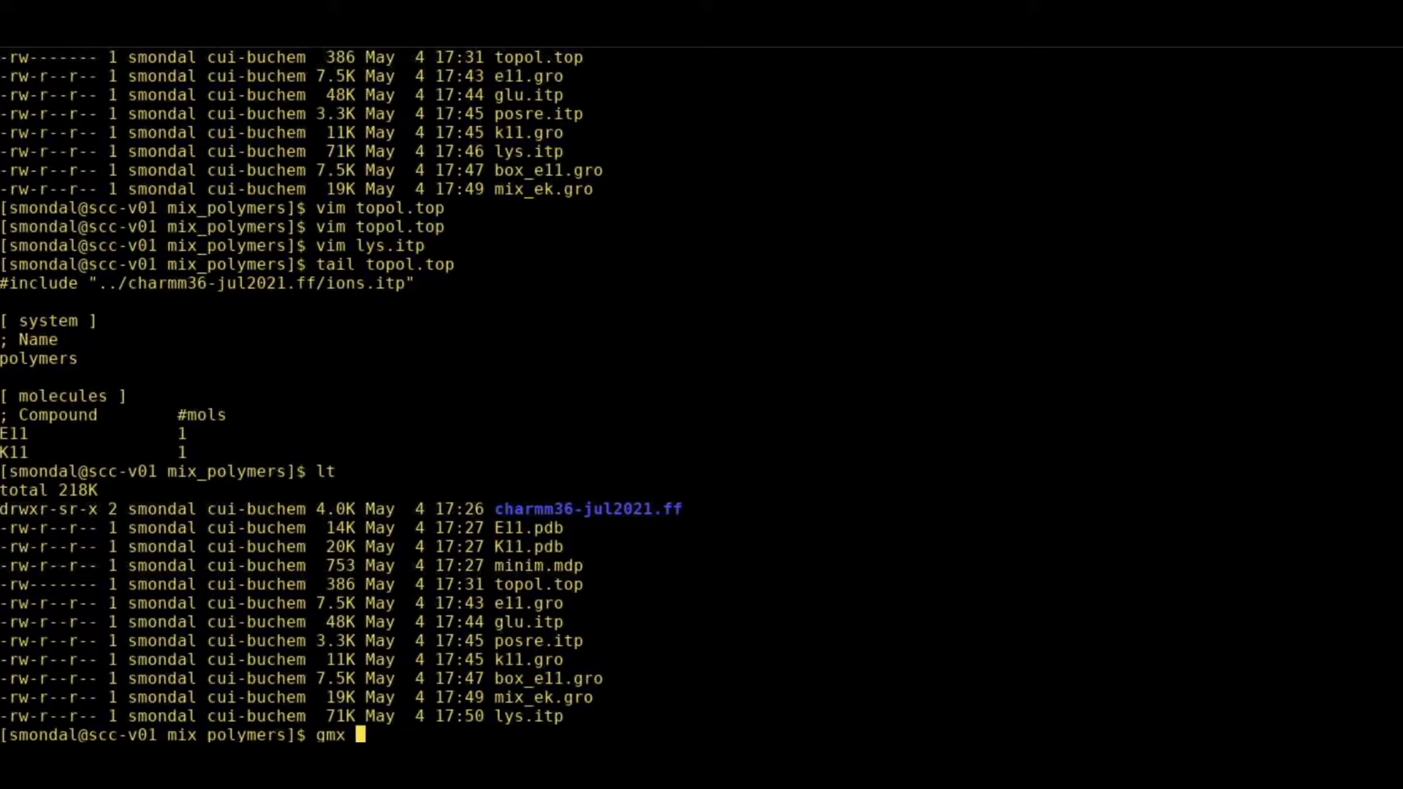
{"action": "type", "text": "mpi g"}
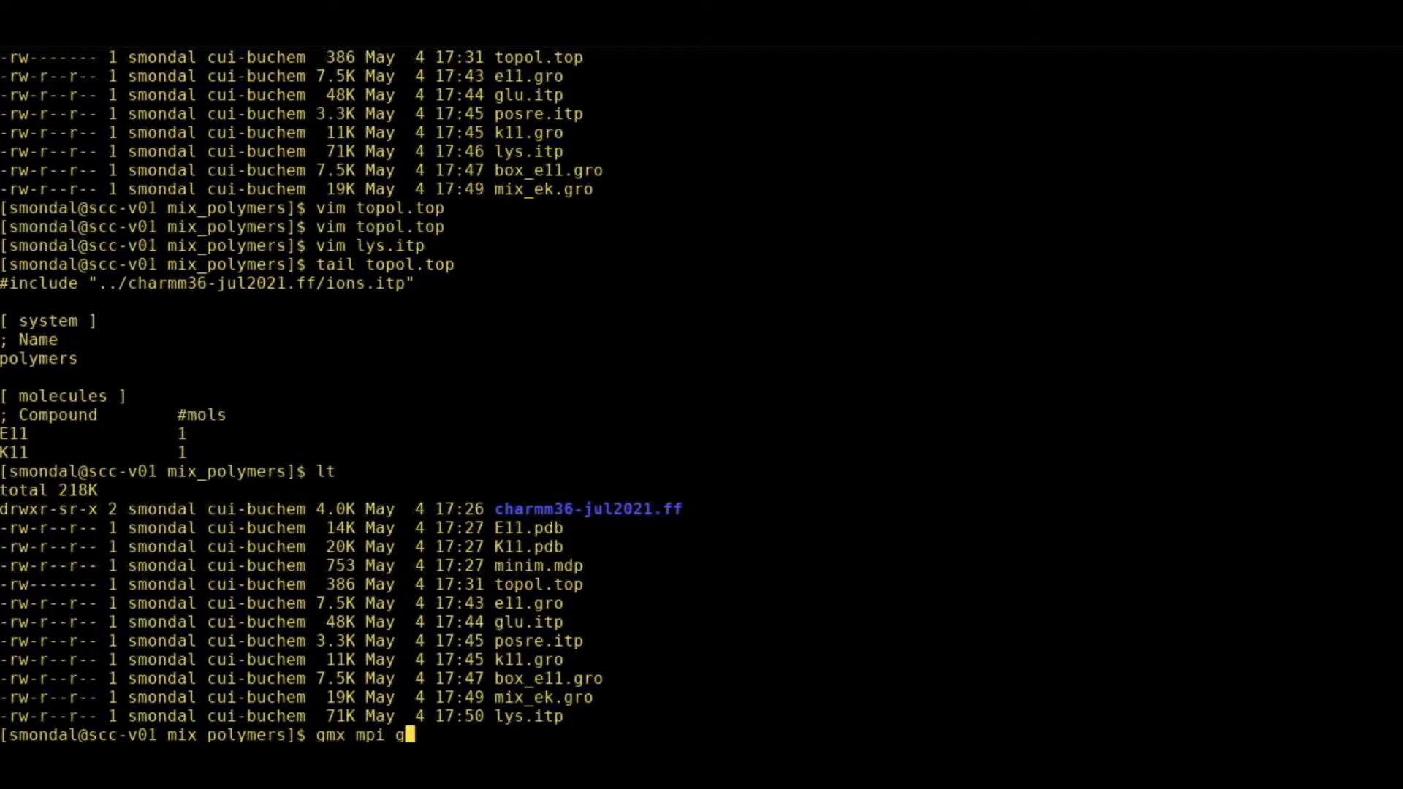
{"action": "type", "text": "solvate"}
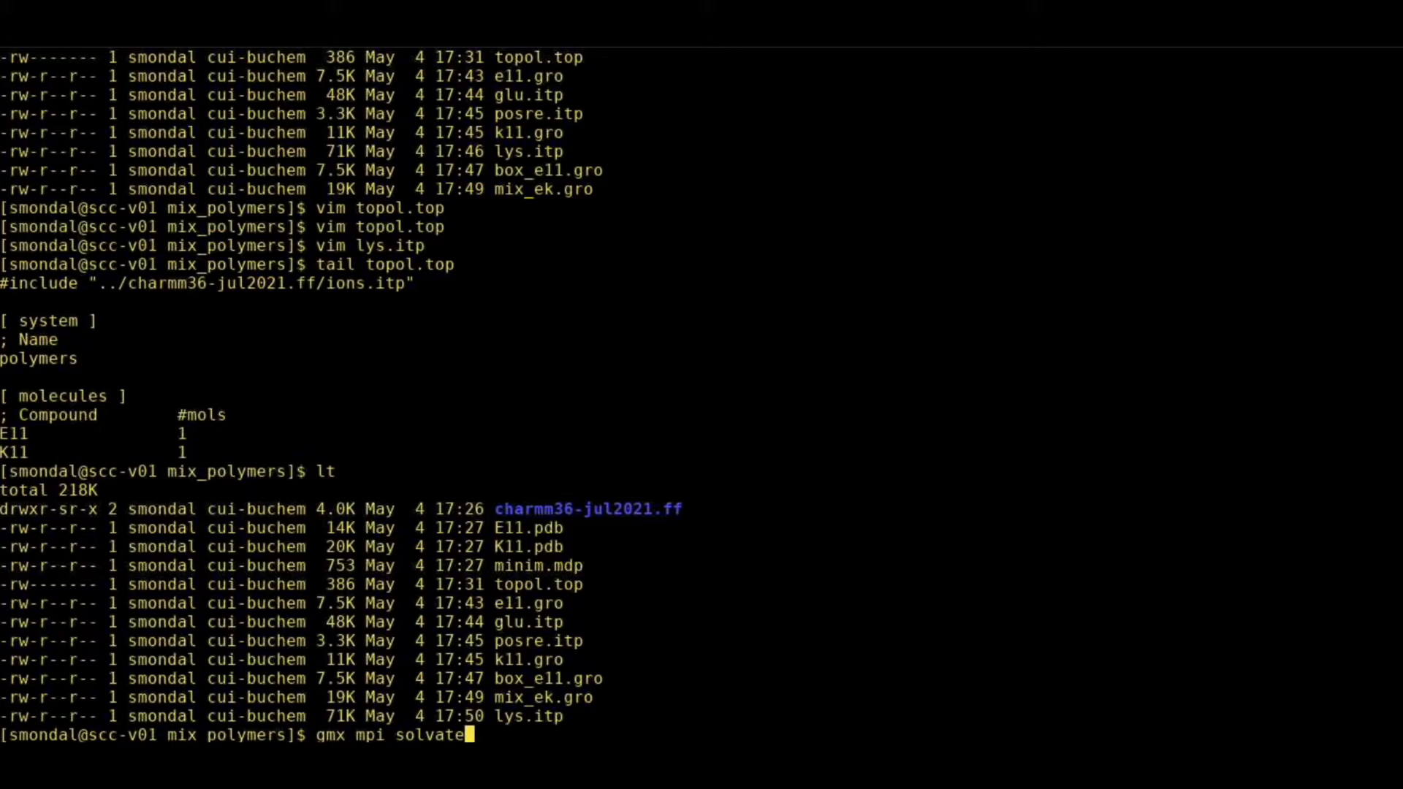
{"action": "type", "text": "-"}
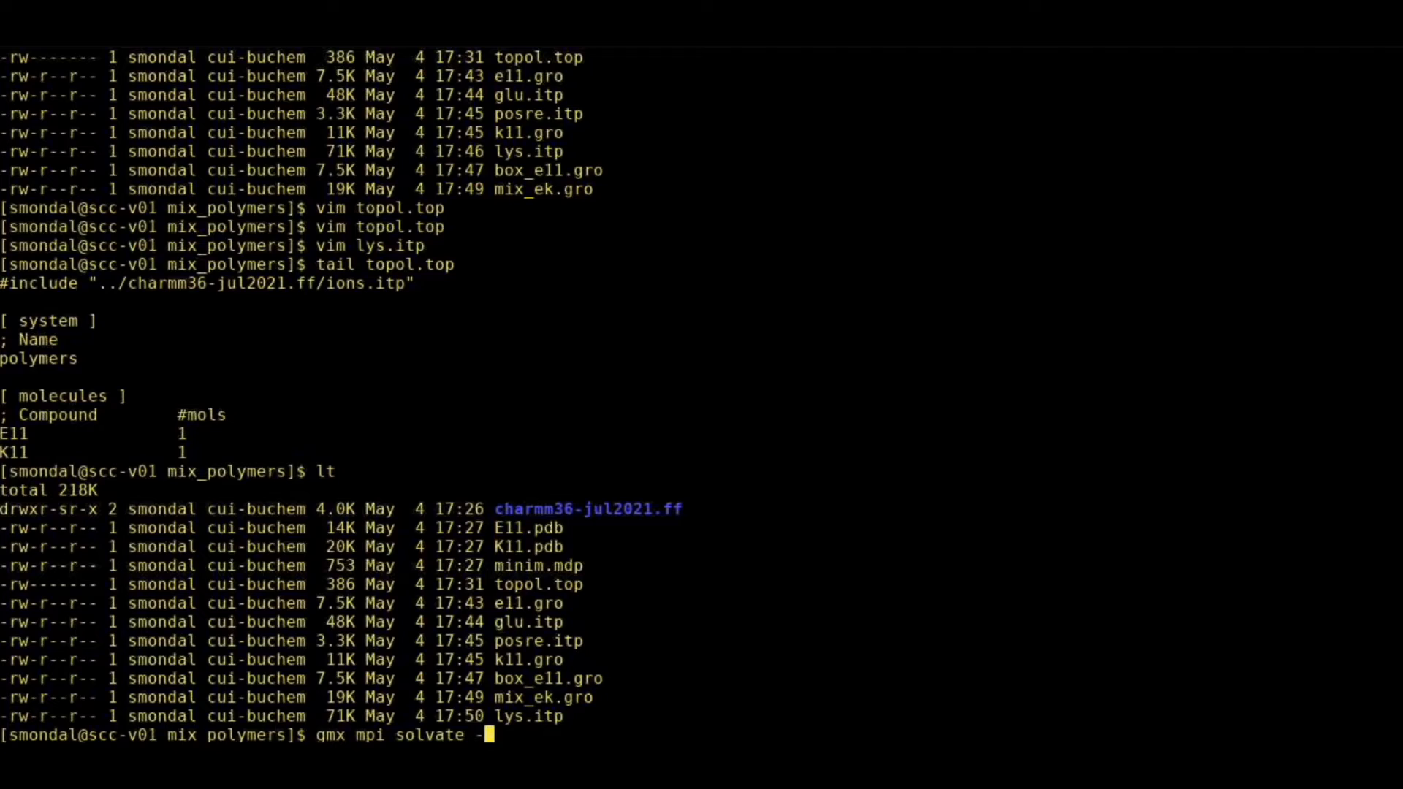
{"action": "type", "text": "cs sp"}
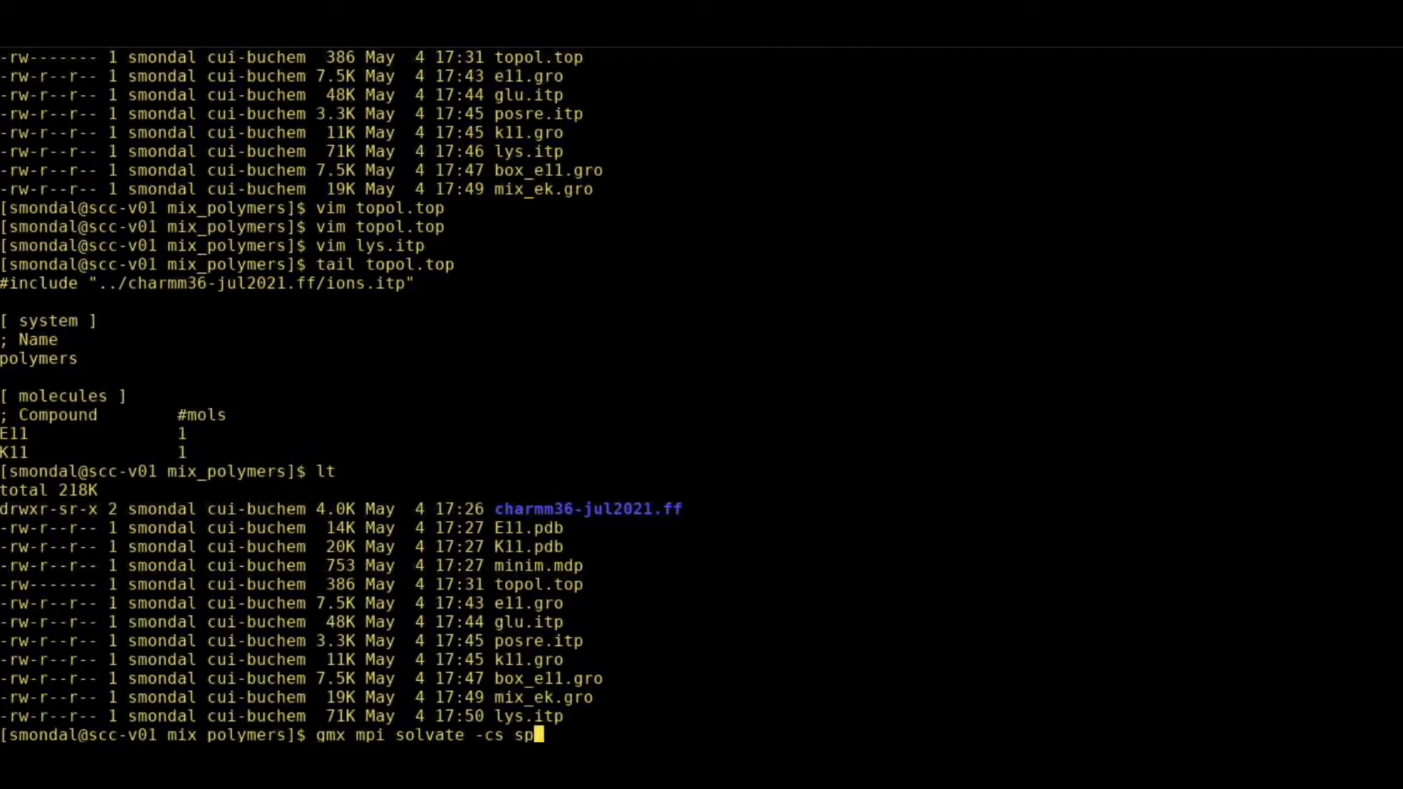
{"action": "type", "text": "c"}
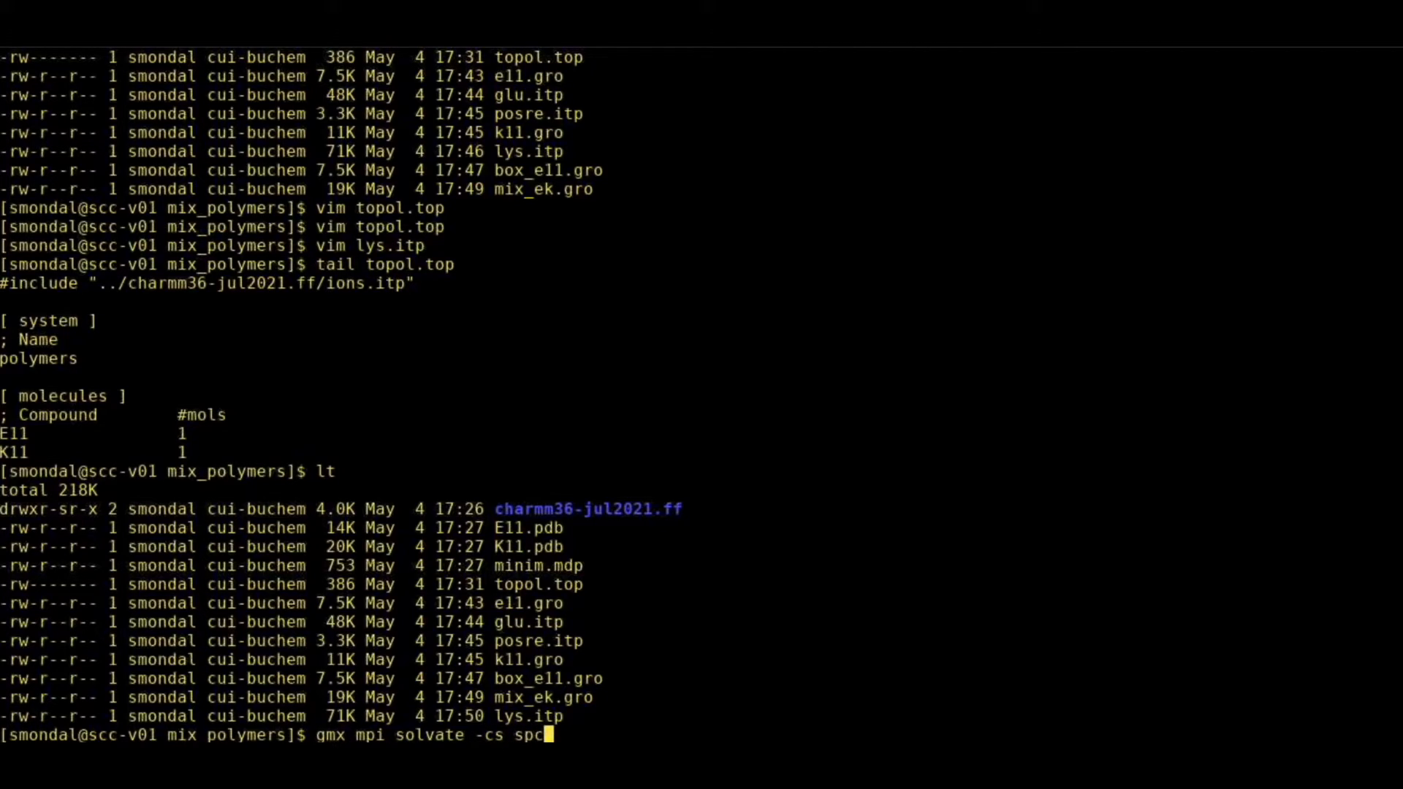
{"action": "type", "text": "216"}
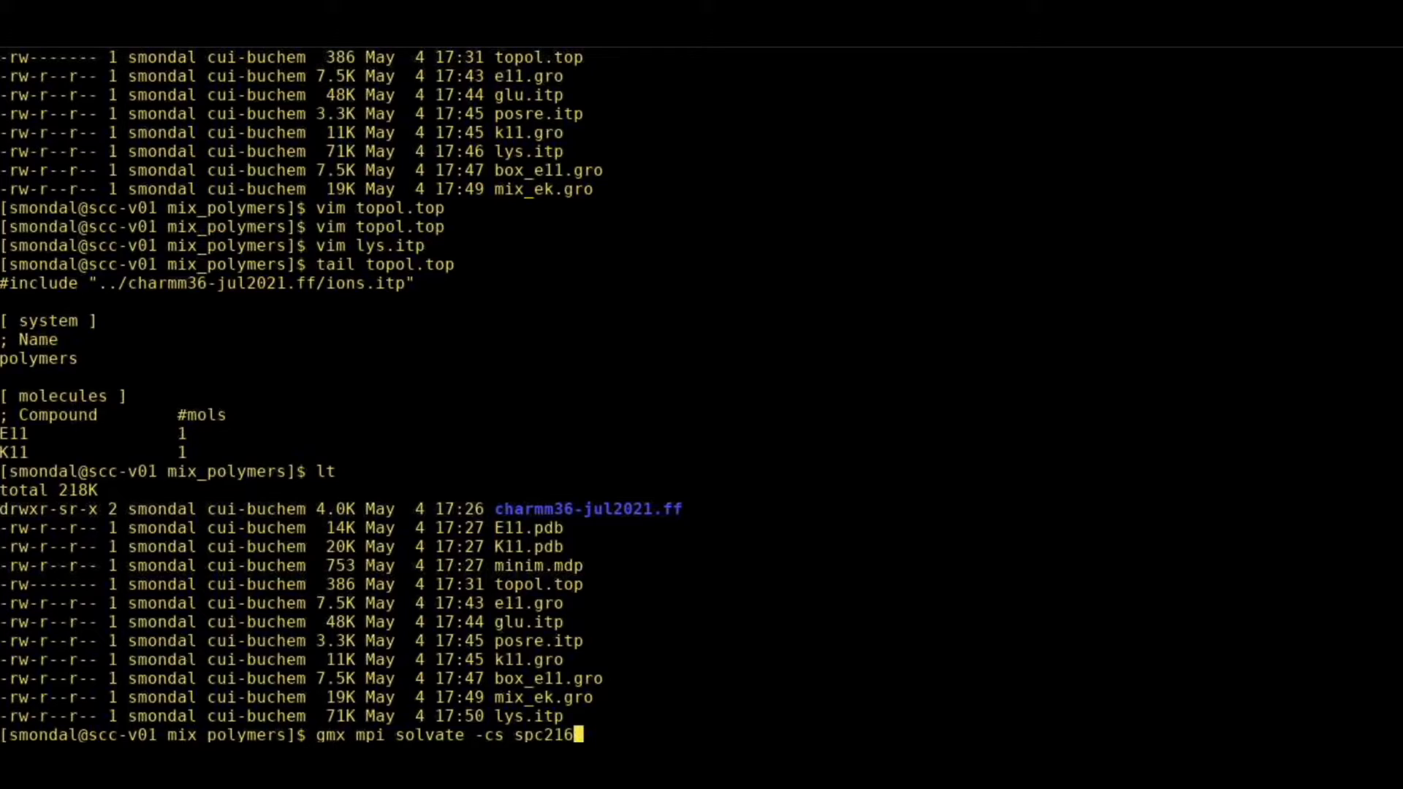
{"action": "type", "text": ".gro"}
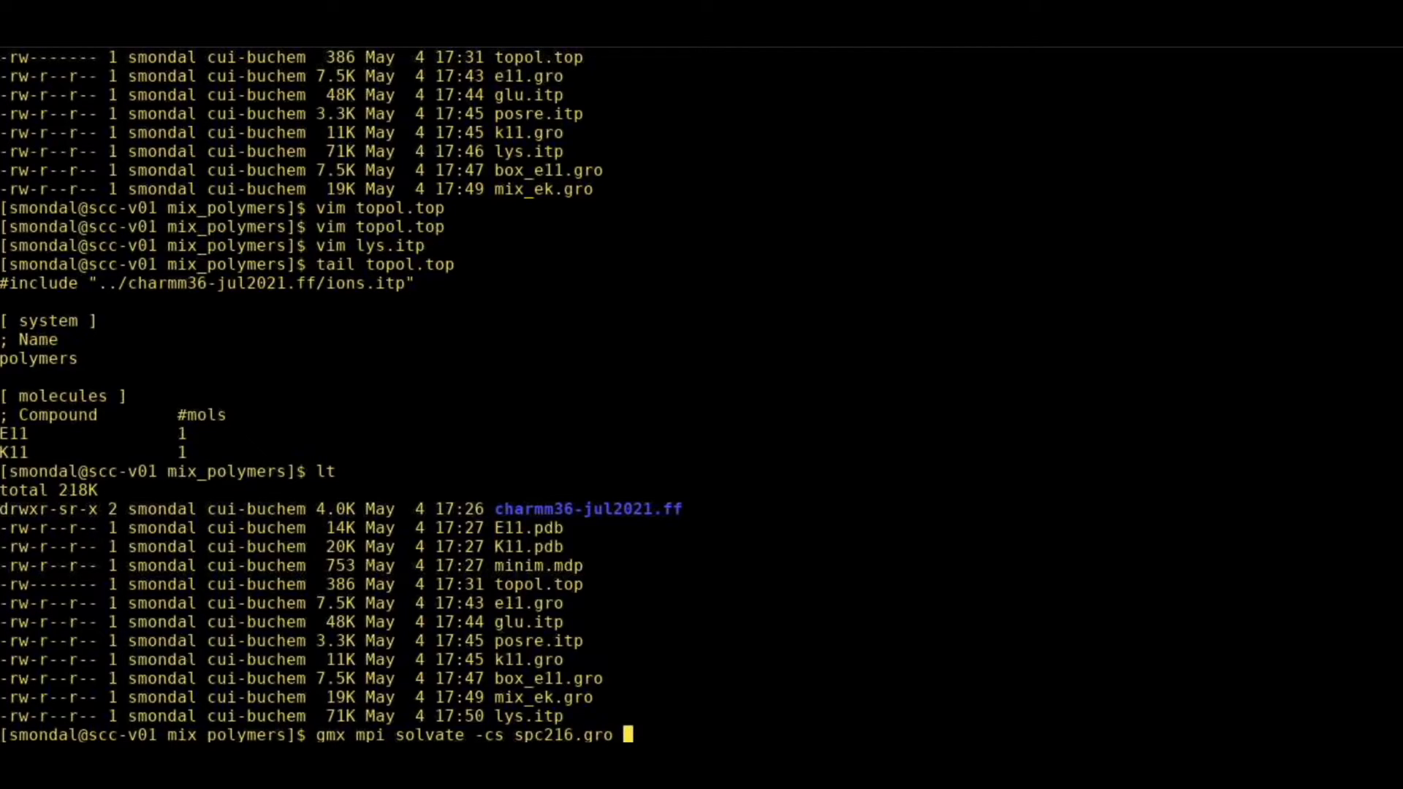
Set mix_ek.gro as solute, topol.top as topology, and solvated_ek.gro as output.
{"action": "type", "text": "-cp"}
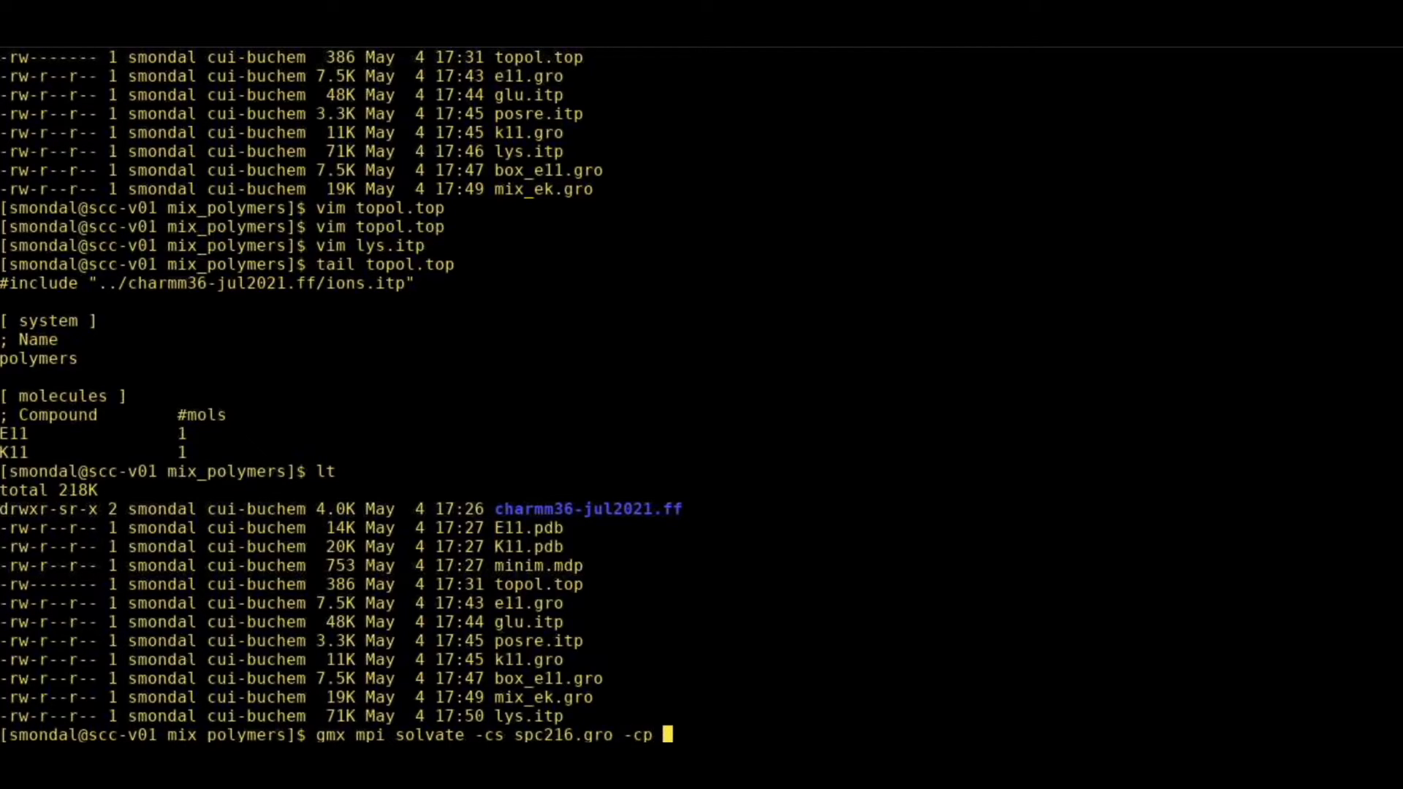
{"action": "type", "text": "mix_ek.gro"}
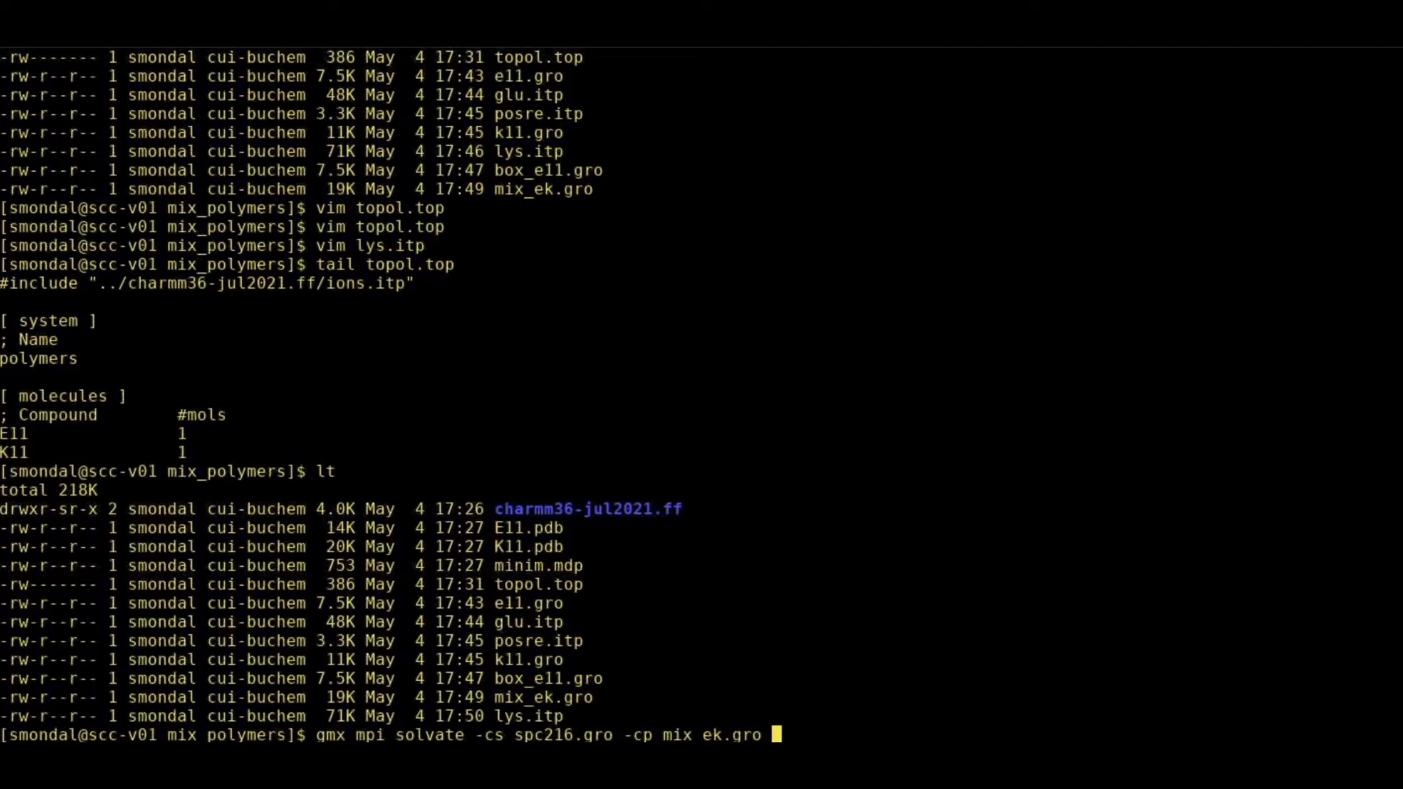
{"action": "type", "text": "-p"}
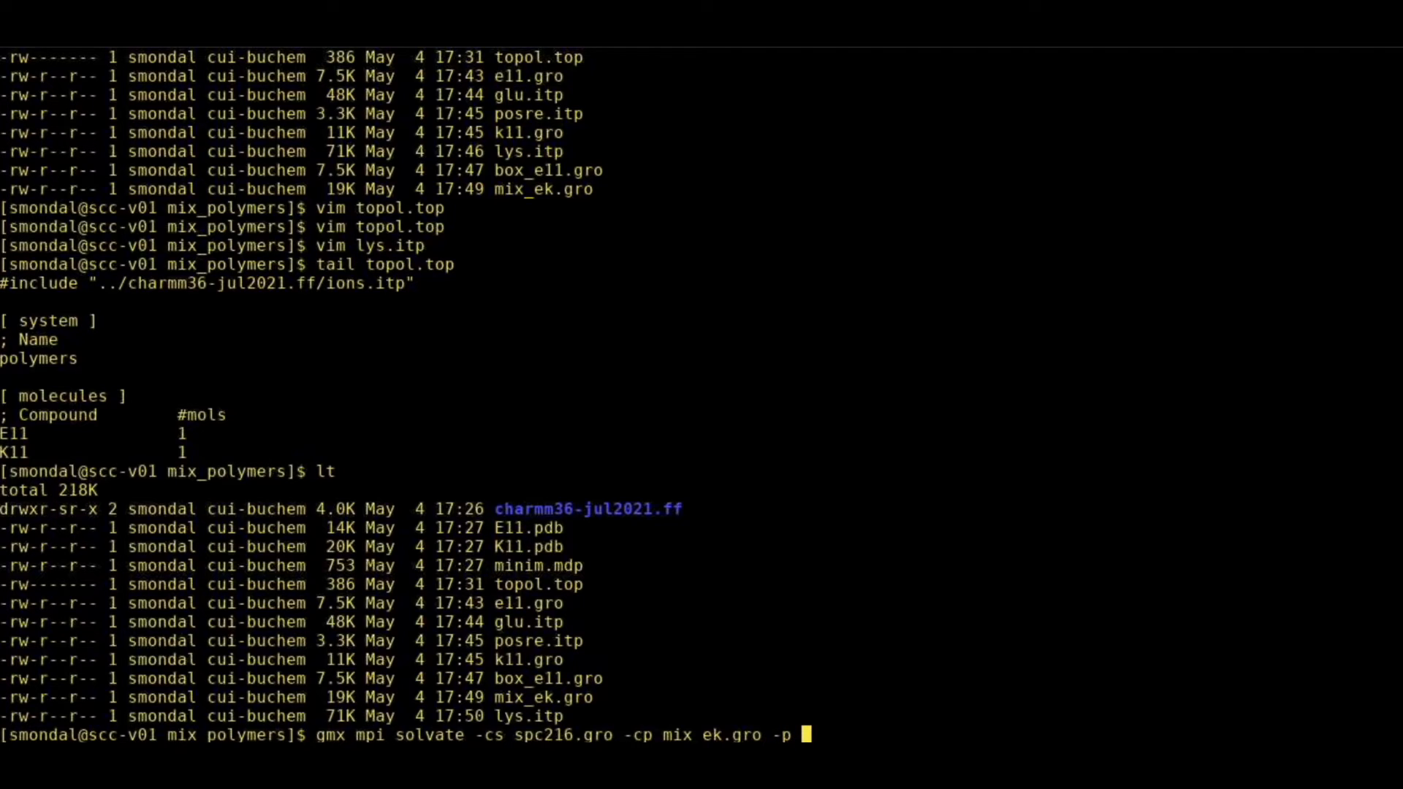
{"action": "type", "text": "topol.top"}
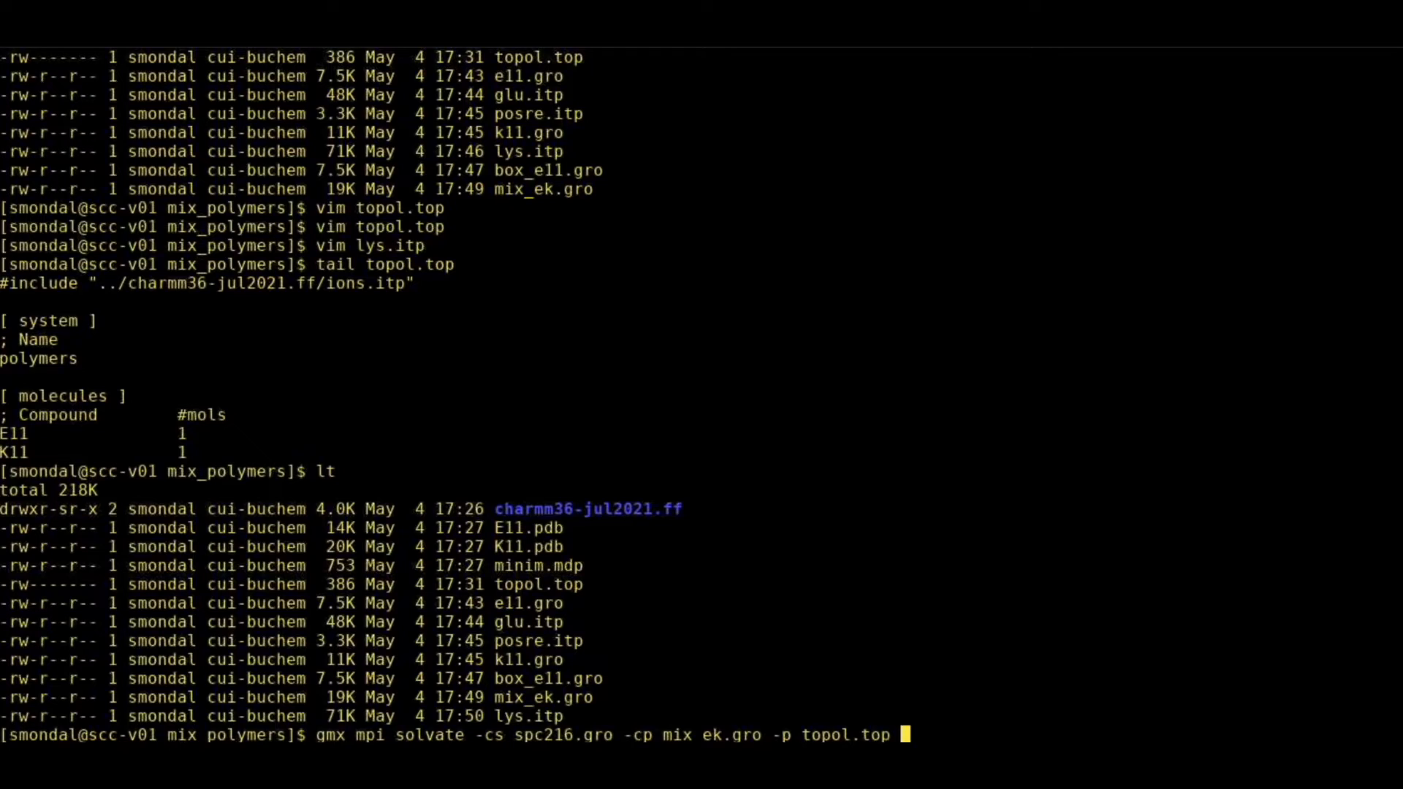
{"action": "type", "text": "-"}
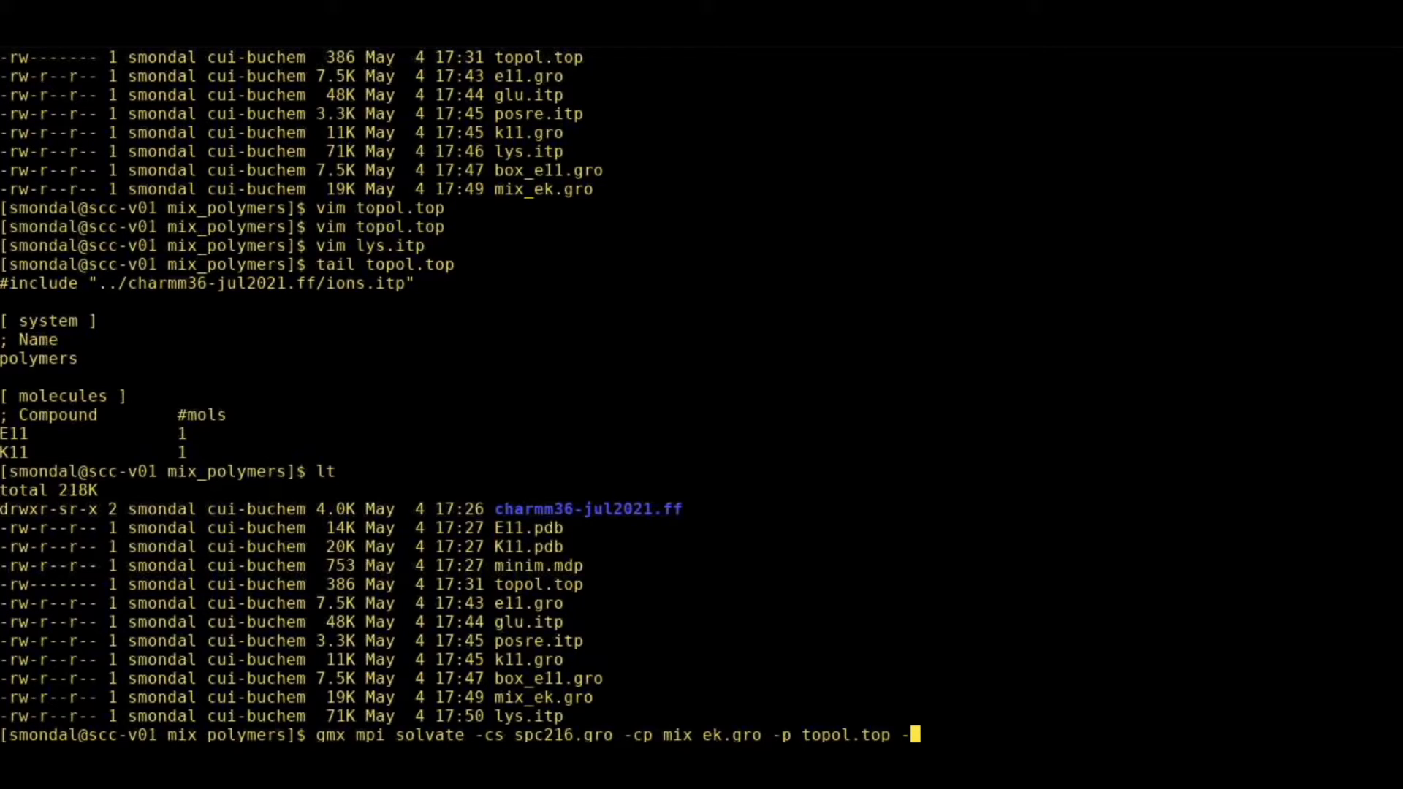
{"action": "type", "text": "o sol"}
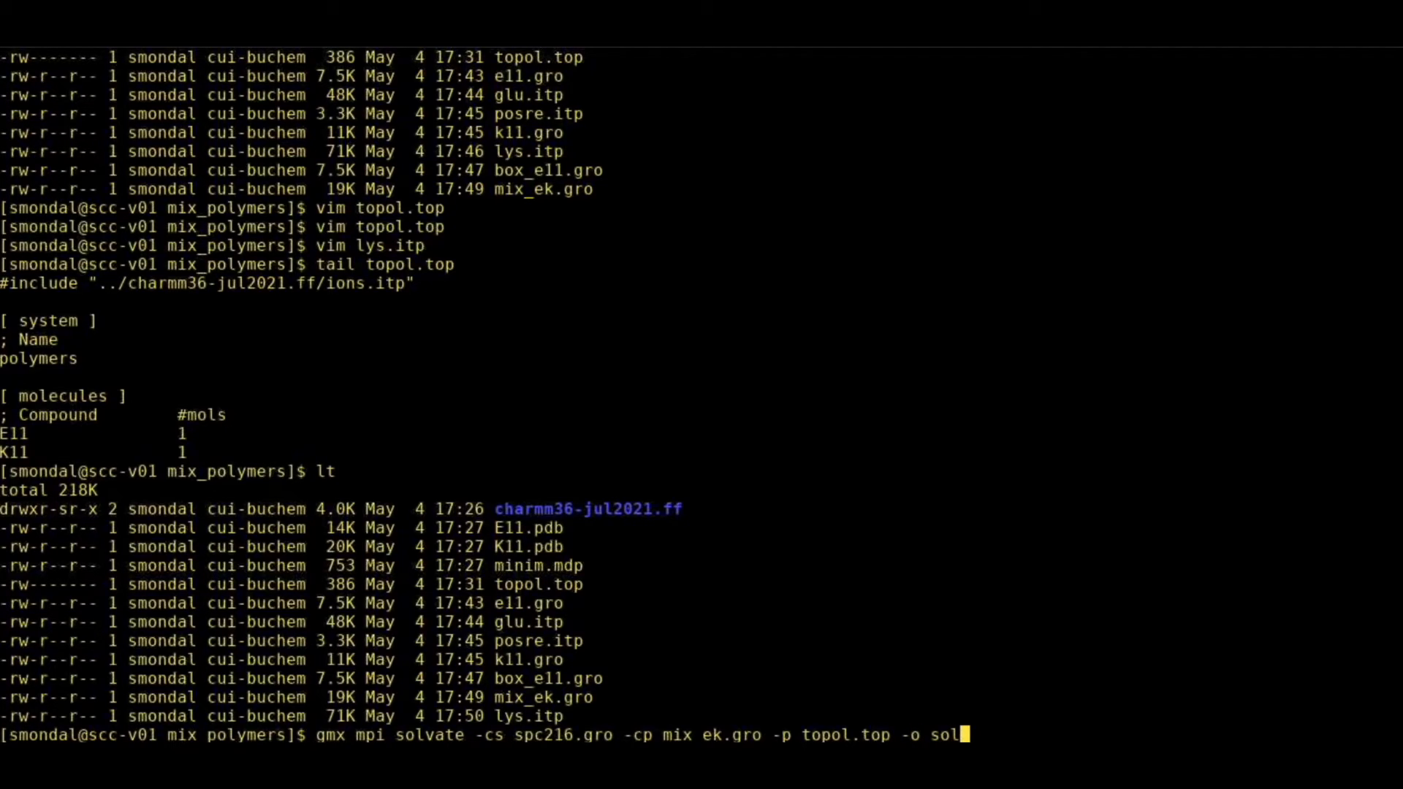
{"action": "type", "text": "vated"}
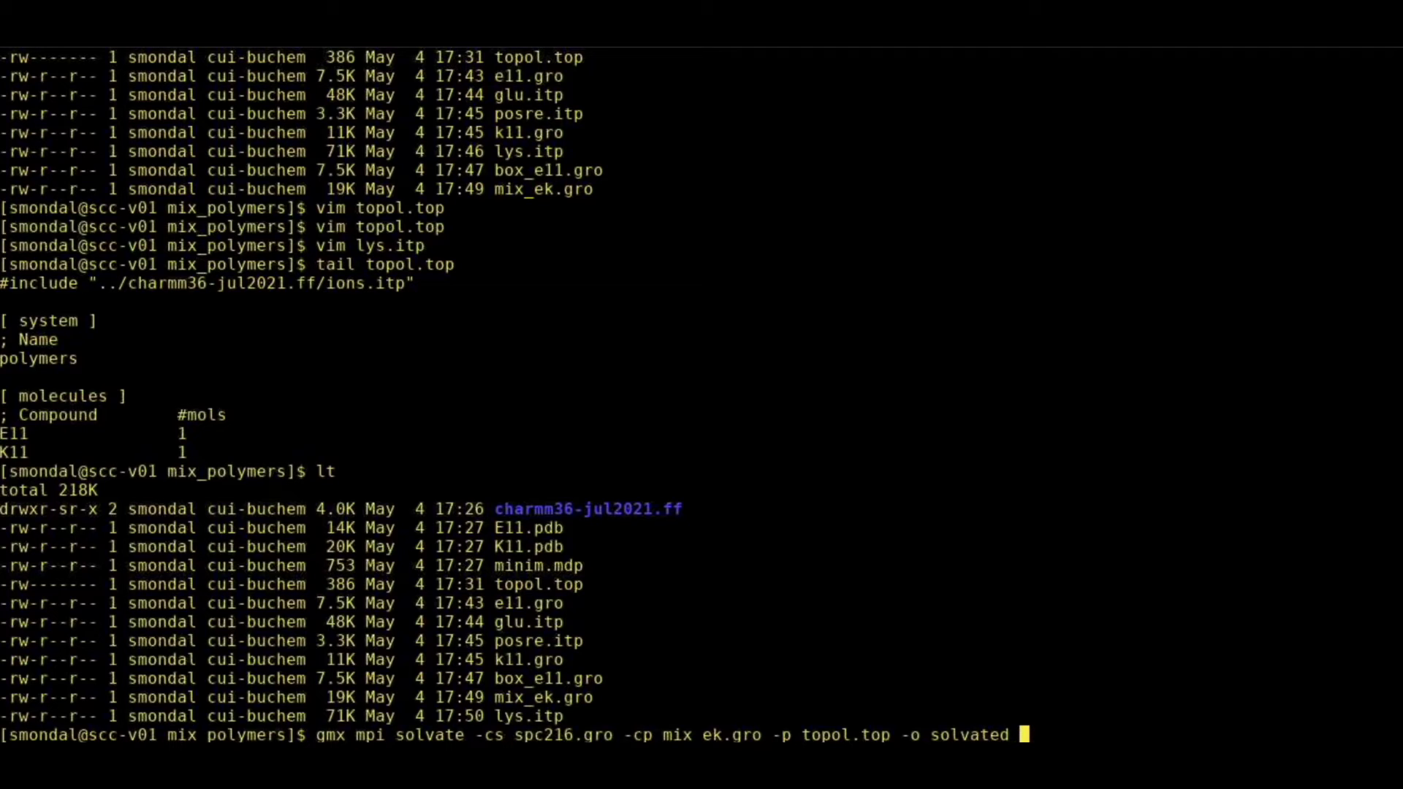
{"action": "type", "text": "ek.gro"}
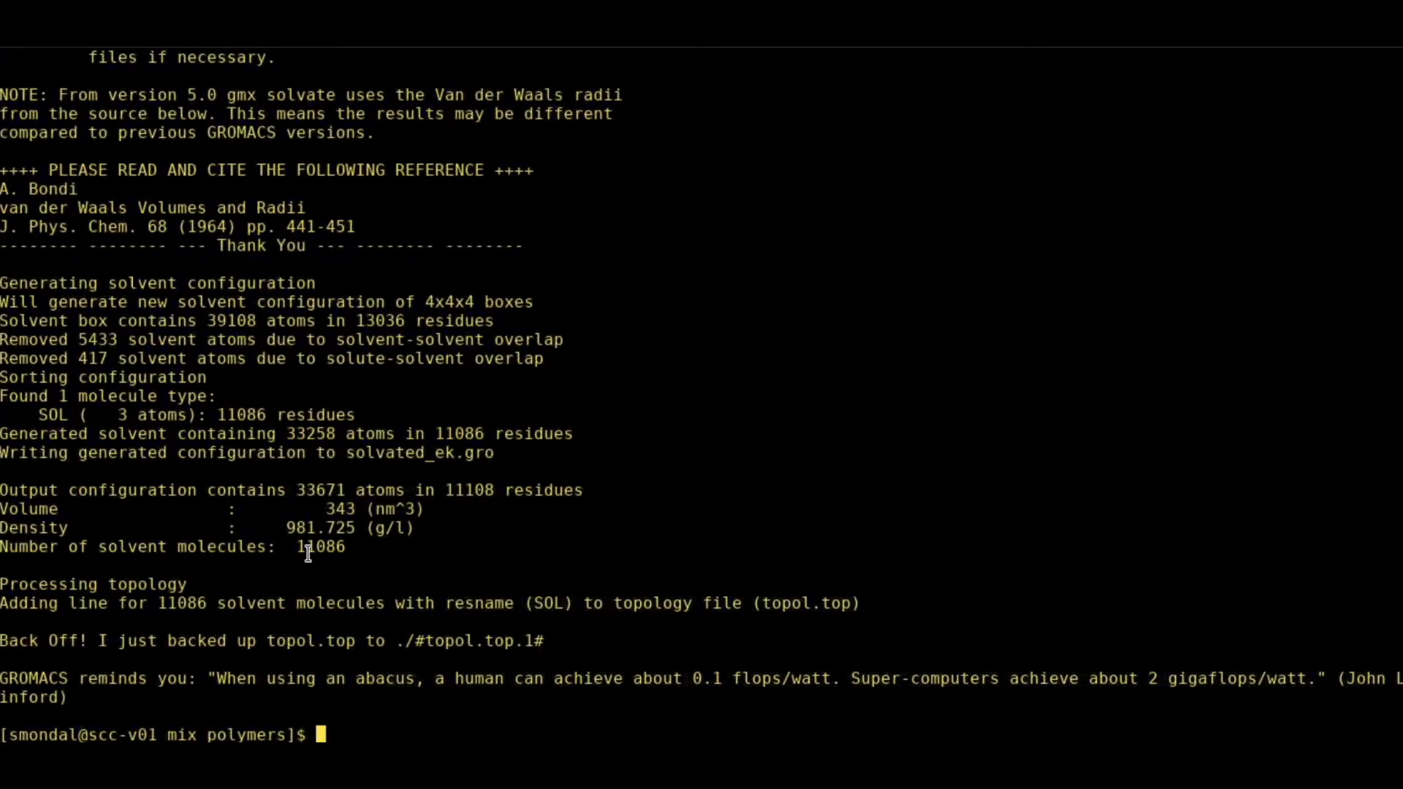
Show the end of topol.top, confirming E11, K11 and 11086 SOL molecules.
{"action": "double_click", "coordinate": [321, 547]}
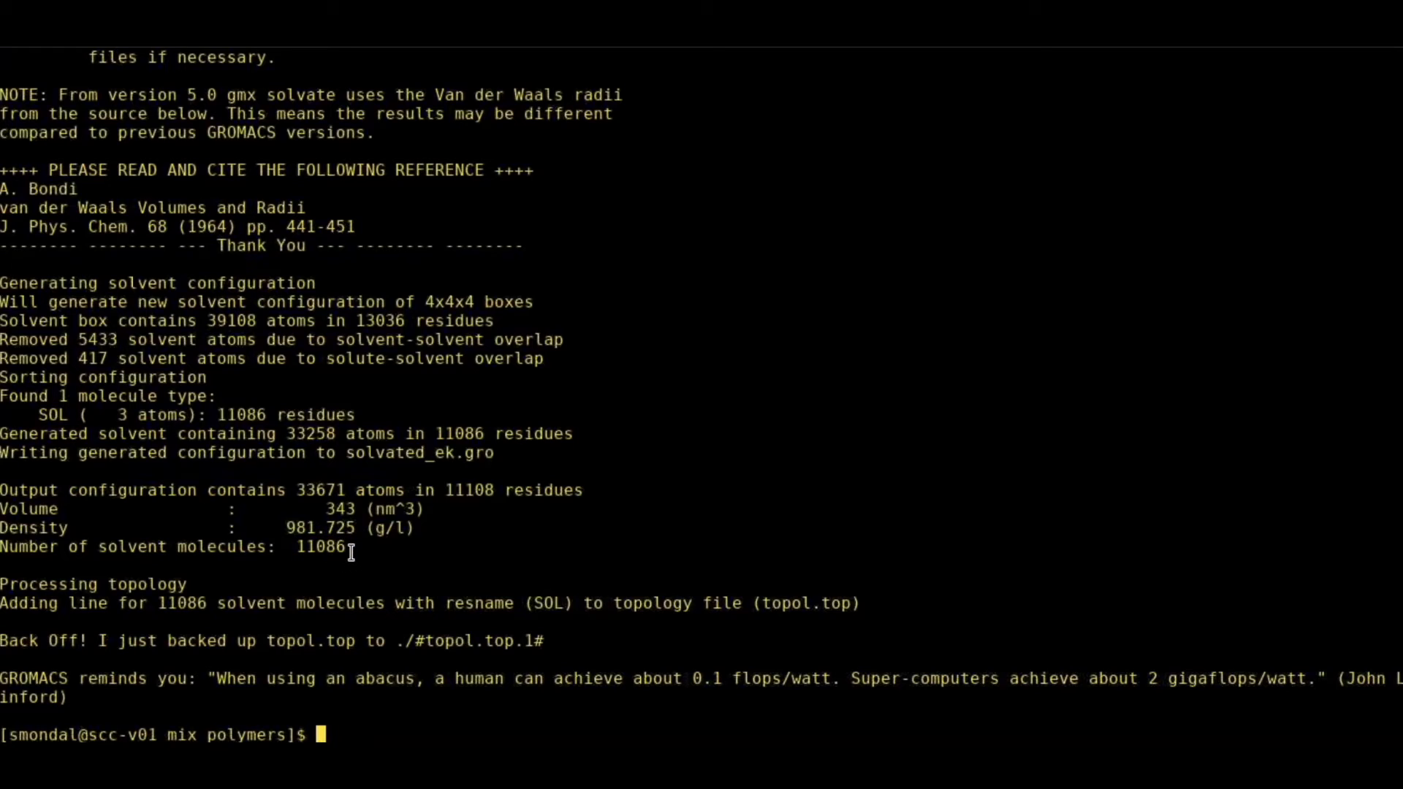
{"action": "type", "text": "tail topol.top"}
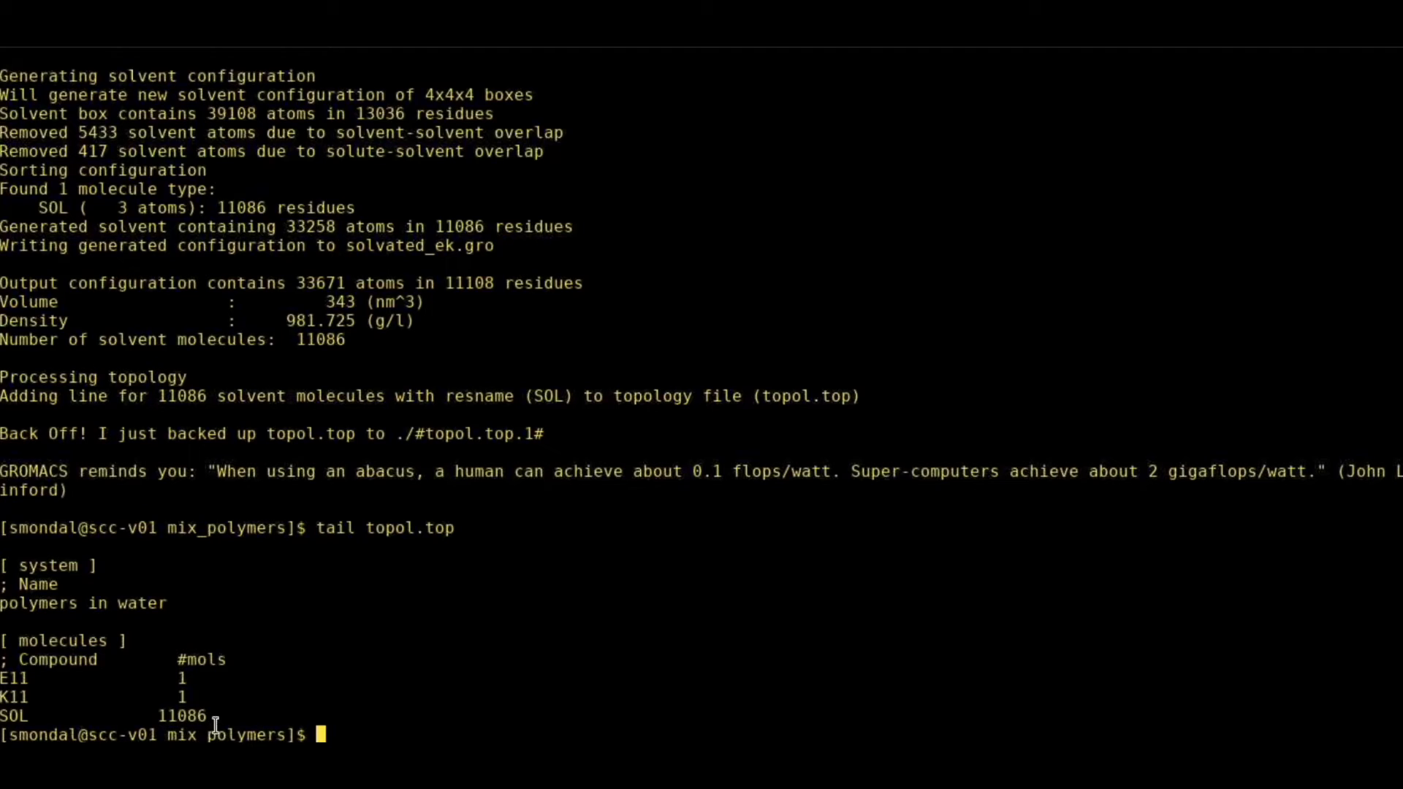
{"action": "mouse_move", "coordinate": [218, 708]}
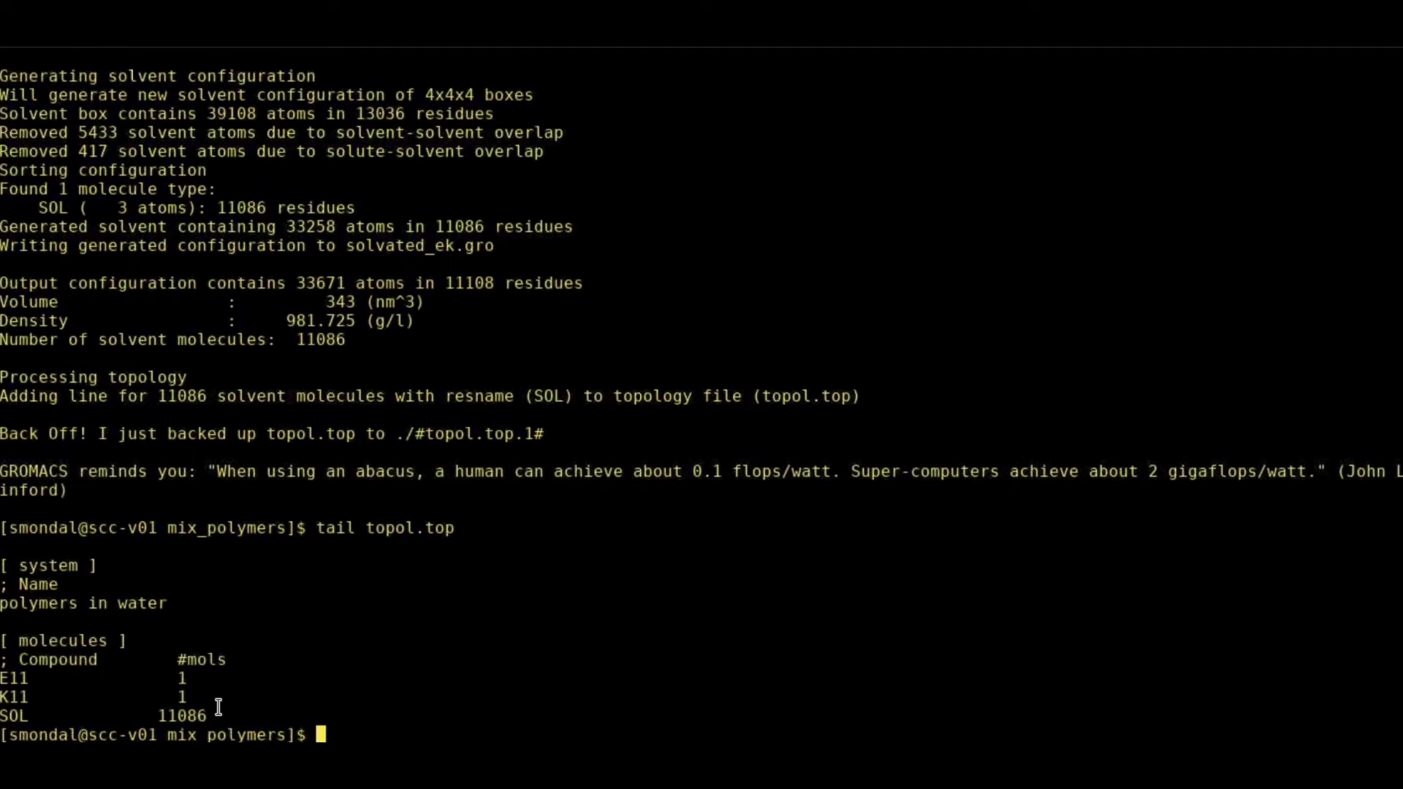
{"action": "type", "text": "vmd"}
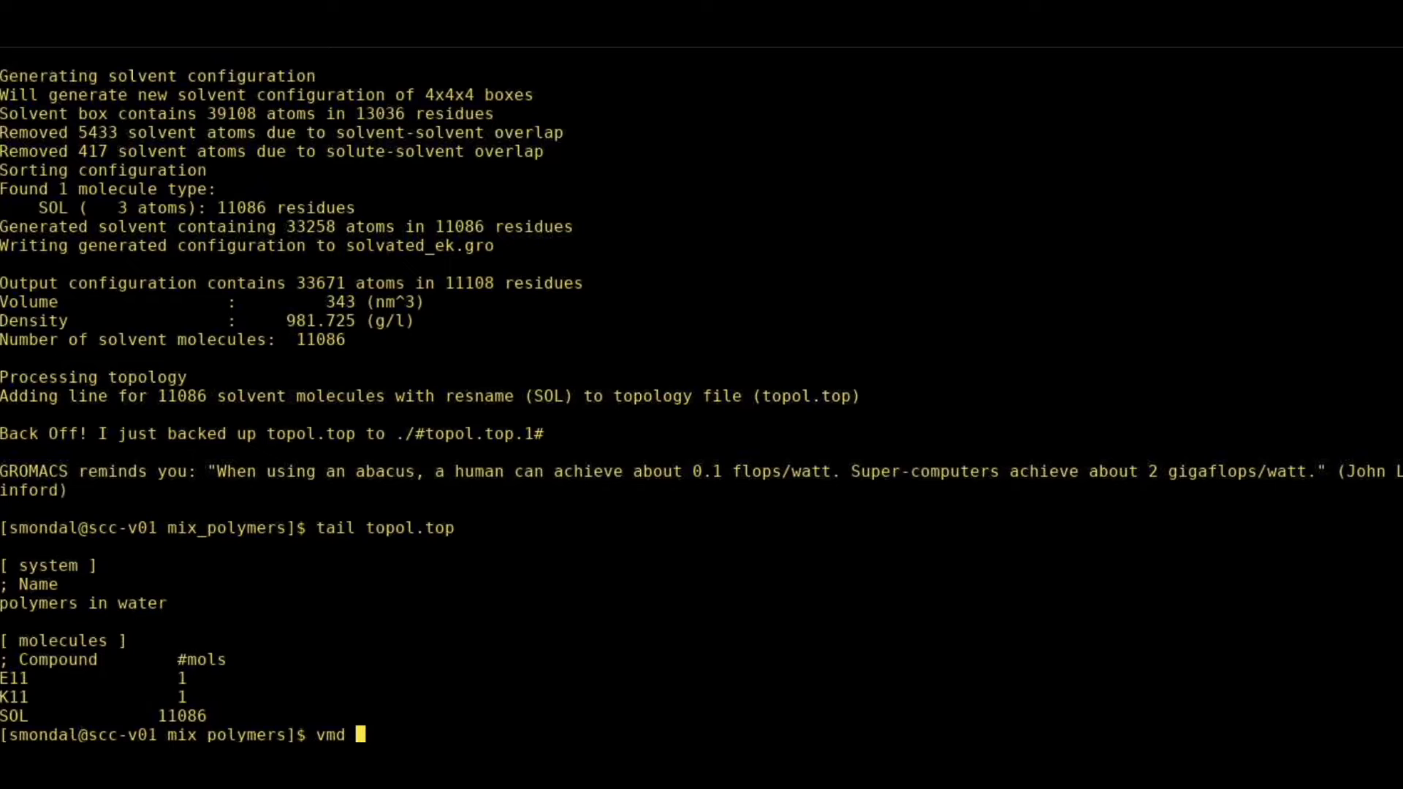
{"action": "key", "text": "Return"}
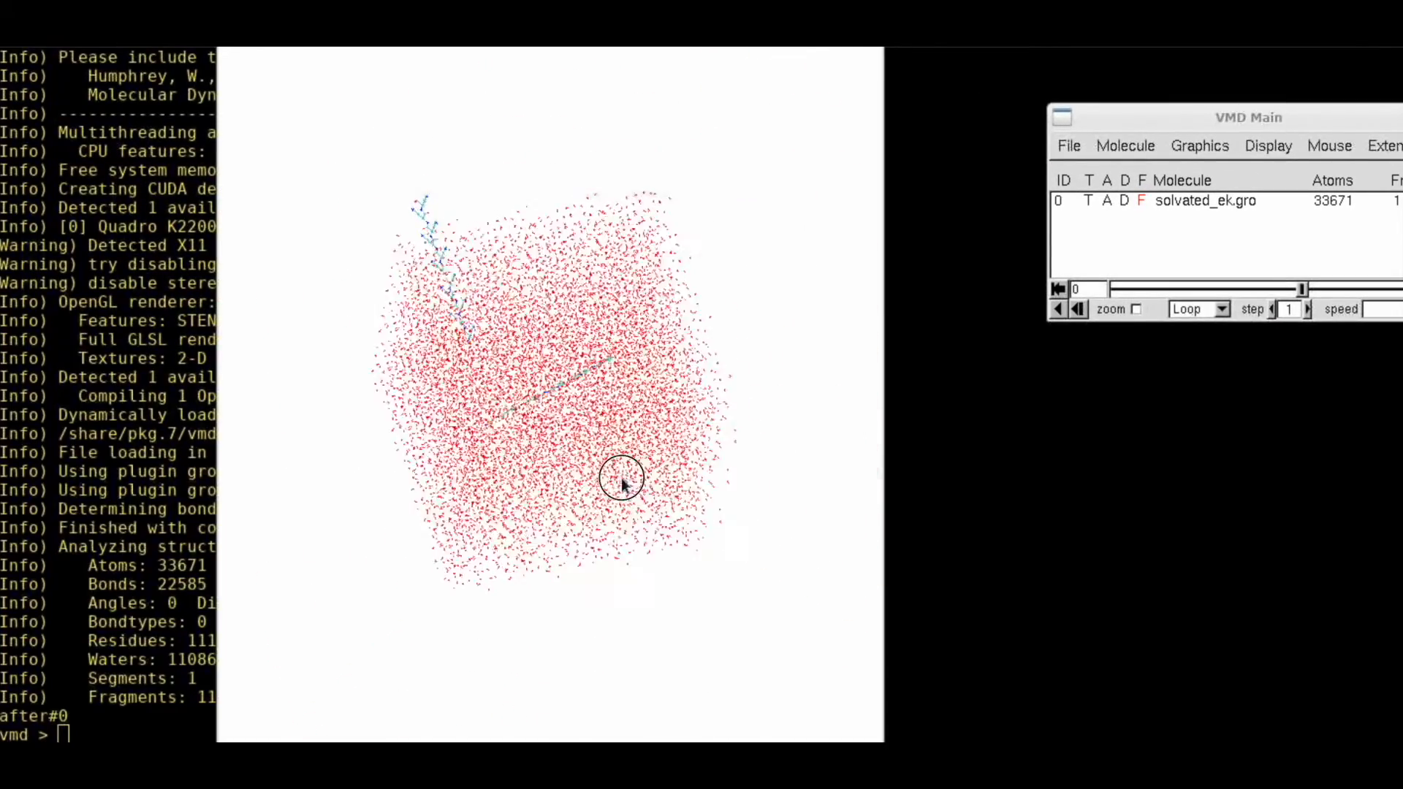
{"action": "left_click_drag", "start_coordinate": [622, 479], "coordinate": [550, 362]}
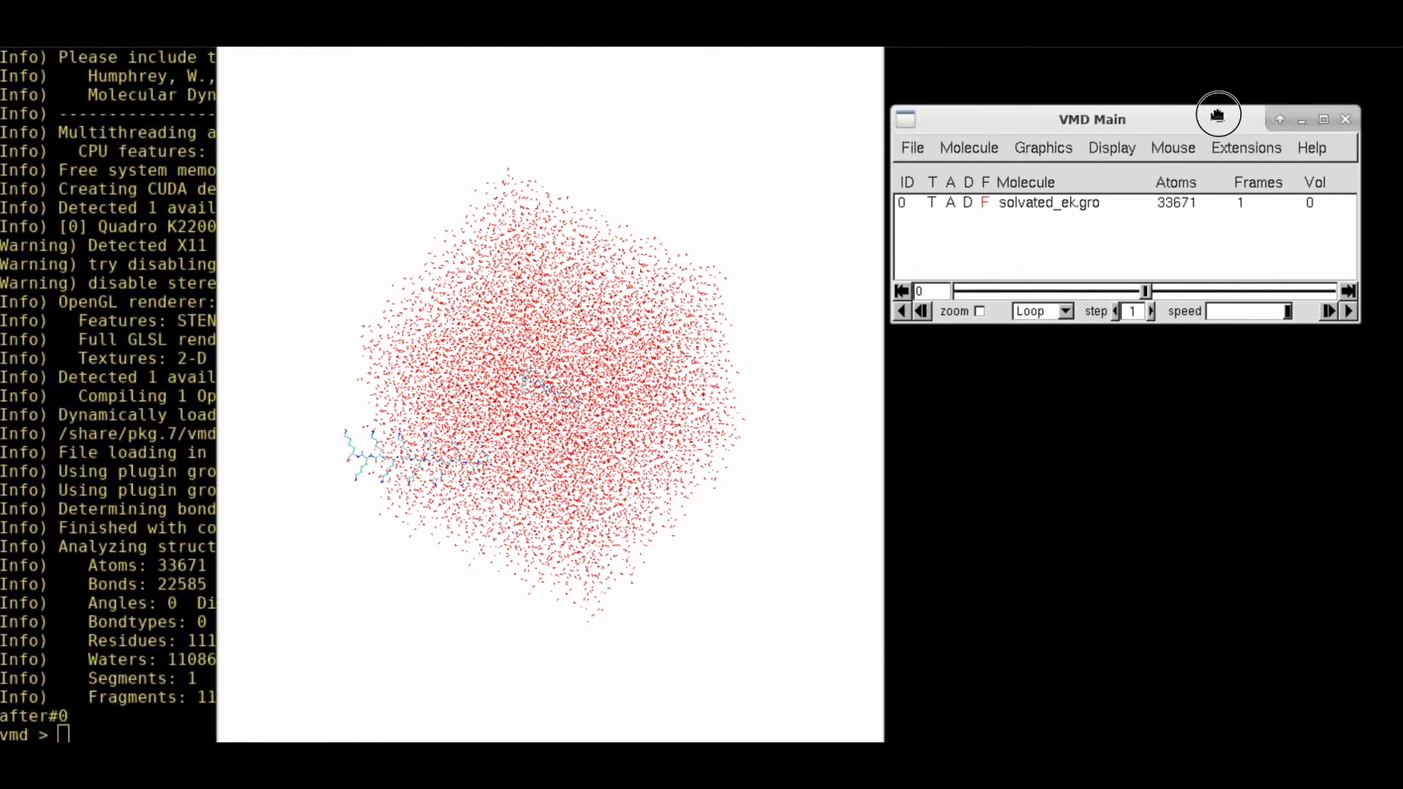
{"action": "left_click", "coordinate": [1346, 118]}
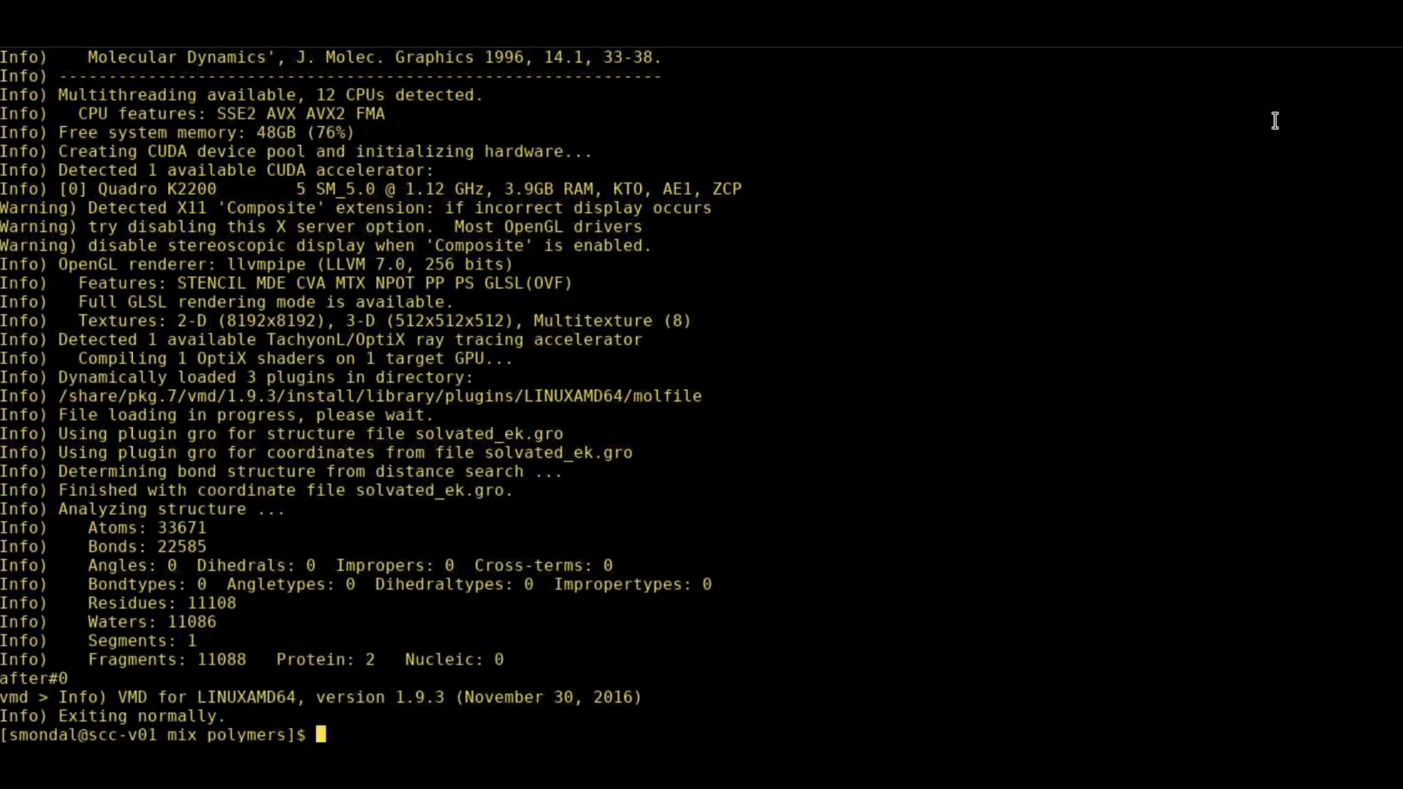
List the directory, showing solvated_ek.gro, and open minim.mdp in vim.
{"action": "type", "text": "lt"}
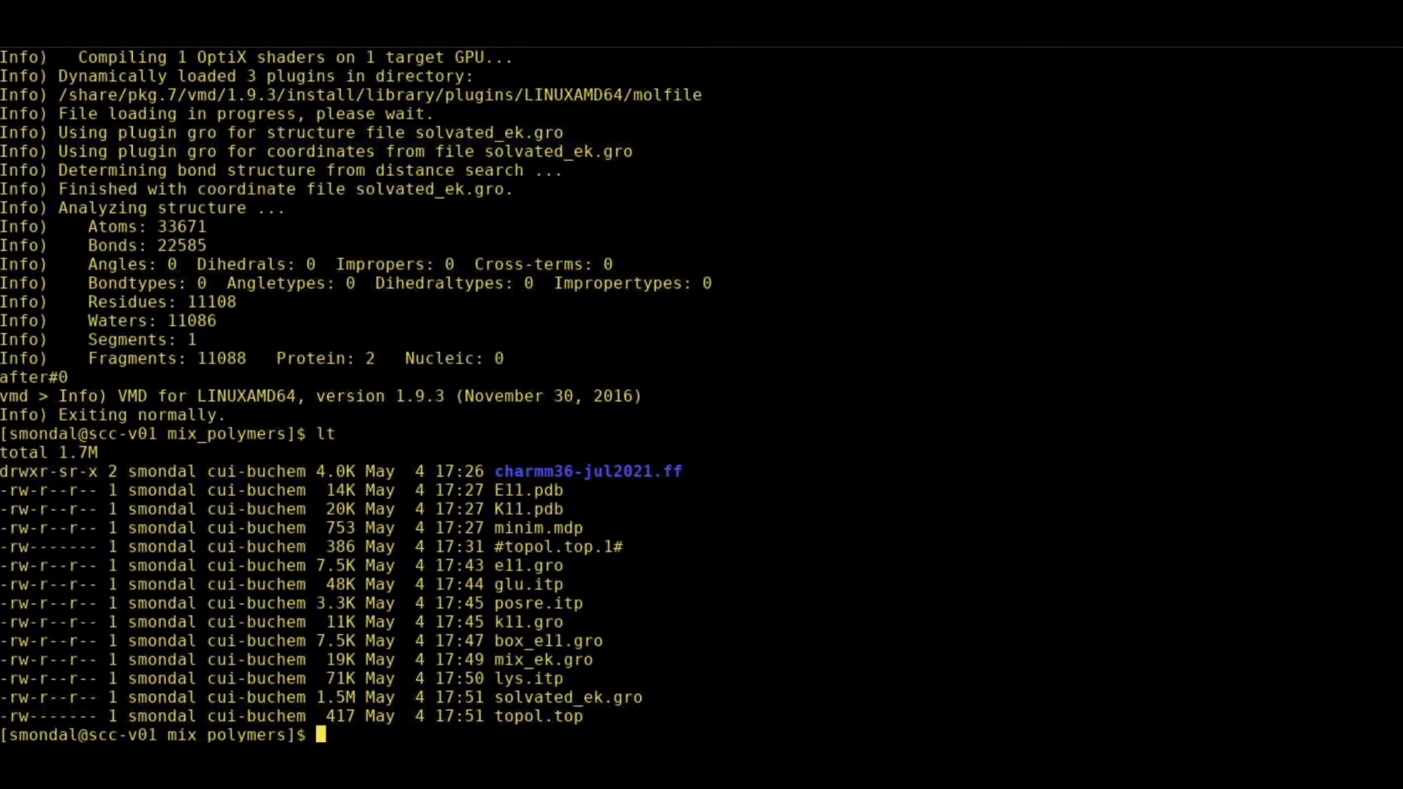
{"action": "mouse_move", "coordinate": [1344, 89]}
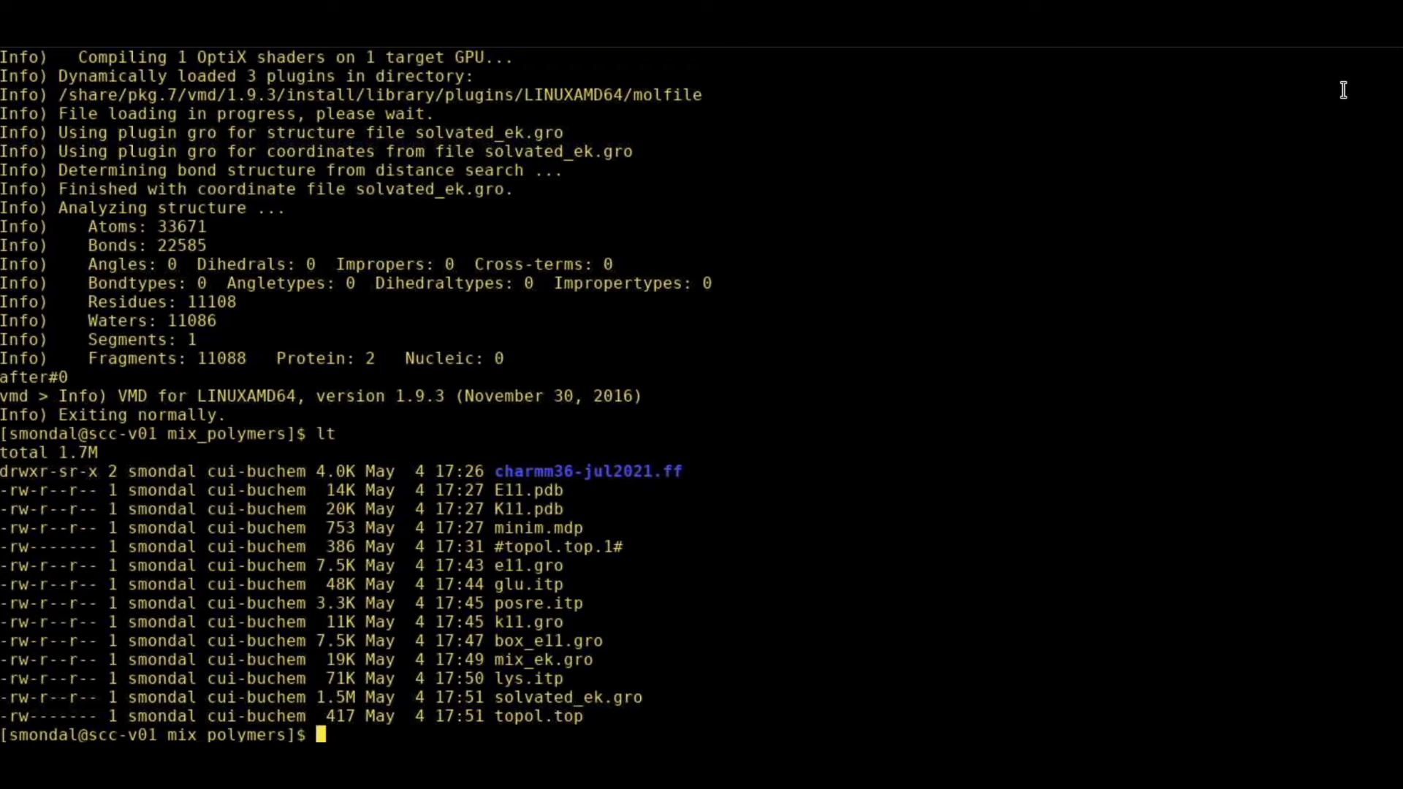
{"action": "type", "text": "vim mi"}
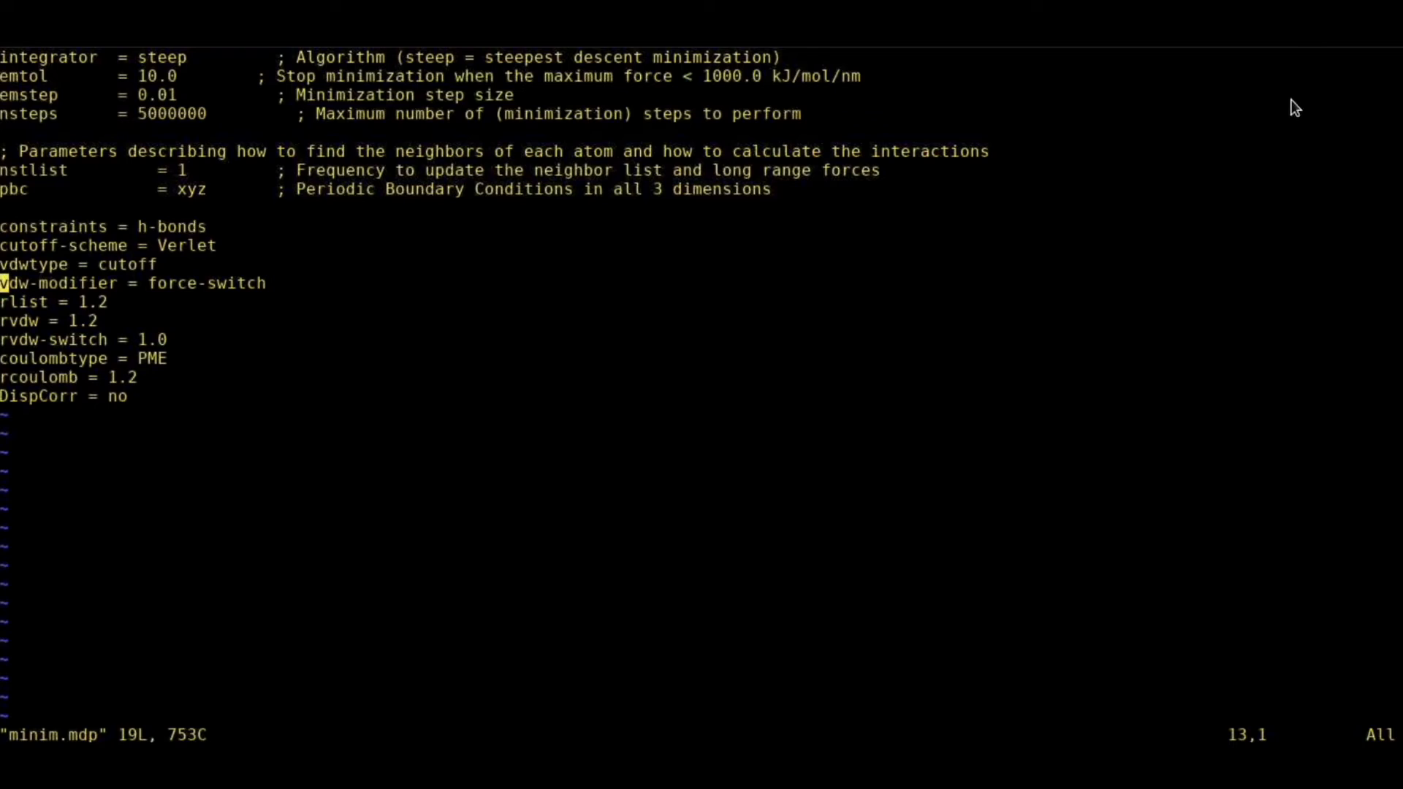
{"action": "mouse_move", "coordinate": [234, 88]}
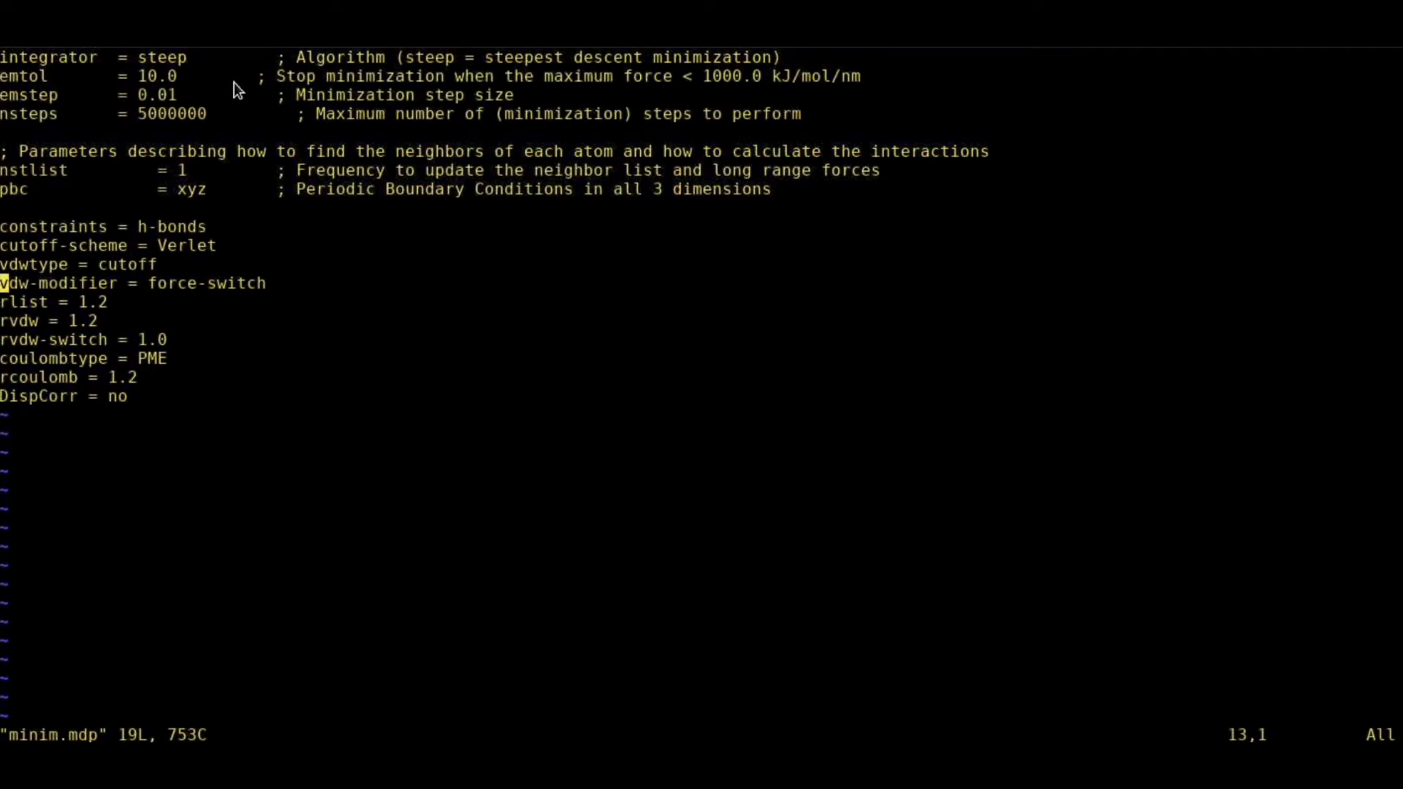
{"action": "mouse_move", "coordinate": [25, 108]}
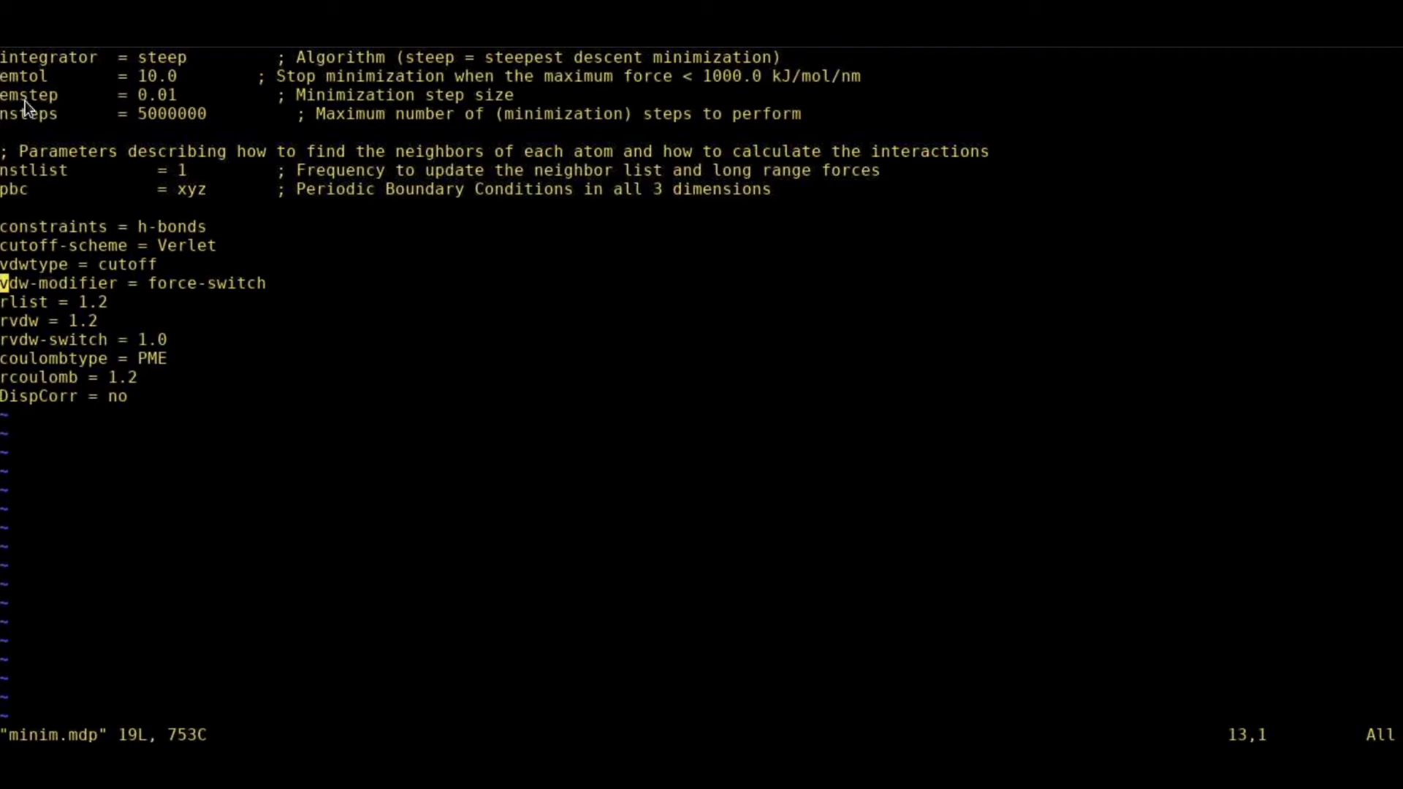
{"action": "mouse_move", "coordinate": [90, 138]}
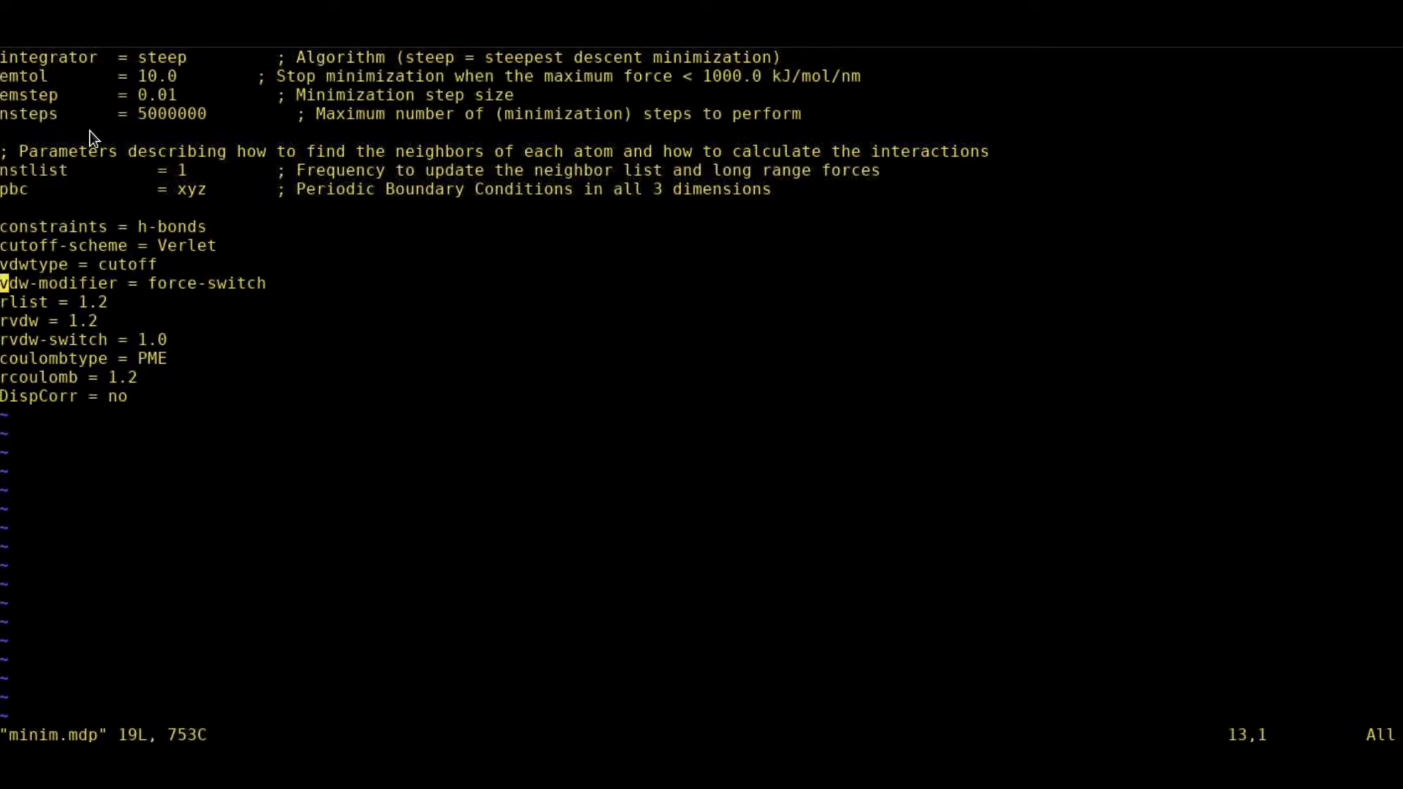
{"action": "mouse_move", "coordinate": [176, 75]}
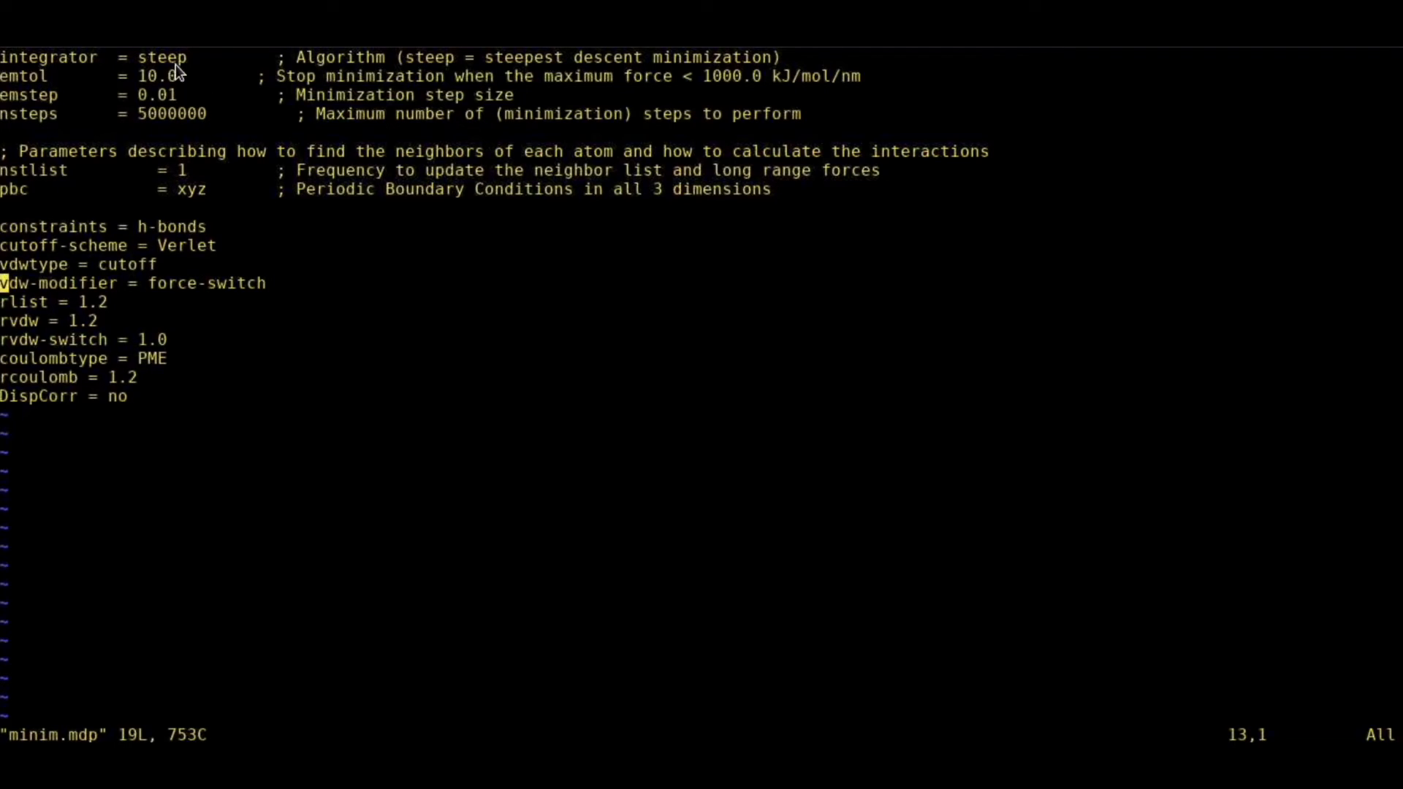
{"action": "mouse_move", "coordinate": [228, 259]}
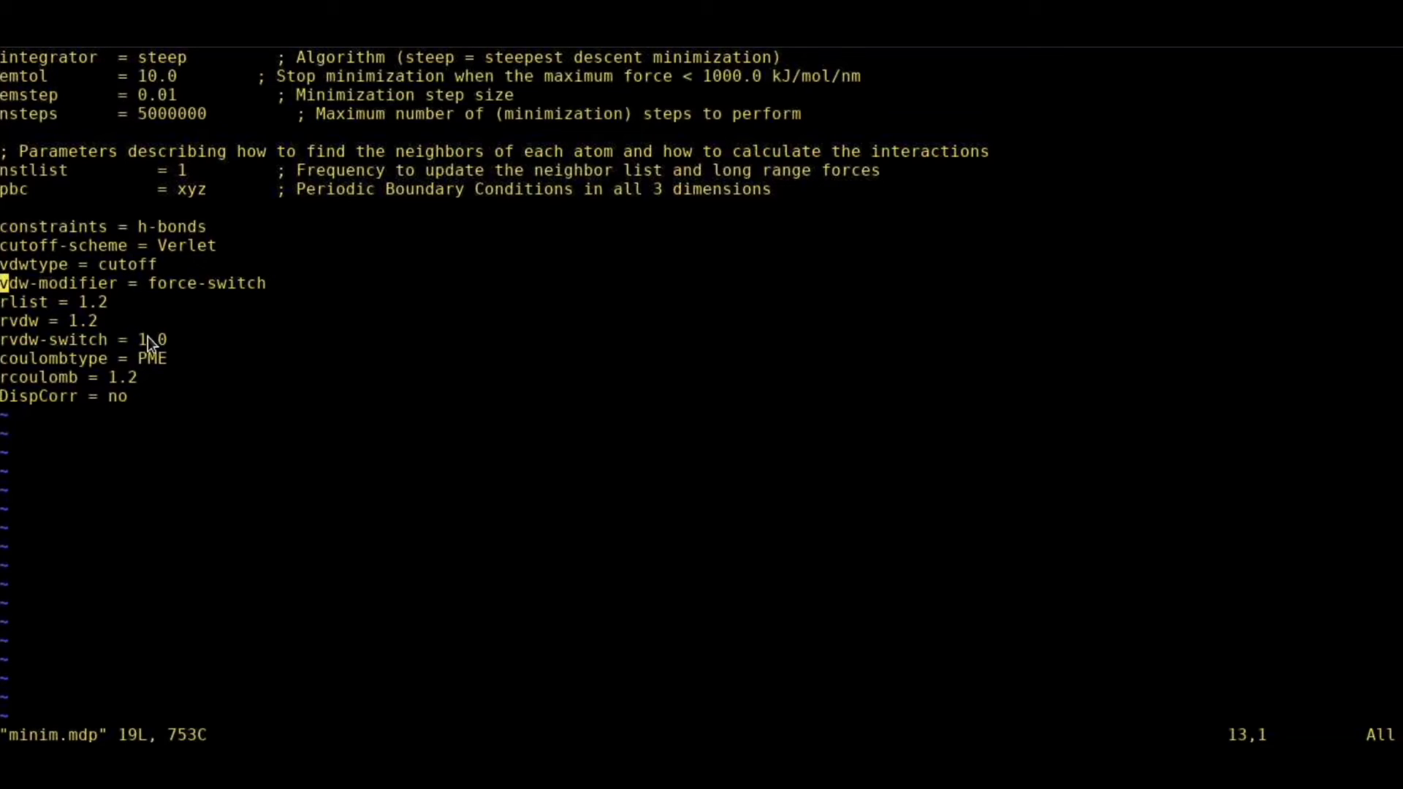
{"action": "mouse_move", "coordinate": [150, 378]}
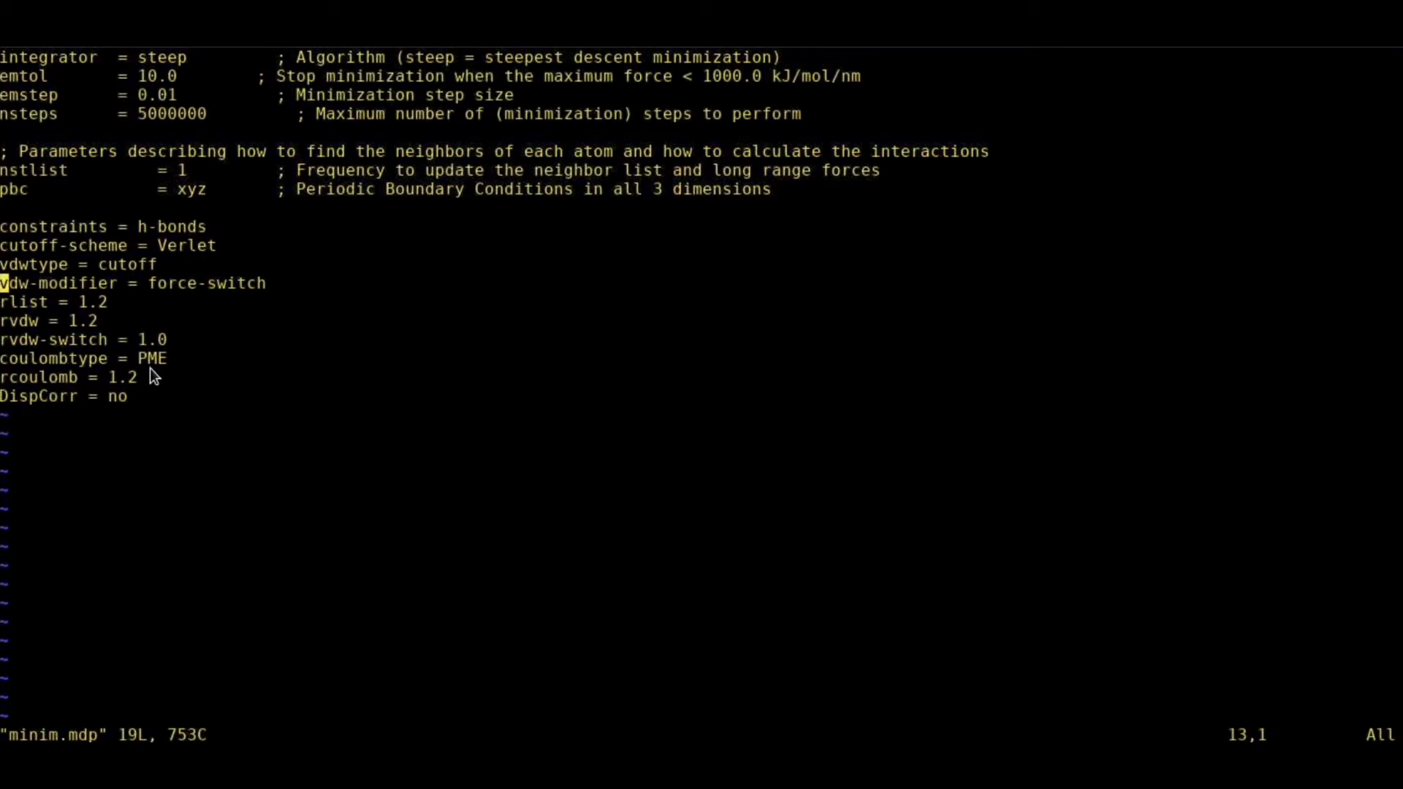
{"action": "mouse_move", "coordinate": [70, 342]}
{"action": "type", "text": "gmx"}
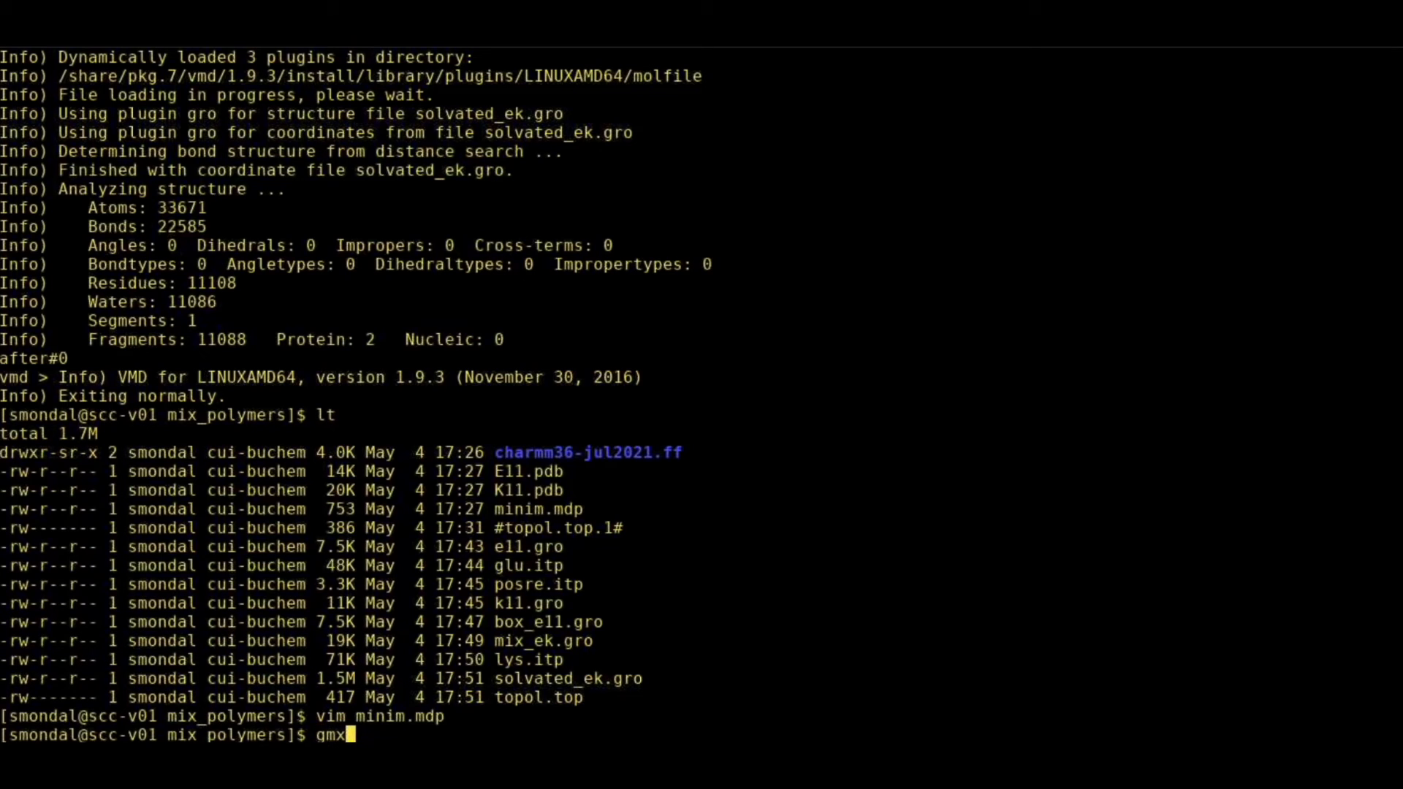
Build em.tpr with grompp from minim.mdp, topol.top and solvated_ek.gro, then list files.
{"action": "type", "text": "mpi grompp -f"}
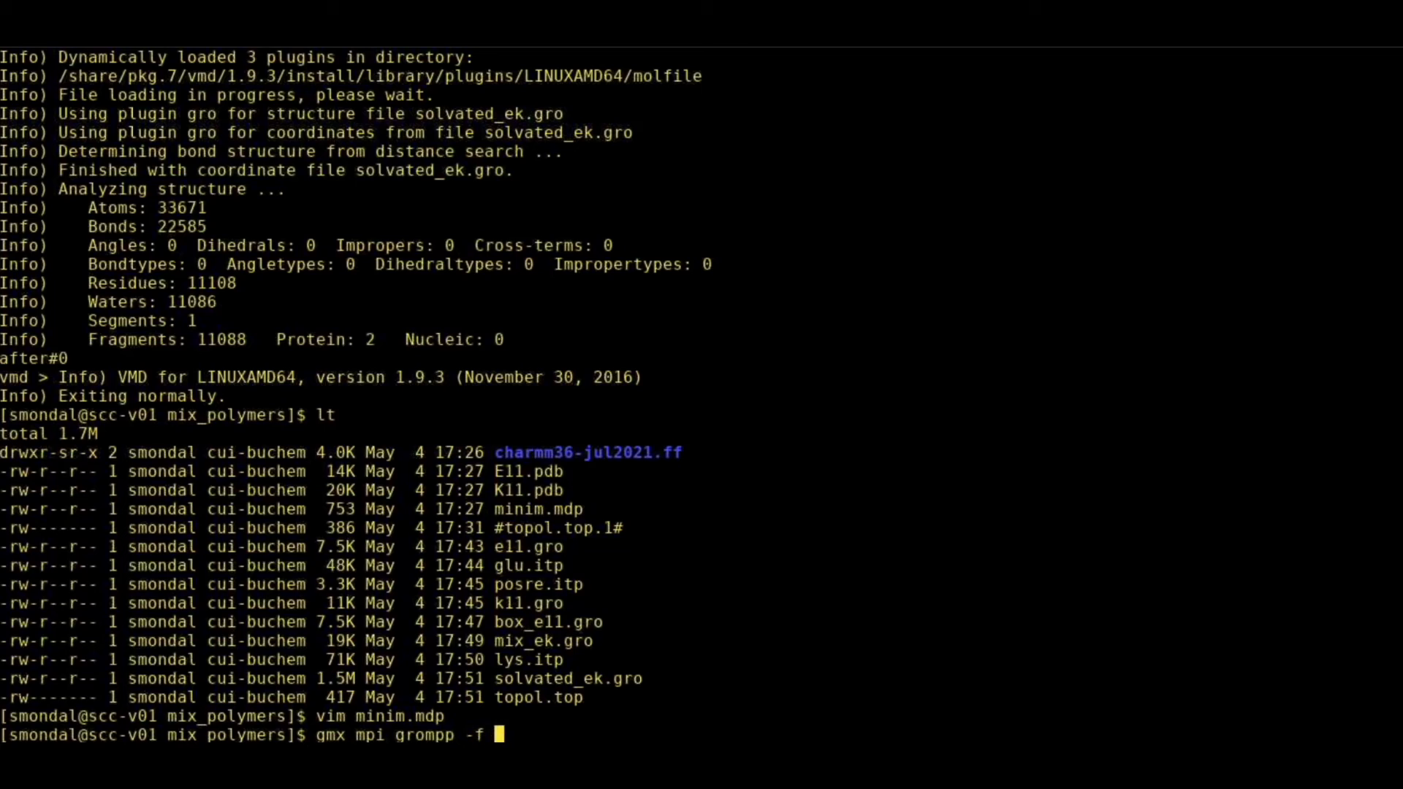
{"action": "type", "text": "minim.mdp -p topol.top"}
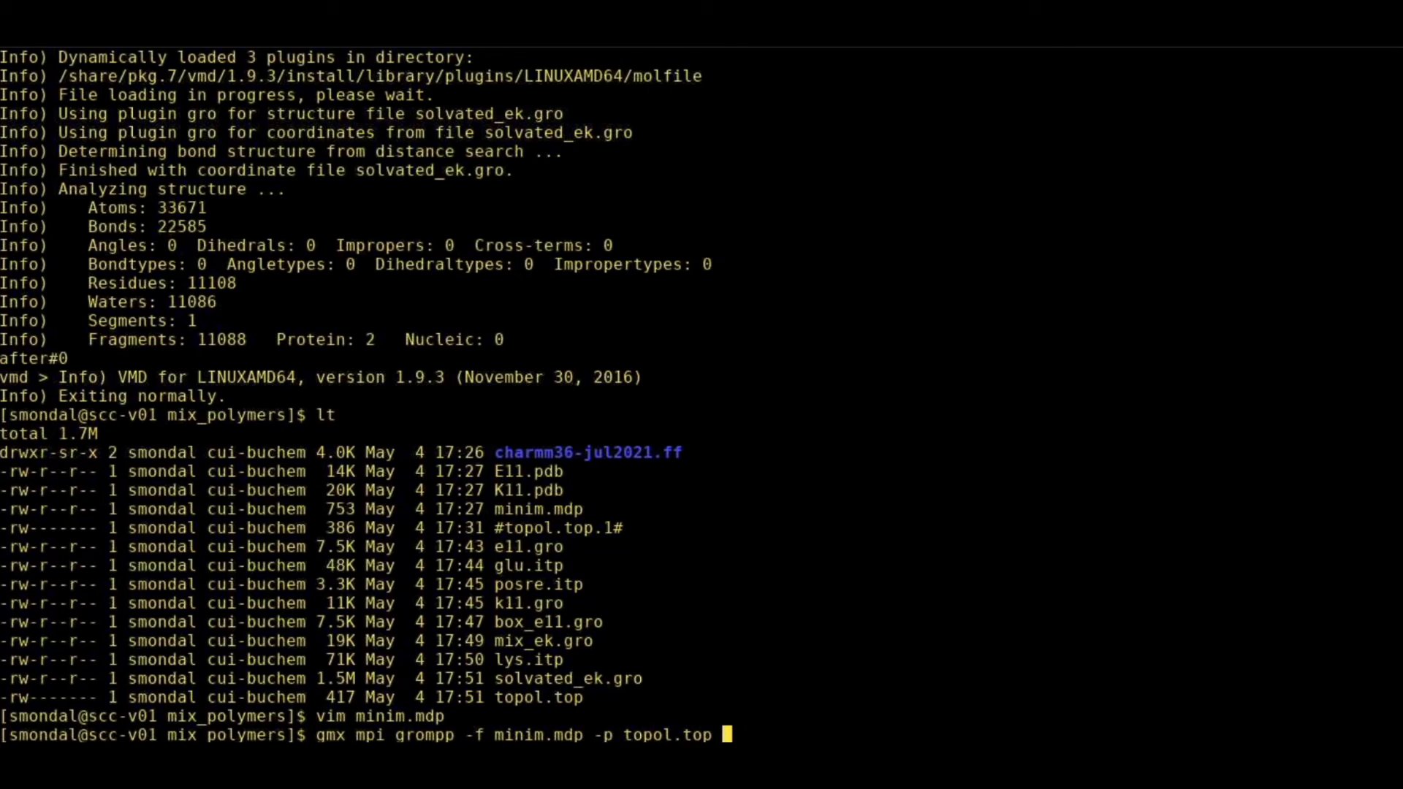
{"action": "type", "text": "-c"}
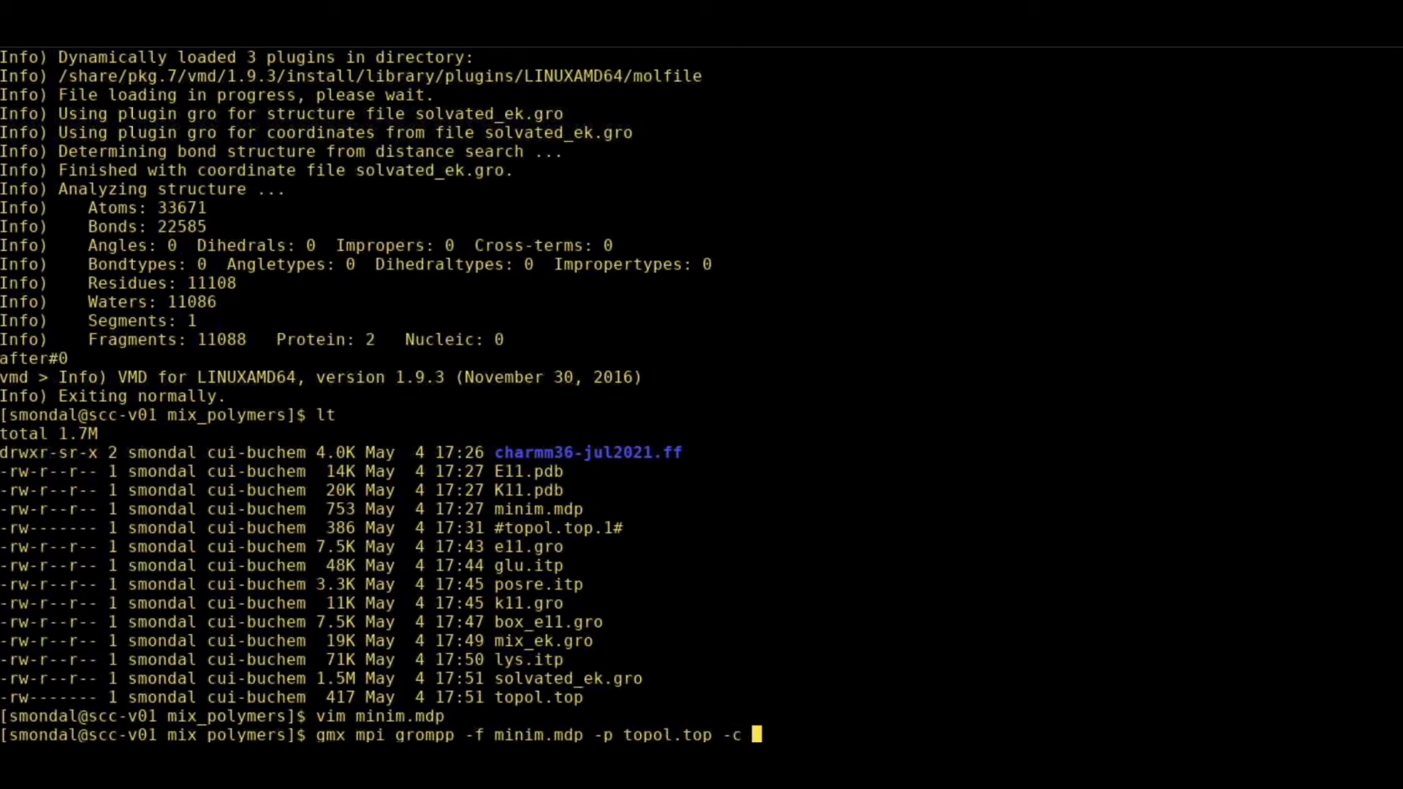
{"action": "type", "text": "solvated_ek.gro -o em"}
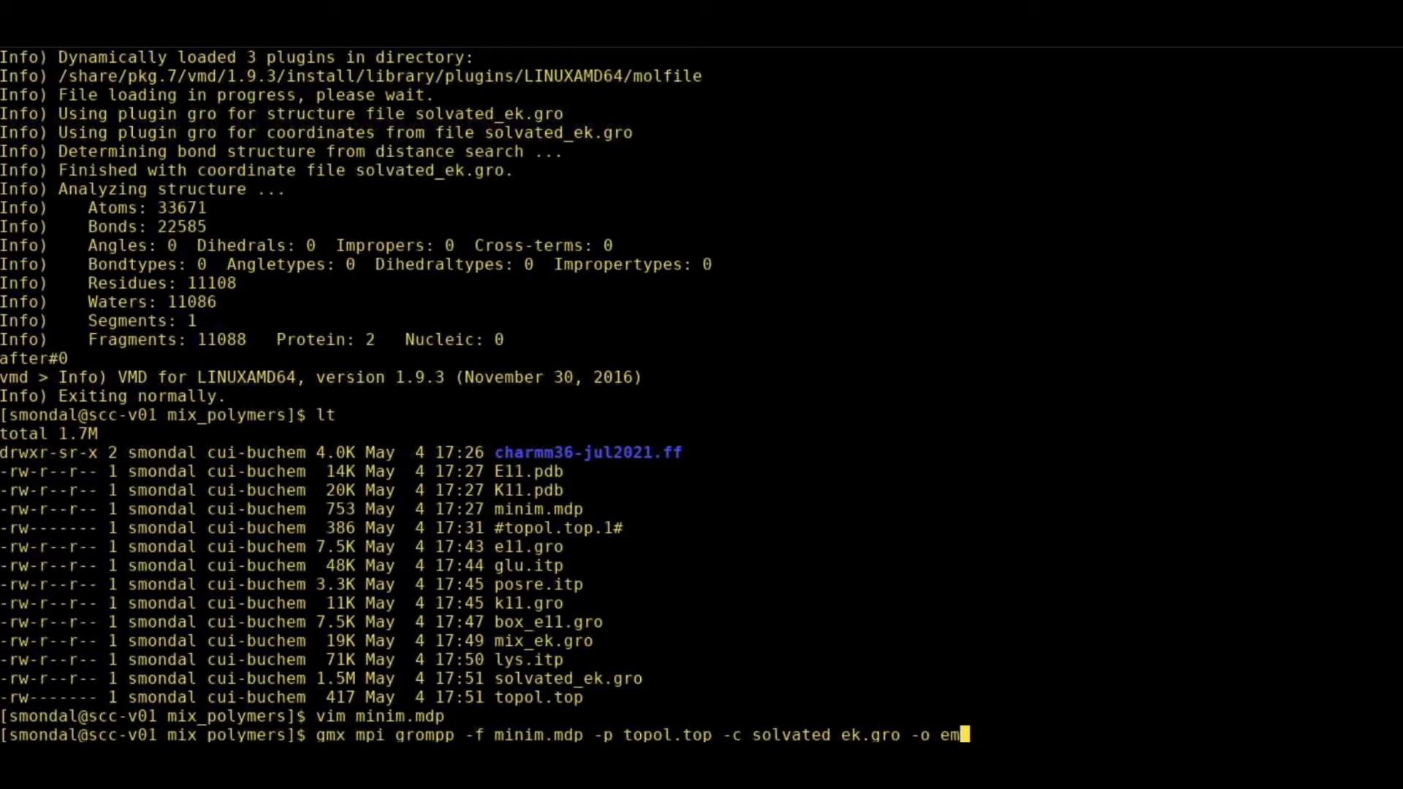
{"action": "key", "text": "Return"}
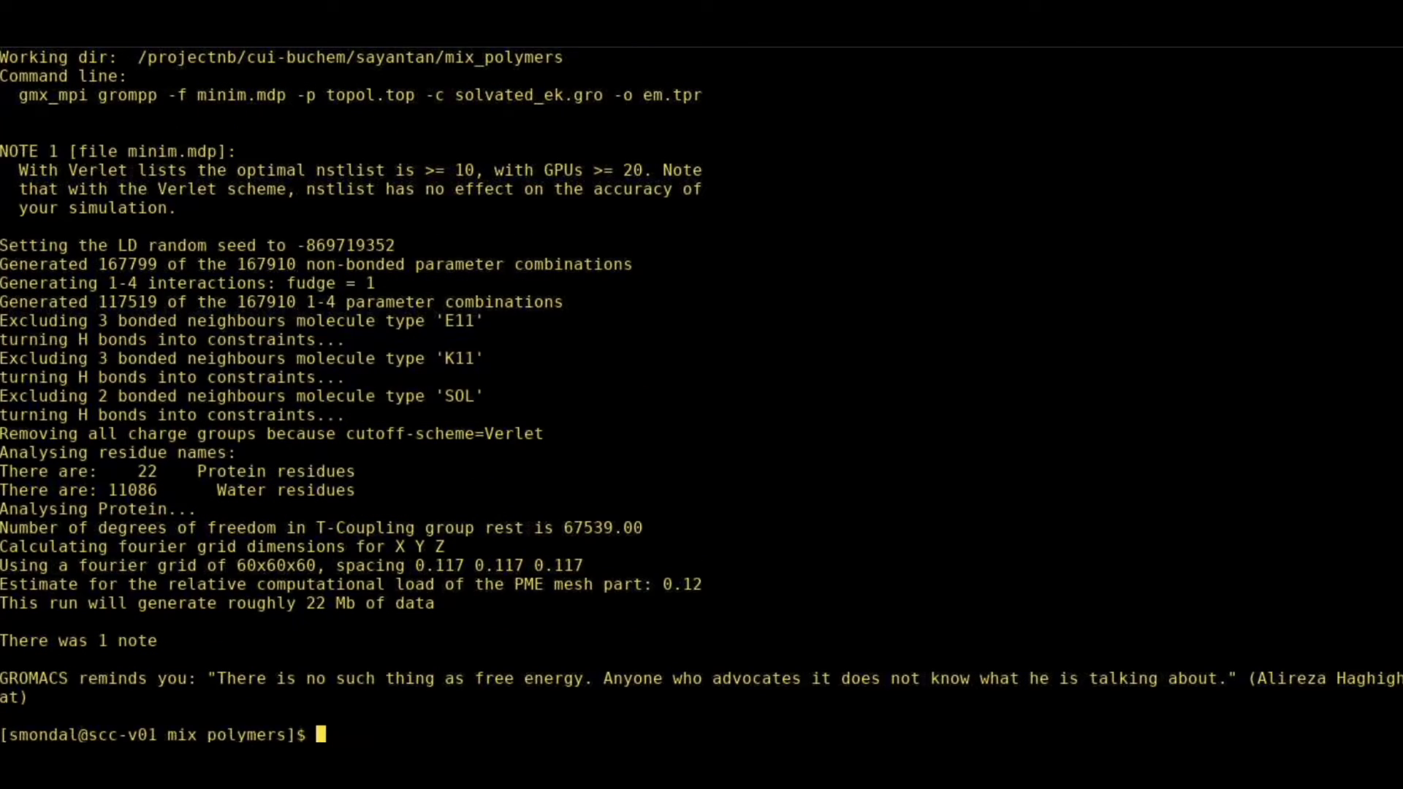
{"action": "type", "text": "lt"}
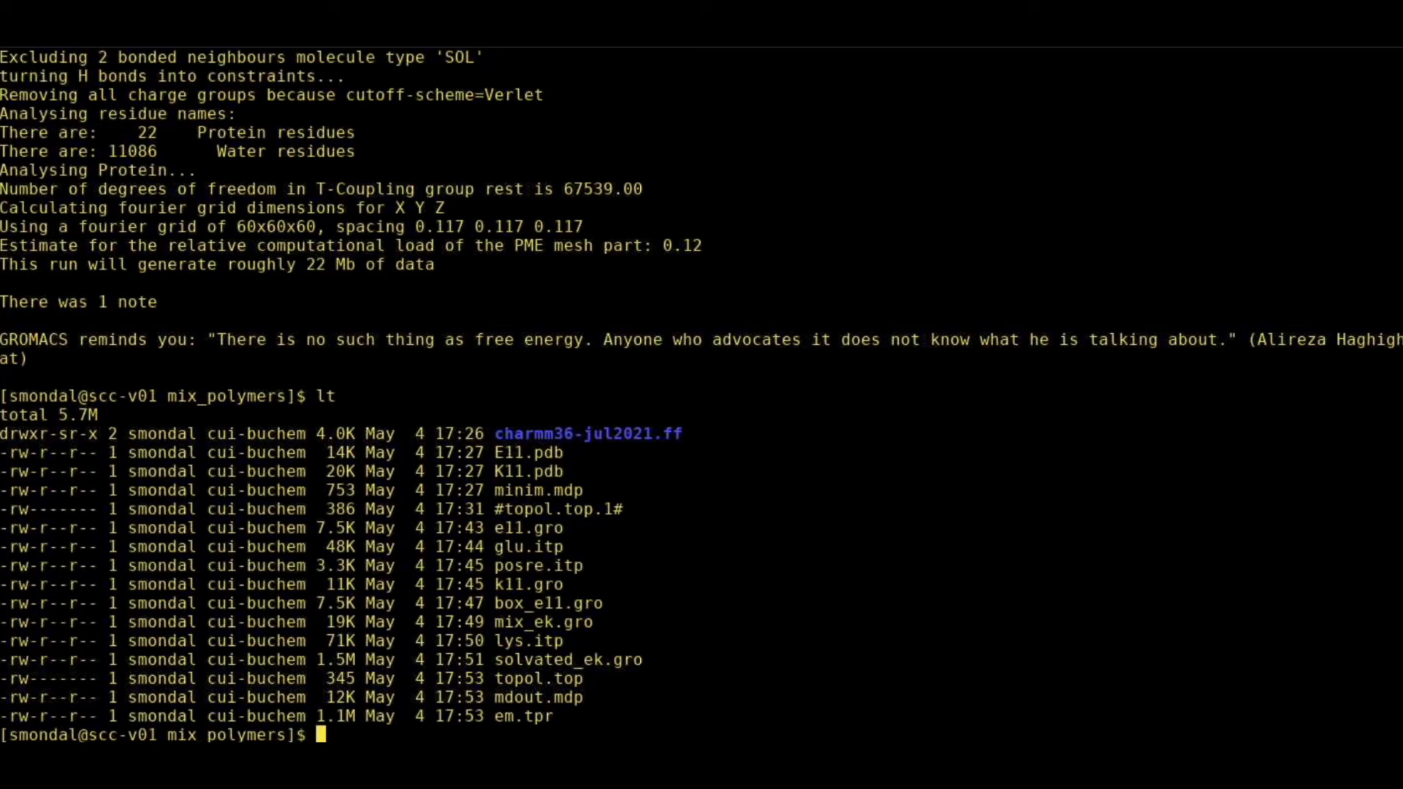
Start steepest-descent minimization with gmx_mpi mdrun -deffnm em.
{"action": "type", "text": "gmx mpi"}
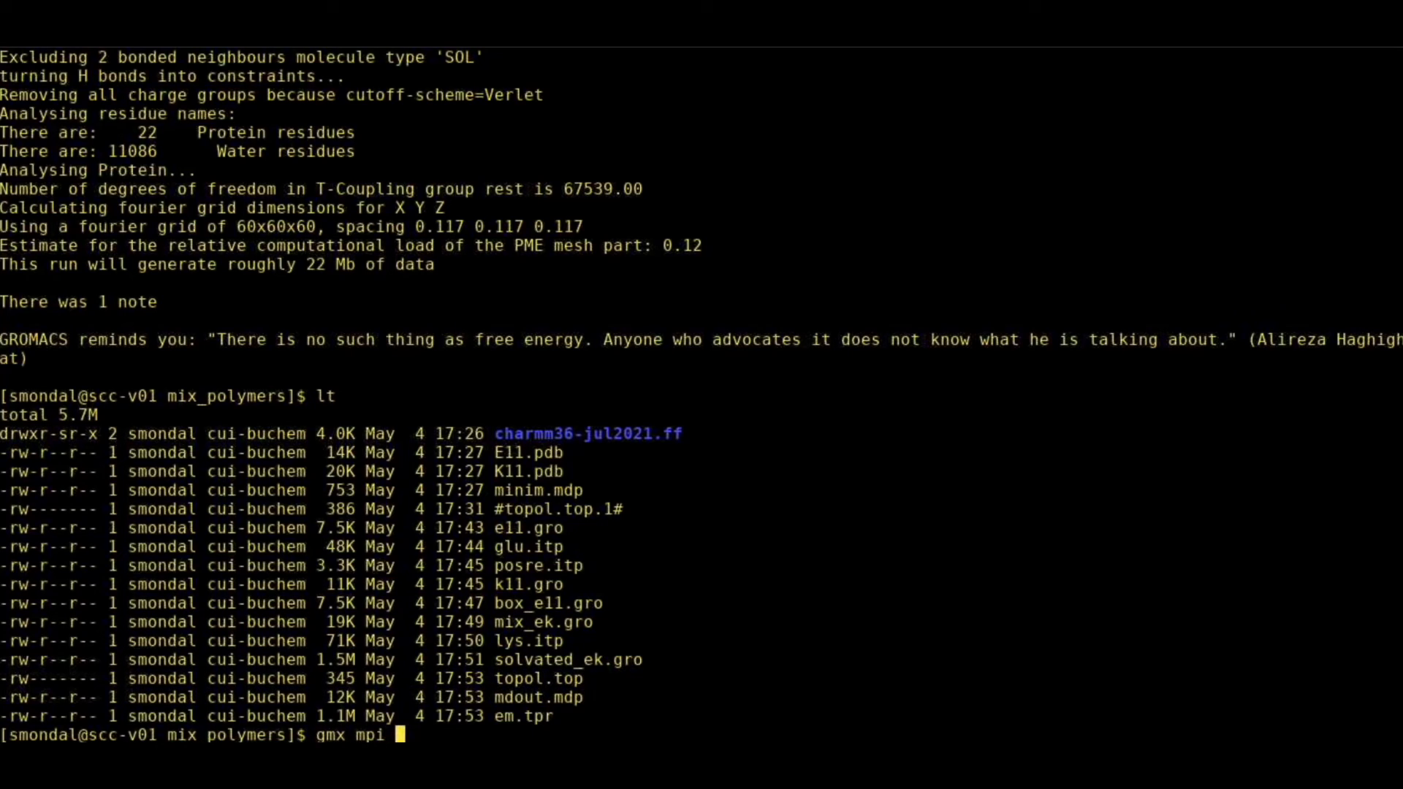
{"action": "type", "text": "mdrun"}
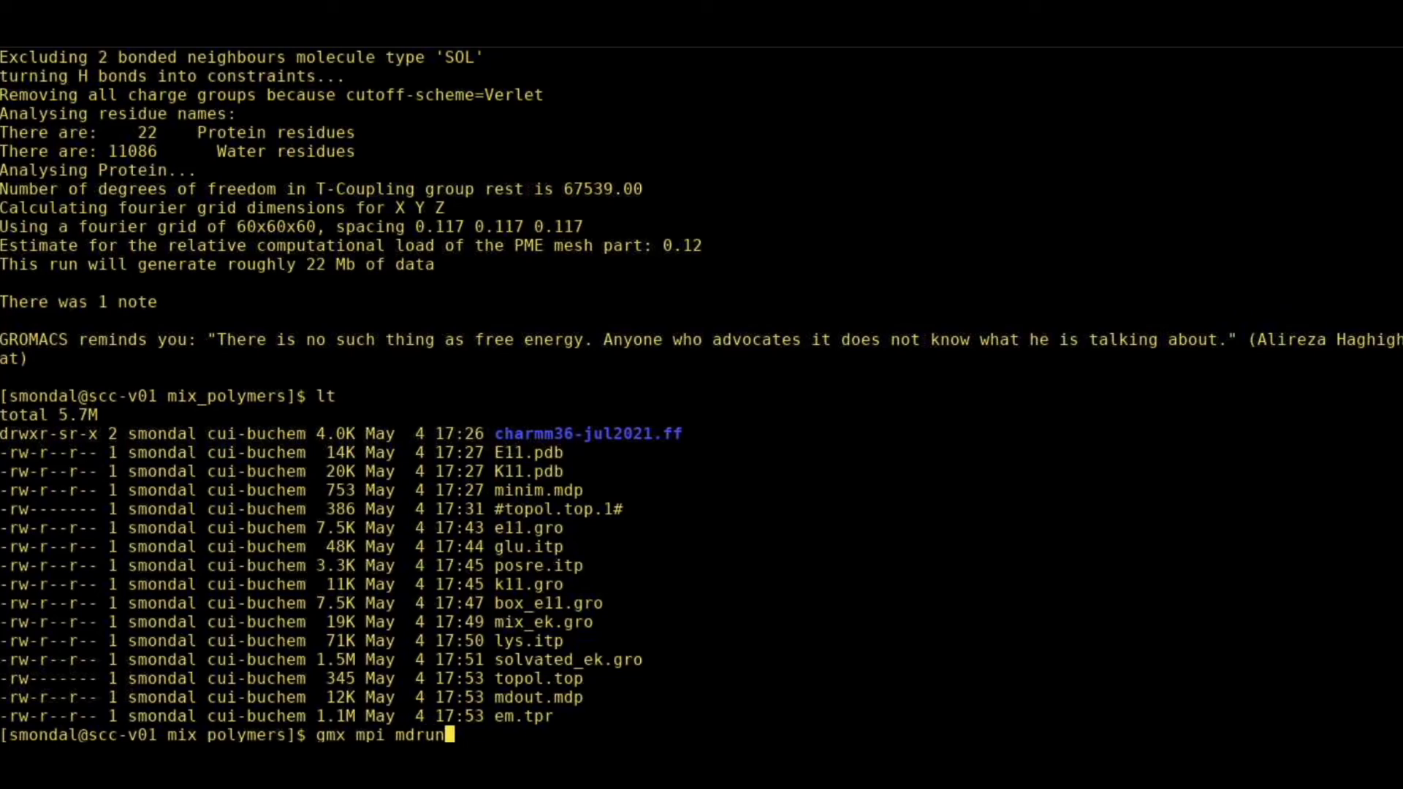
{"action": "type", "text": "-deffnm em"}
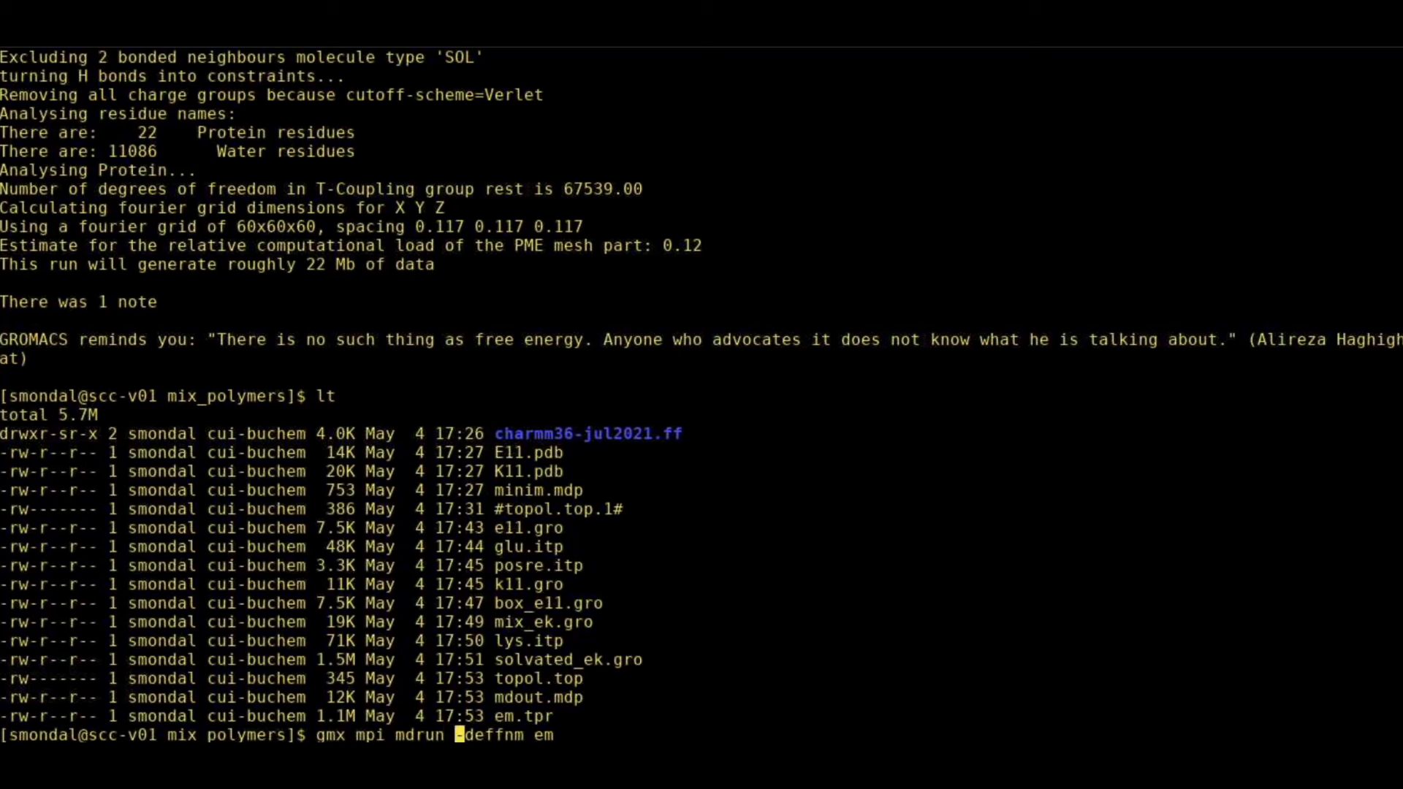
{"action": "key", "text": "Return"}
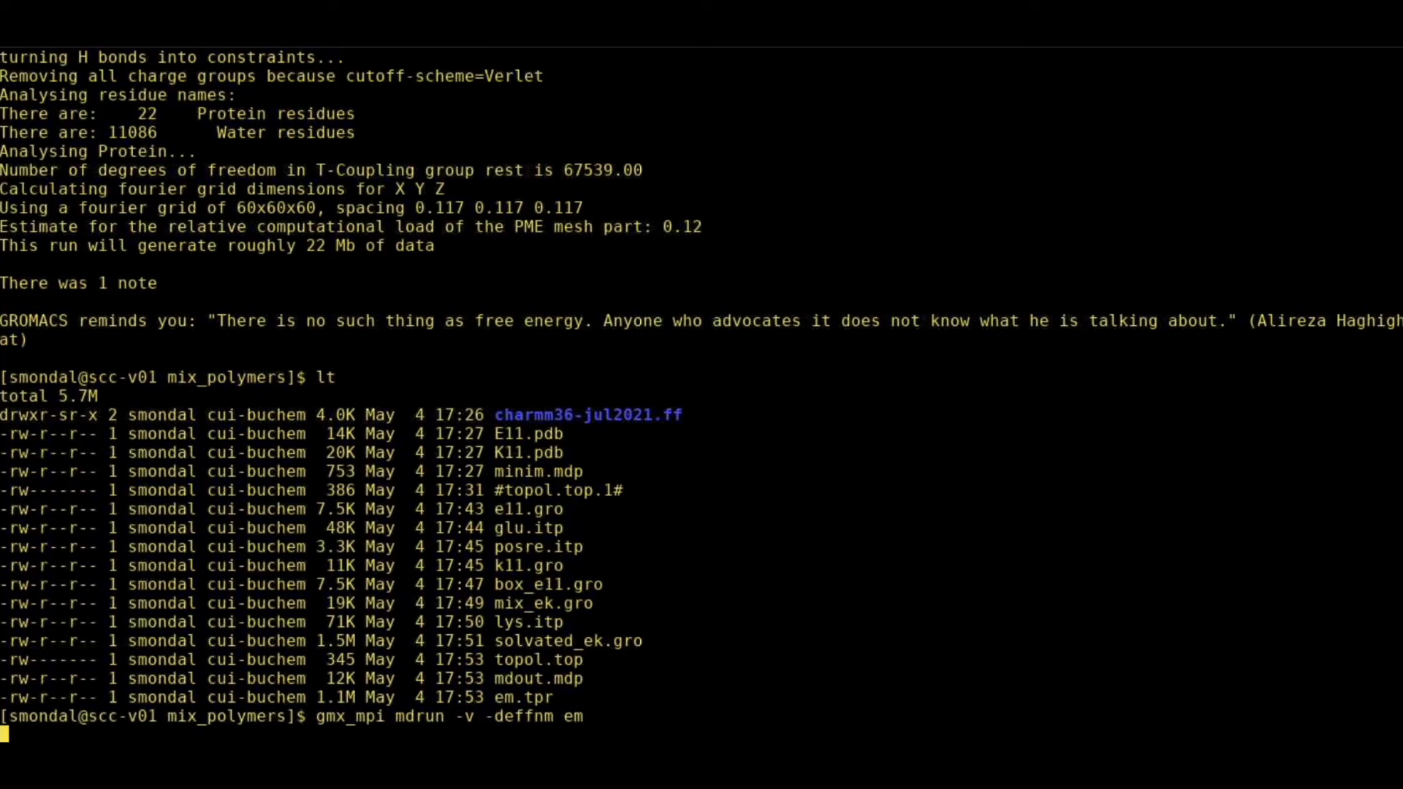
{"action": "key", "text": "Return"}
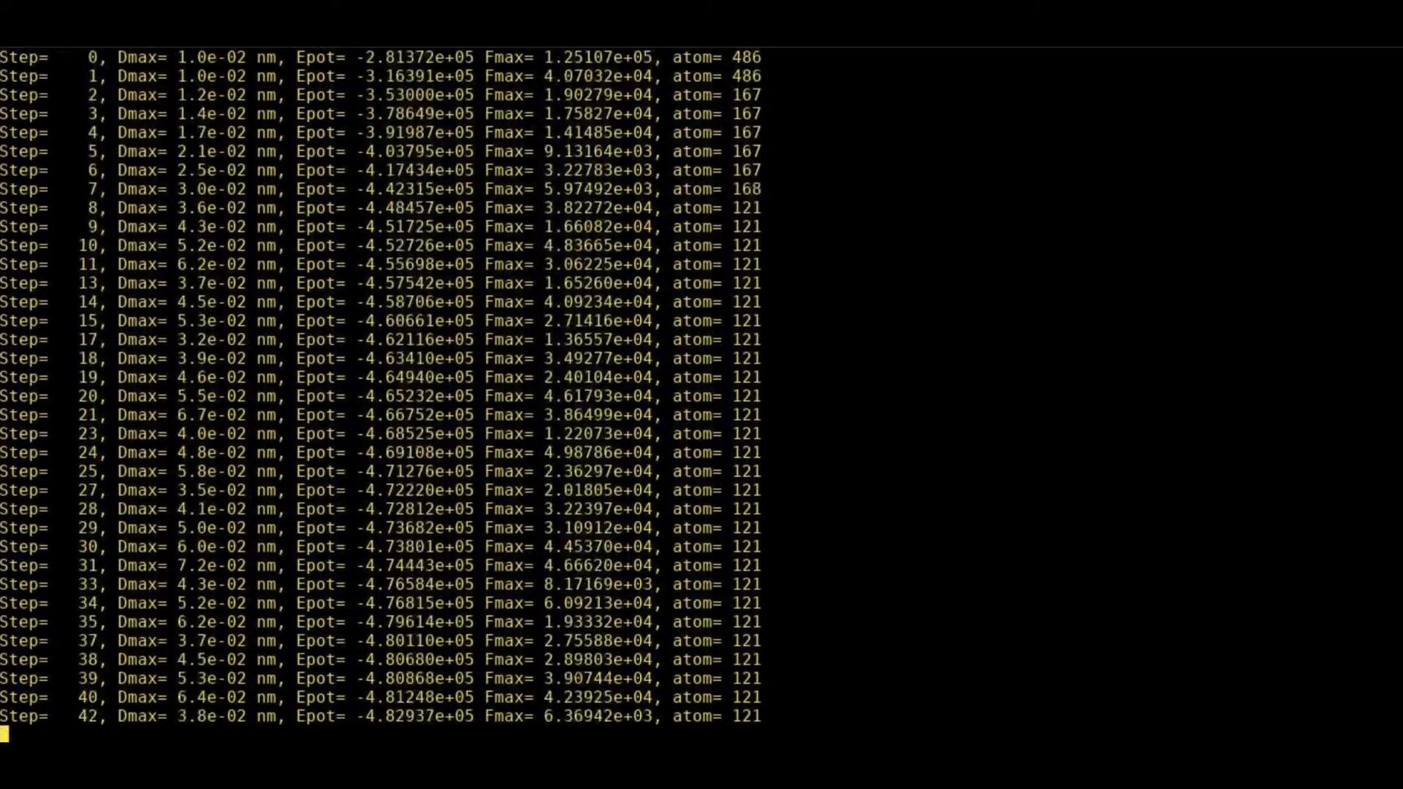